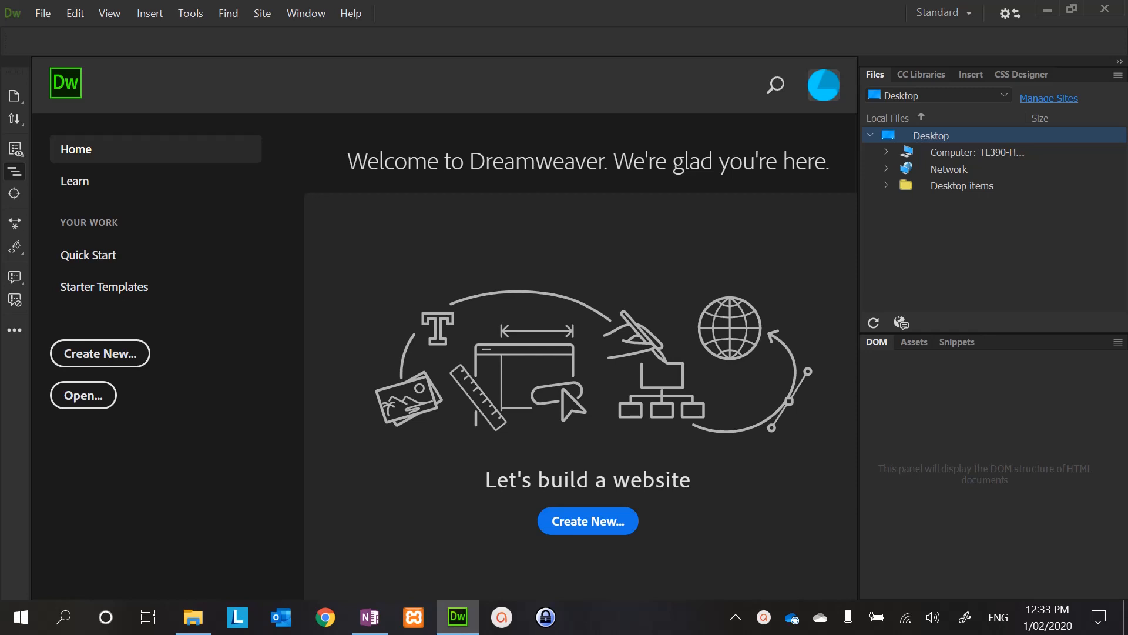
{"action": "mouse_move", "coordinate": [804, 610]}
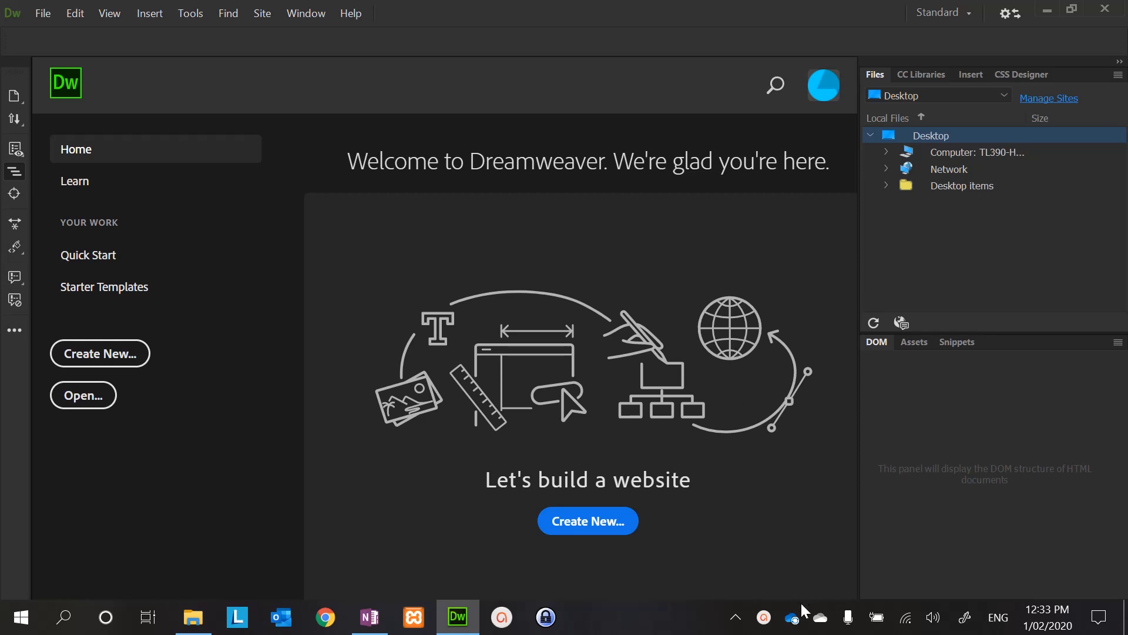
{"action": "mouse_move", "coordinate": [791, 617]}
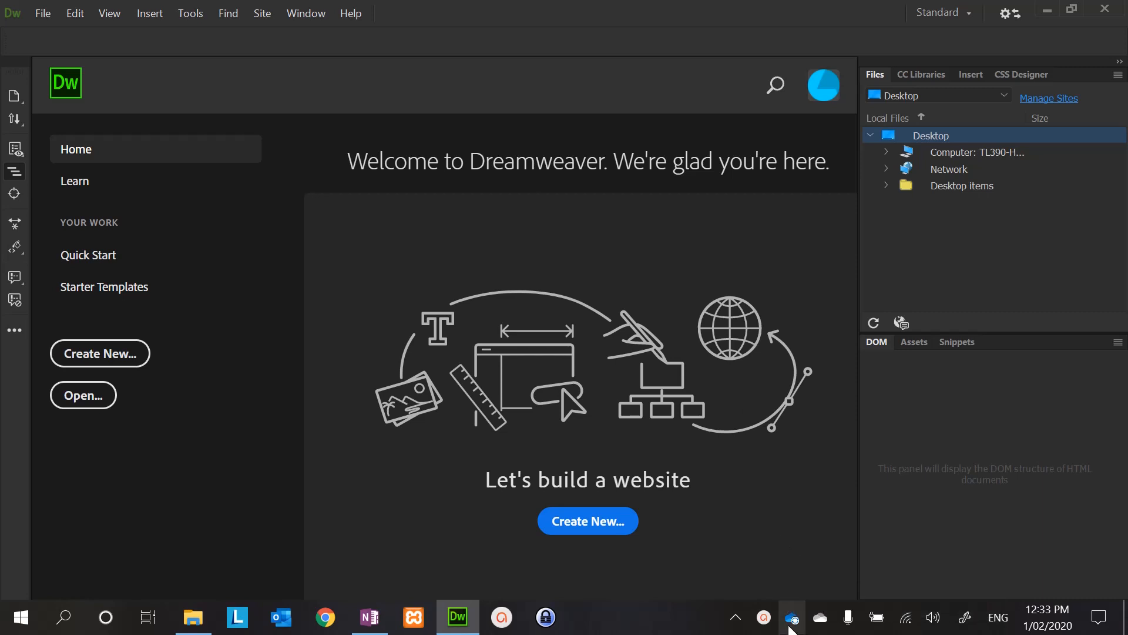
{"action": "mouse_move", "coordinate": [791, 618]}
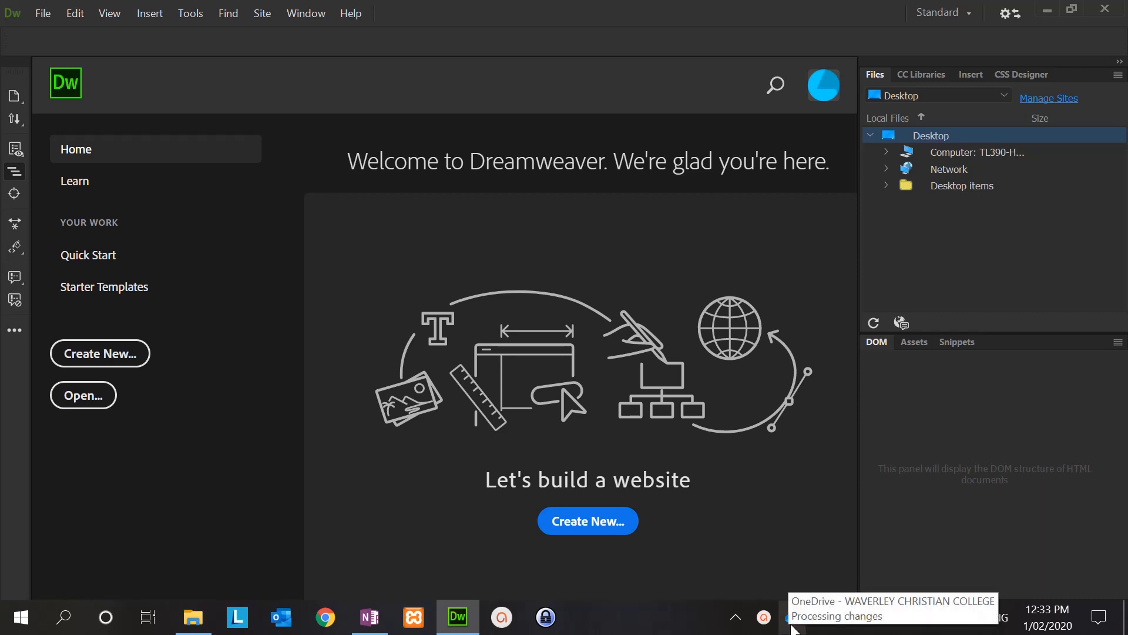
{"action": "mouse_move", "coordinate": [806, 540]}
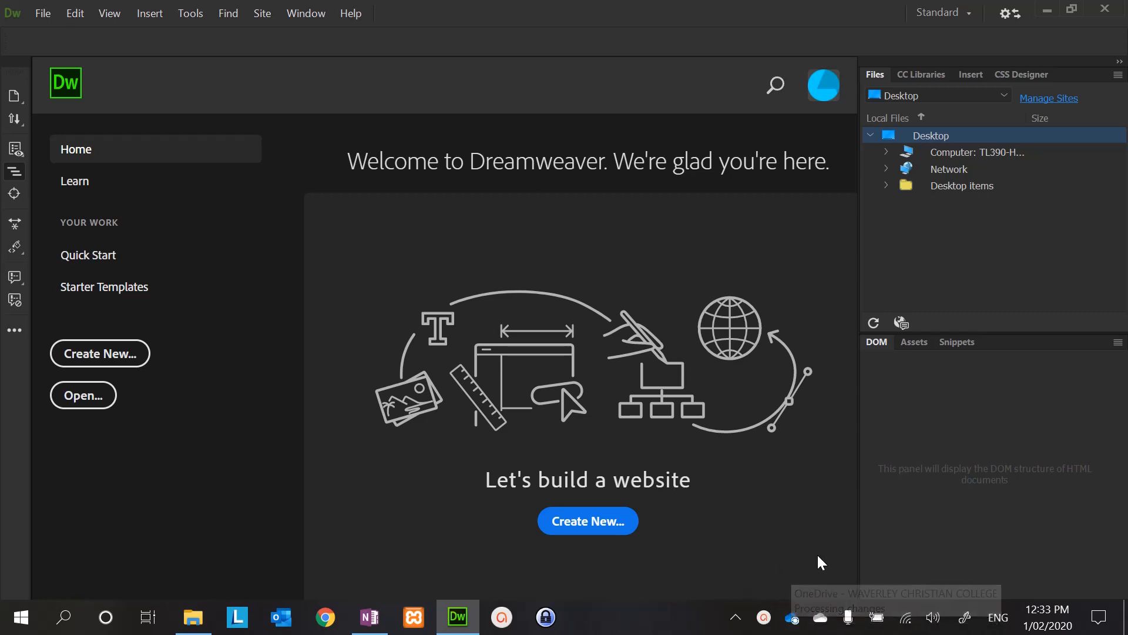
{"action": "mouse_move", "coordinate": [811, 574]}
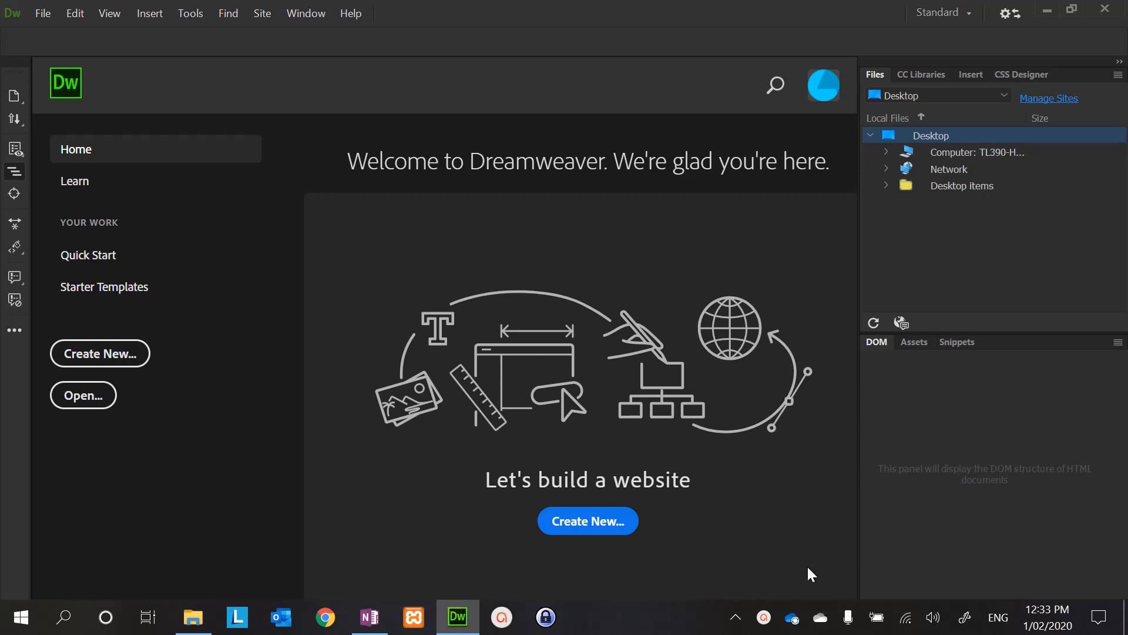
{"action": "mouse_move", "coordinate": [791, 617]}
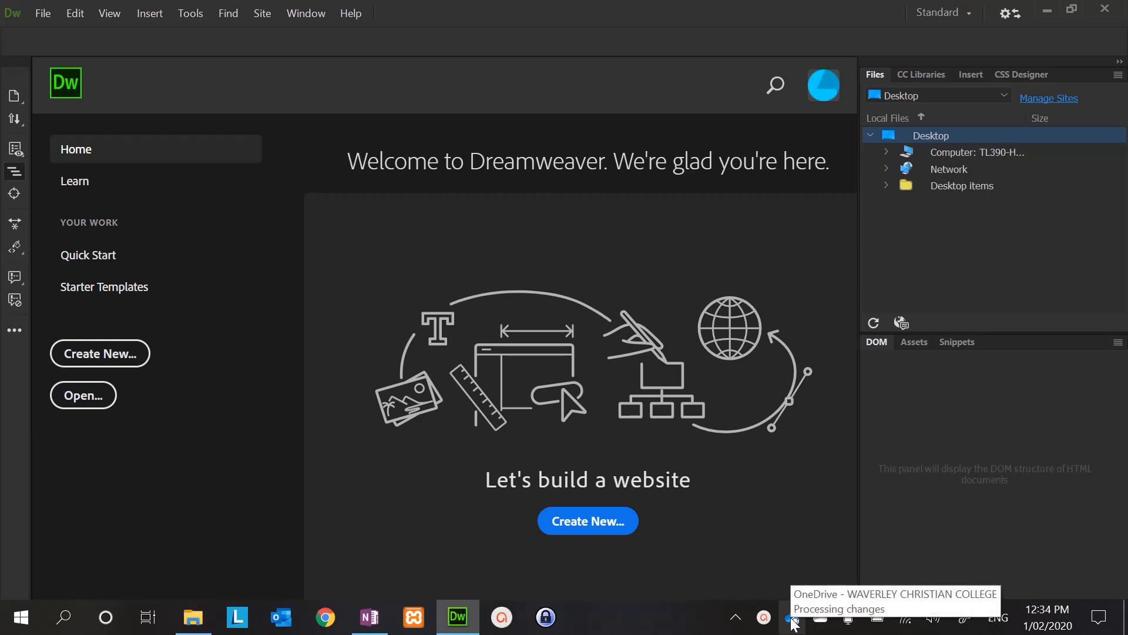
{"action": "mouse_move", "coordinate": [742, 626]}
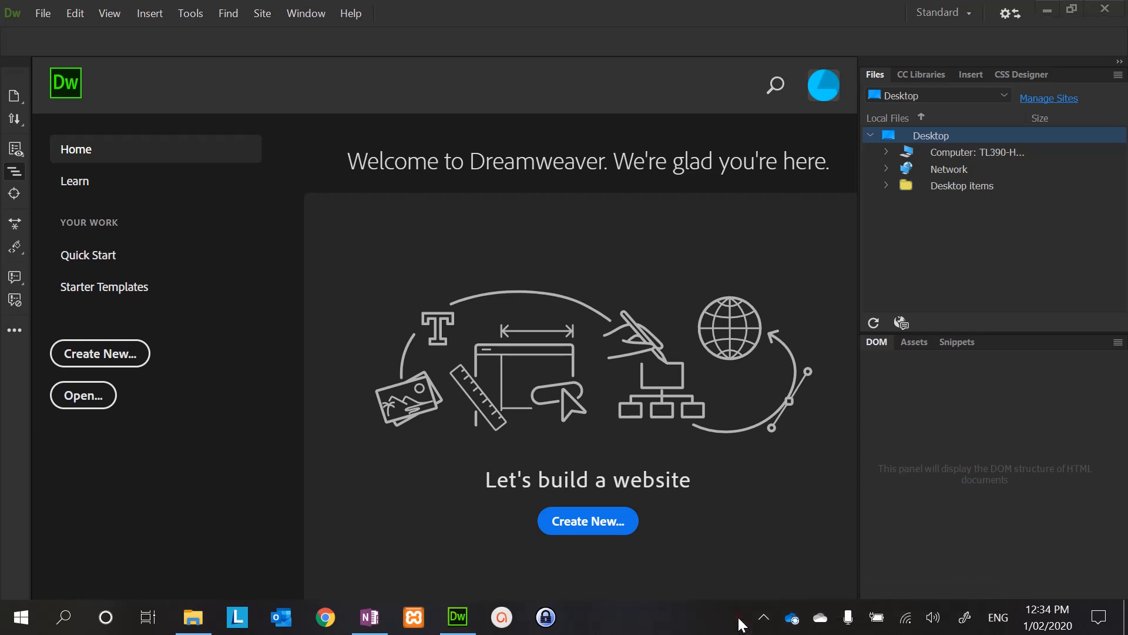
- Show the OneDrive sync activity panel and its More options list
{"action": "left_click", "coordinate": [762, 617]}
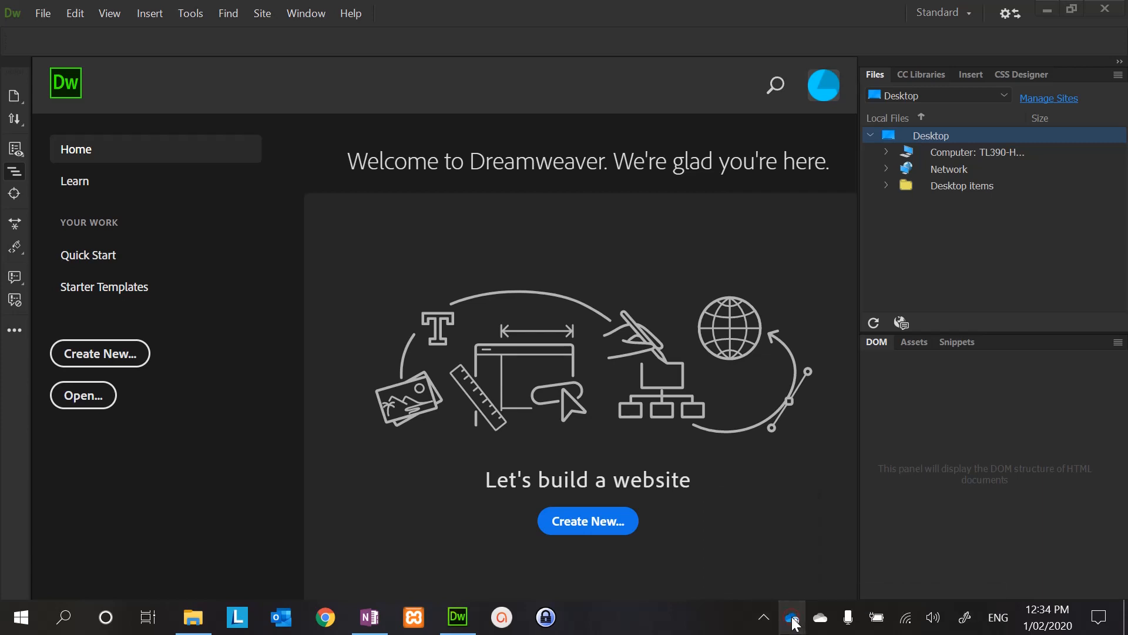
{"action": "left_click", "coordinate": [793, 617]}
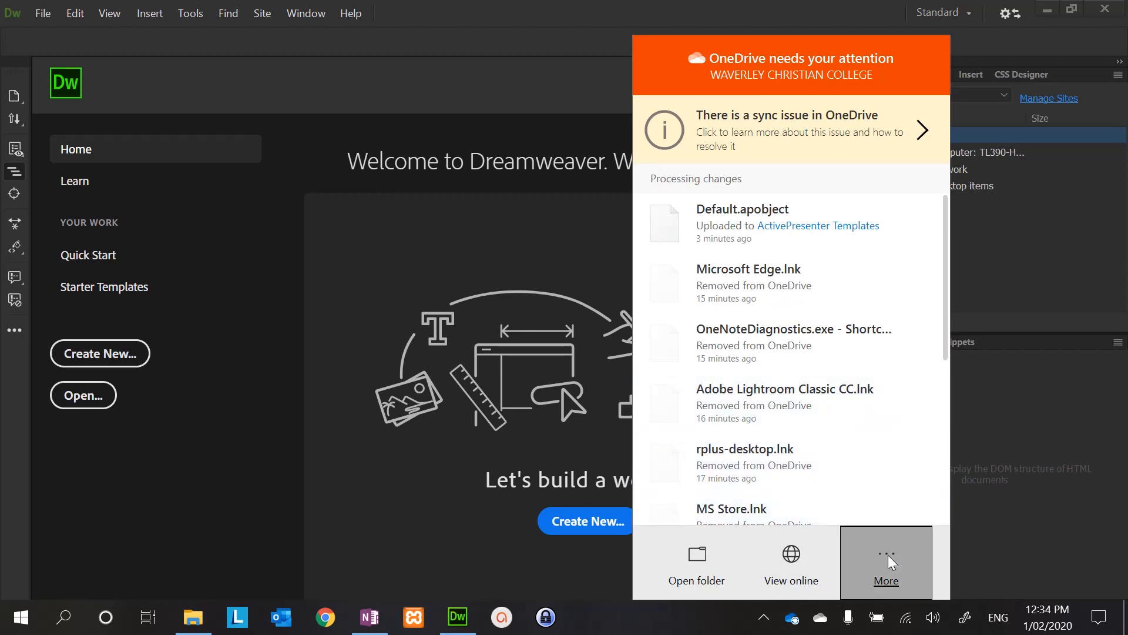
{"action": "left_click", "coordinate": [887, 563]}
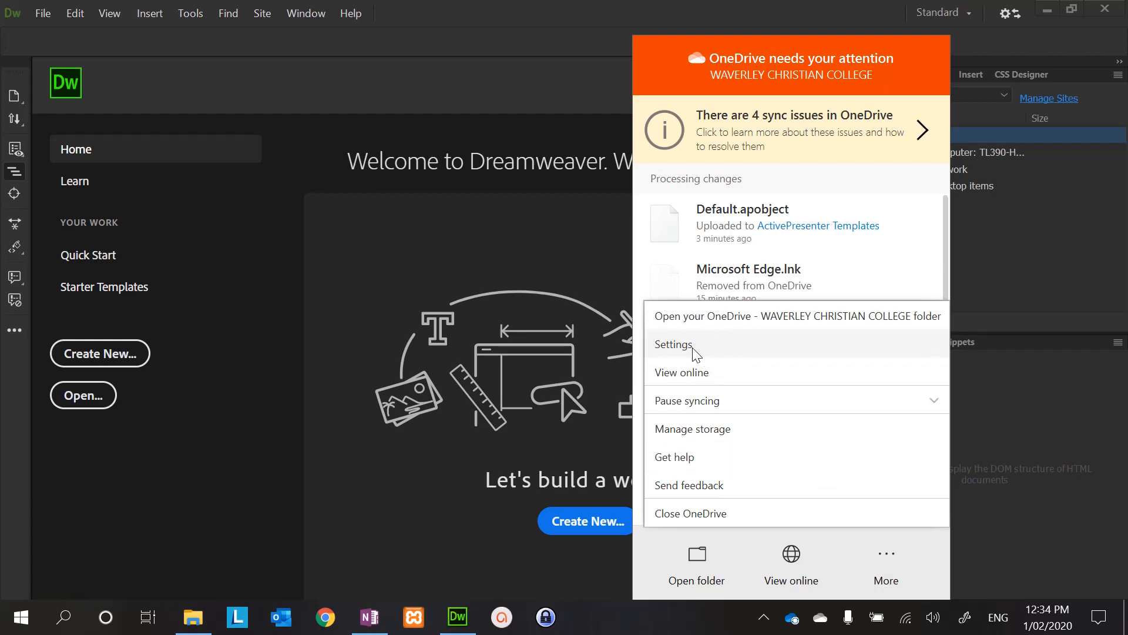
- Reach Manage folder backup via OneDrive Settings, showing Desktop, Documents and Pictures backed up
{"action": "left_click", "coordinate": [674, 344]}
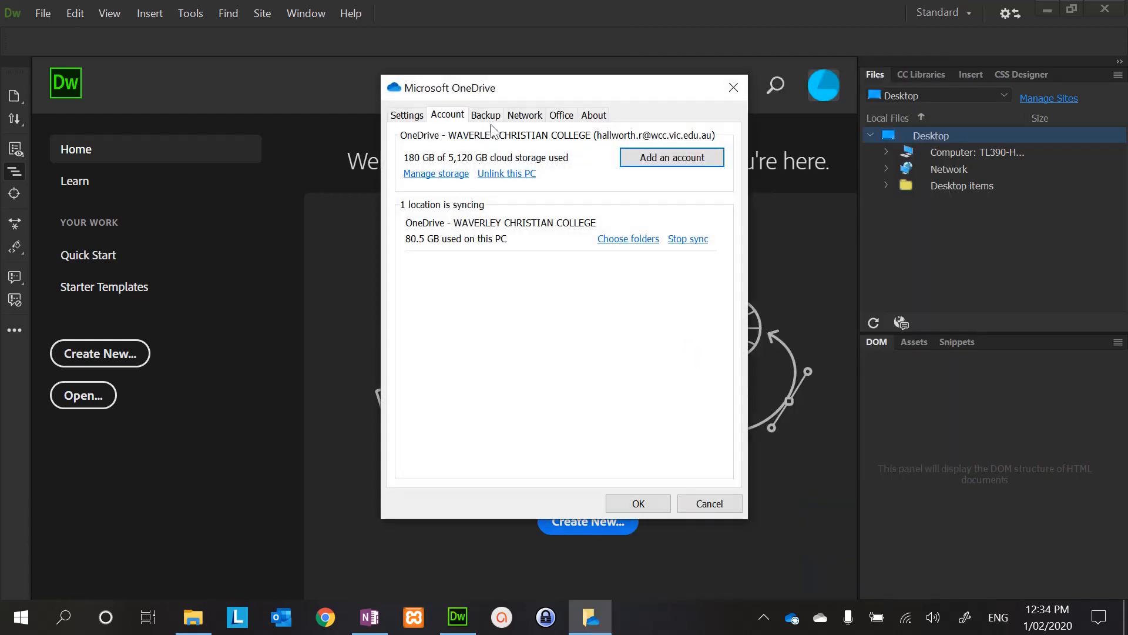
{"action": "left_click", "coordinate": [486, 115]}
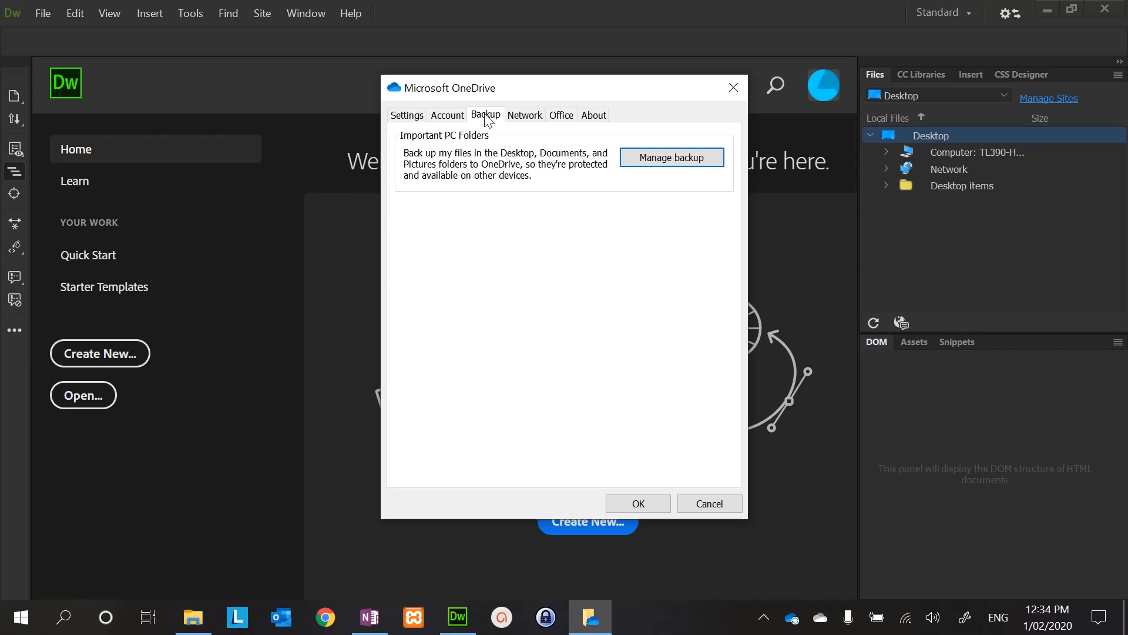
{"action": "left_click", "coordinate": [671, 156]}
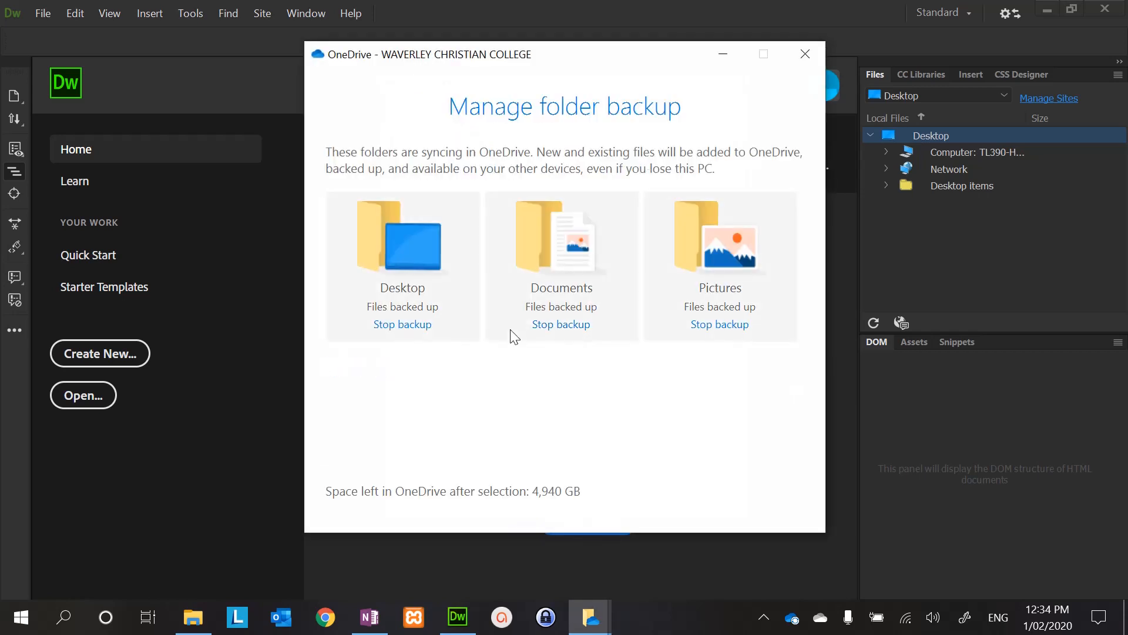
{"action": "mouse_move", "coordinate": [576, 328]}
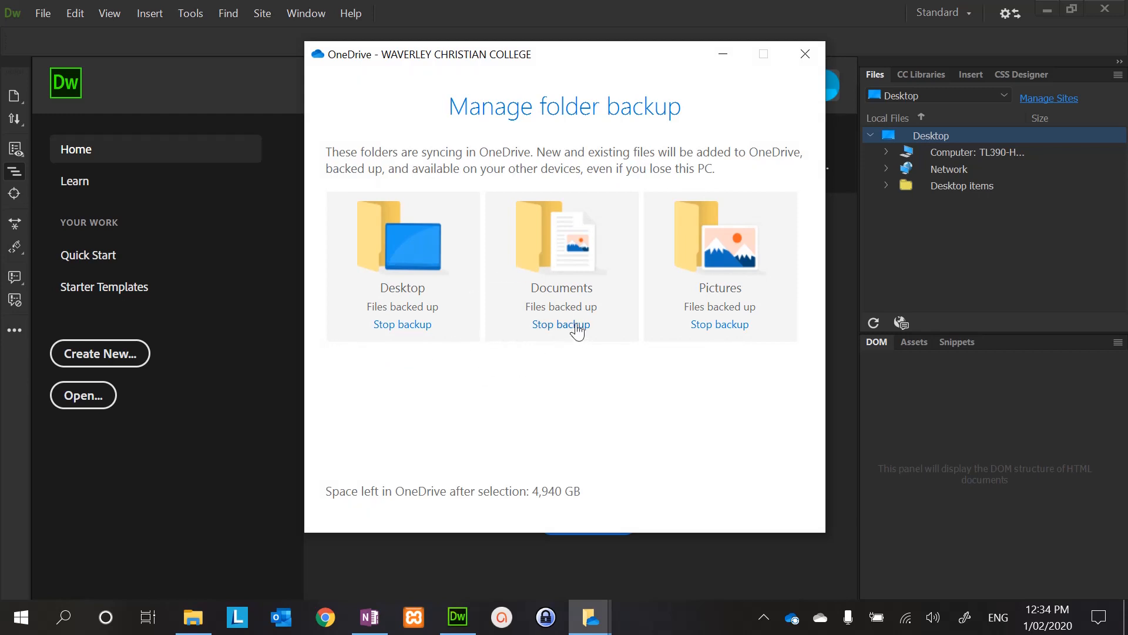
{"action": "mouse_move", "coordinate": [576, 297]}
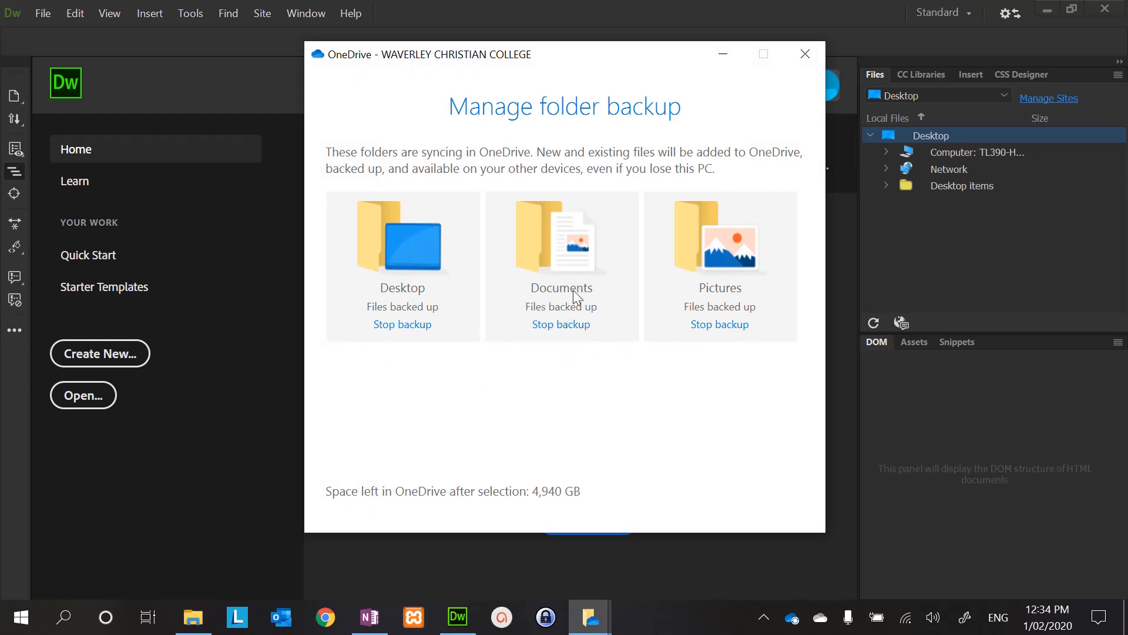
{"action": "mouse_move", "coordinate": [546, 364]}
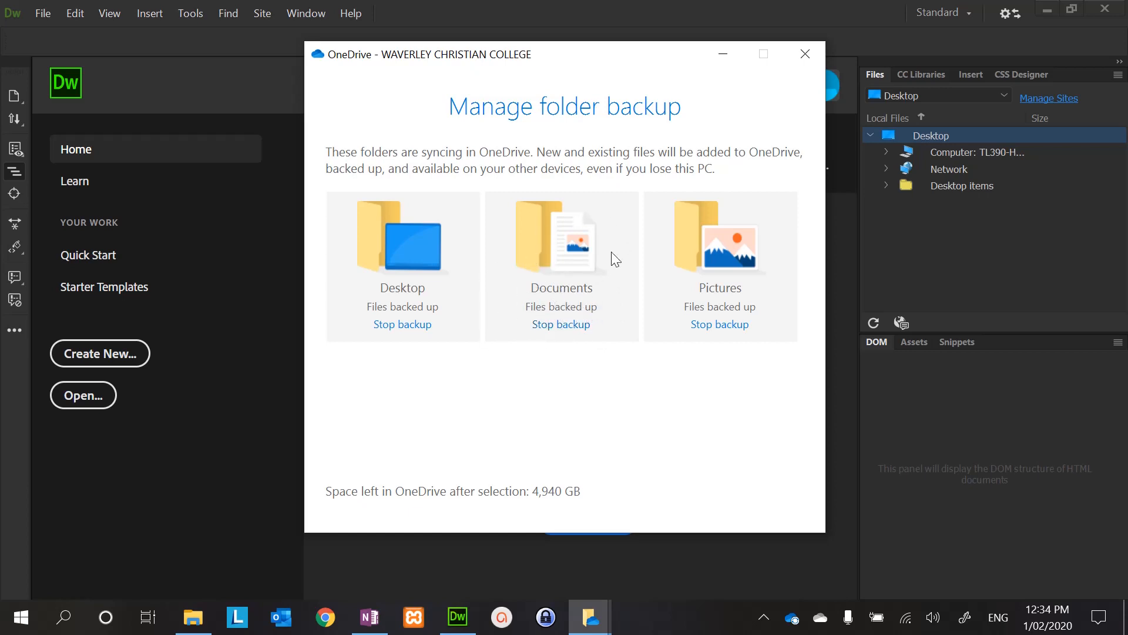
{"action": "mouse_move", "coordinate": [752, 463]}
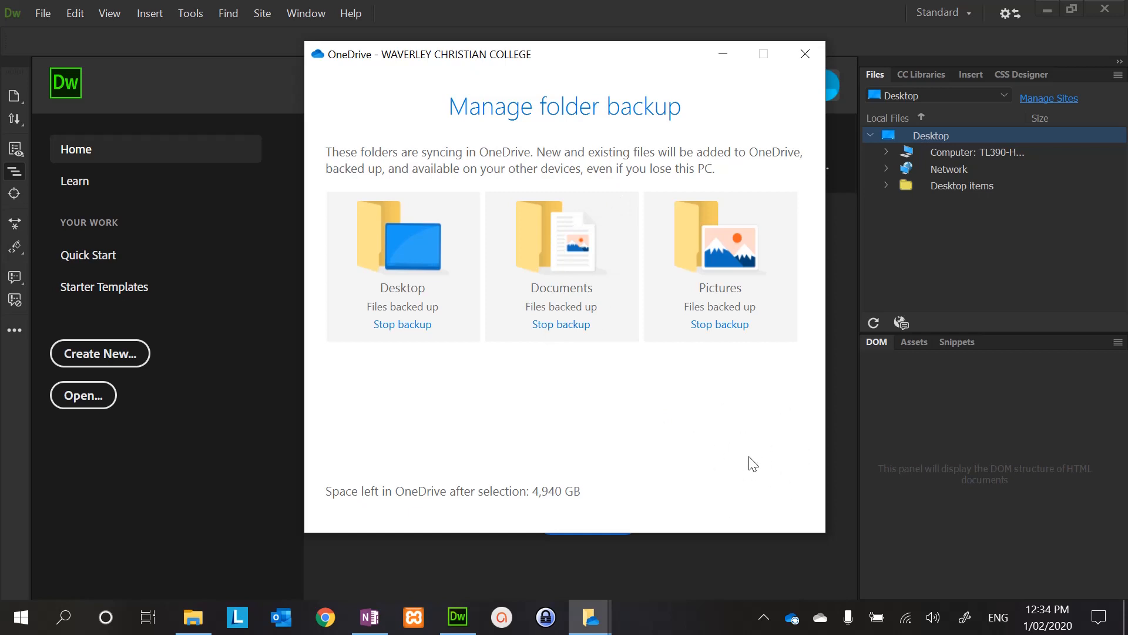
{"action": "mouse_move", "coordinate": [791, 78]}
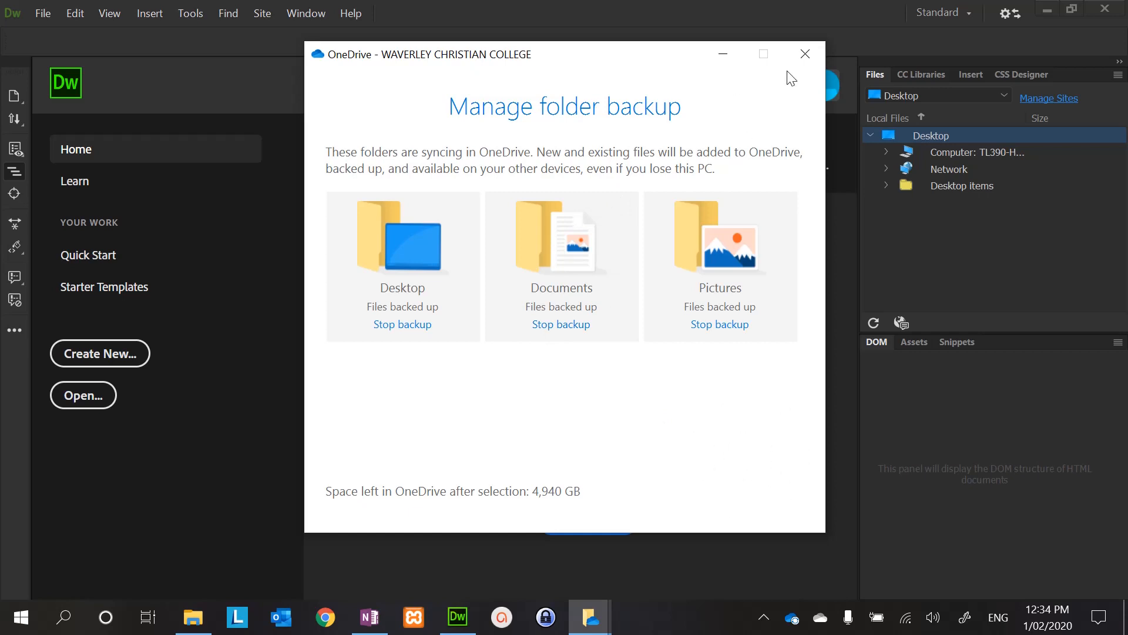
{"action": "mouse_move", "coordinate": [804, 54]}
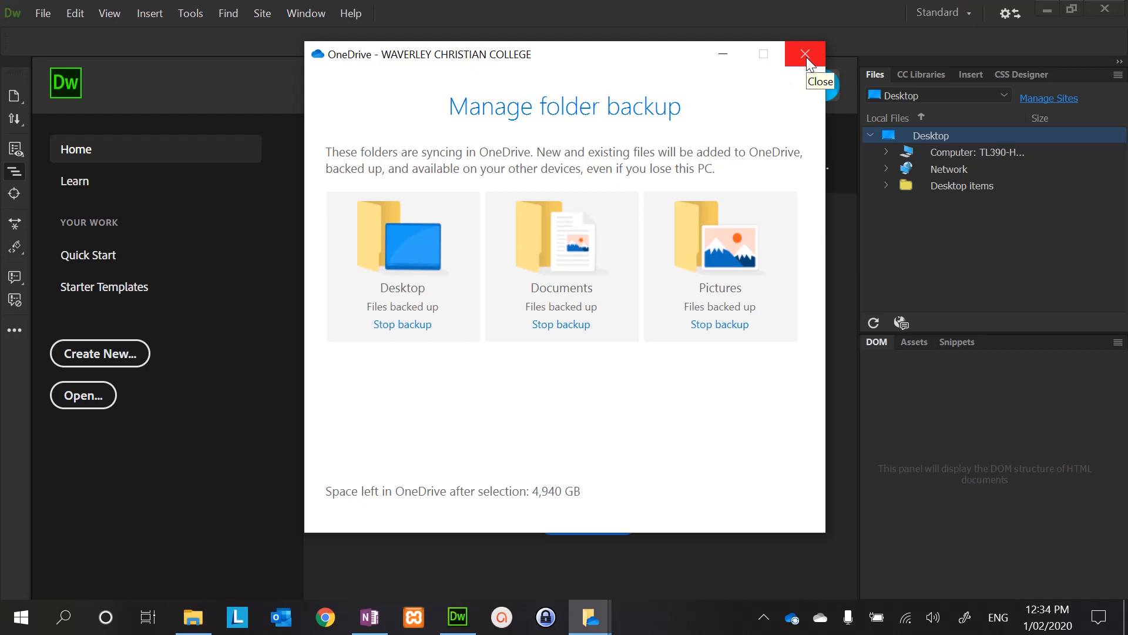
- Close the folder backup window and bring up XAMPP control's launch options from the taskbar
{"action": "left_click", "coordinate": [804, 54]}
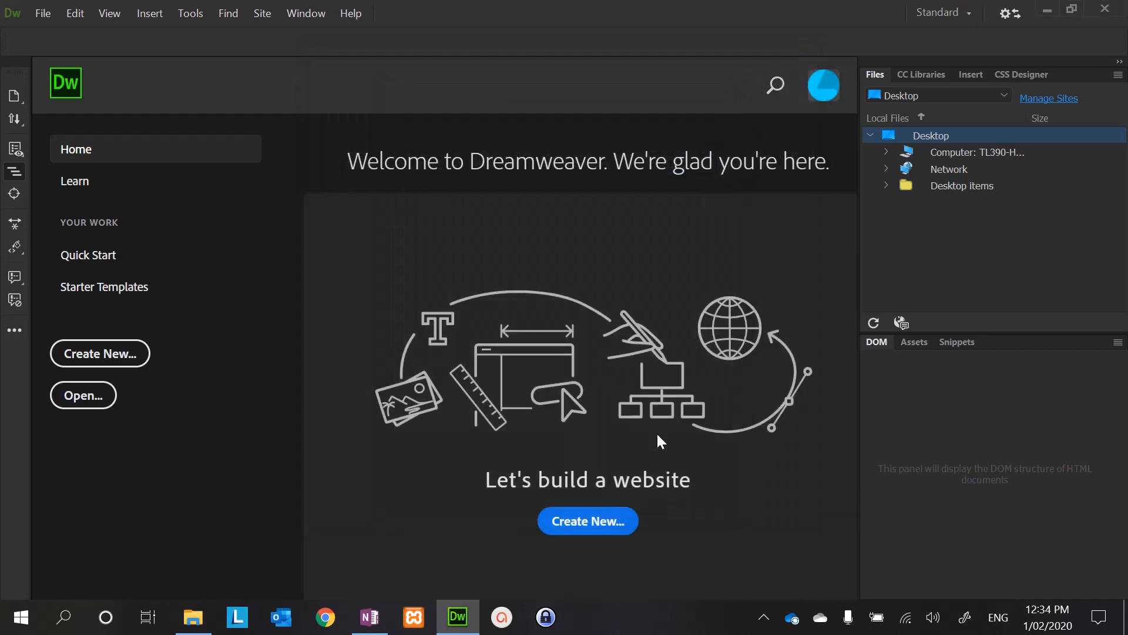
{"action": "mouse_move", "coordinate": [413, 617]}
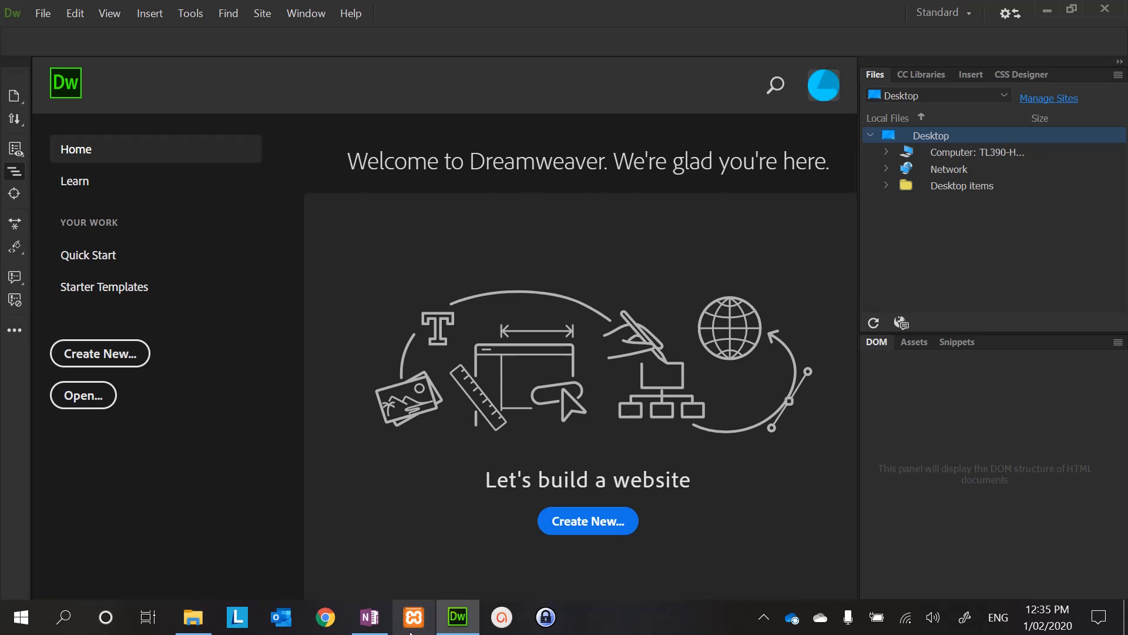
{"action": "mouse_move", "coordinate": [413, 617]}
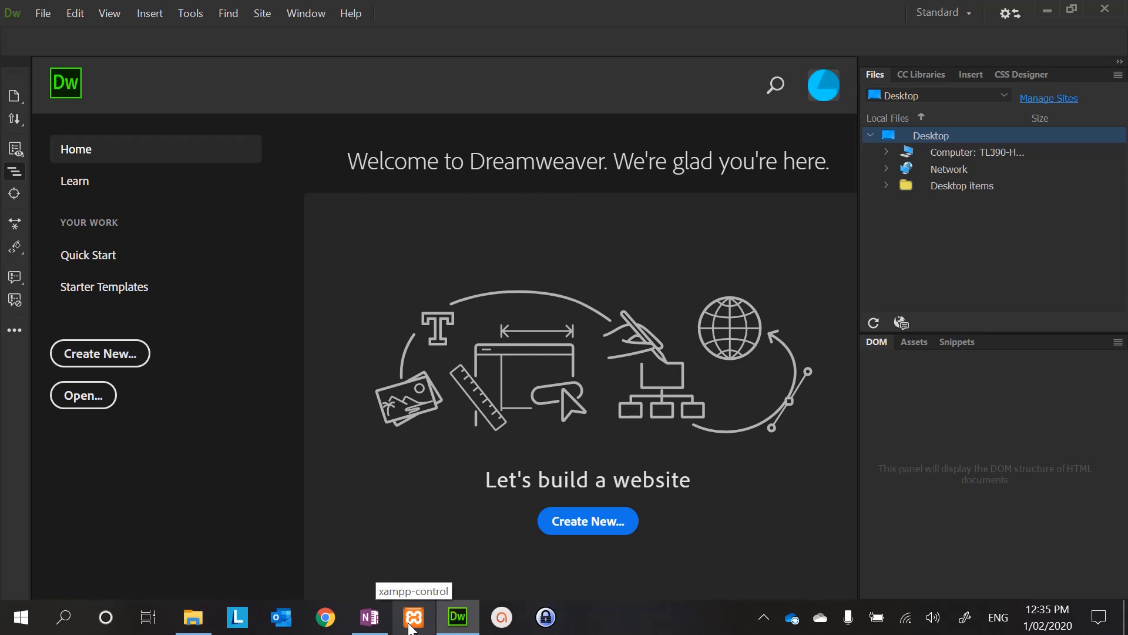
{"action": "left_click", "coordinate": [20, 617]}
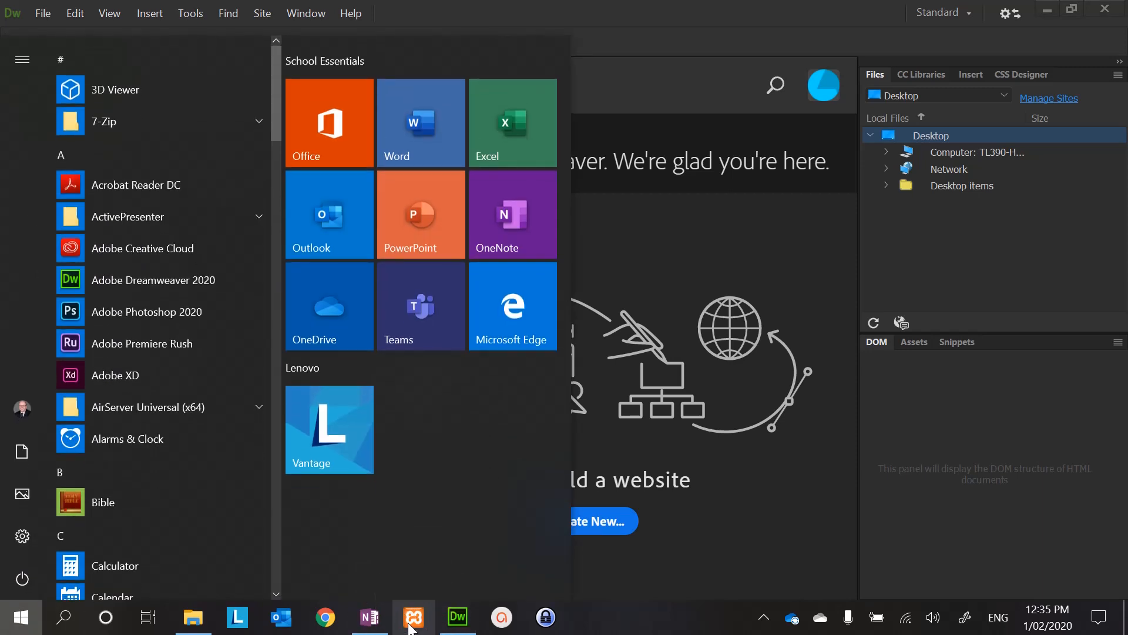
{"action": "right_click", "coordinate": [413, 617]}
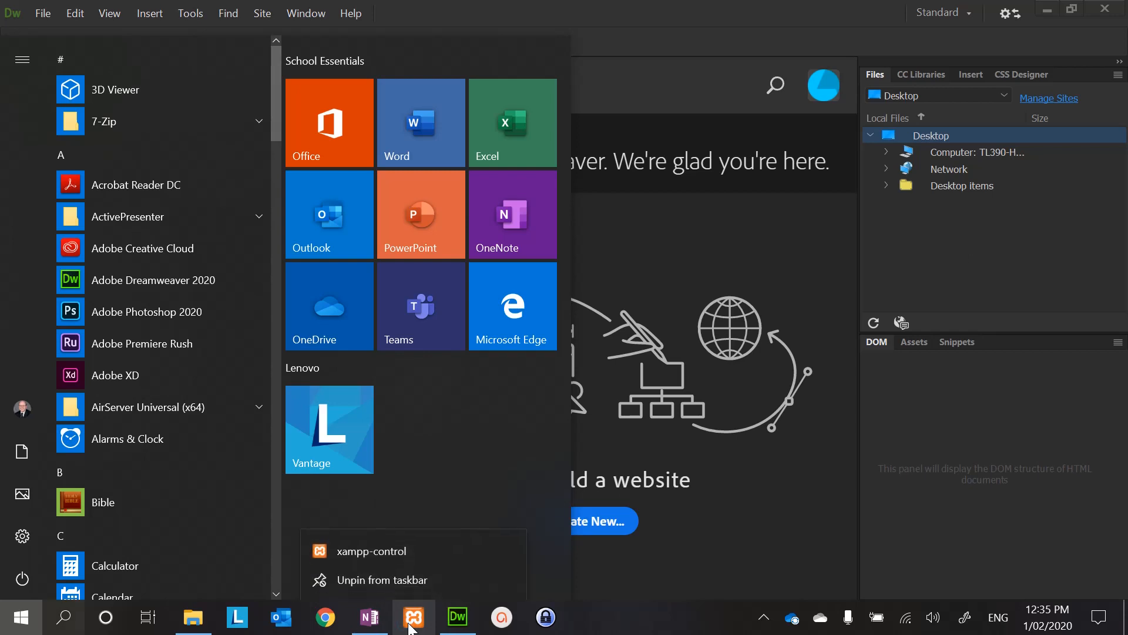
{"action": "mouse_move", "coordinate": [412, 580]}
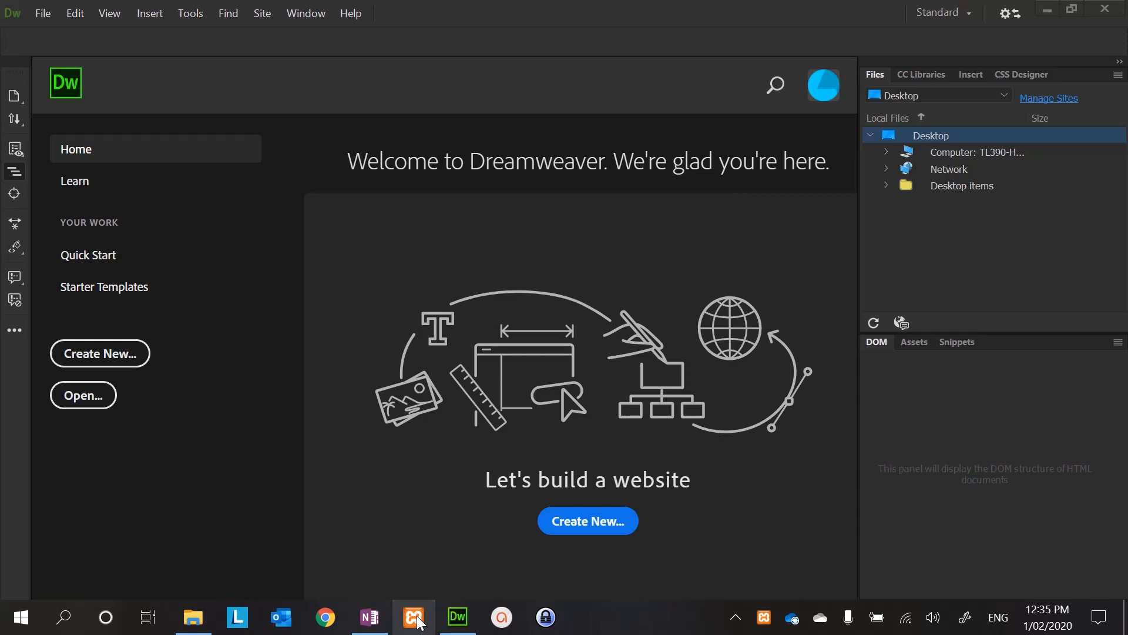
- Start the Apache module in XAMPP Control Panel so it runs on ports 80 and 443
{"action": "left_click", "coordinate": [412, 617]}
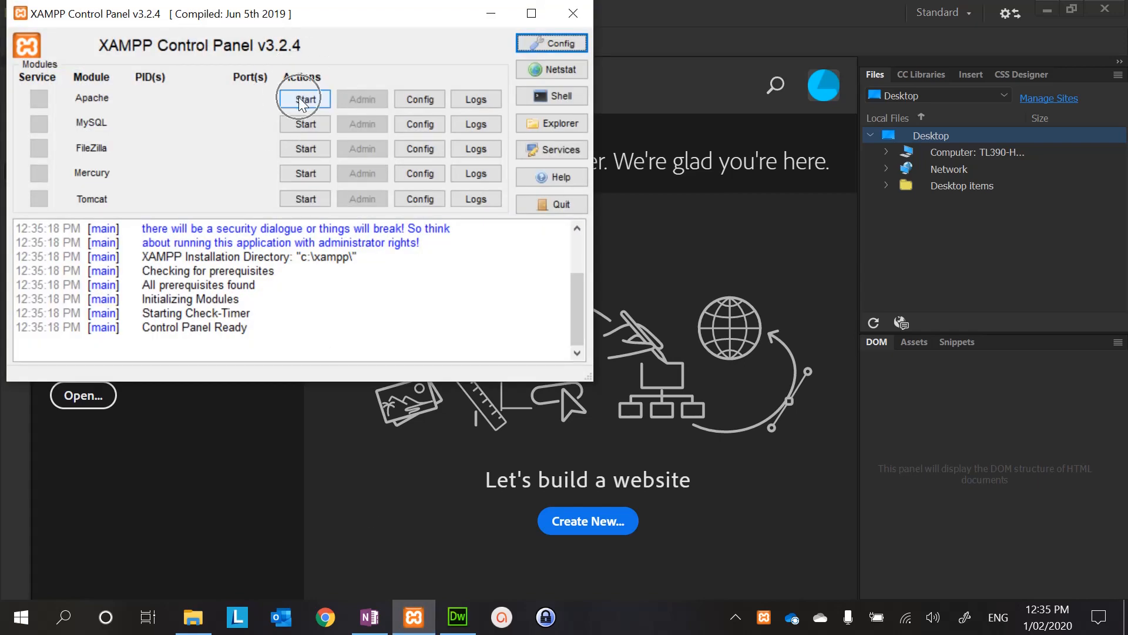
{"action": "left_click", "coordinate": [304, 99]}
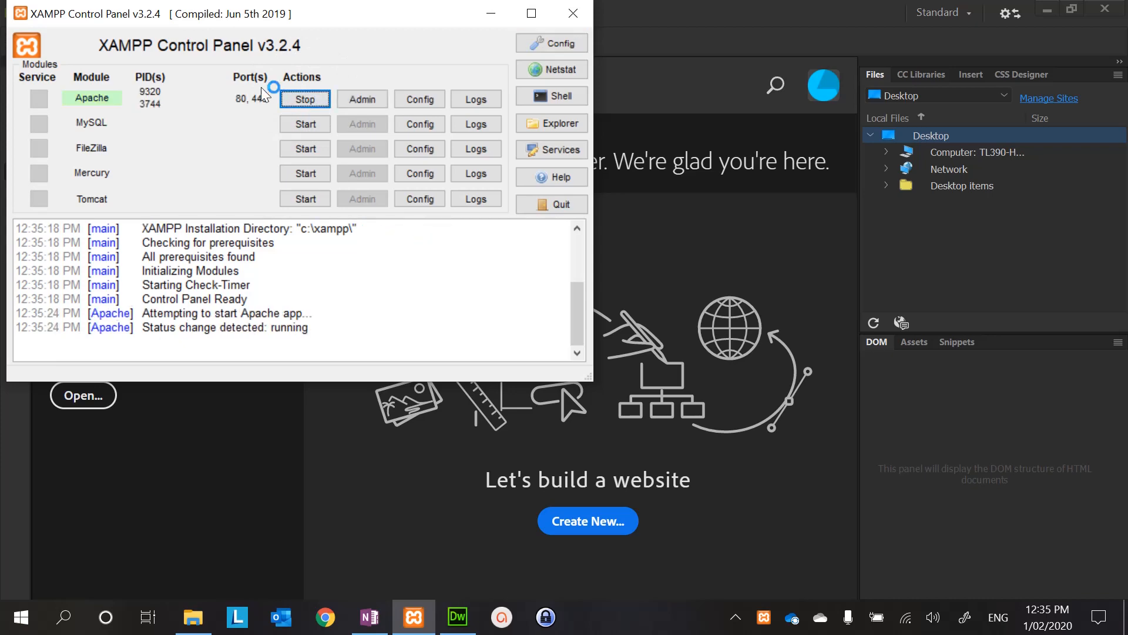
{"action": "mouse_move", "coordinate": [241, 112]}
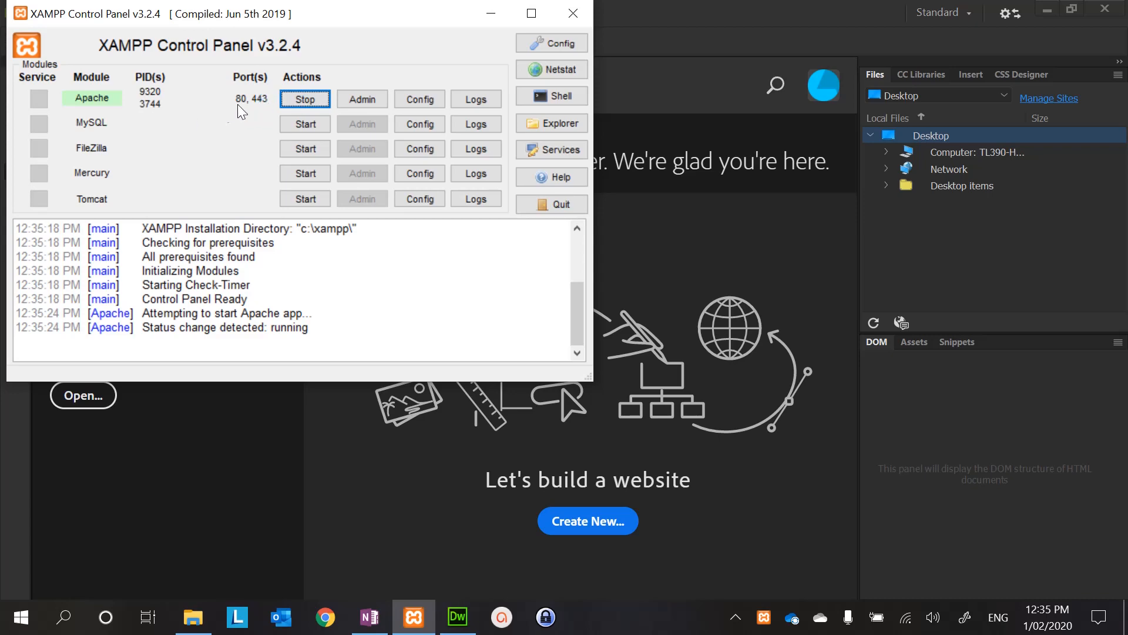
{"action": "mouse_move", "coordinate": [216, 124]}
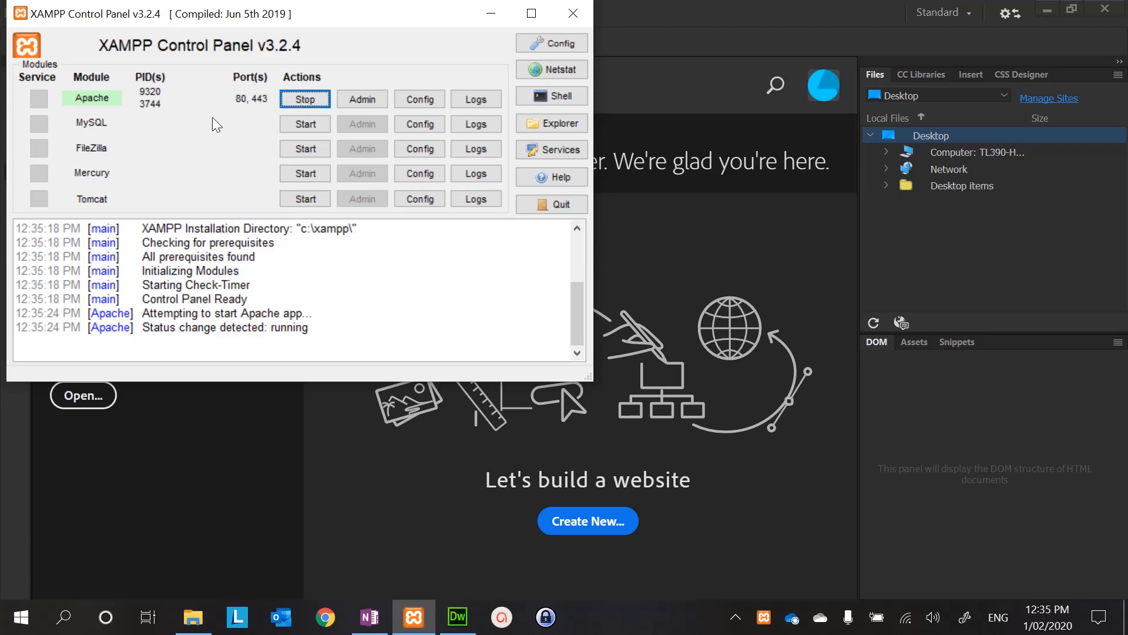
{"action": "mouse_move", "coordinate": [249, 123]}
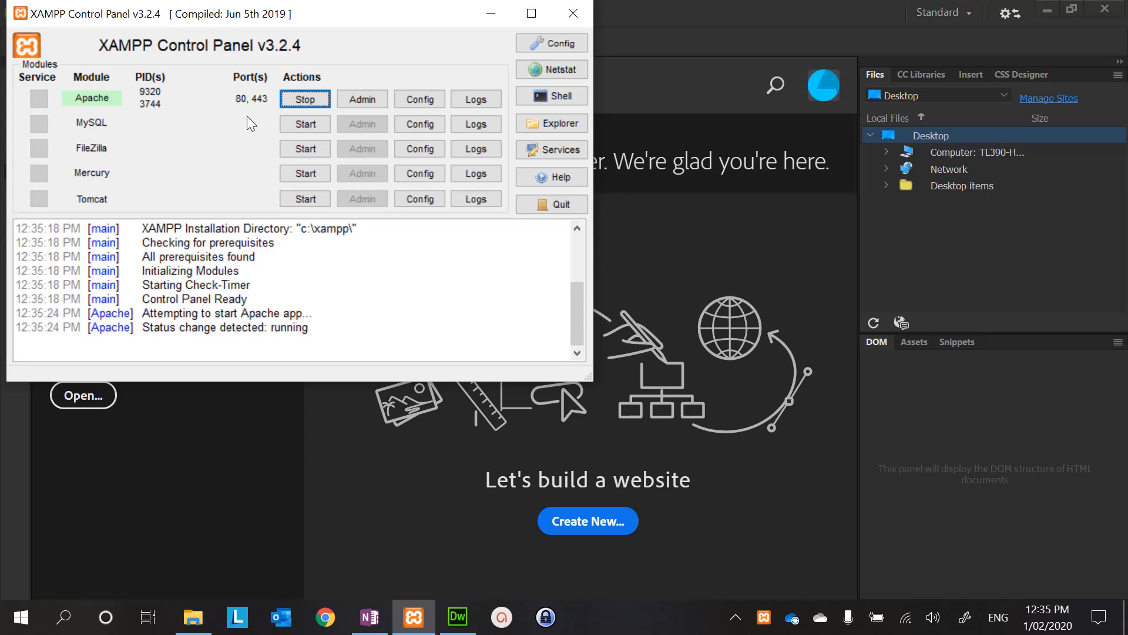
{"action": "mouse_move", "coordinate": [326, 617]}
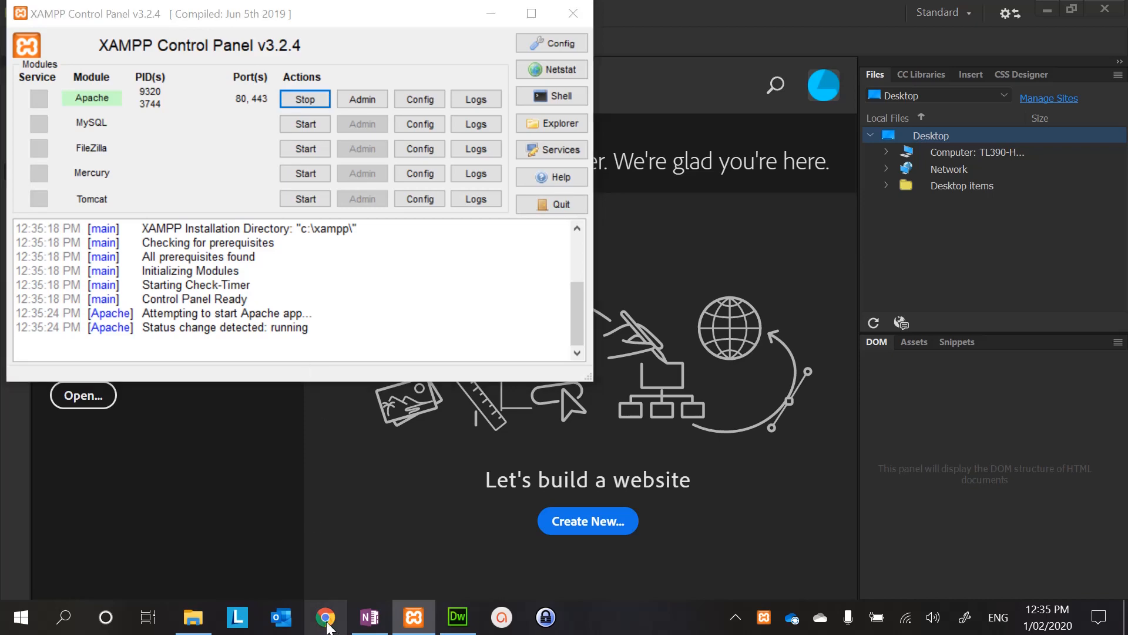
- Load the XAMPP welcome dashboard in Chrome at localhost
{"action": "left_click", "coordinate": [326, 617]}
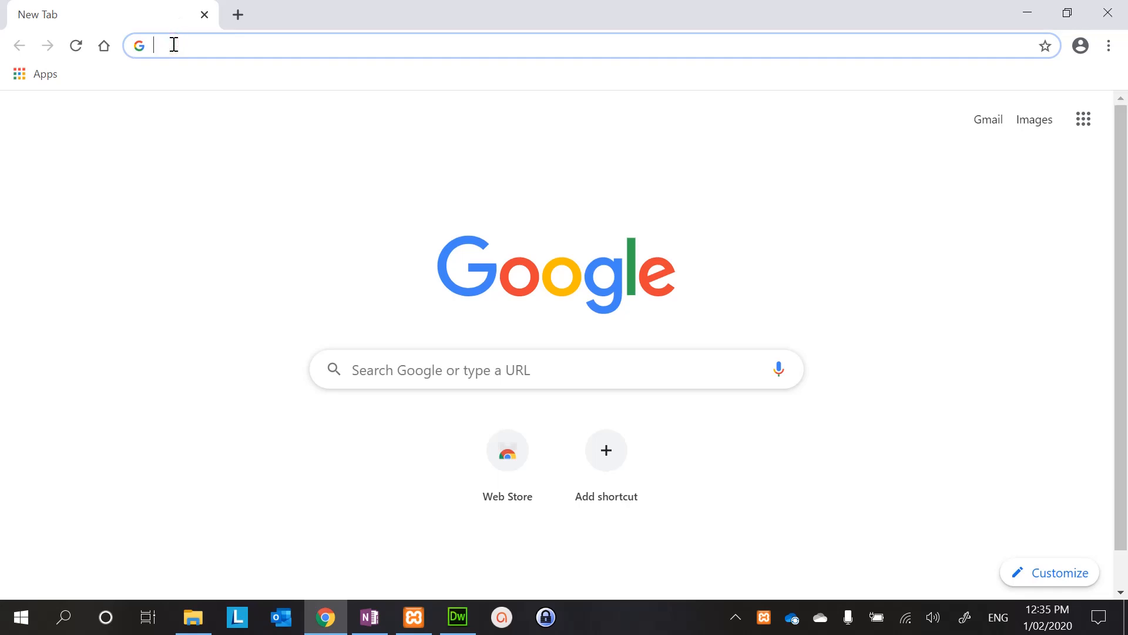
{"action": "type", "text": "loc"}
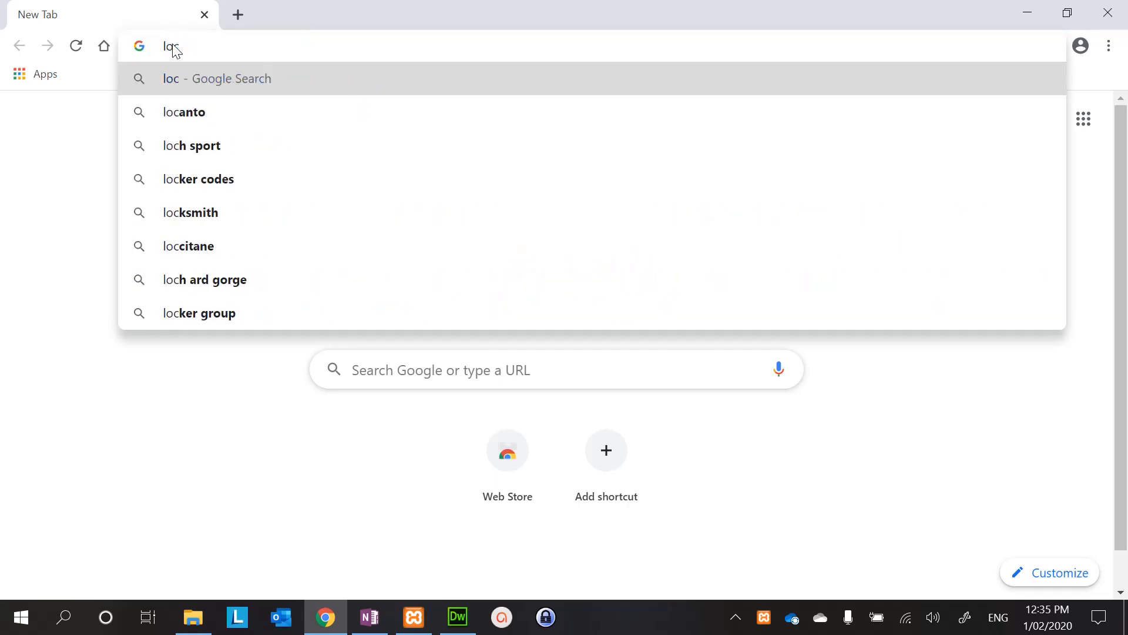
{"action": "type", "text": "a"}
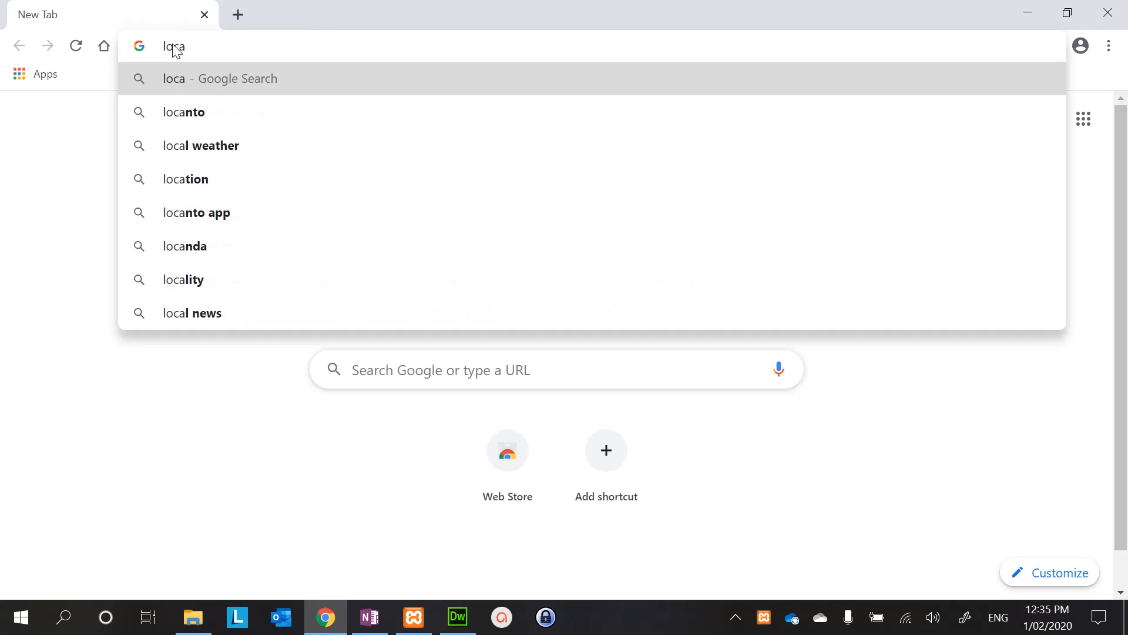
{"action": "type", "text": "lh"}
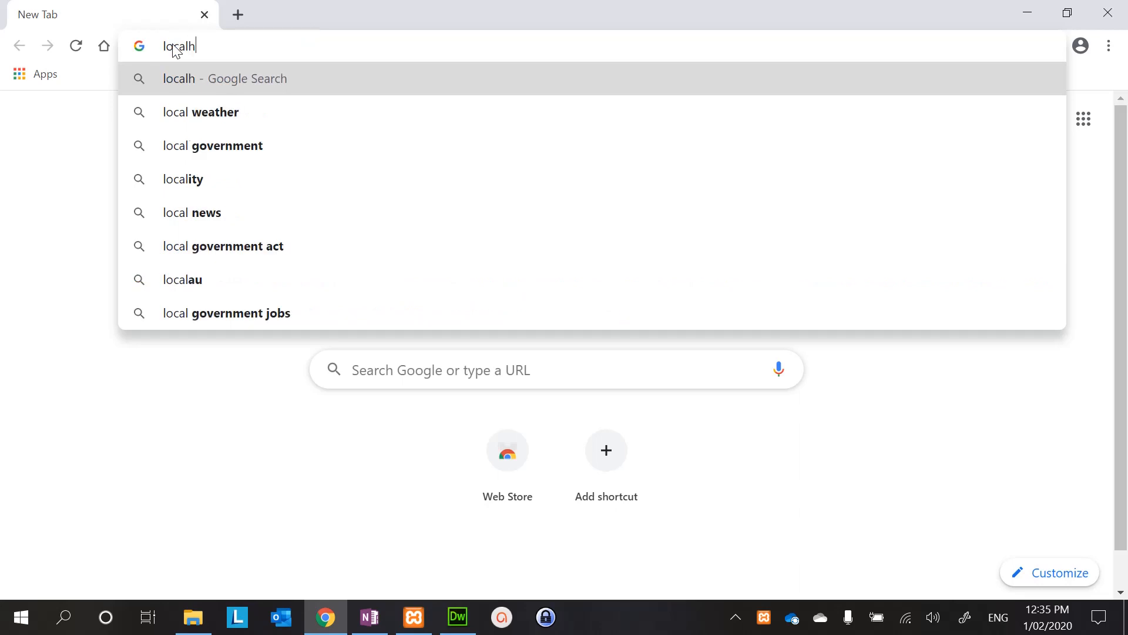
{"action": "type", "text": "ost/dashboard/"}
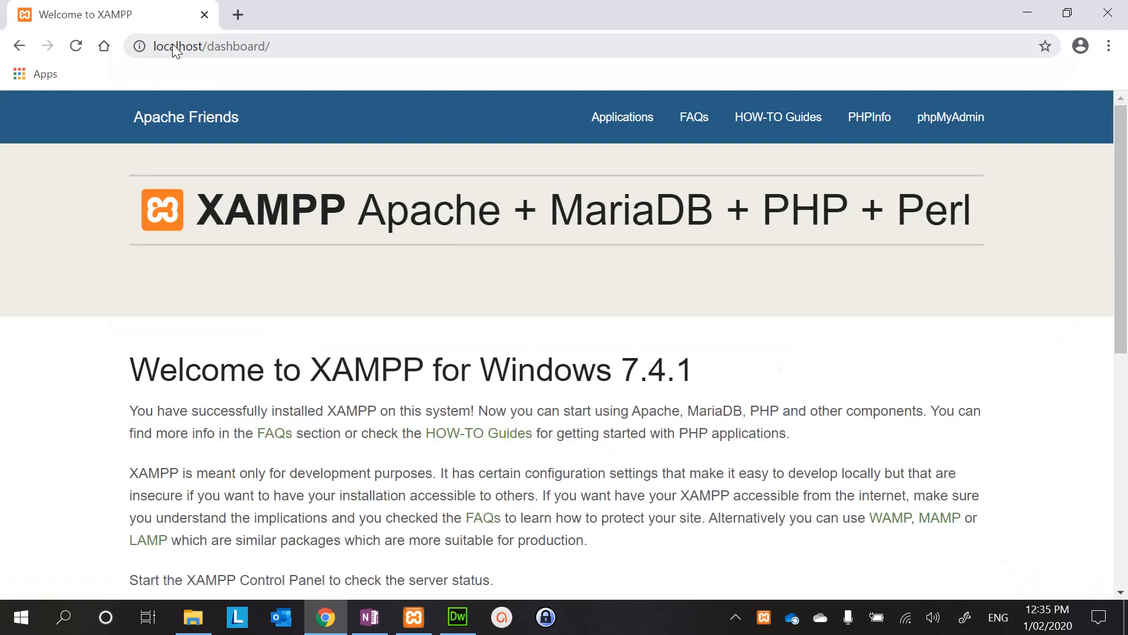
{"action": "mouse_move", "coordinate": [398, 419]}
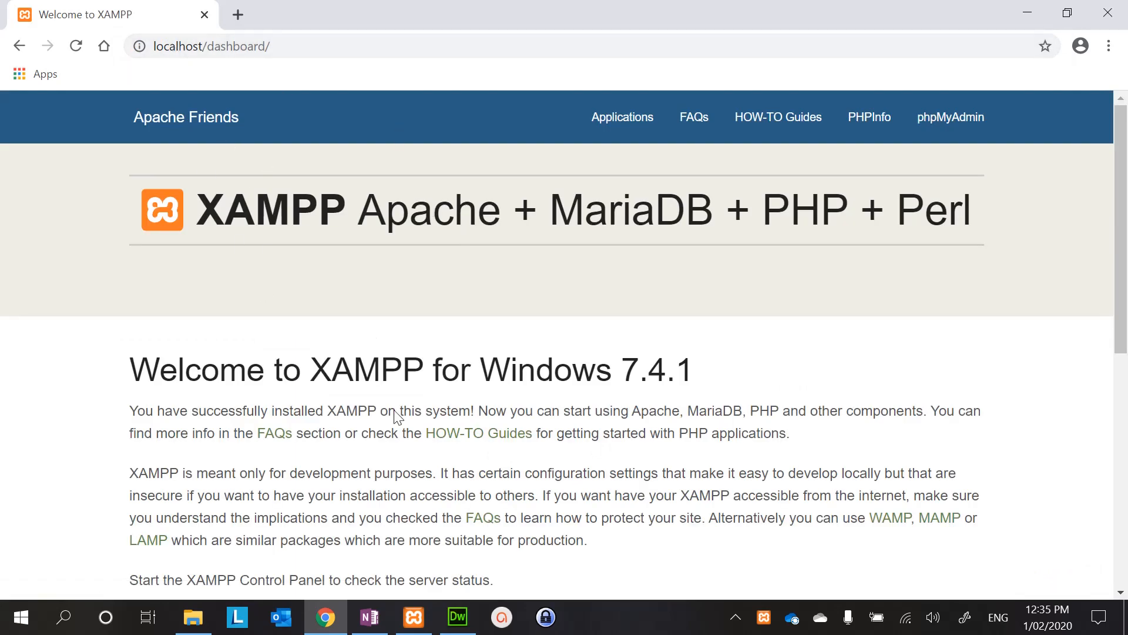
{"action": "mouse_move", "coordinate": [460, 328]}
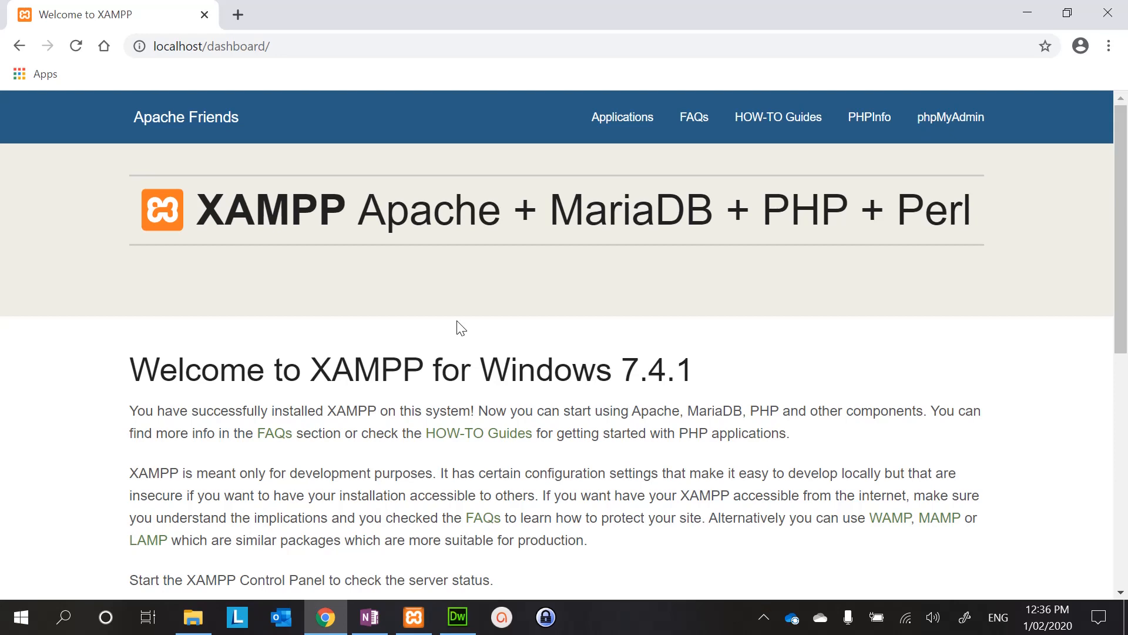
{"action": "mouse_move", "coordinate": [364, 309]}
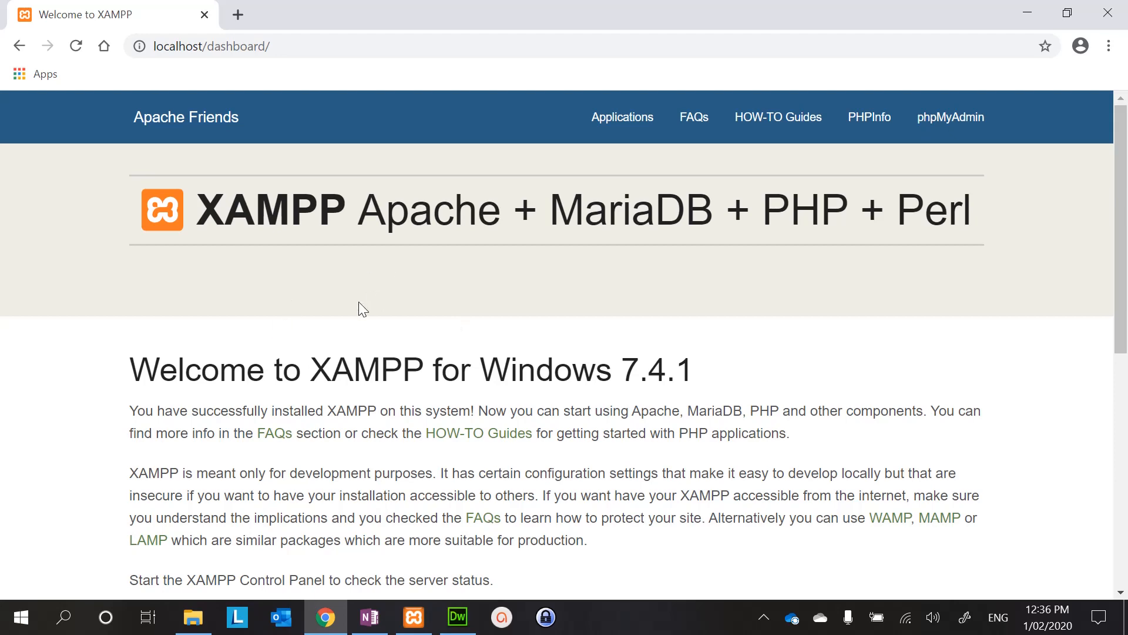
{"action": "mouse_move", "coordinate": [193, 617]}
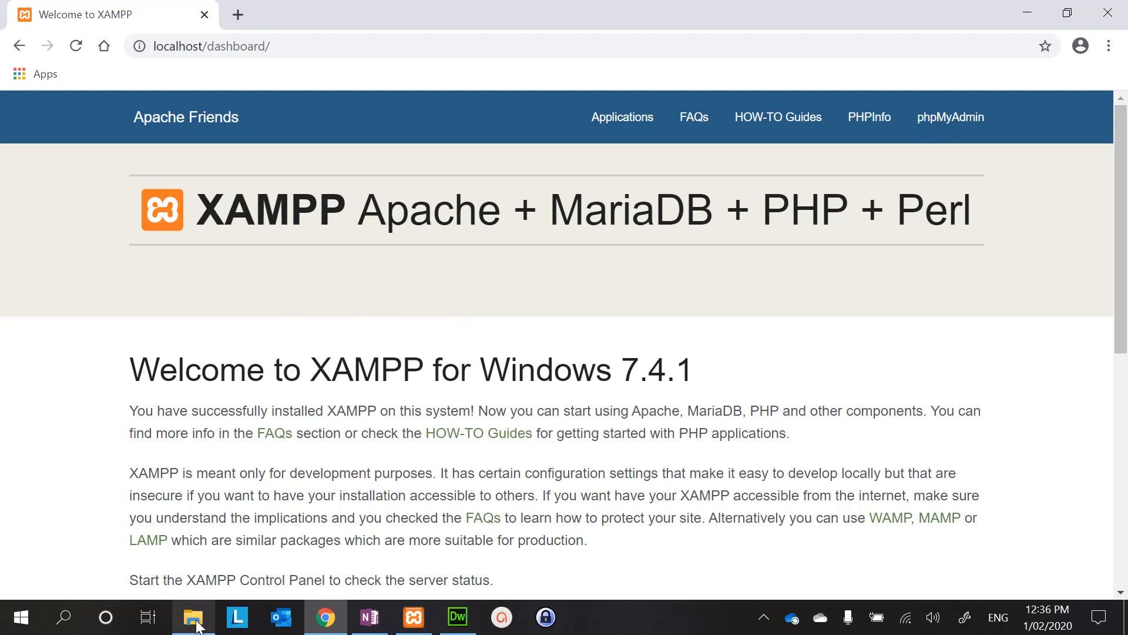
- Browse the Documents folder in File Explorer, toggling the Home and View ribbons
{"action": "left_click", "coordinate": [193, 617]}
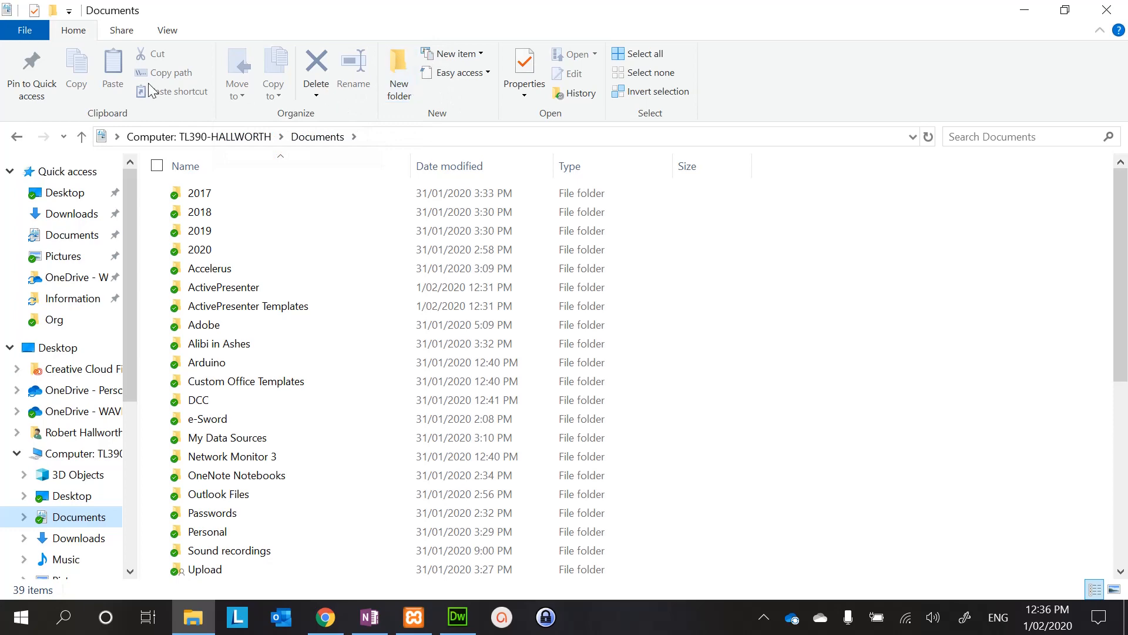
{"action": "left_click", "coordinate": [73, 30]}
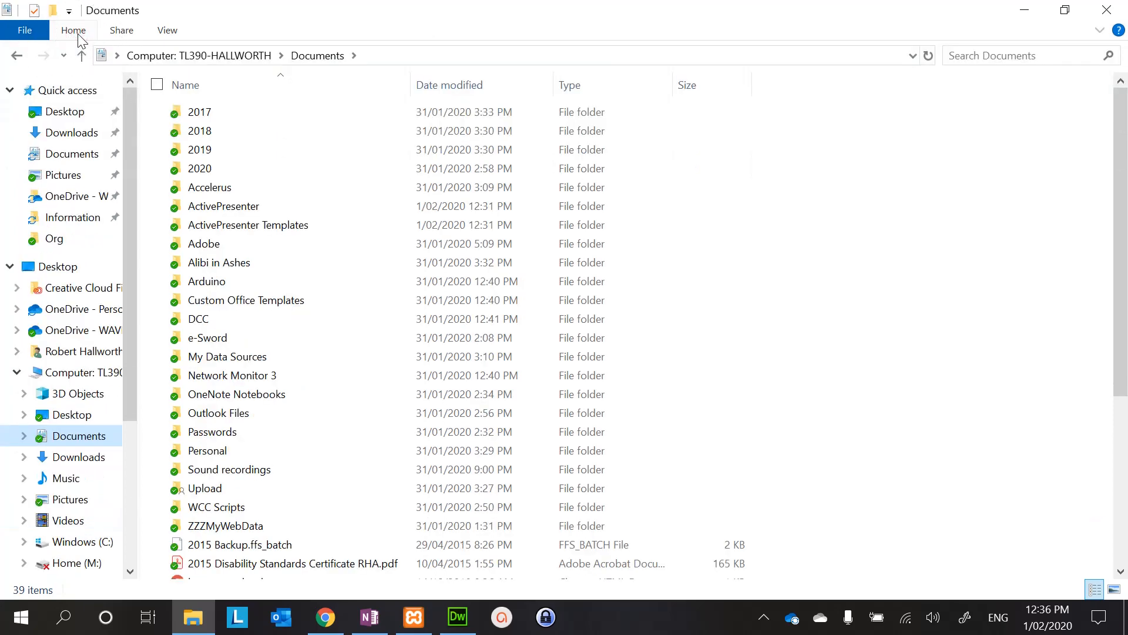
{"action": "left_click", "coordinate": [73, 30]}
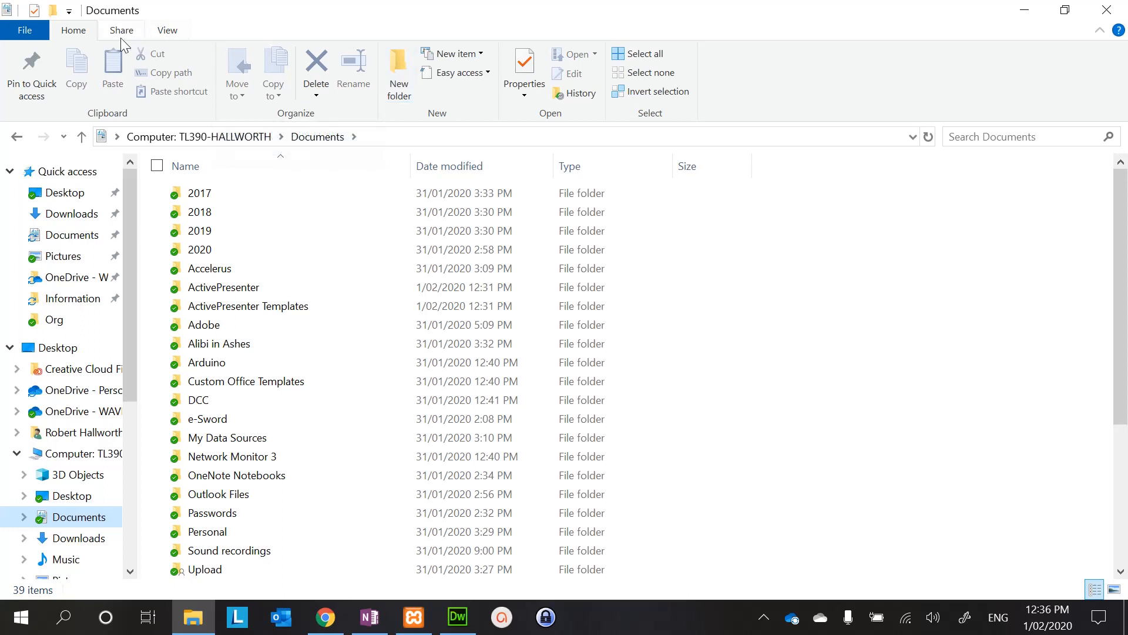
{"action": "left_click", "coordinate": [167, 30]}
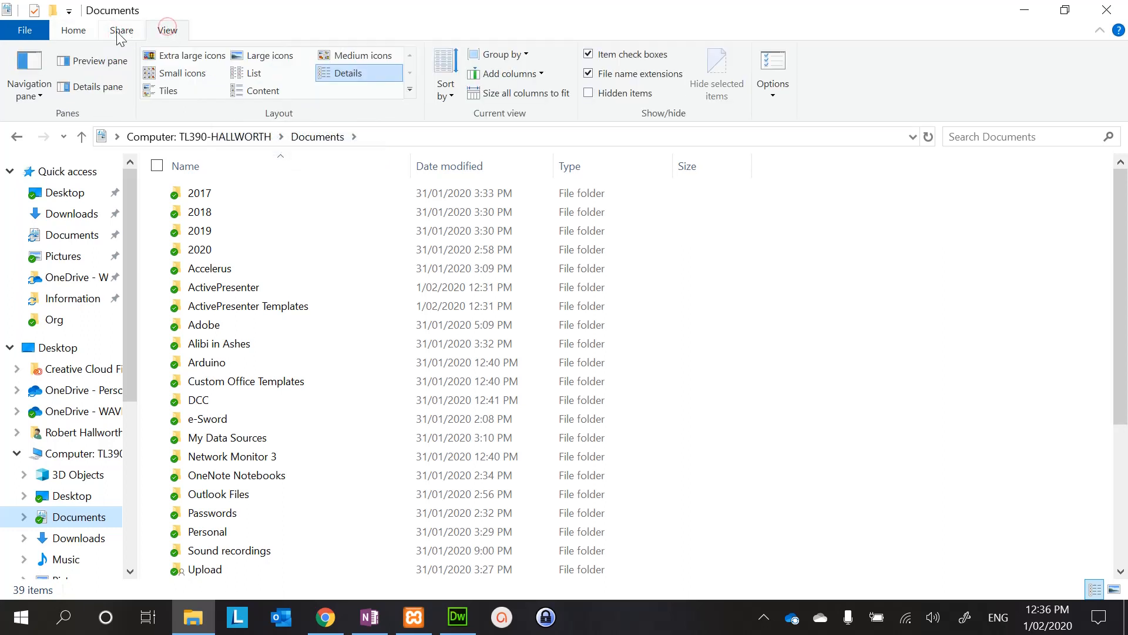
{"action": "left_click", "coordinate": [73, 31]}
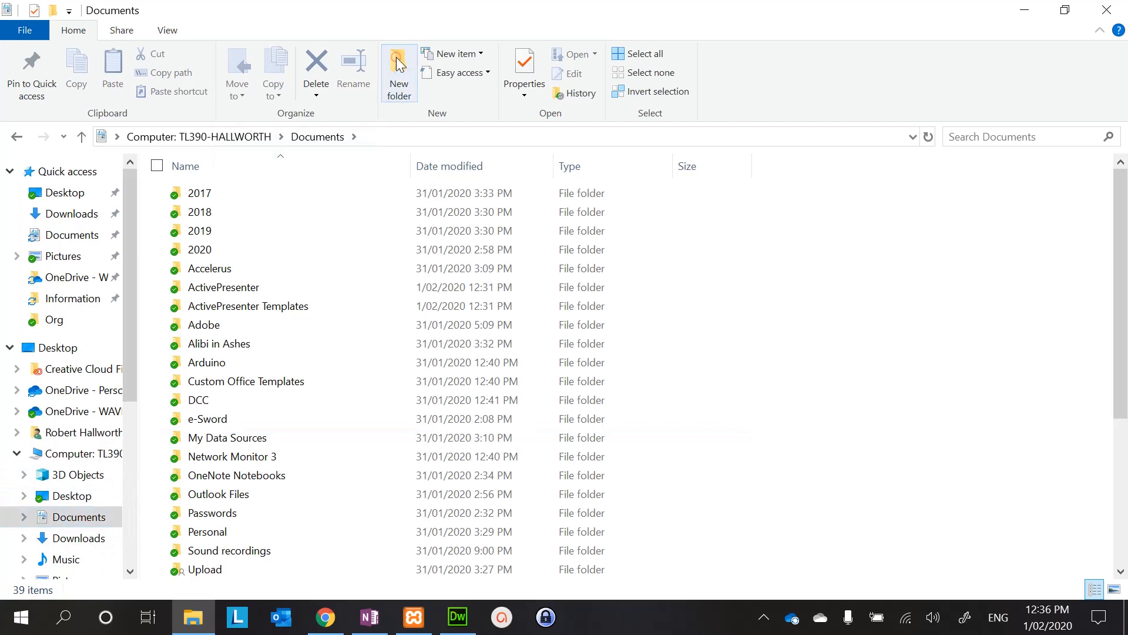
- Create a MyWebData folder in Documents and go into it
{"action": "left_click", "coordinate": [399, 71]}
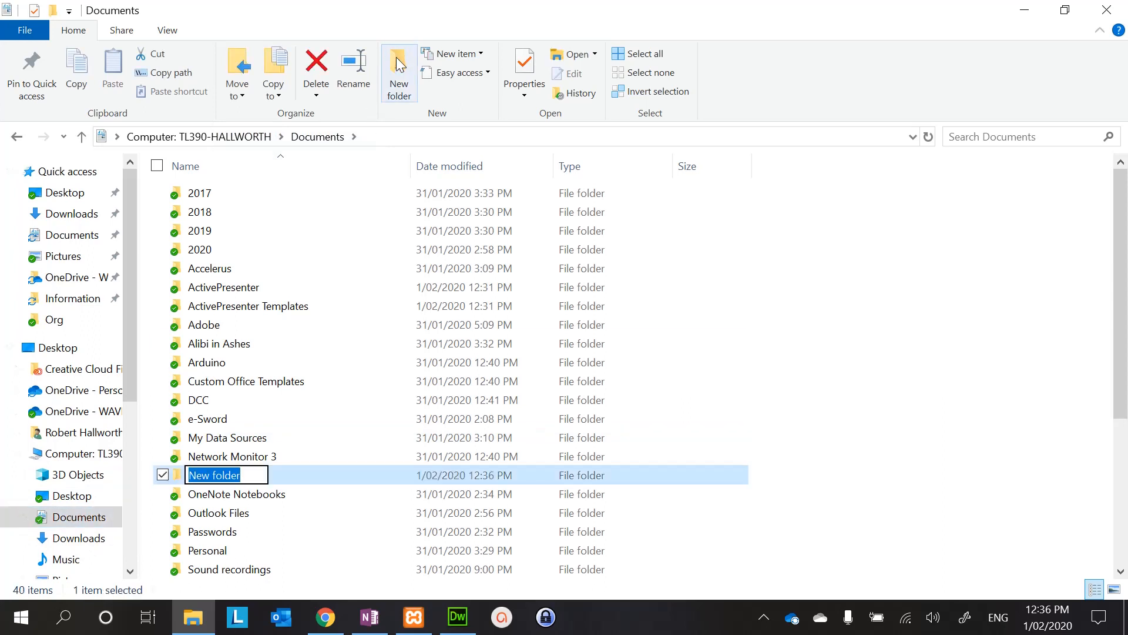
{"action": "type", "text": "My"}
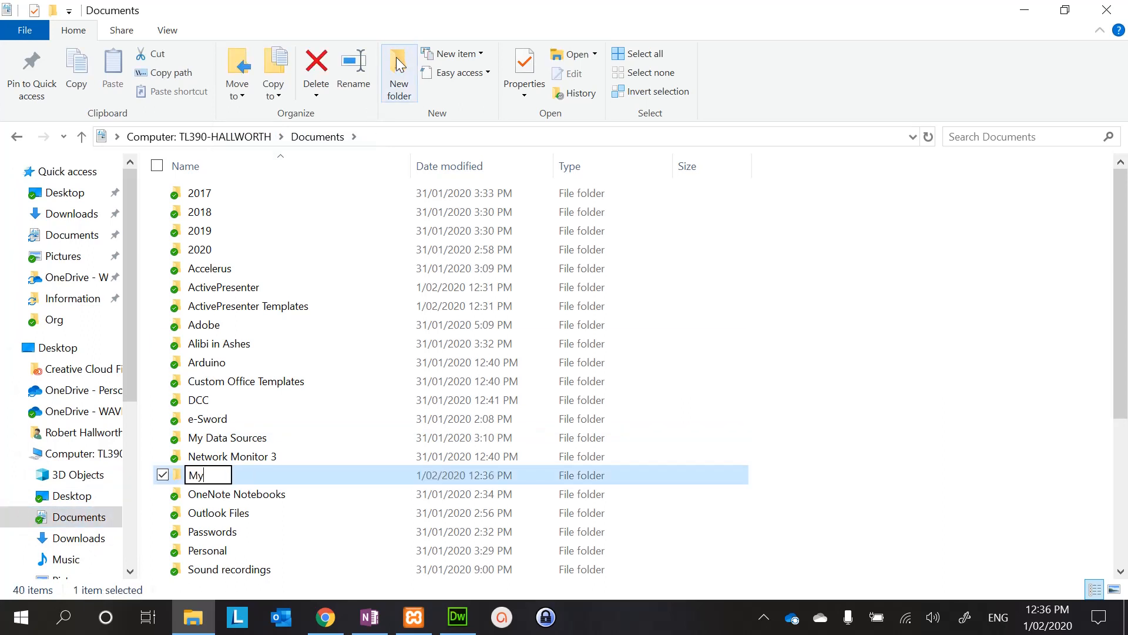
{"action": "type", "text": "WebData"}
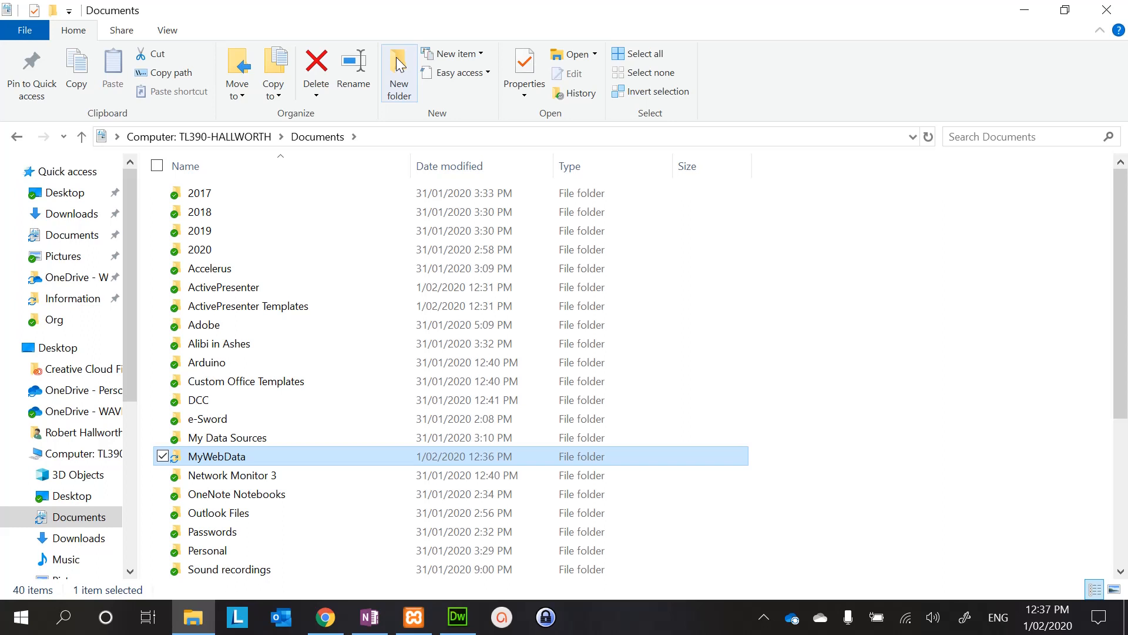
{"action": "mouse_move", "coordinate": [240, 460]}
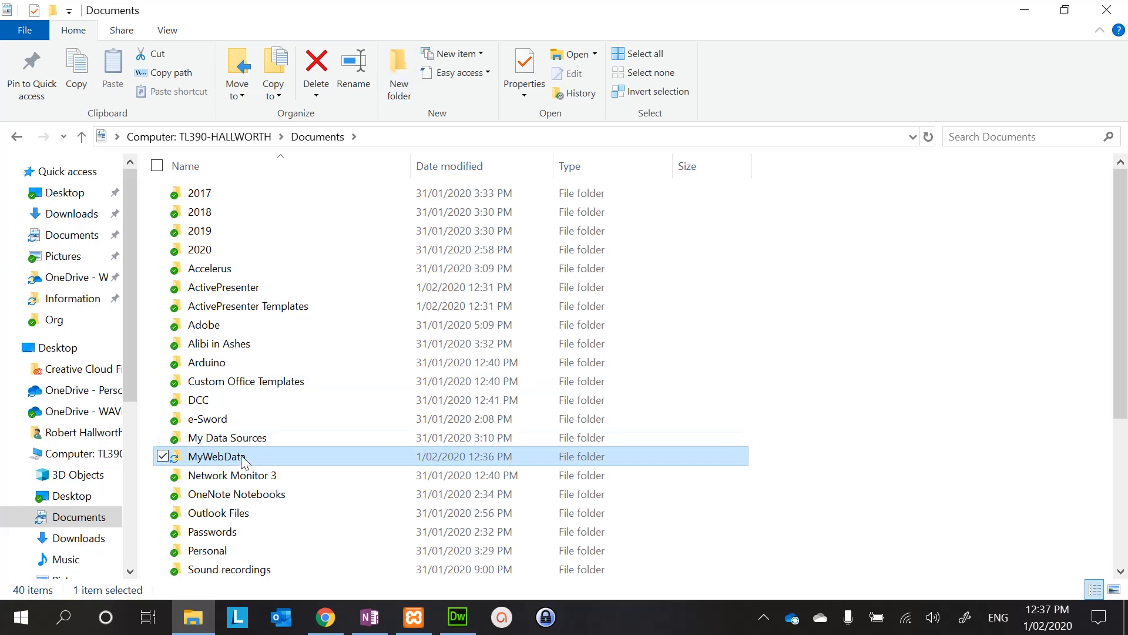
{"action": "mouse_move", "coordinate": [235, 460]}
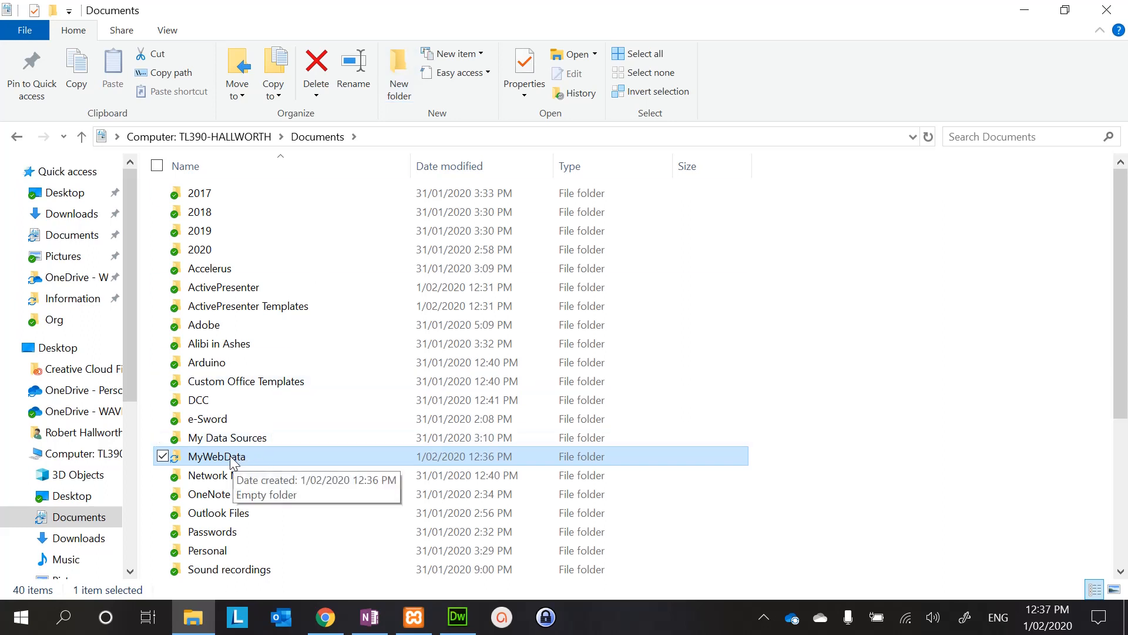
{"action": "double_click", "coordinate": [216, 456]}
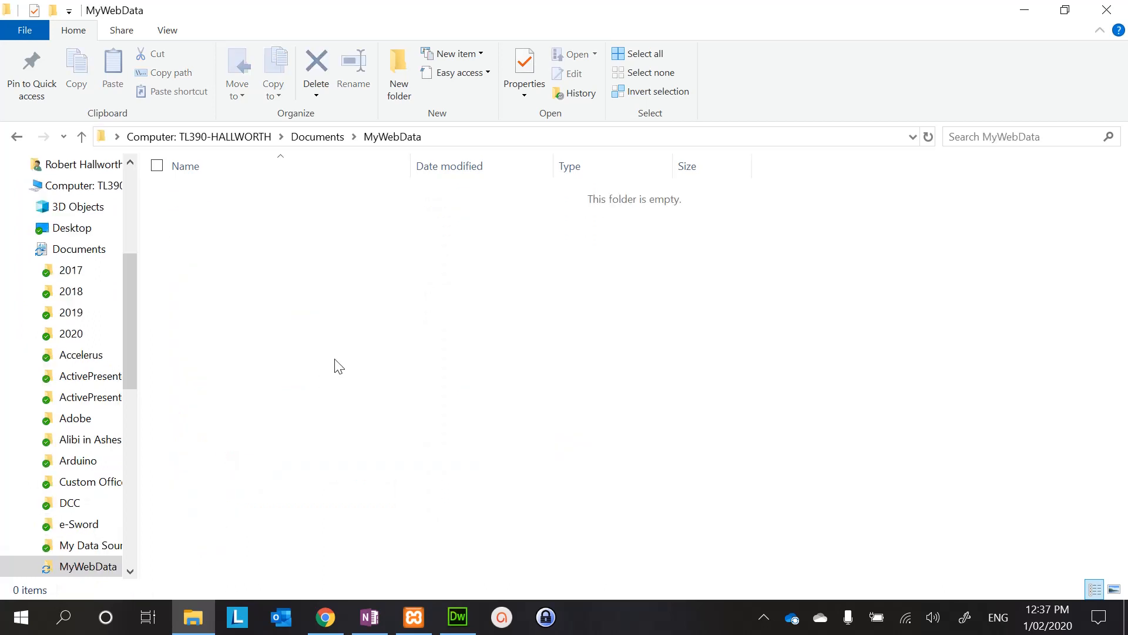
{"action": "mouse_move", "coordinate": [335, 223]}
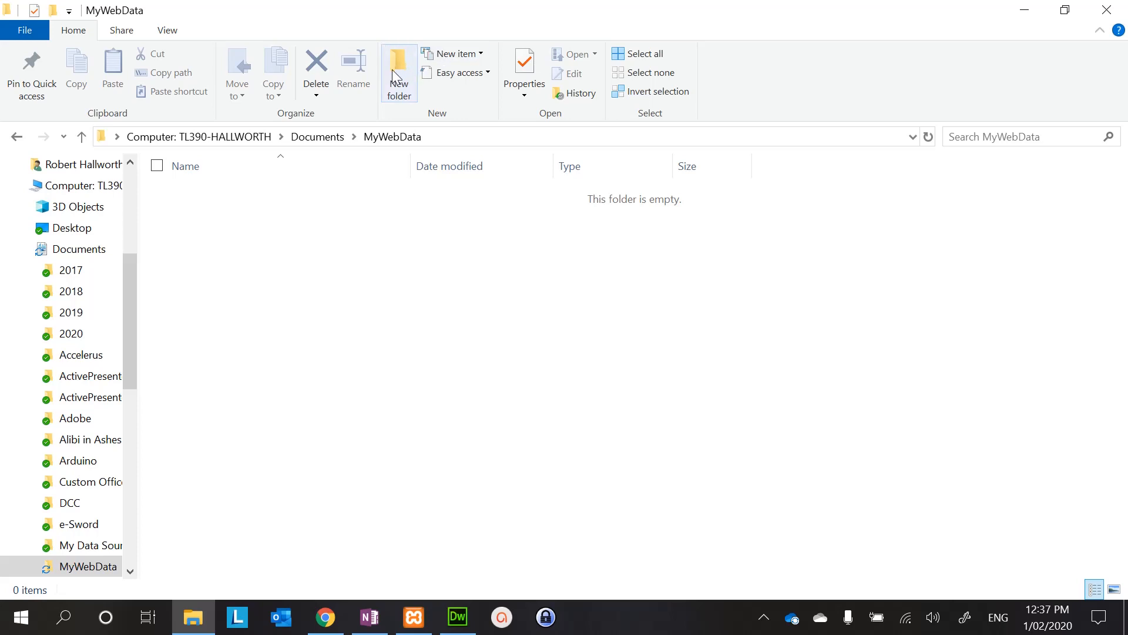
- Create WebDev, SoftDev and Computing subfolders inside MyWebData
{"action": "left_click", "coordinate": [398, 71]}
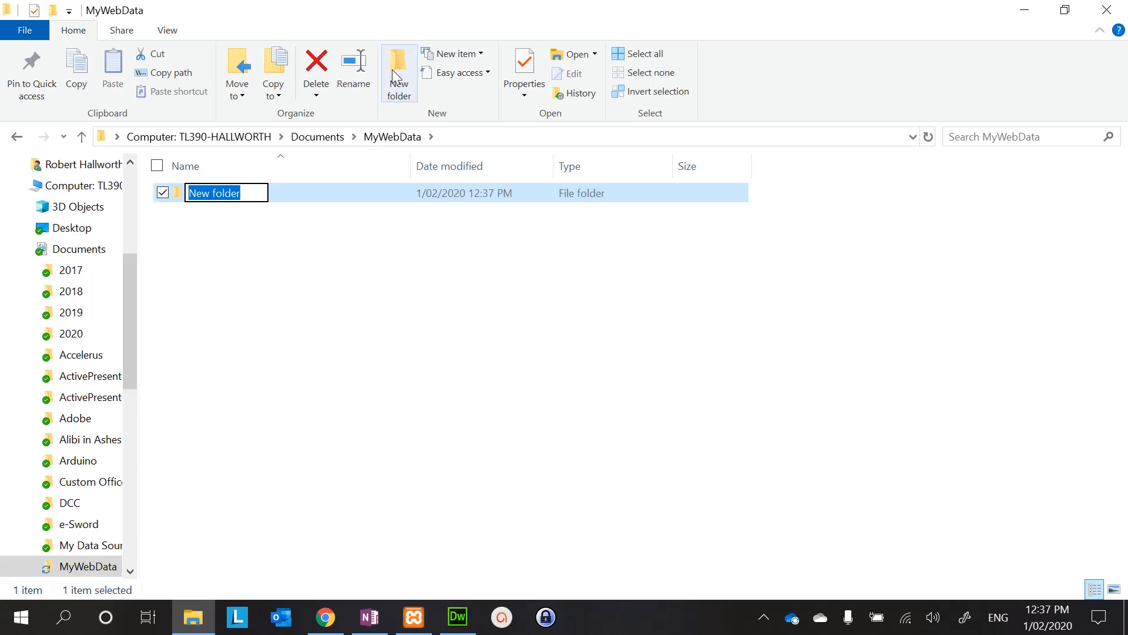
{"action": "type", "text": "Web"}
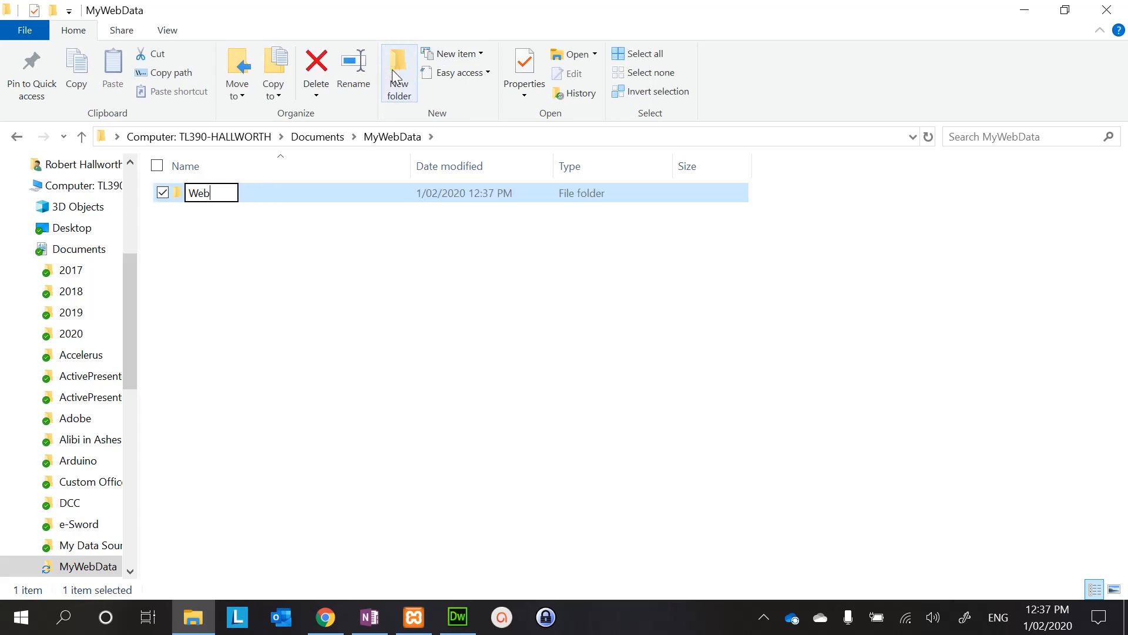
{"action": "type", "text": "D"}
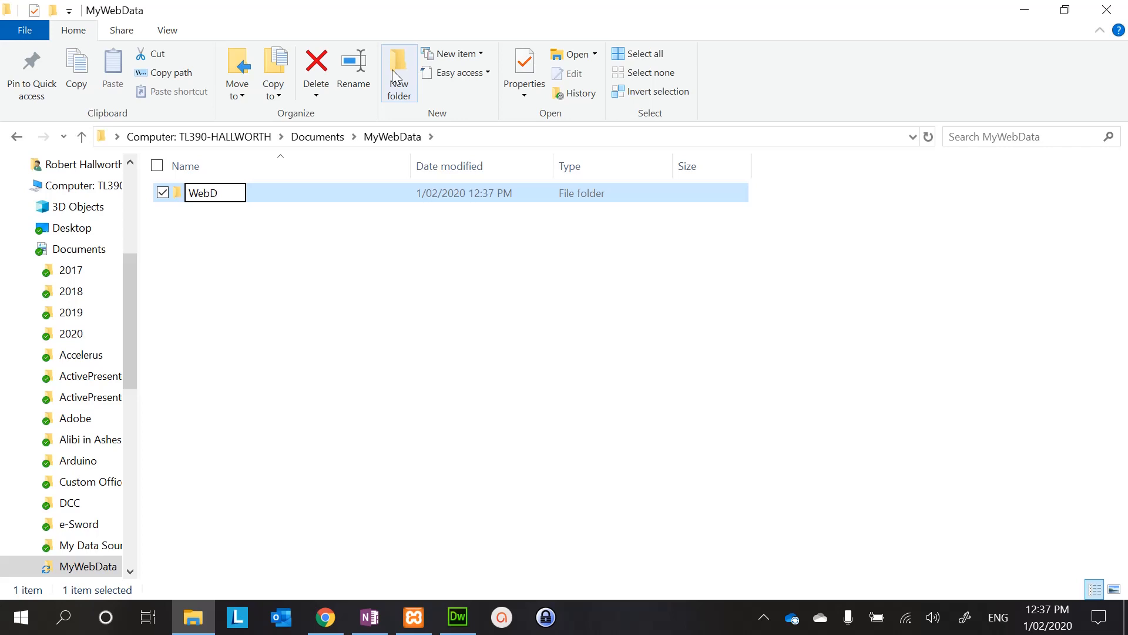
{"action": "type", "text": "ev"}
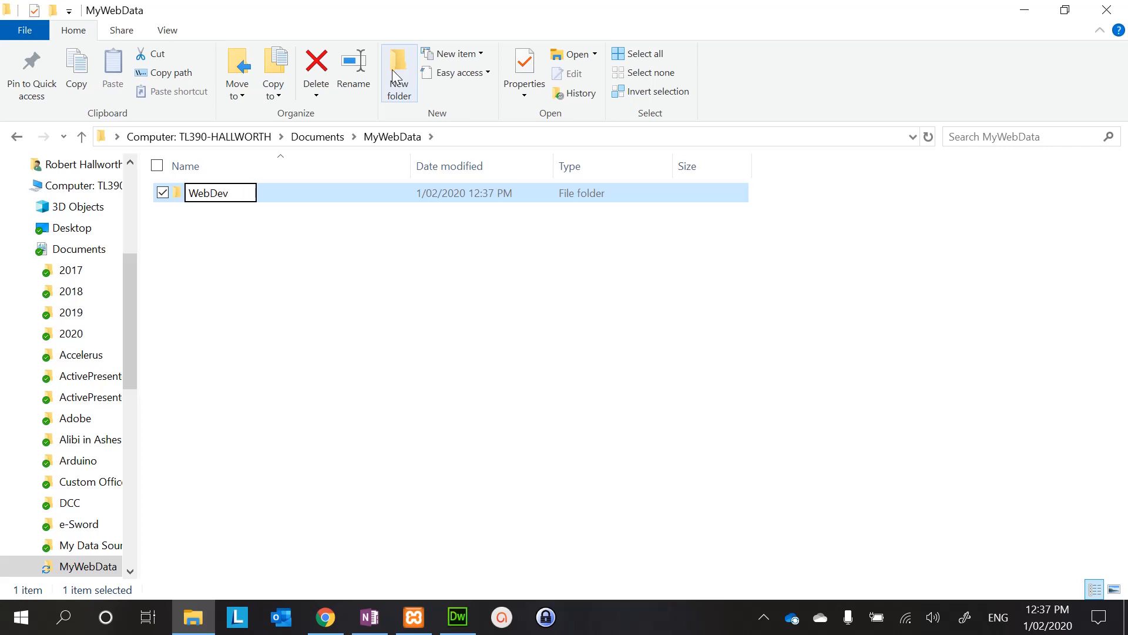
{"action": "key", "text": "Return"}
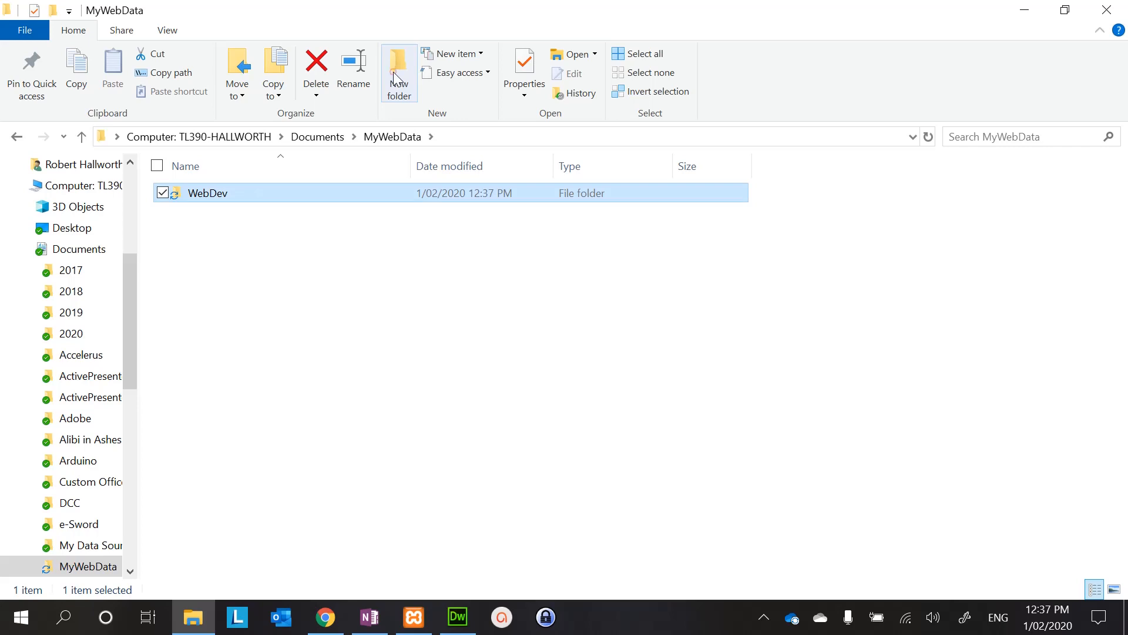
{"action": "left_click", "coordinate": [399, 71]}
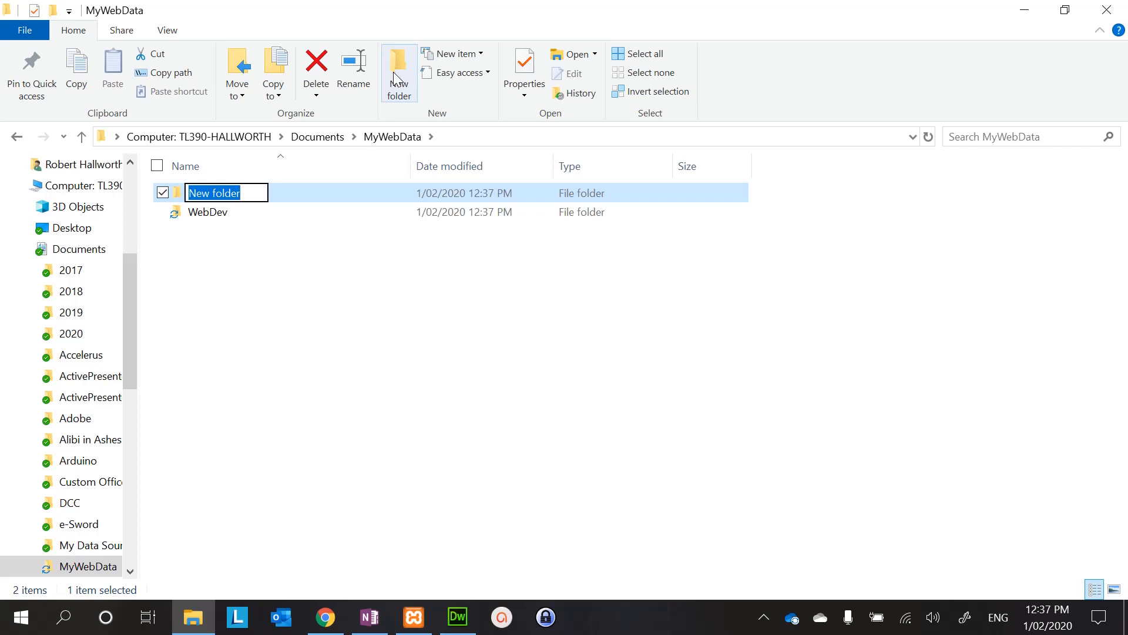
{"action": "type", "text": "S"}
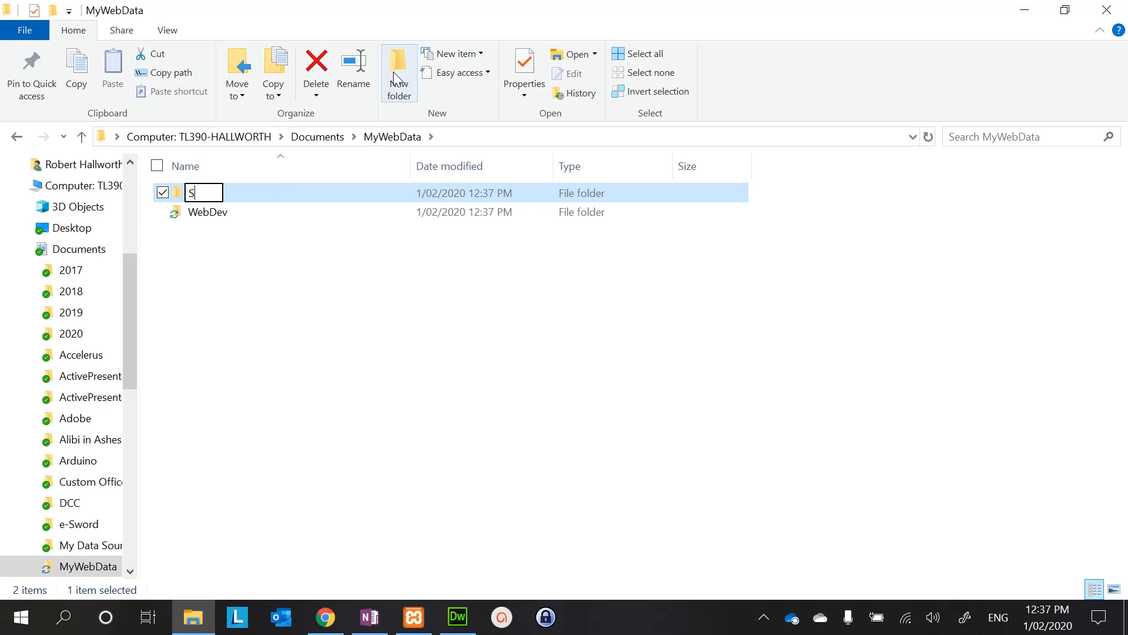
{"action": "type", "text": "oftDev"}
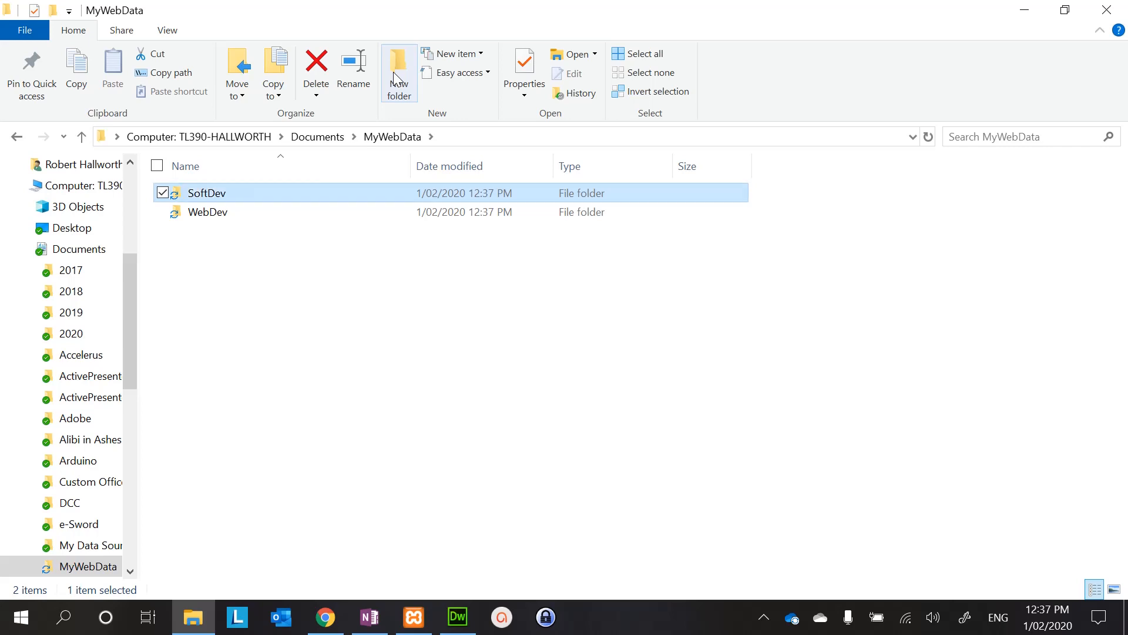
{"action": "left_click", "coordinate": [398, 72]}
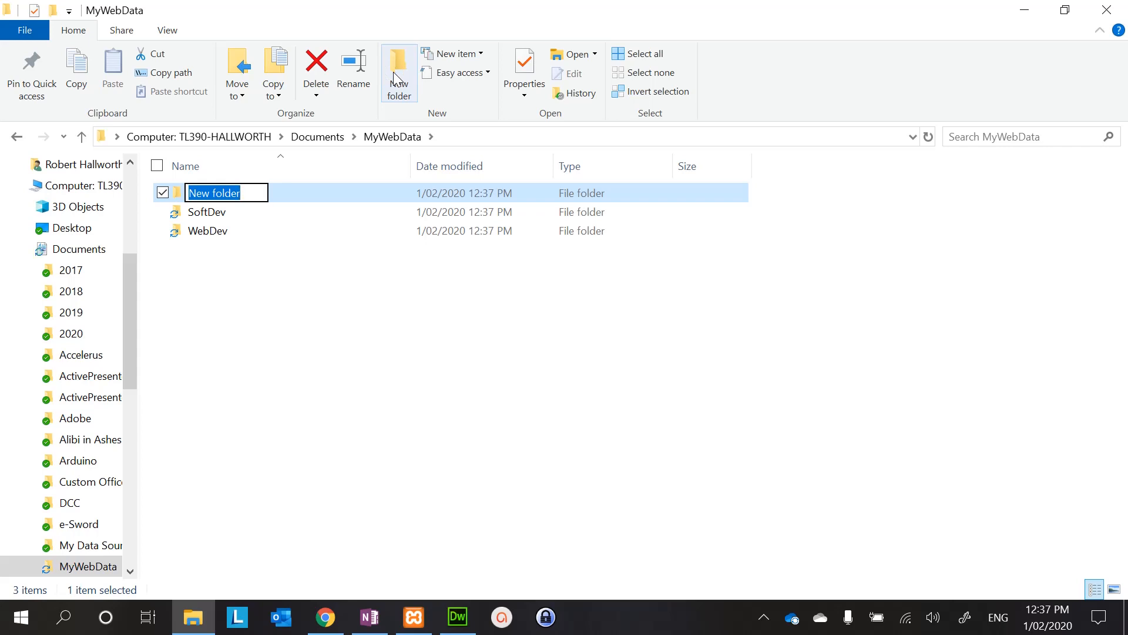
{"action": "type", "text": "Computin"}
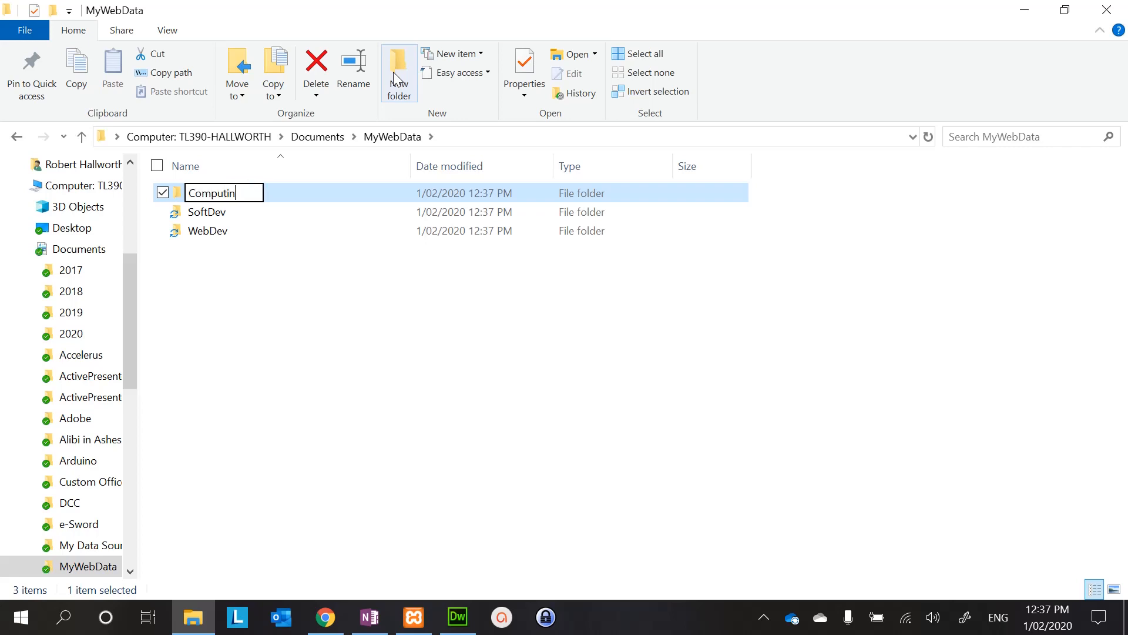
{"action": "key", "text": "Return"}
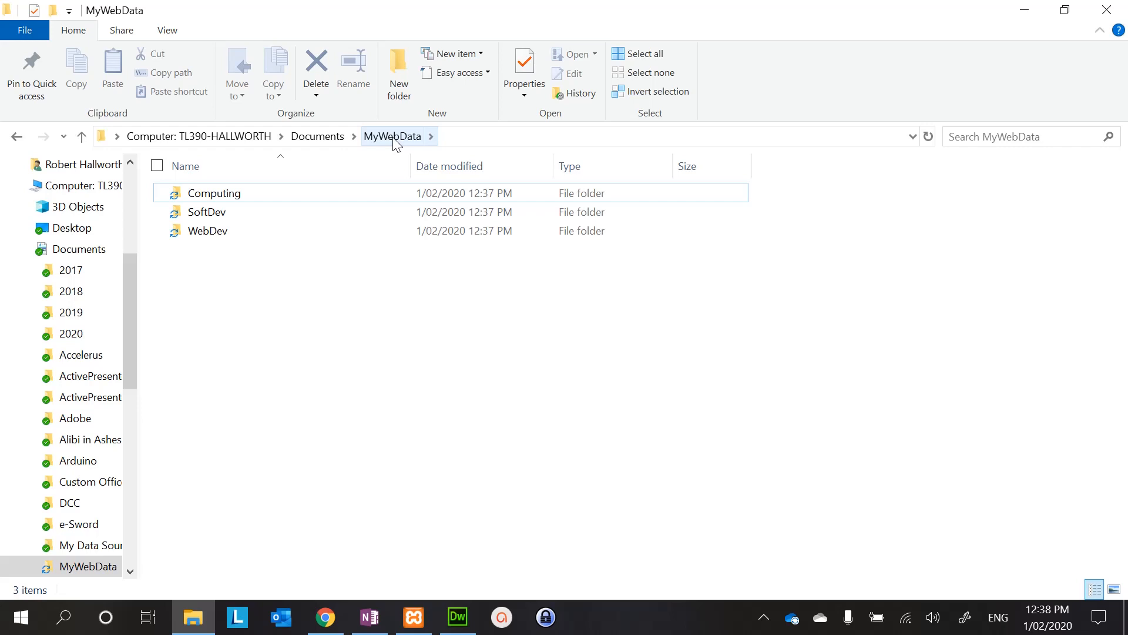
{"action": "mouse_move", "coordinate": [424, 573]}
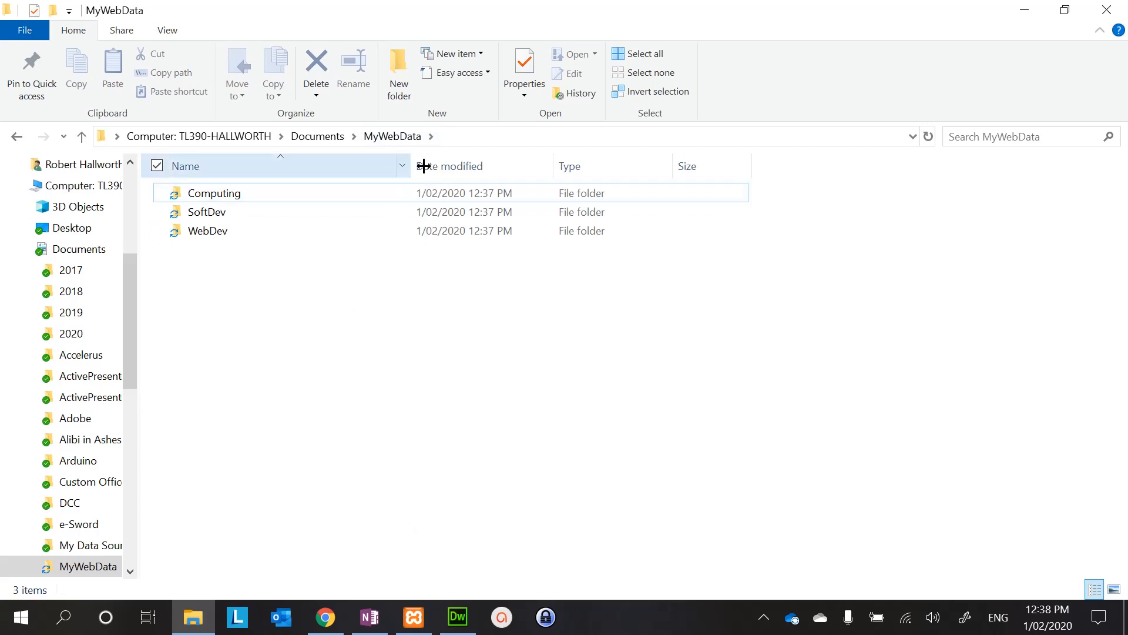
{"action": "mouse_move", "coordinate": [338, 149]}
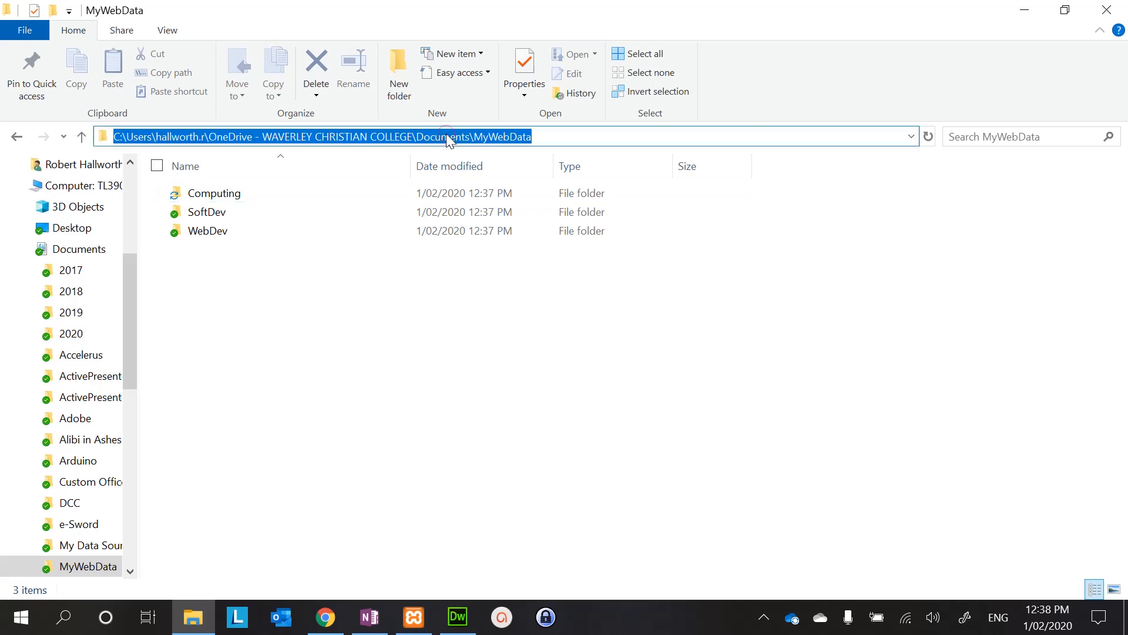
{"action": "mouse_move", "coordinate": [133, 136]}
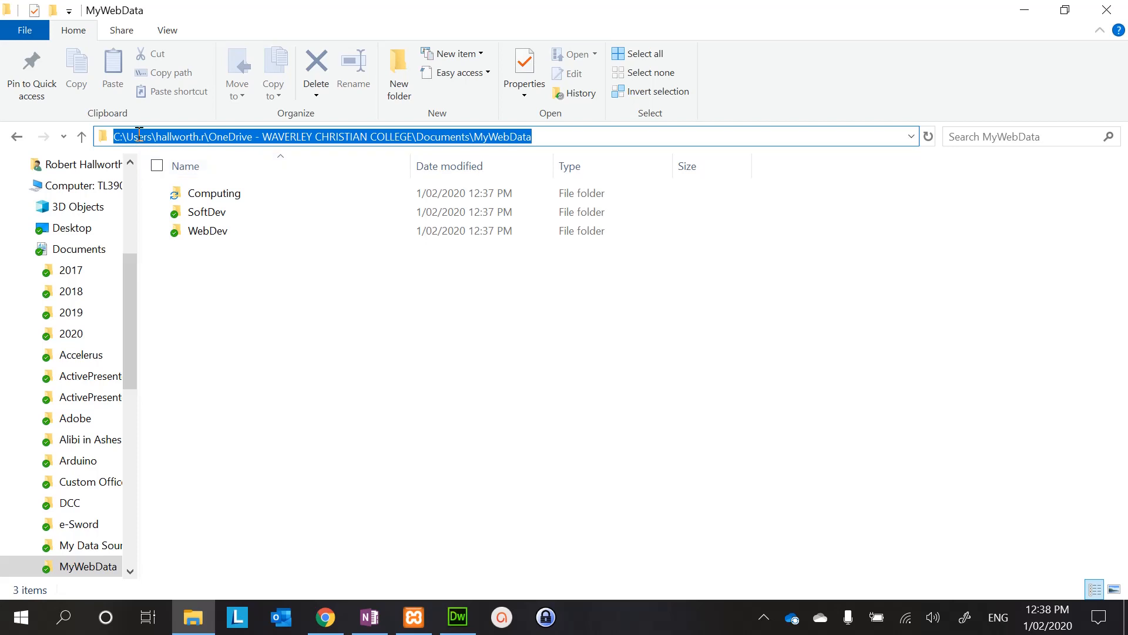
{"action": "mouse_move", "coordinate": [182, 133]}
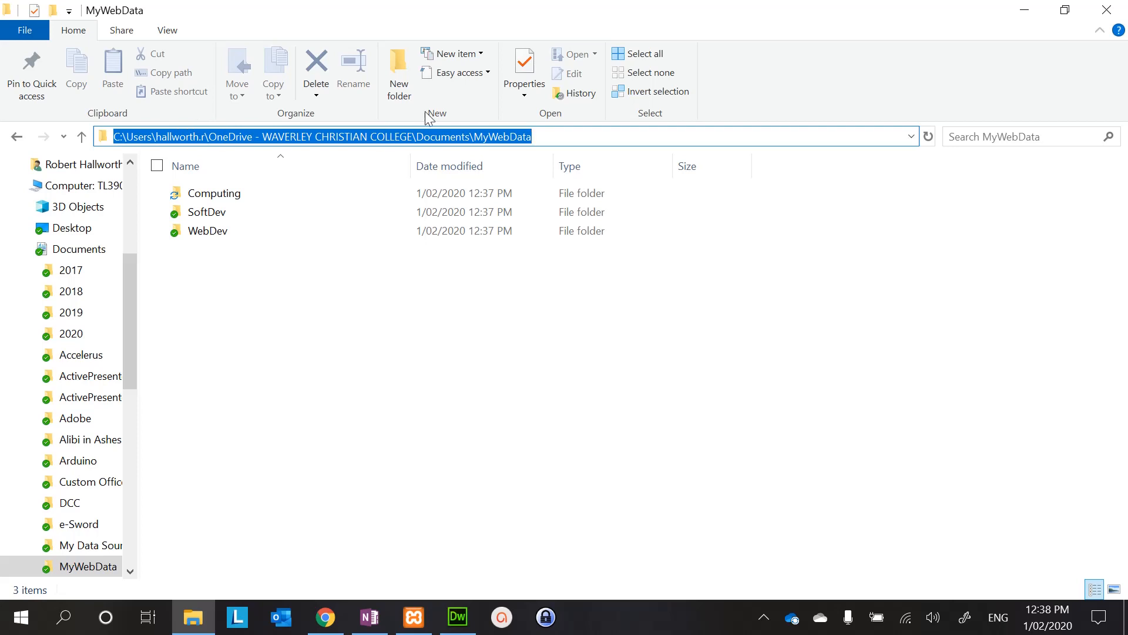
{"action": "mouse_move", "coordinate": [495, 136]}
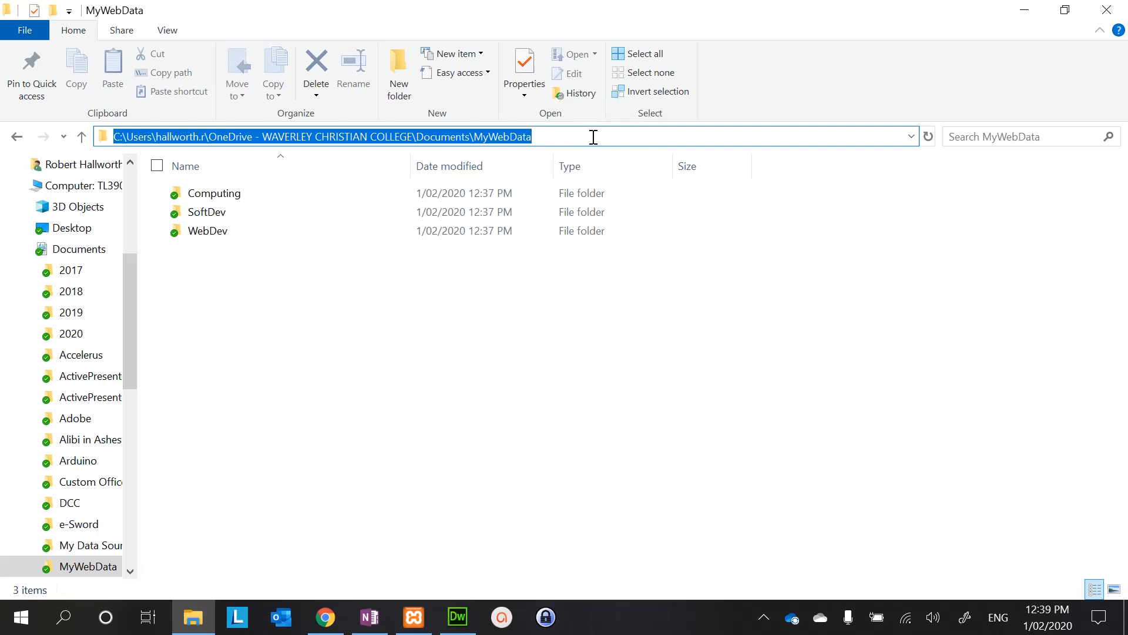
- List Apache's configuration files from the Config button in XAMPP Control Panel
{"action": "left_click", "coordinate": [413, 618]}
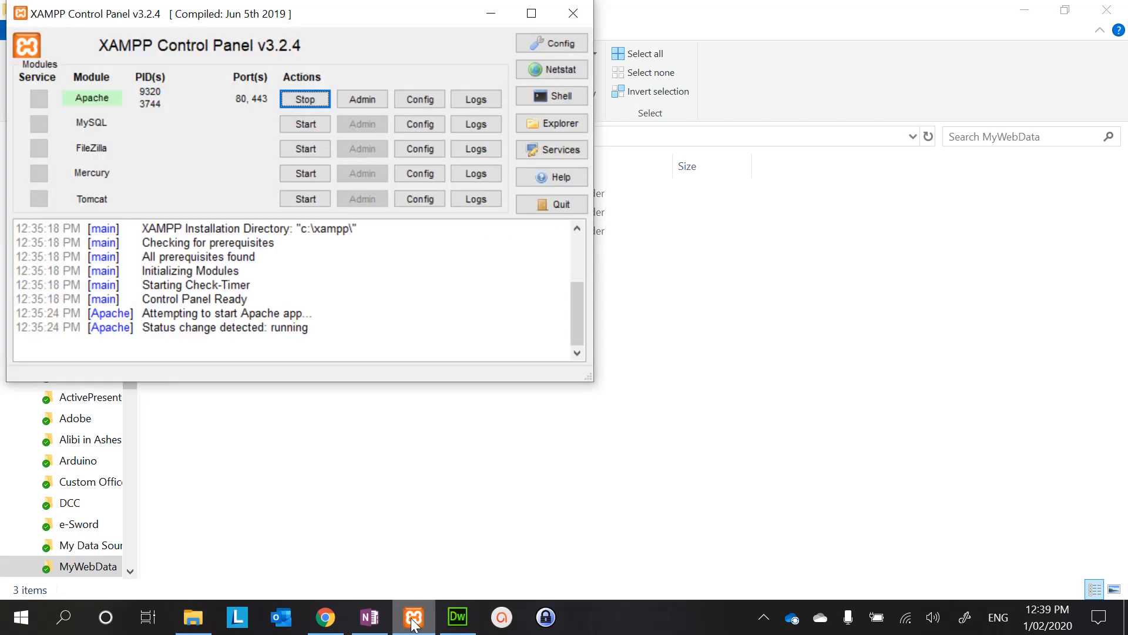
{"action": "mouse_move", "coordinate": [304, 99]}
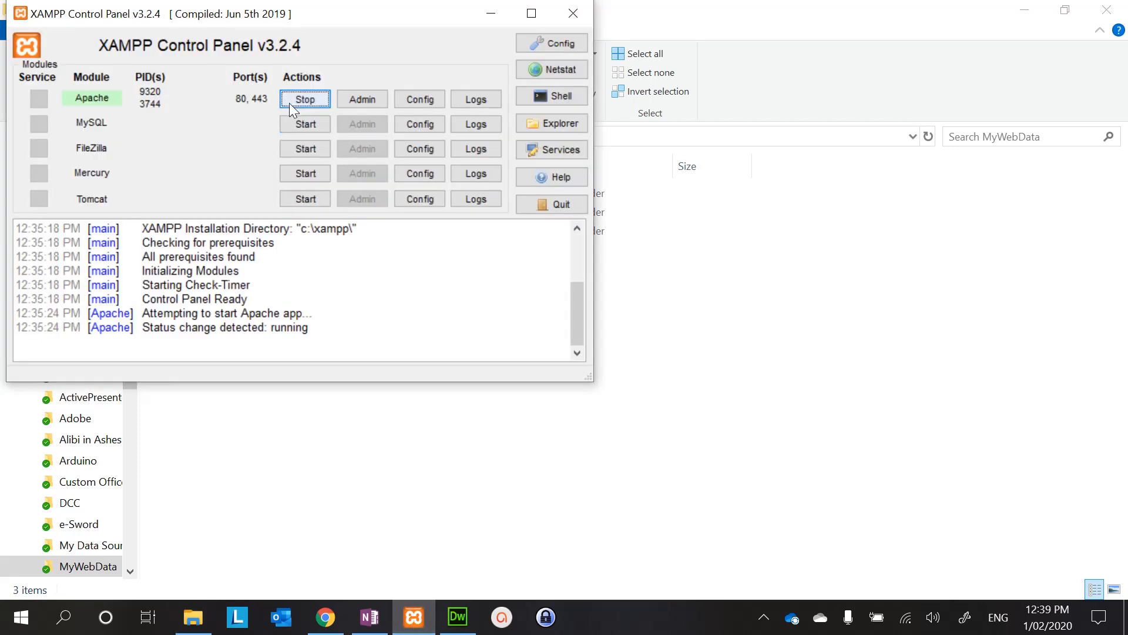
{"action": "mouse_move", "coordinate": [419, 99]}
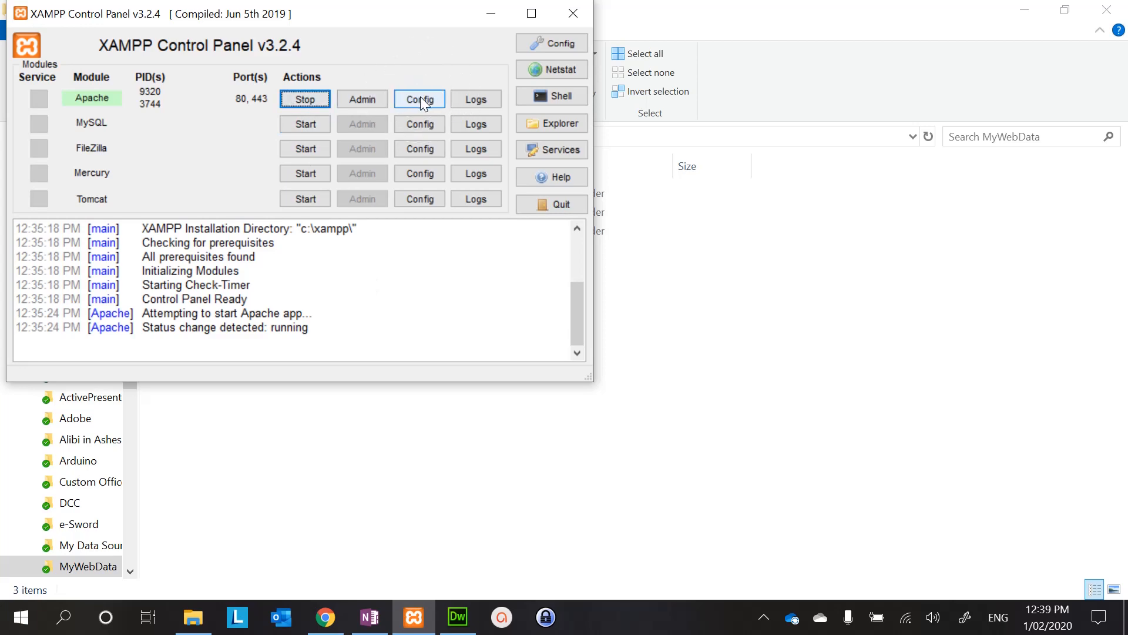
{"action": "left_click", "coordinate": [420, 99]}
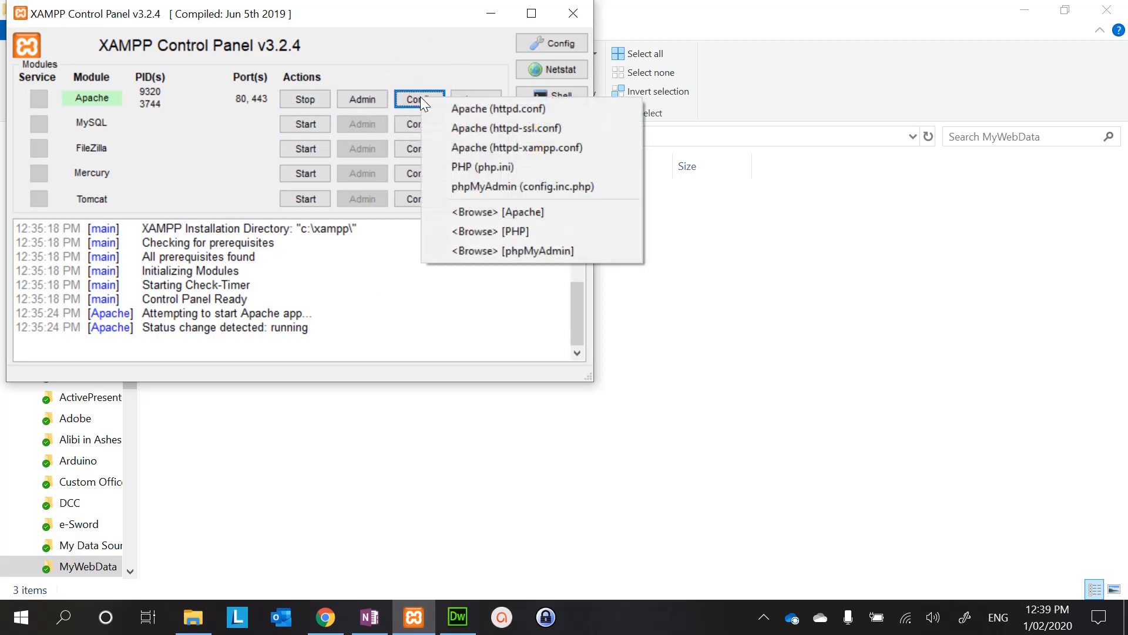
{"action": "mouse_move", "coordinate": [499, 108]}
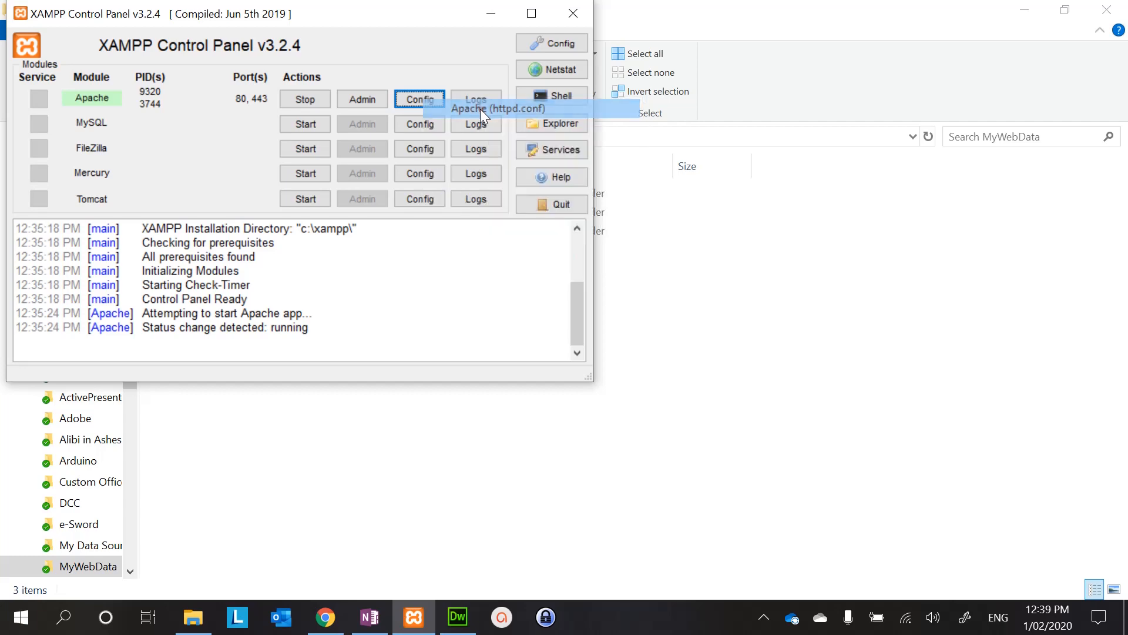
- Locate the DocumentRoot line in httpd.conf using Find for 'documentroot'
{"action": "left_click", "coordinate": [419, 99]}
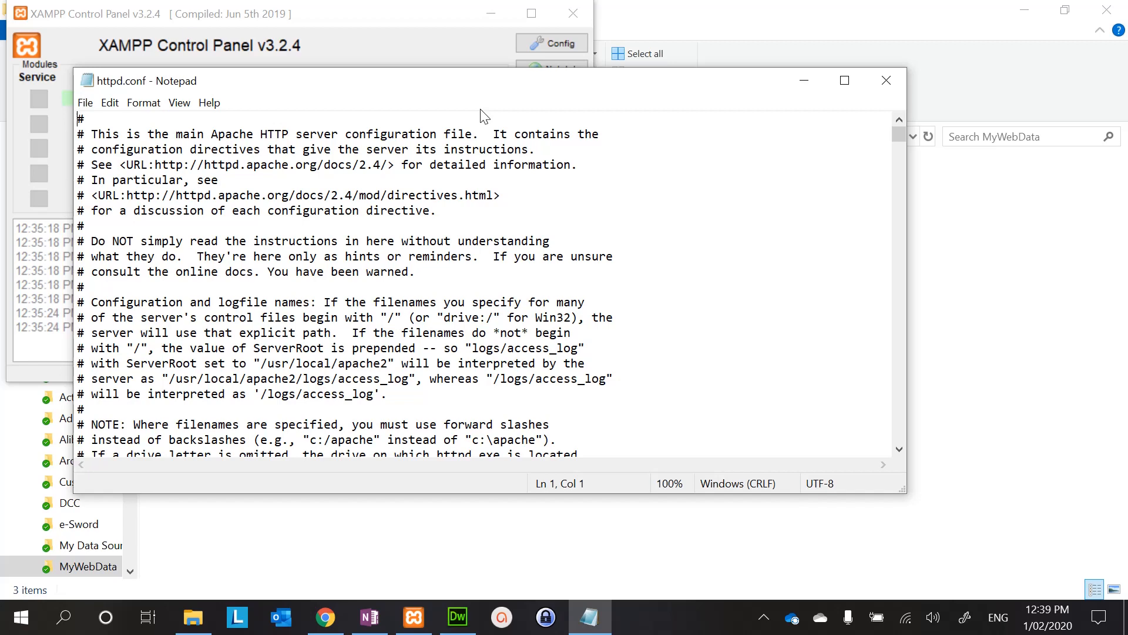
{"action": "mouse_move", "coordinate": [109, 103]}
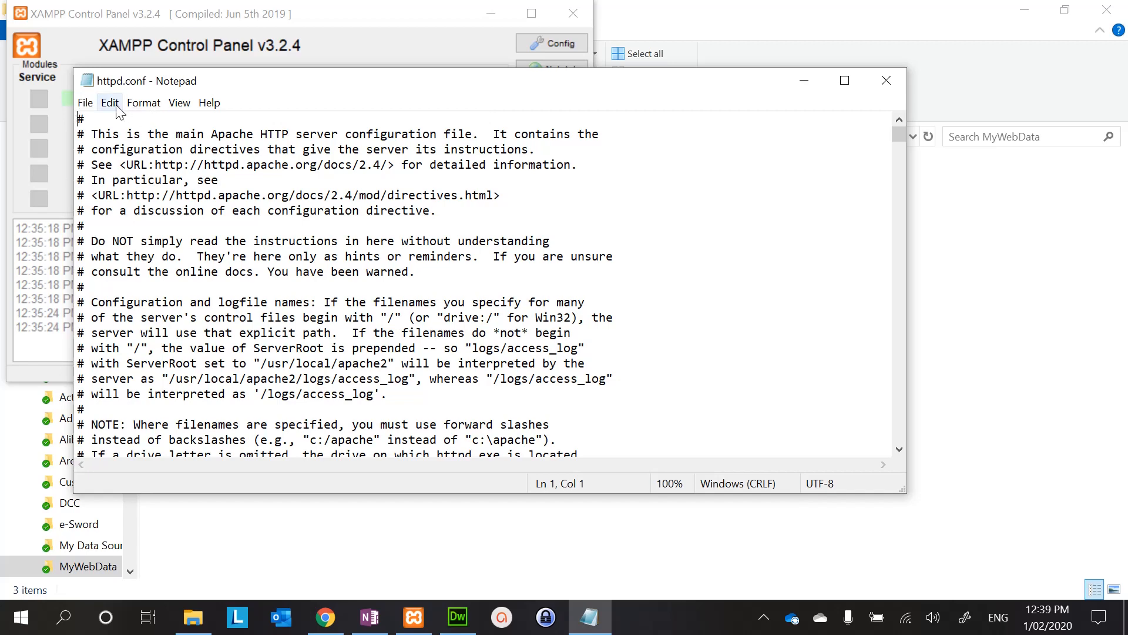
{"action": "left_click", "coordinate": [110, 103]}
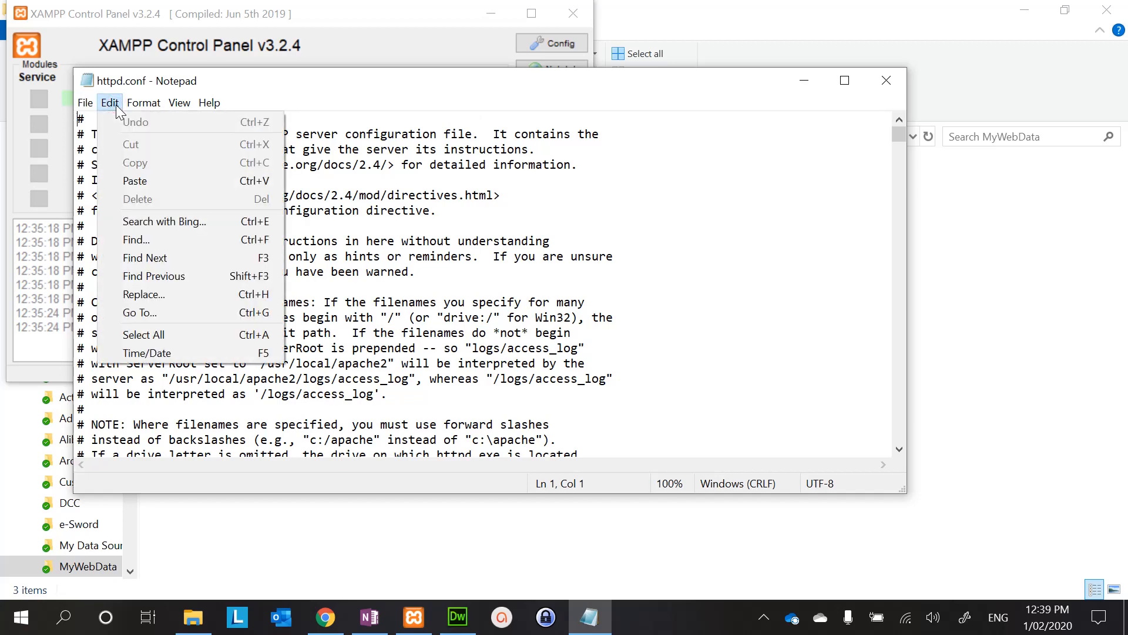
{"action": "mouse_move", "coordinate": [152, 240]}
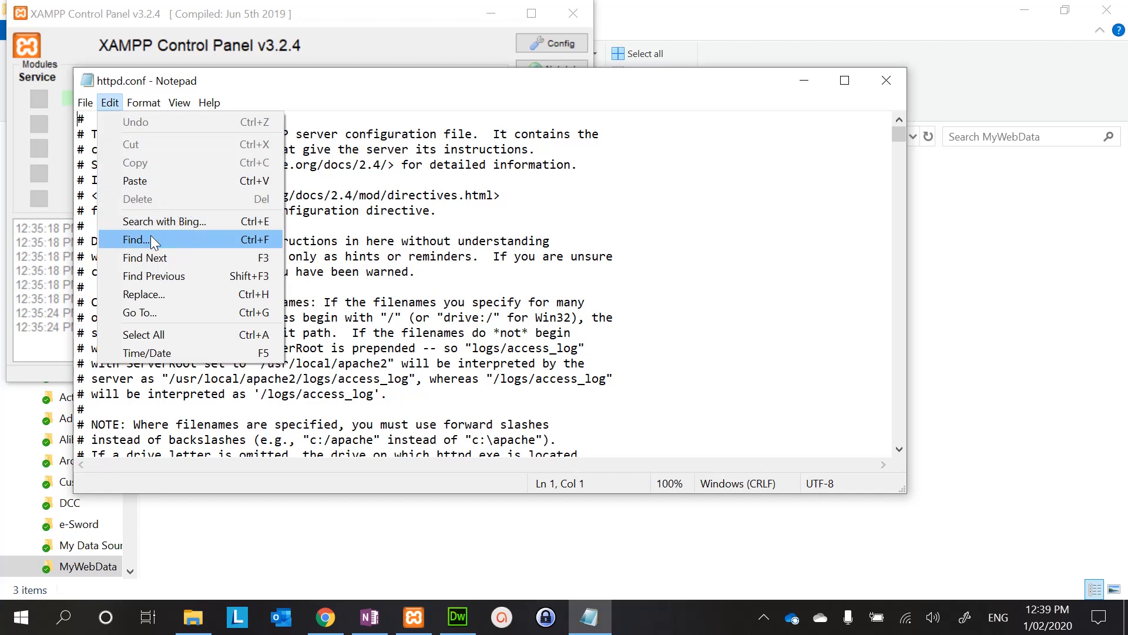
{"action": "left_click", "coordinate": [135, 240]}
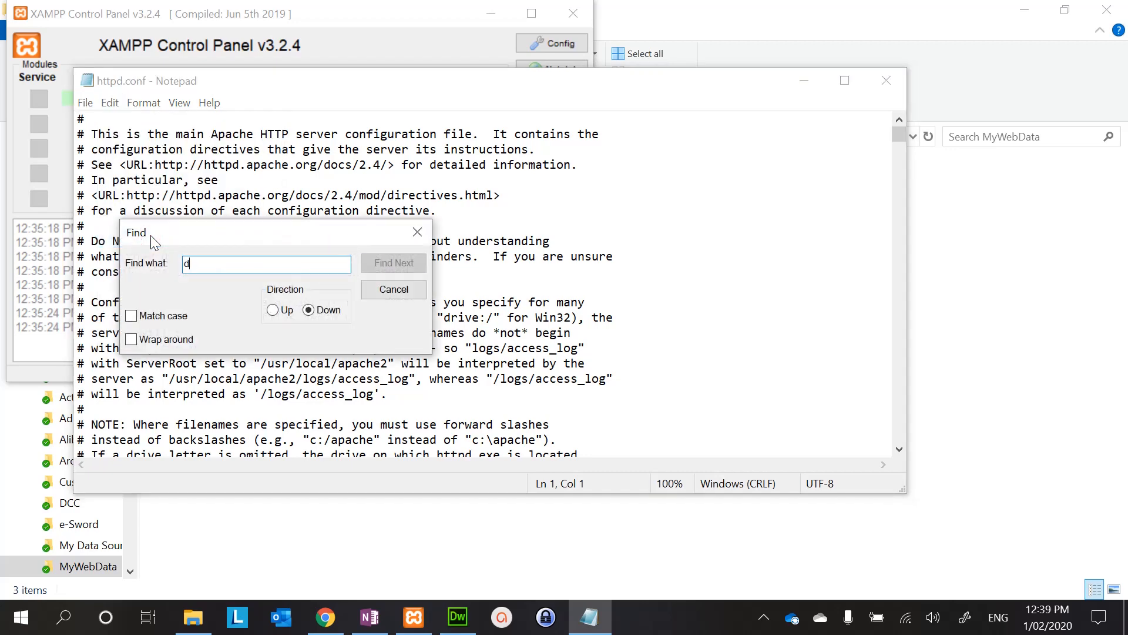
{"action": "type", "text": "ocume"}
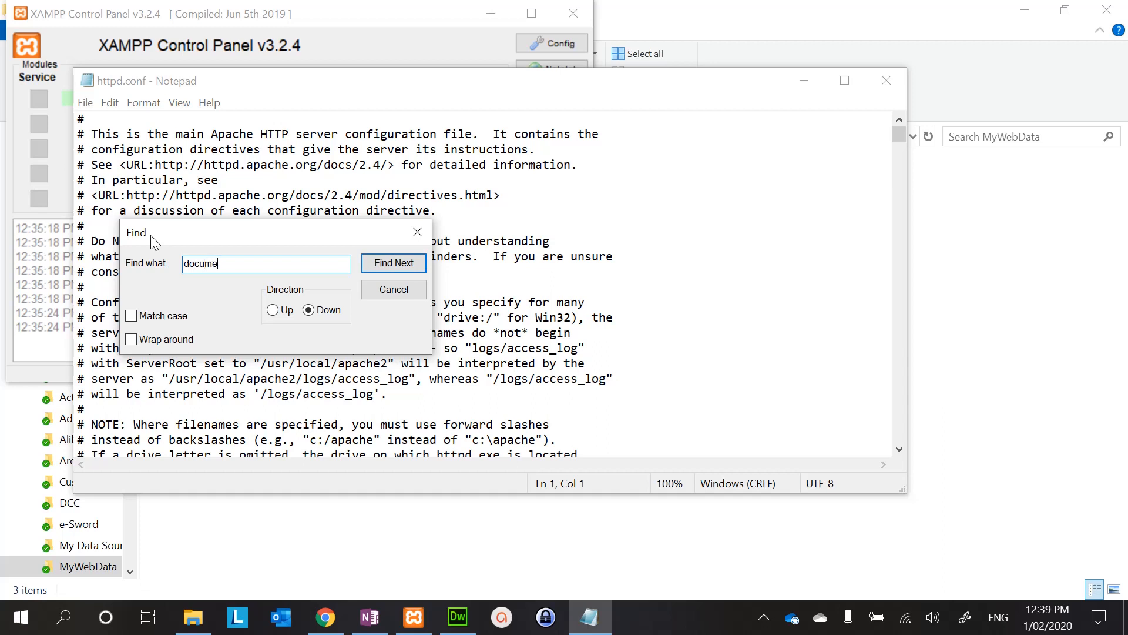
{"action": "type", "text": "ntroot"}
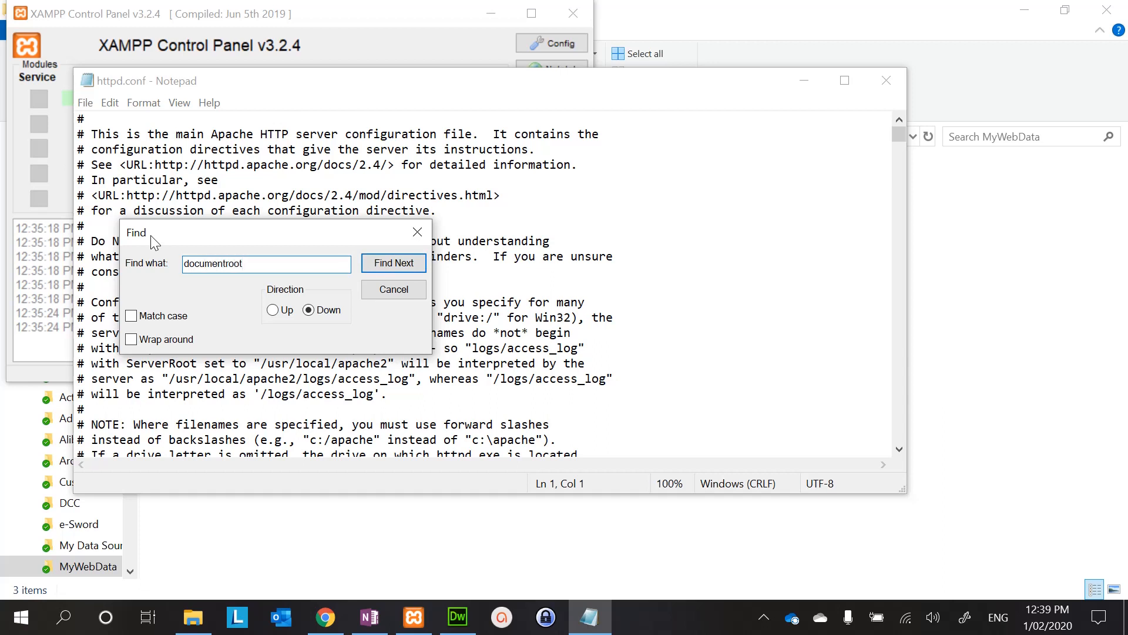
{"action": "left_click", "coordinate": [393, 262]}
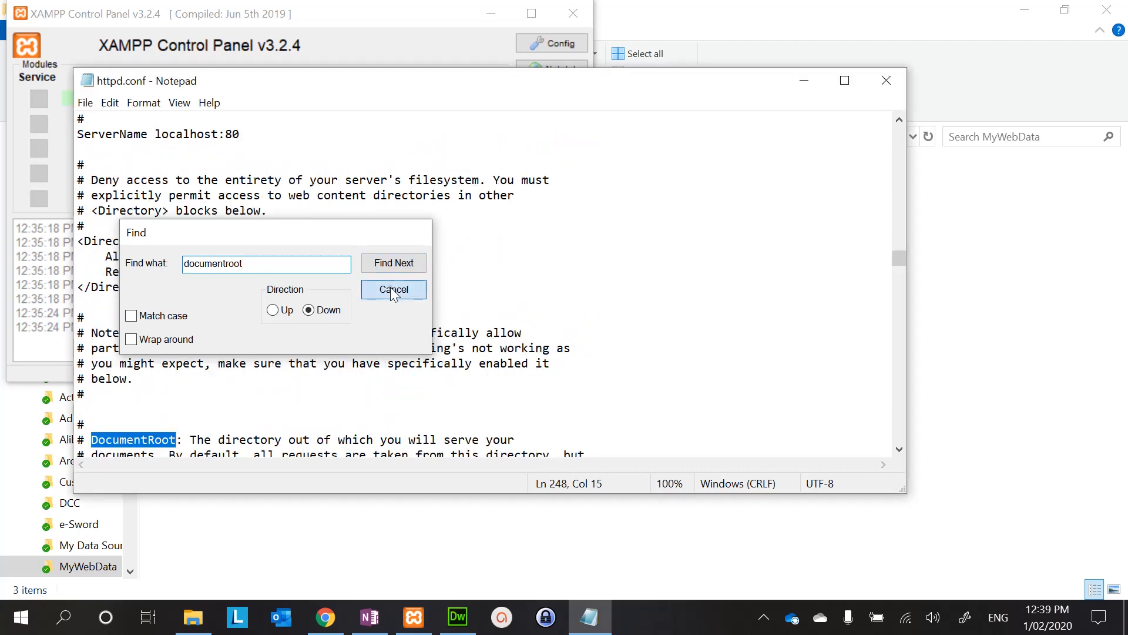
{"action": "left_click", "coordinate": [394, 289]}
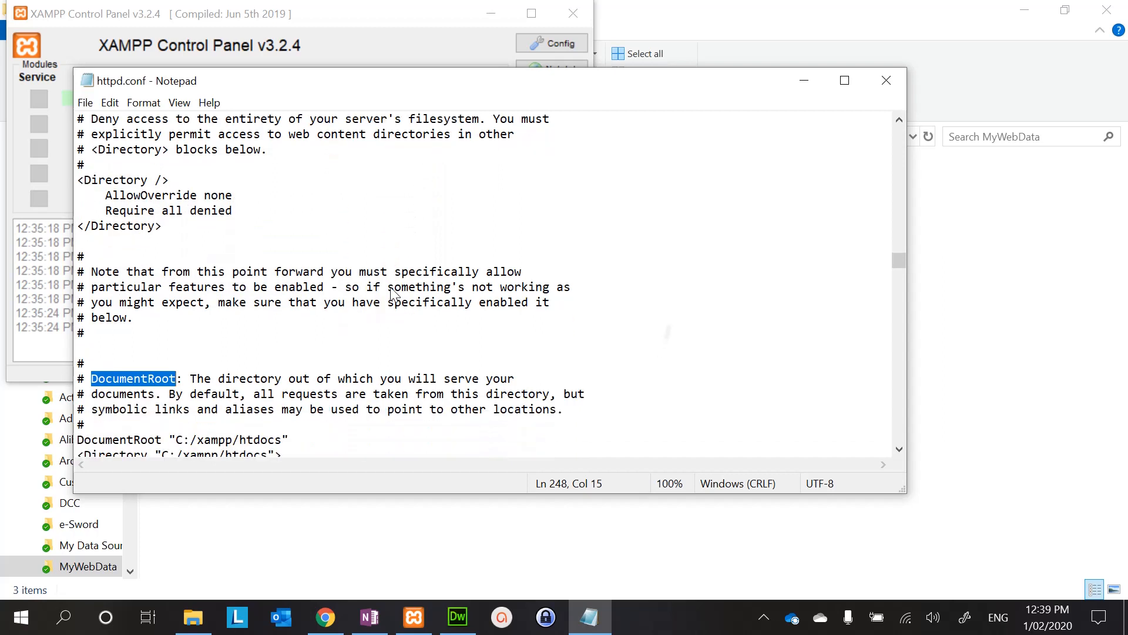
{"action": "scroll", "scroll_direction": "down", "scroll_amount": 3}
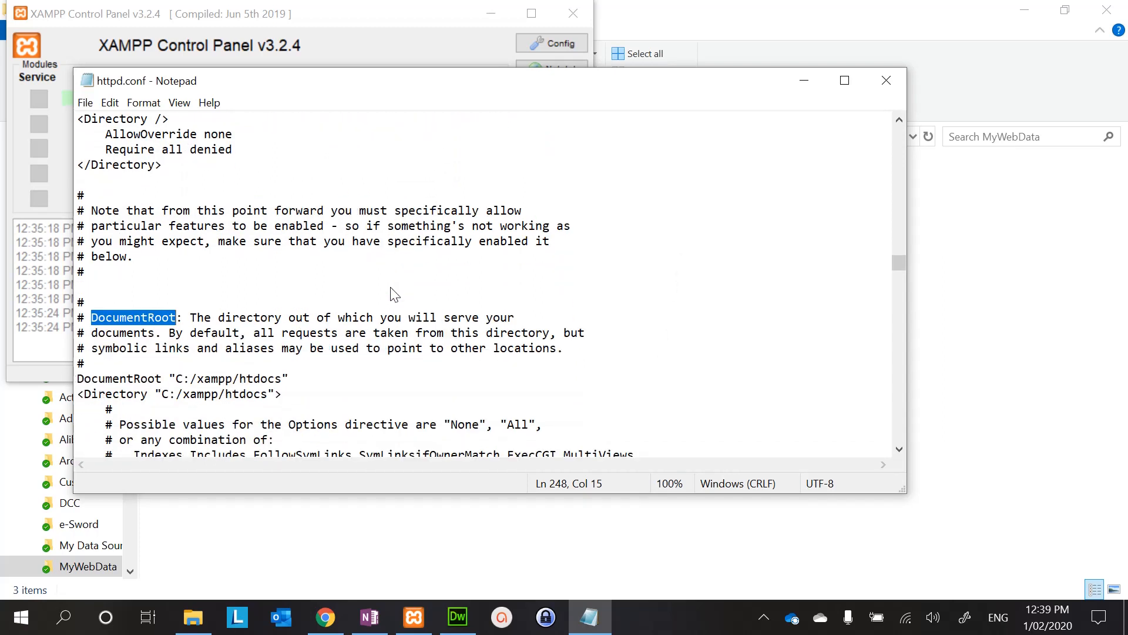
{"action": "mouse_move", "coordinate": [230, 378]}
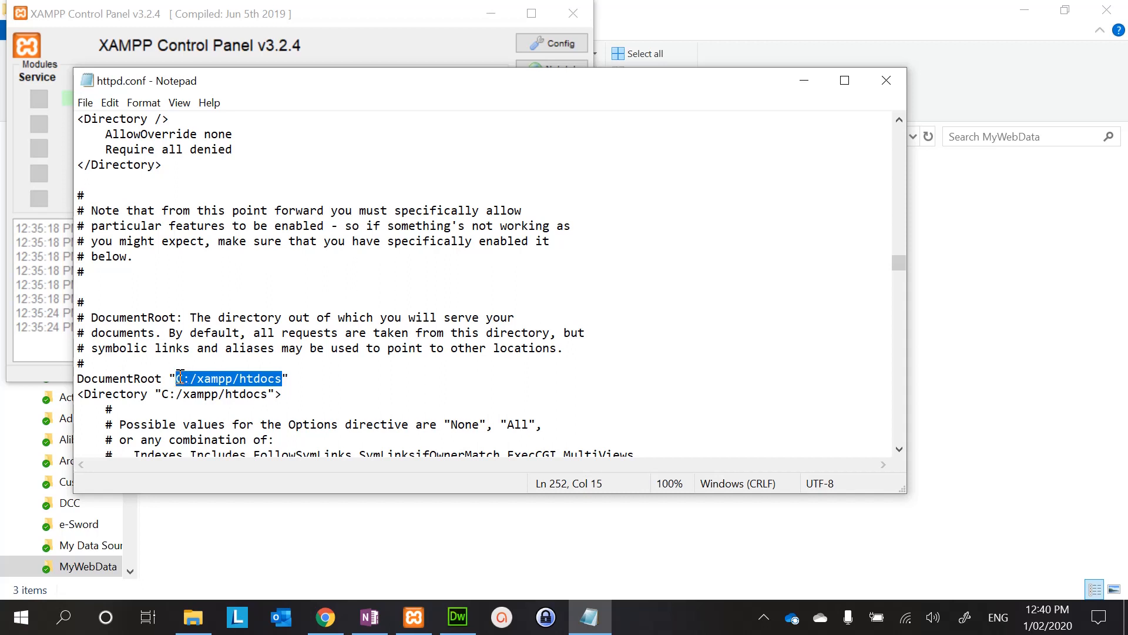
- Replace C:/xampp/htdocs with the OneDrive Documents\MyWebData path after DocumentRoot
{"action": "key", "text": "Delete"}
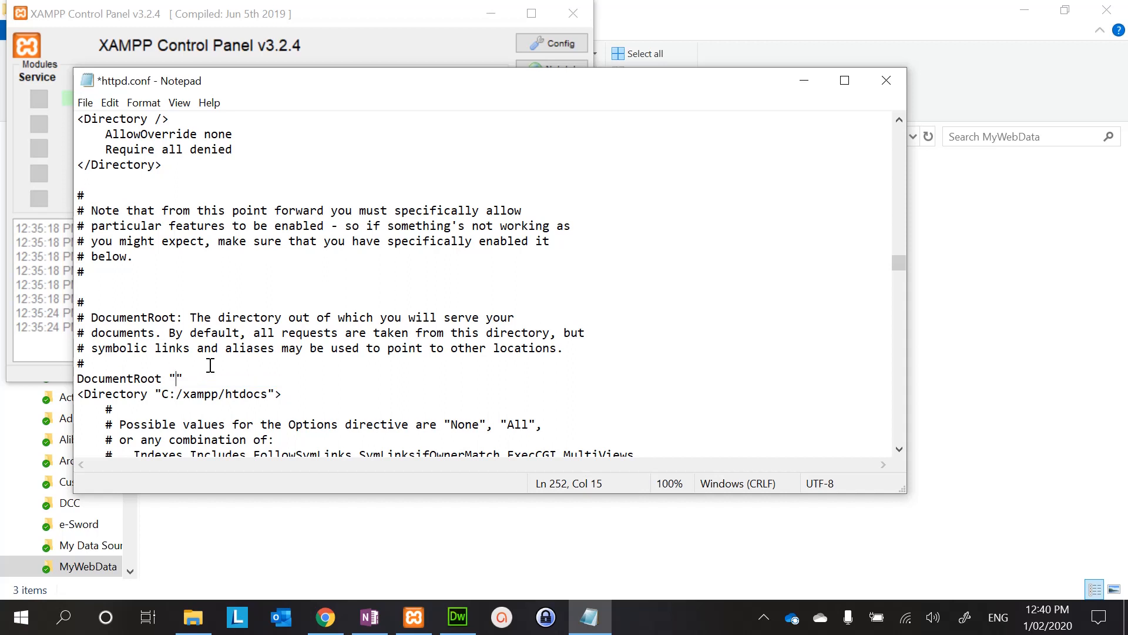
{"action": "mouse_move", "coordinate": [265, 369]}
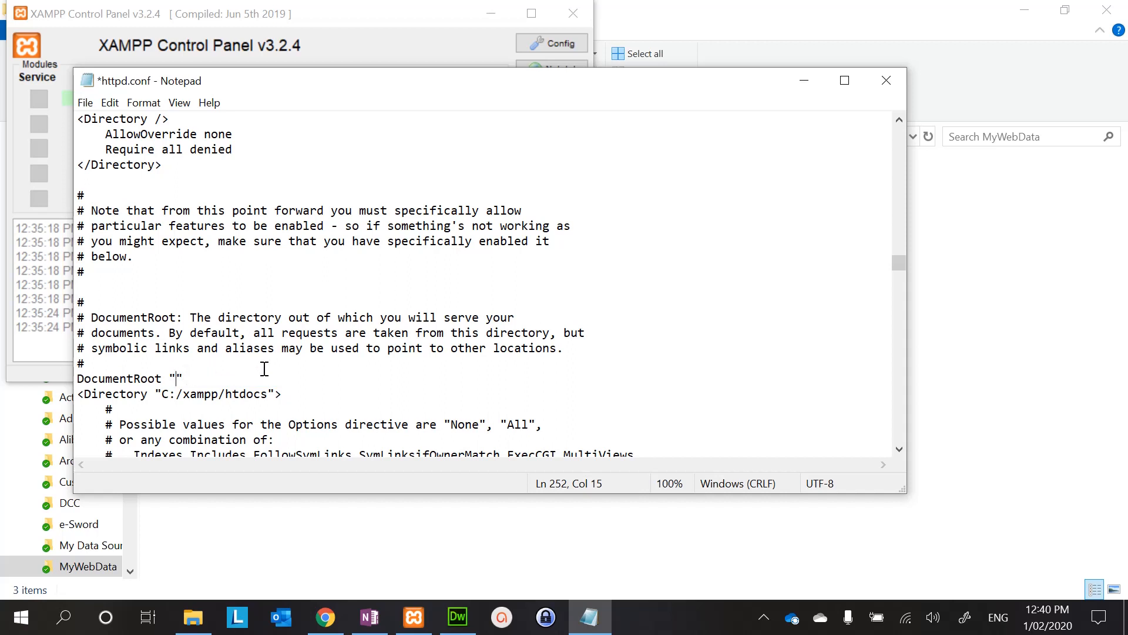
{"action": "type", "text": "C:\\Users\\hallworth.r\\OneDrive - WAVERLEY CHRISTIAN COLLEGE\\Documents\\MyWebData"}
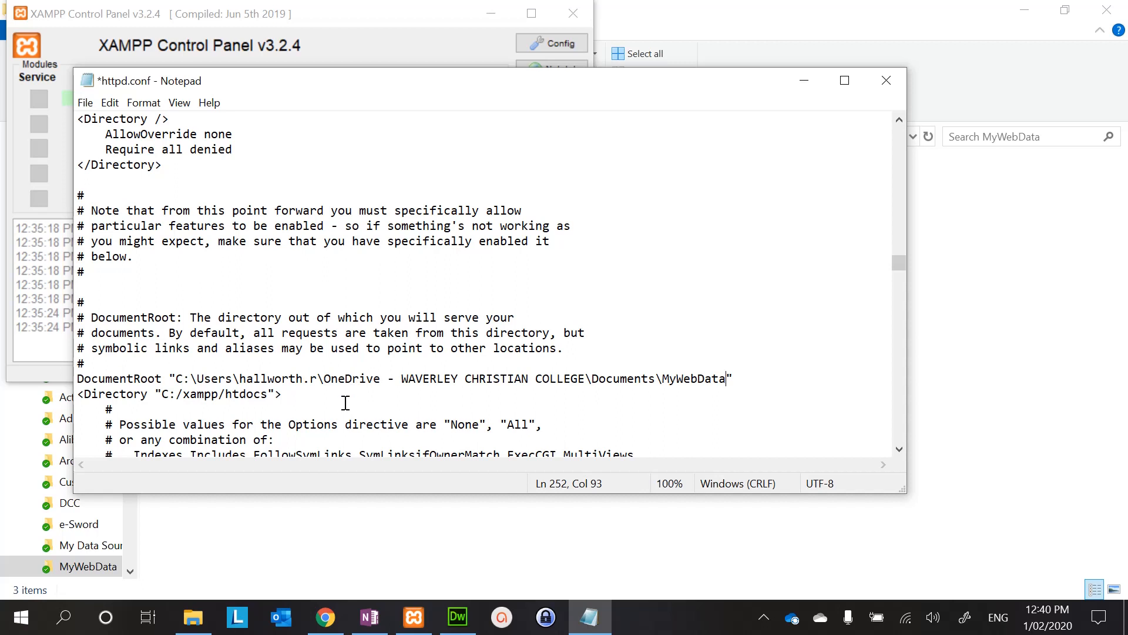
{"action": "mouse_move", "coordinate": [249, 378]}
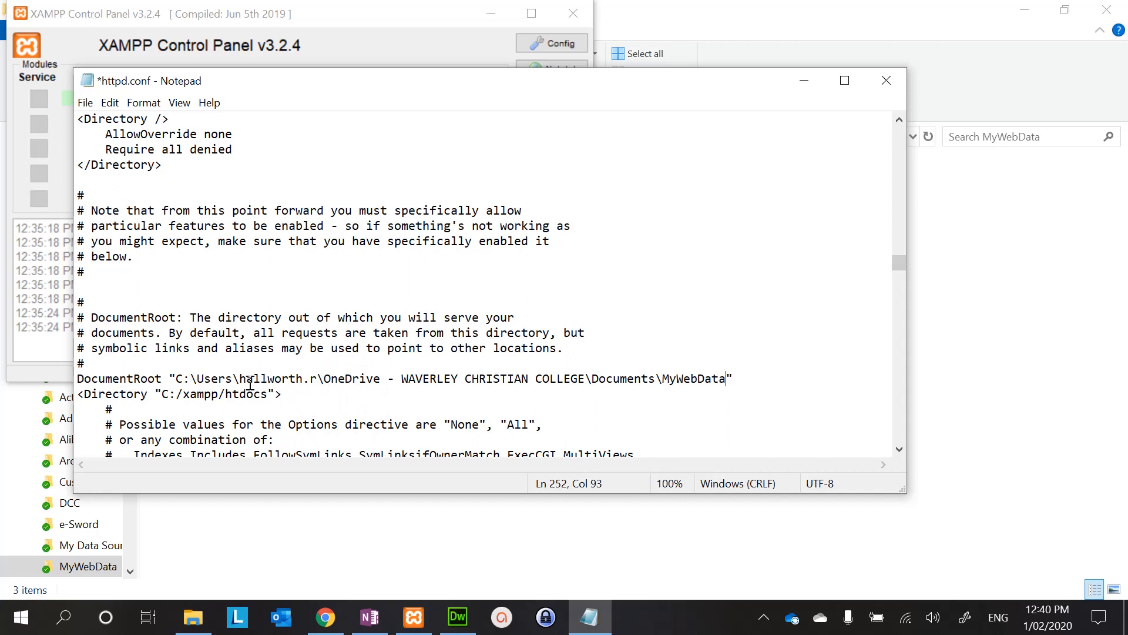
- Rewrite the DocumentRoot path with forward slashes so it ends .../Documents/MyWebData
{"action": "left_click", "coordinate": [195, 377]}
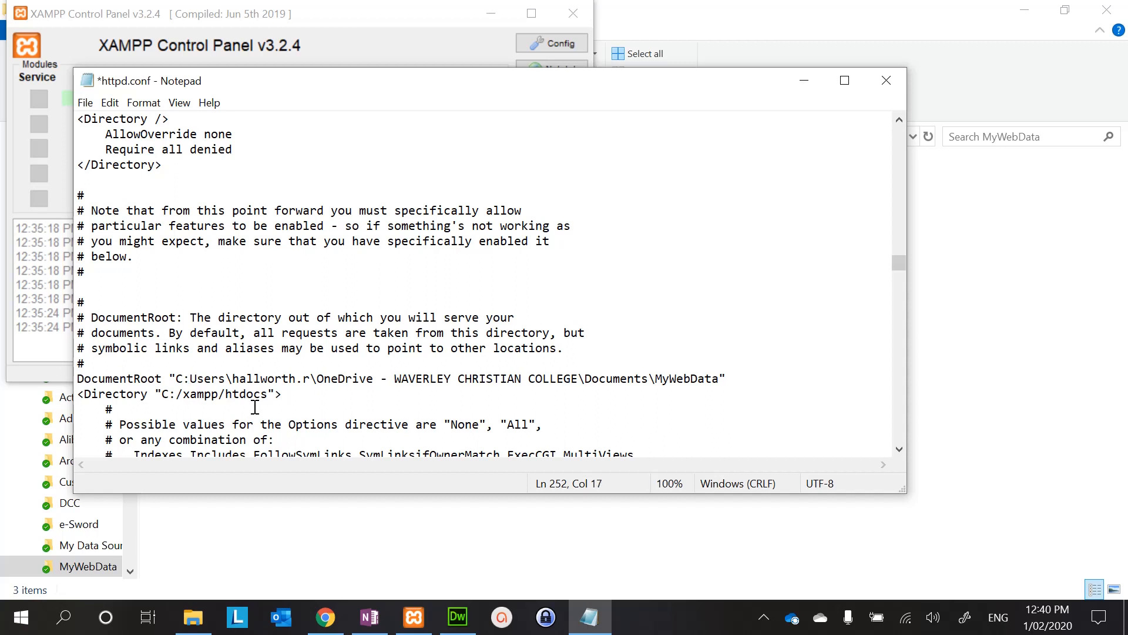
{"action": "left_click", "coordinate": [244, 379]}
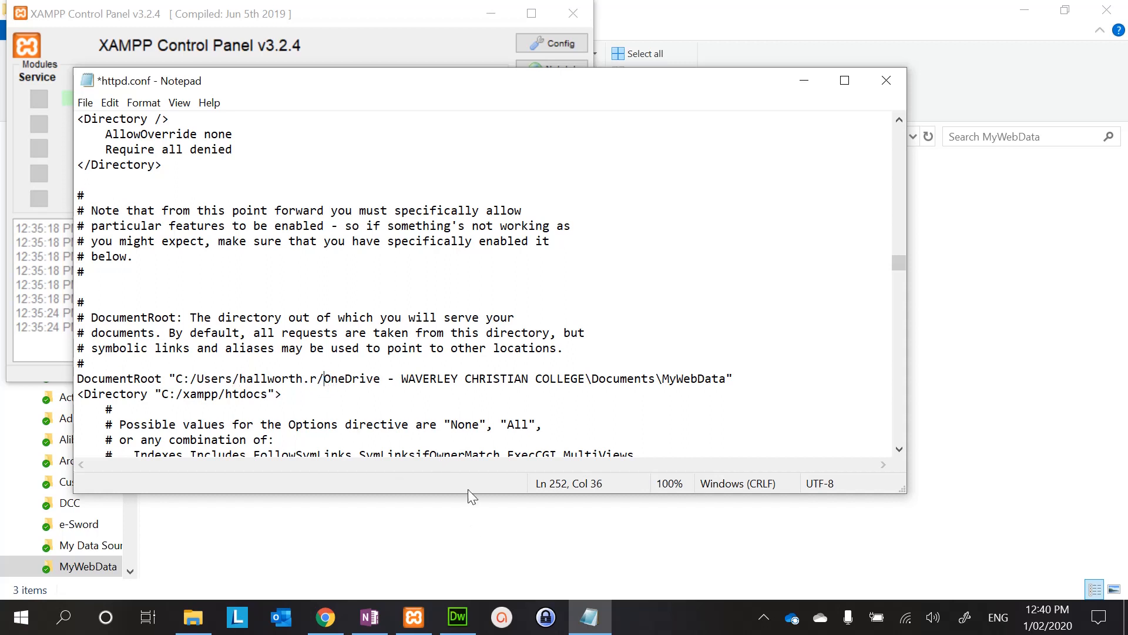
{"action": "left_click", "coordinate": [589, 377]}
{"action": "type", "text": "/"}
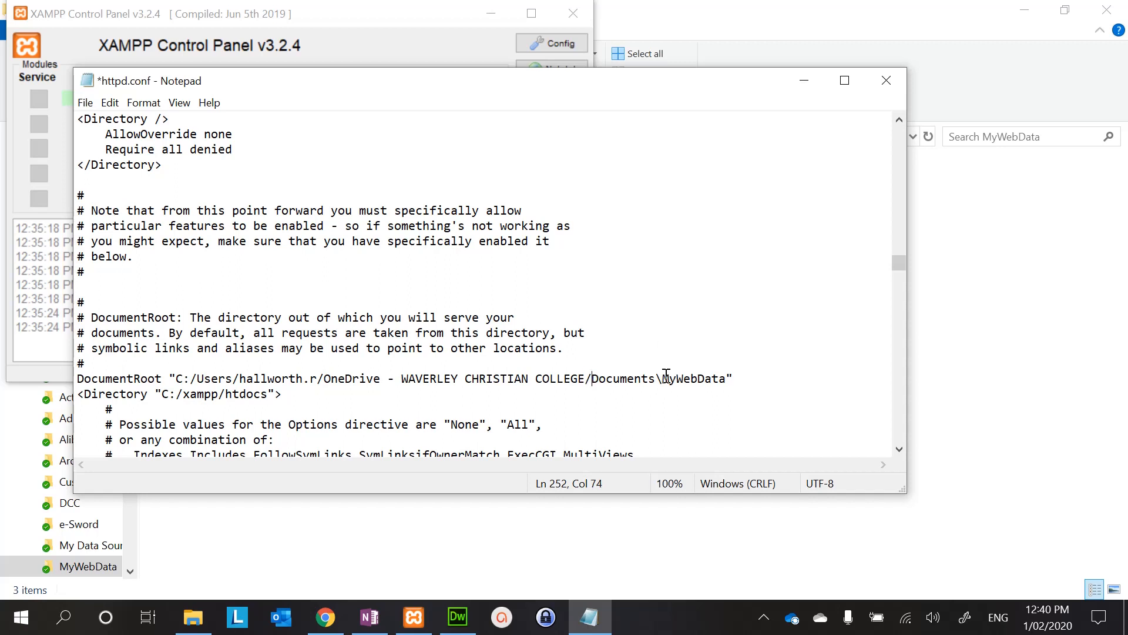
{"action": "left_click", "coordinate": [663, 378]}
{"action": "type", "text": "/"}
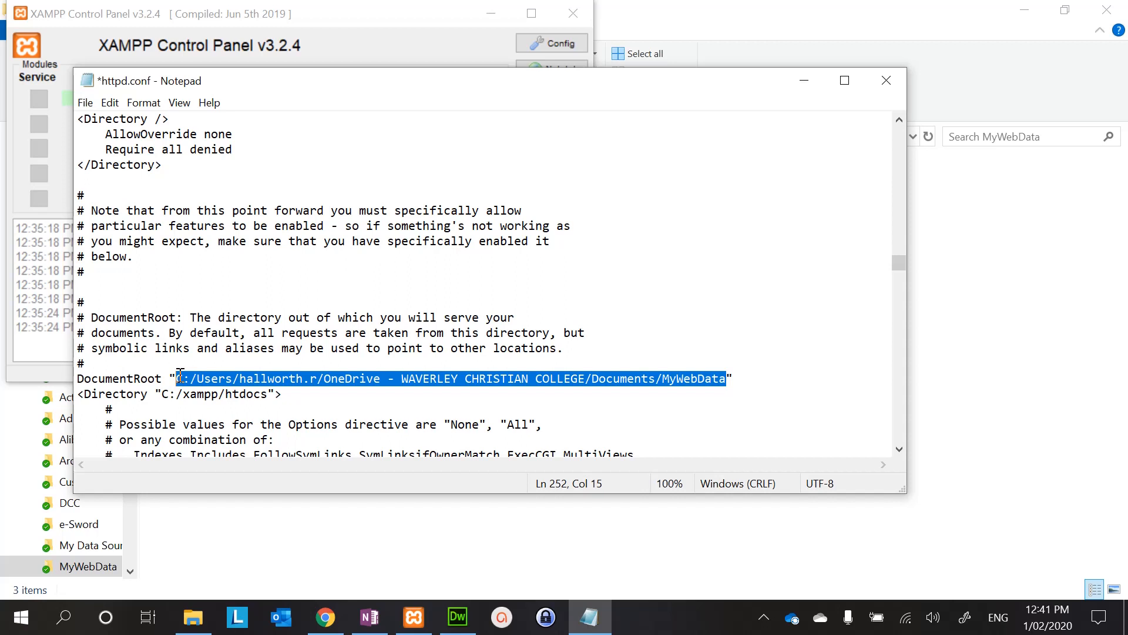
{"action": "mouse_move", "coordinate": [294, 421]}
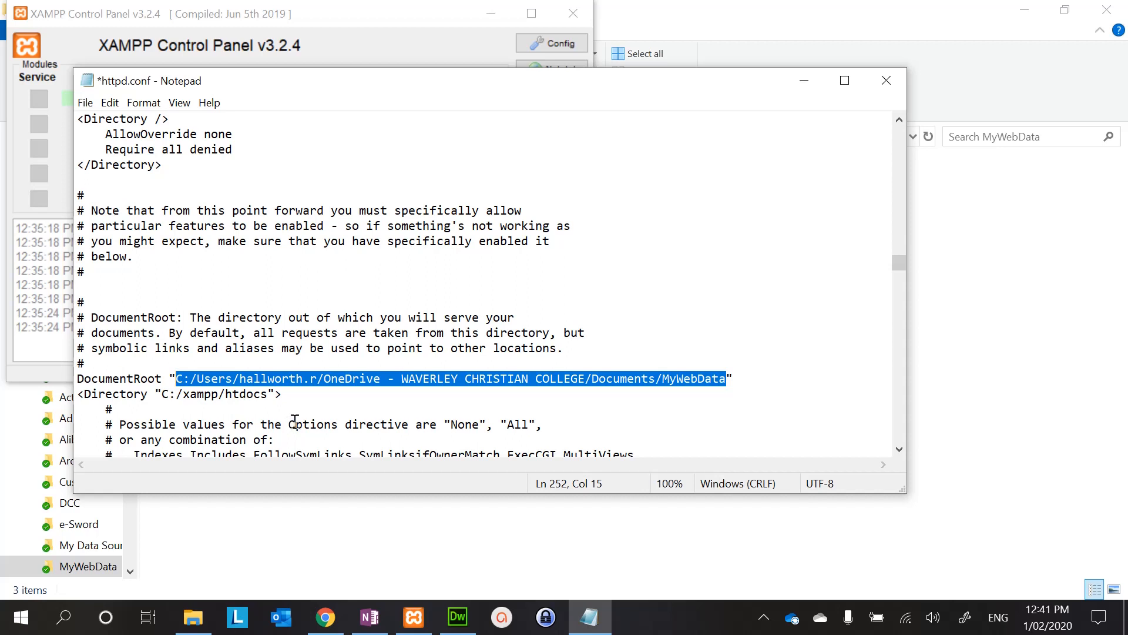
- Replace the Directory path with the MyWebData OneDrive path and save httpd.conf
{"action": "double_click", "coordinate": [249, 393]}
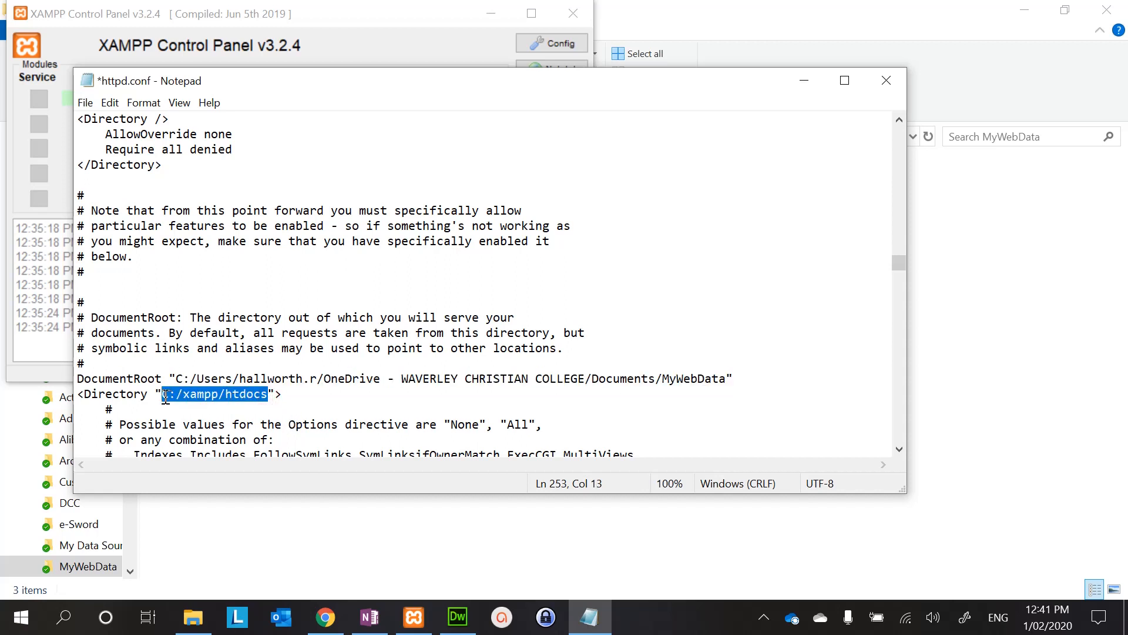
{"action": "type", "text": "C:/Users/hallworth.r/OneDrive - WAVERLEY CHRISTIAN COLLEGE/Documents/MyWebData"}
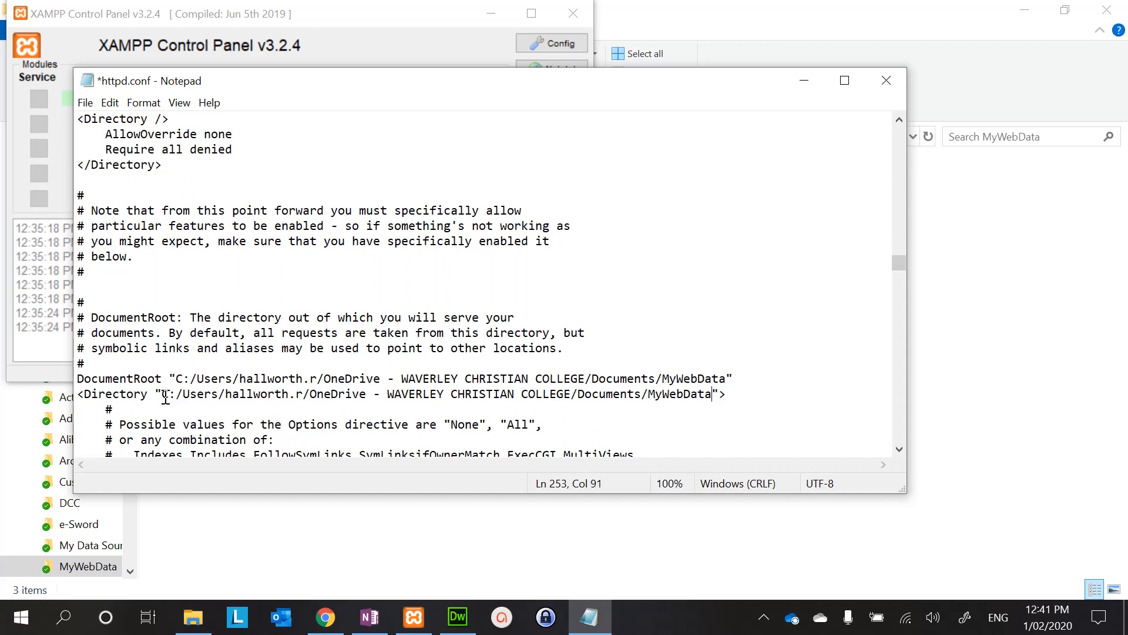
{"action": "mouse_move", "coordinate": [412, 377]}
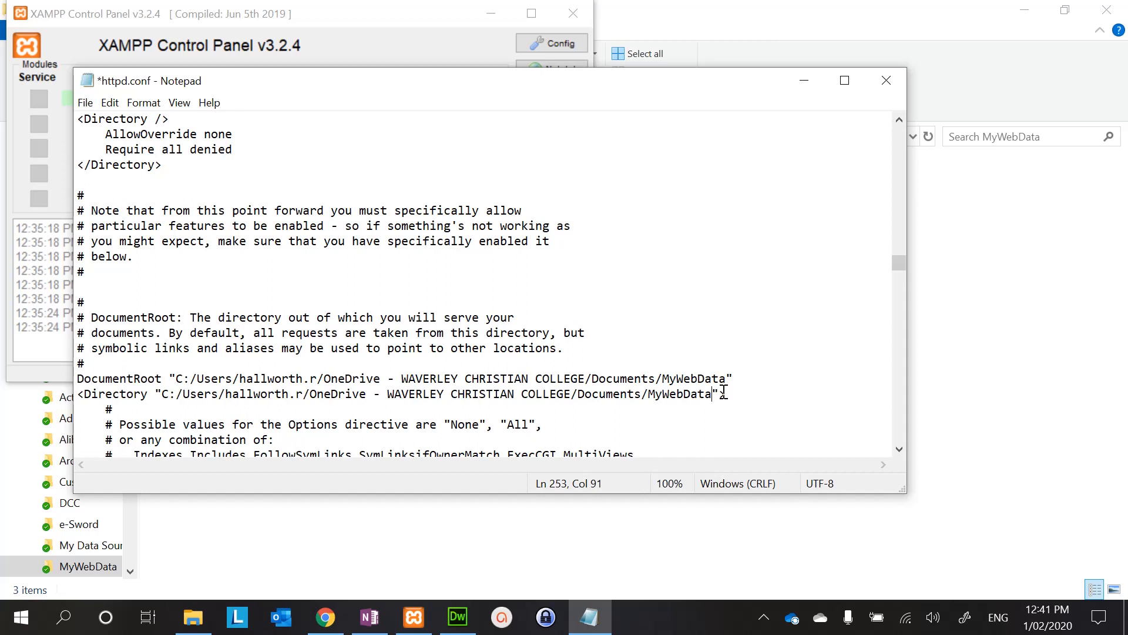
{"action": "left_click", "coordinate": [84, 102]}
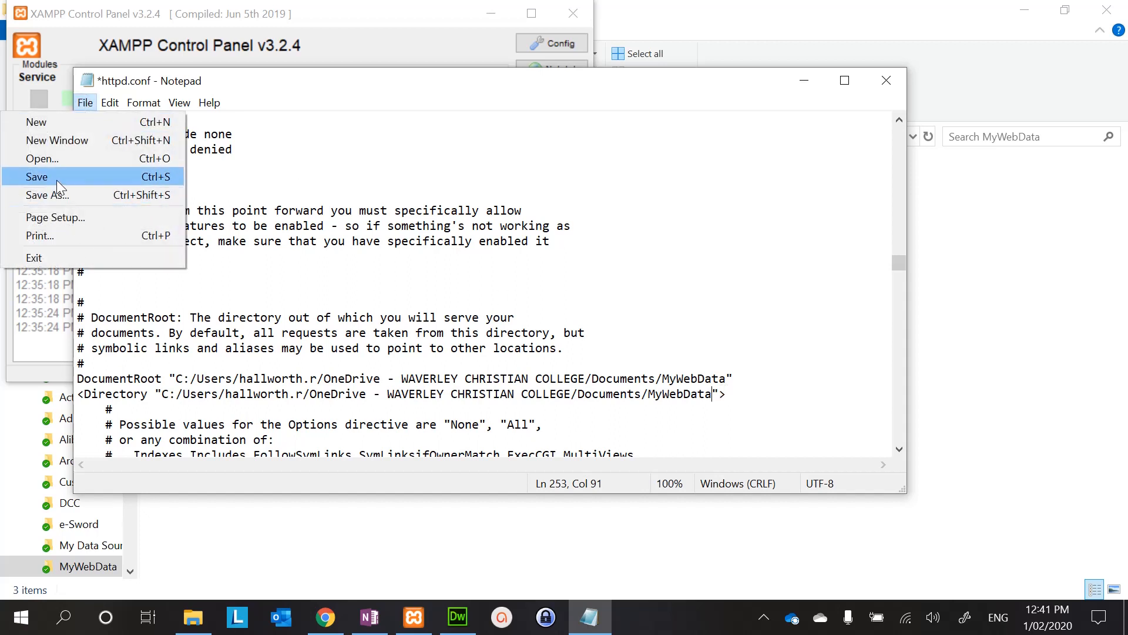
{"action": "left_click", "coordinate": [36, 177]}
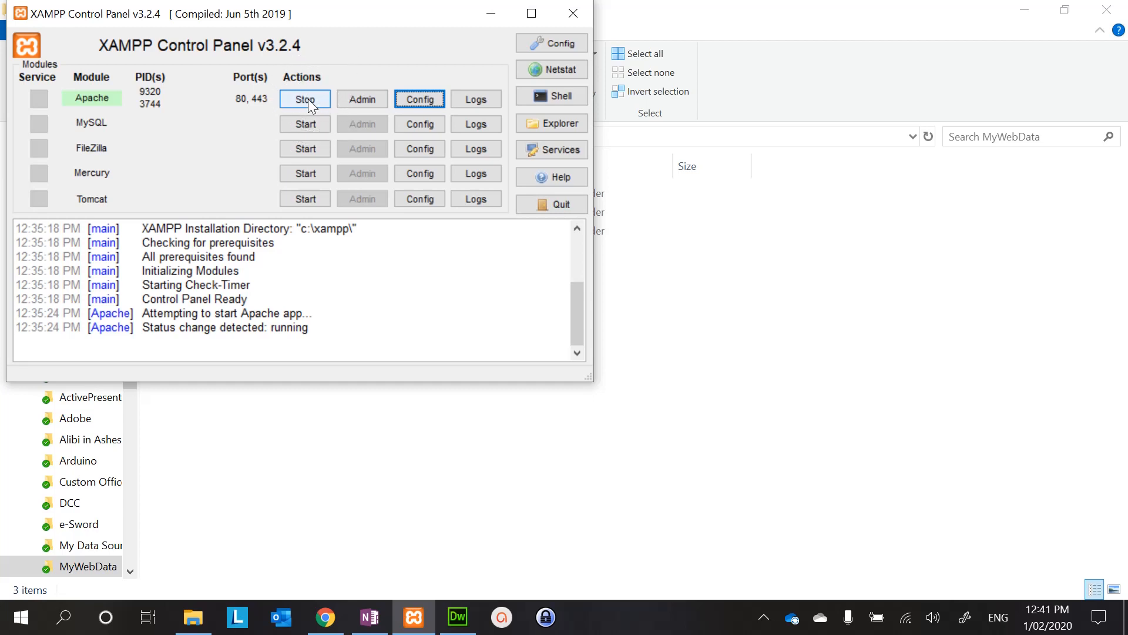
- Stop and start Apache so it restarts with the new configuration
{"action": "left_click", "coordinate": [305, 98]}
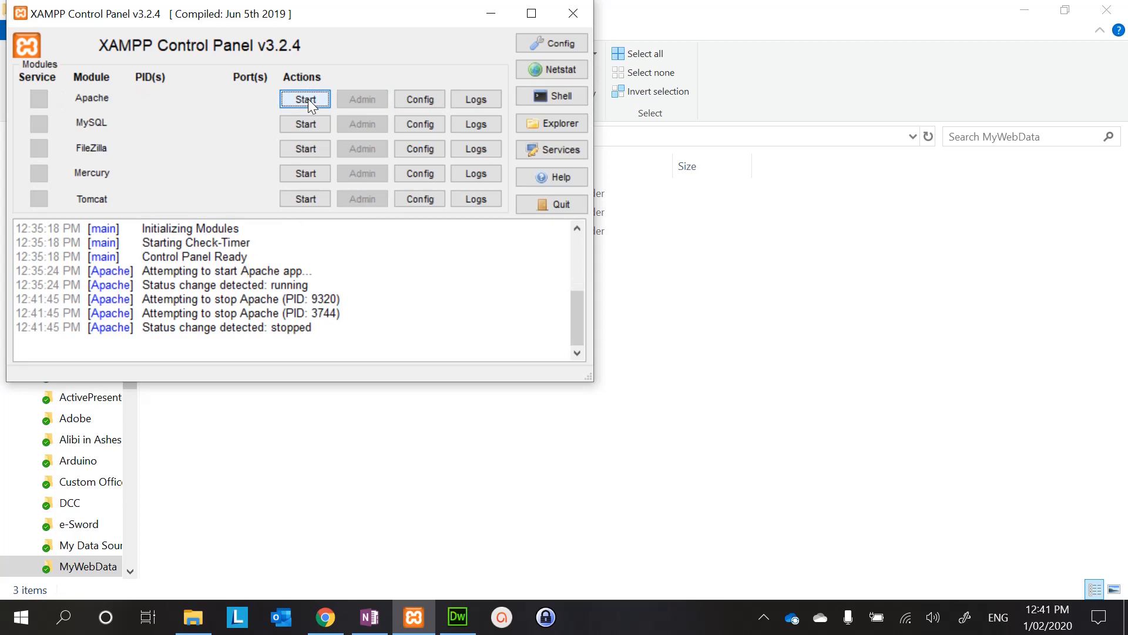
{"action": "left_click", "coordinate": [305, 99]}
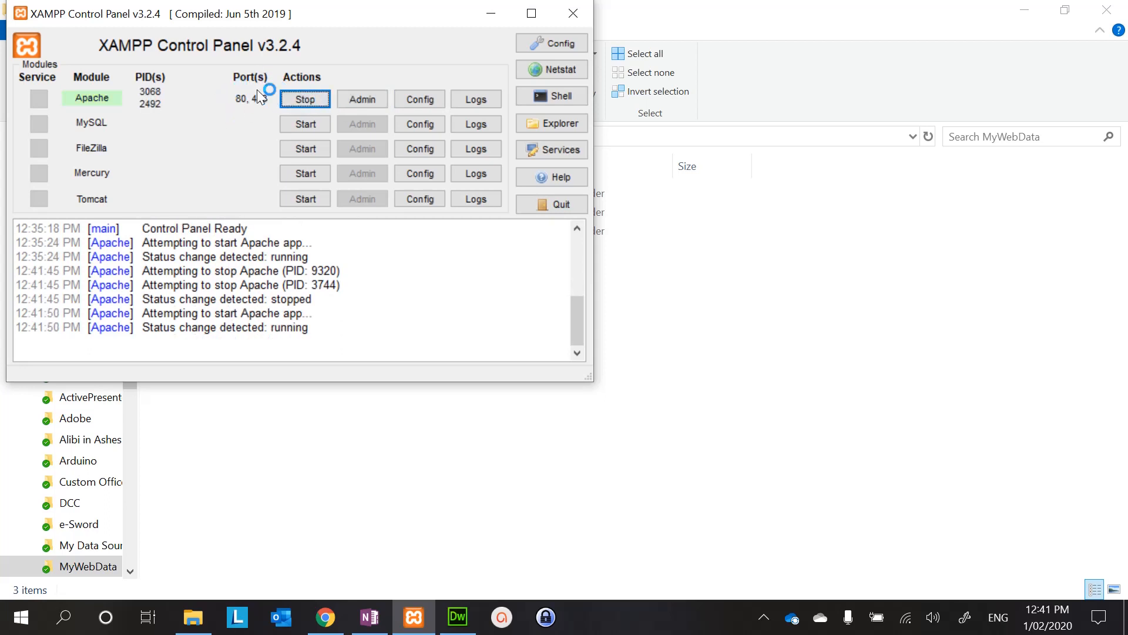
{"action": "mouse_move", "coordinate": [254, 108]}
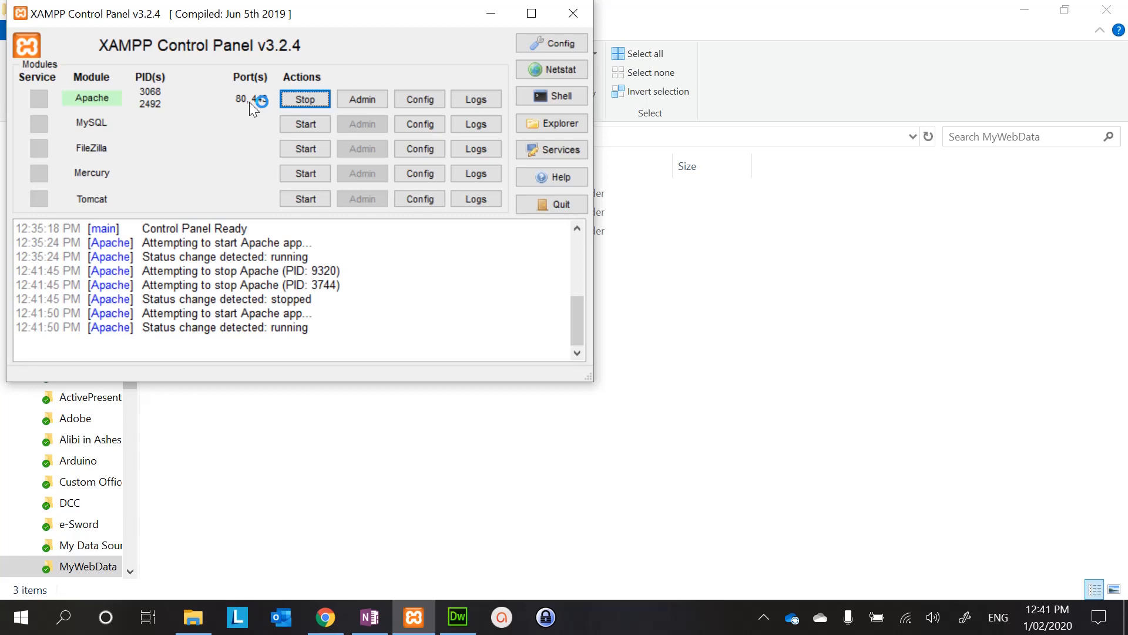
{"action": "mouse_move", "coordinate": [323, 571]}
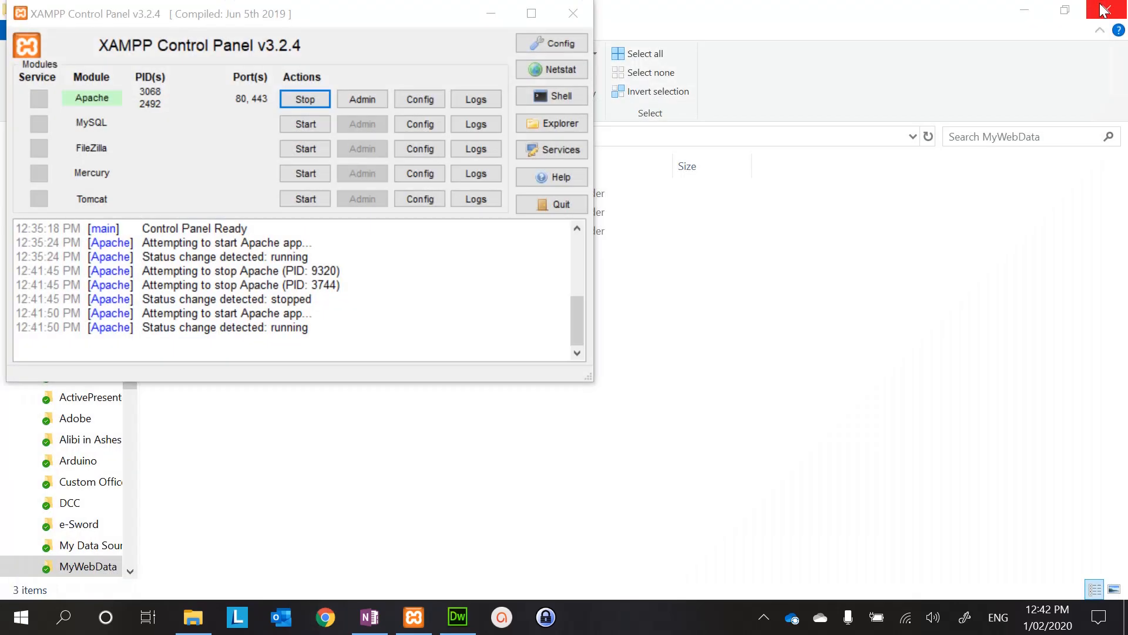
- Close the File Explorer window before checking localhost in Chrome
{"action": "left_click", "coordinate": [325, 617]}
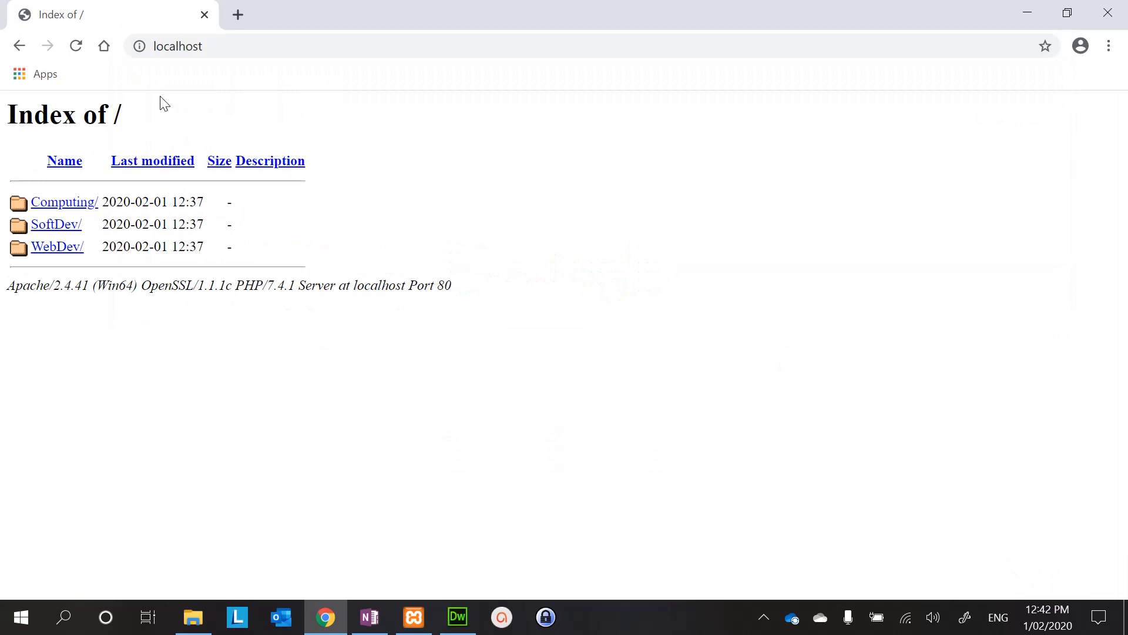
{"action": "mouse_move", "coordinate": [130, 150]}
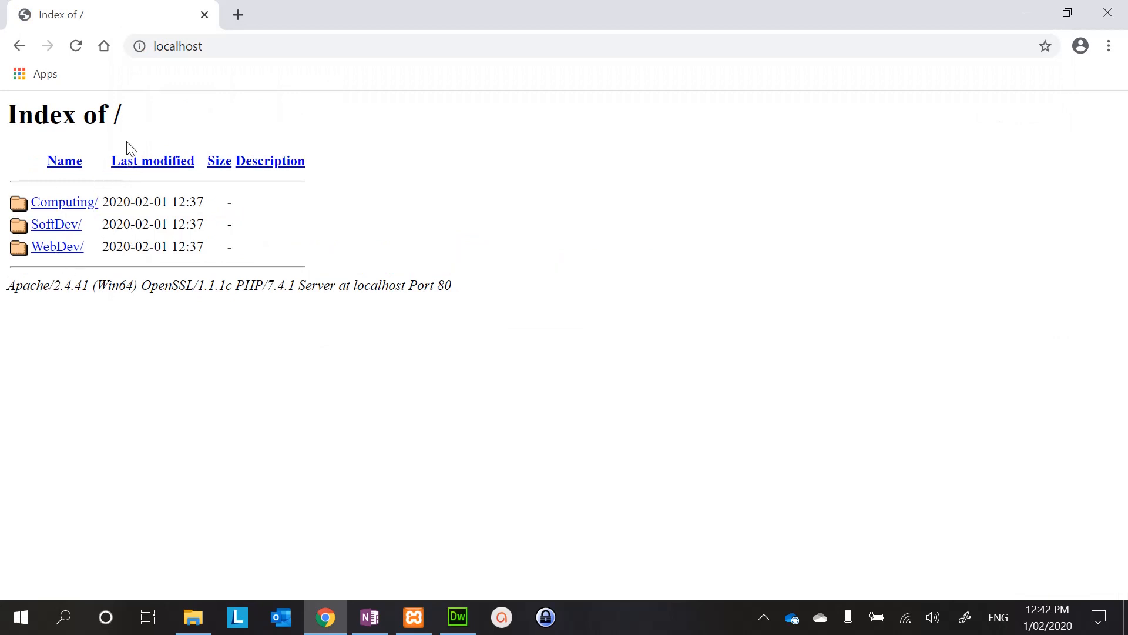
{"action": "mouse_move", "coordinate": [164, 270]}
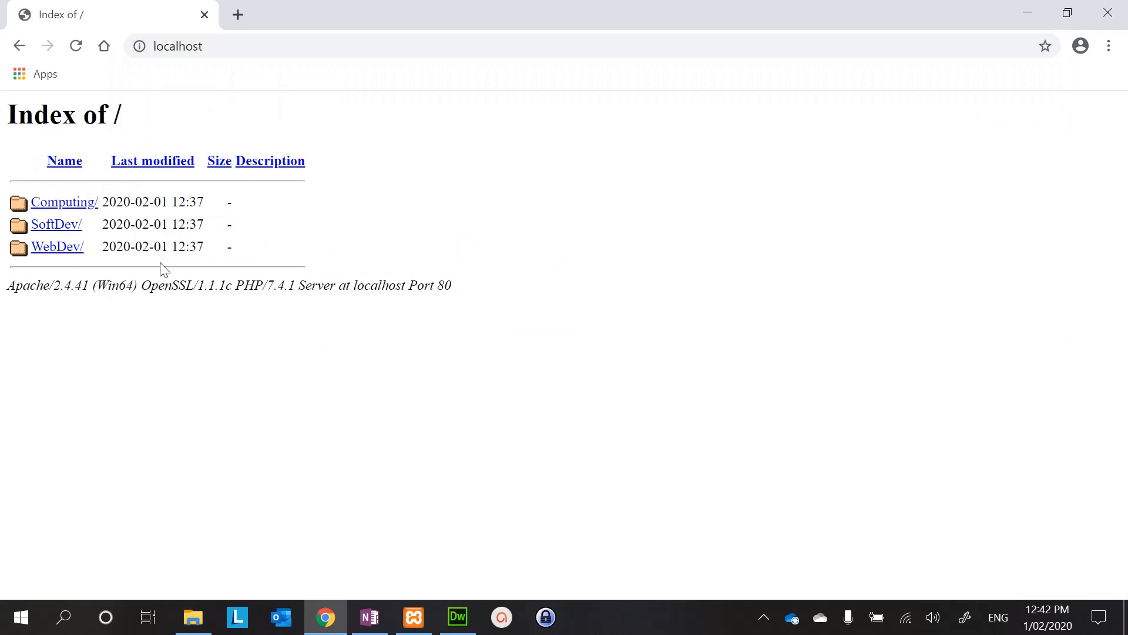
{"action": "mouse_move", "coordinate": [63, 201]}
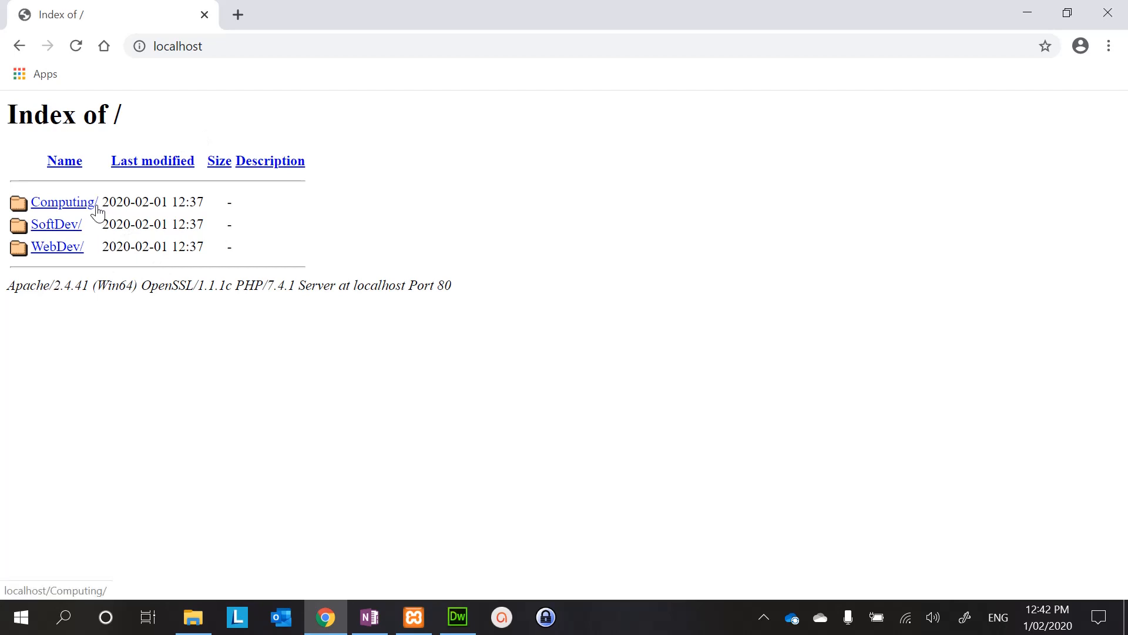
{"action": "mouse_move", "coordinate": [104, 276]}
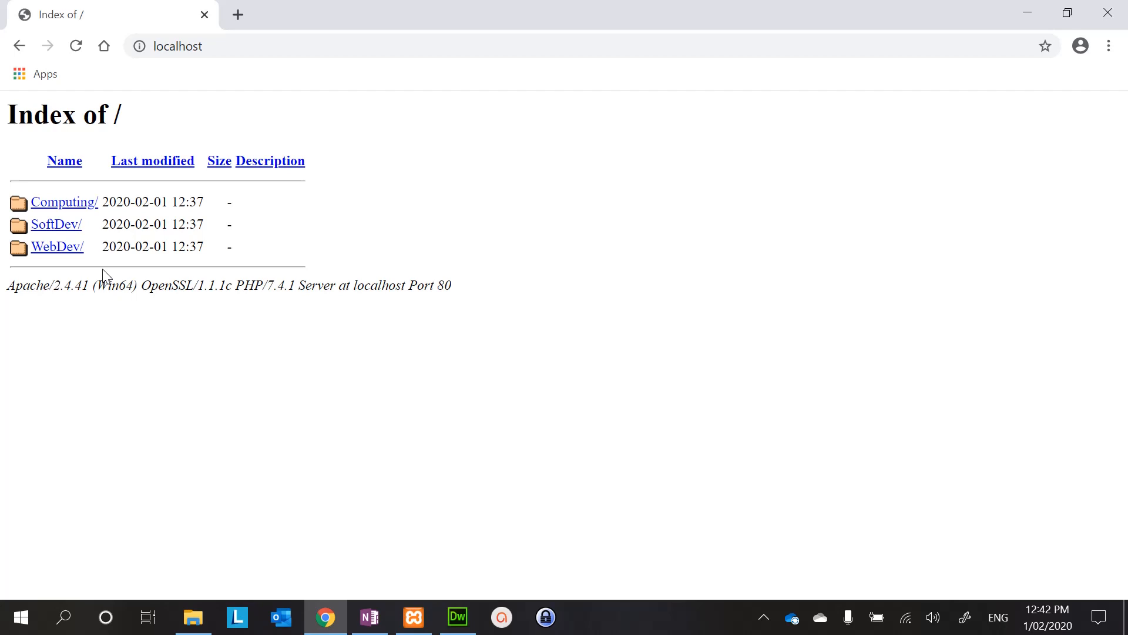
{"action": "mouse_move", "coordinate": [421, 540]}
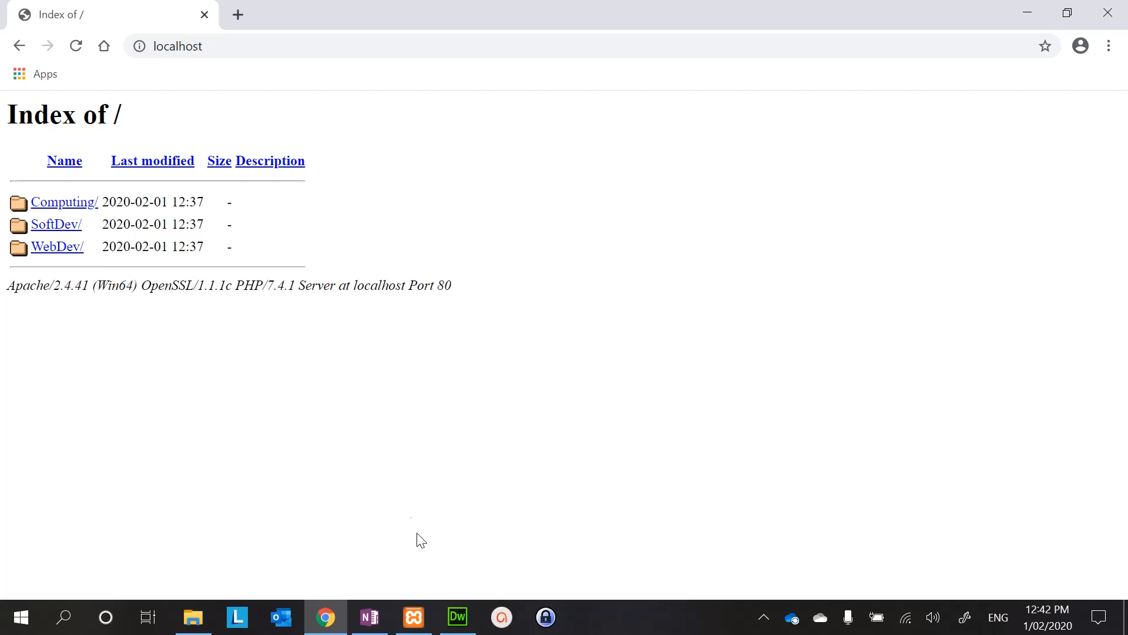
{"action": "mouse_move", "coordinate": [458, 617]}
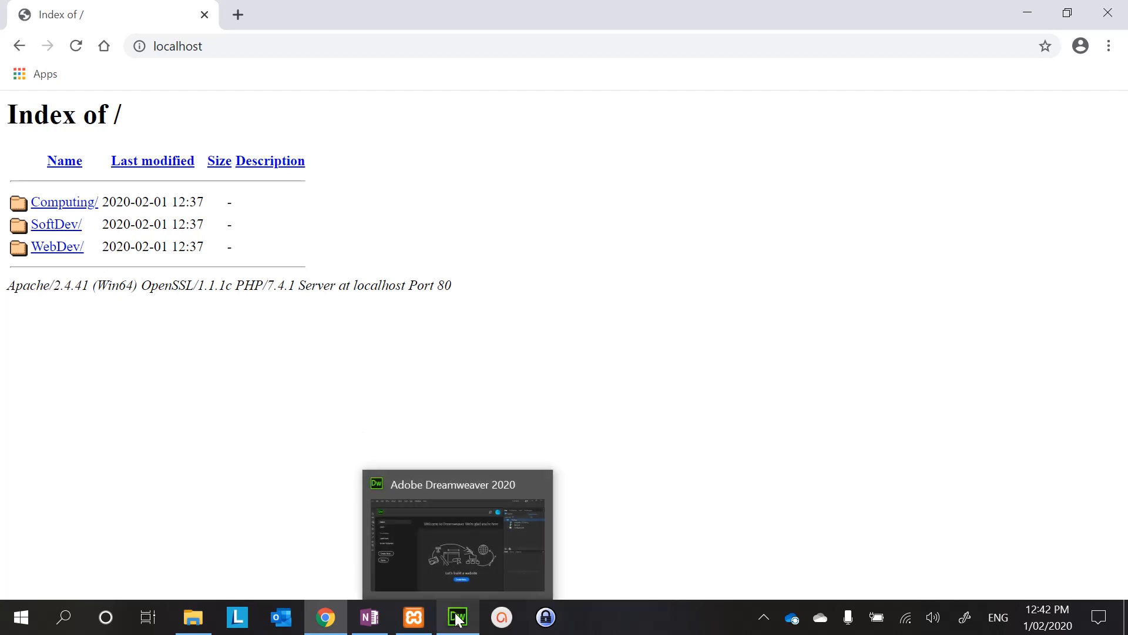
- Start a new Dreamweaver site and name it WebDev
{"action": "left_click", "coordinate": [456, 617]}
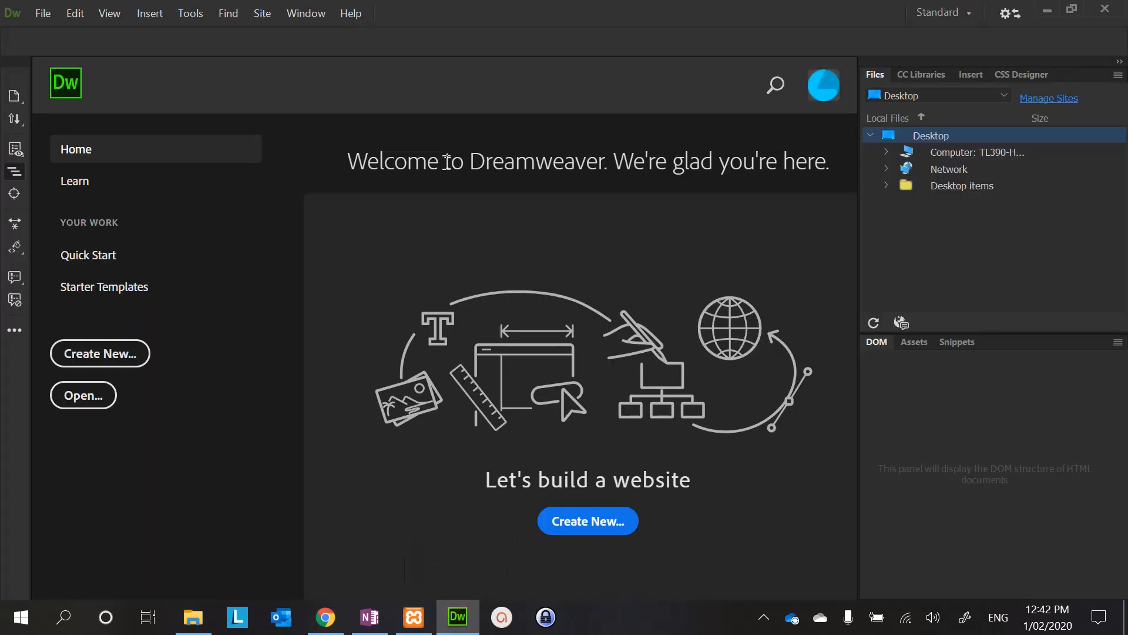
{"action": "left_click", "coordinate": [263, 13]}
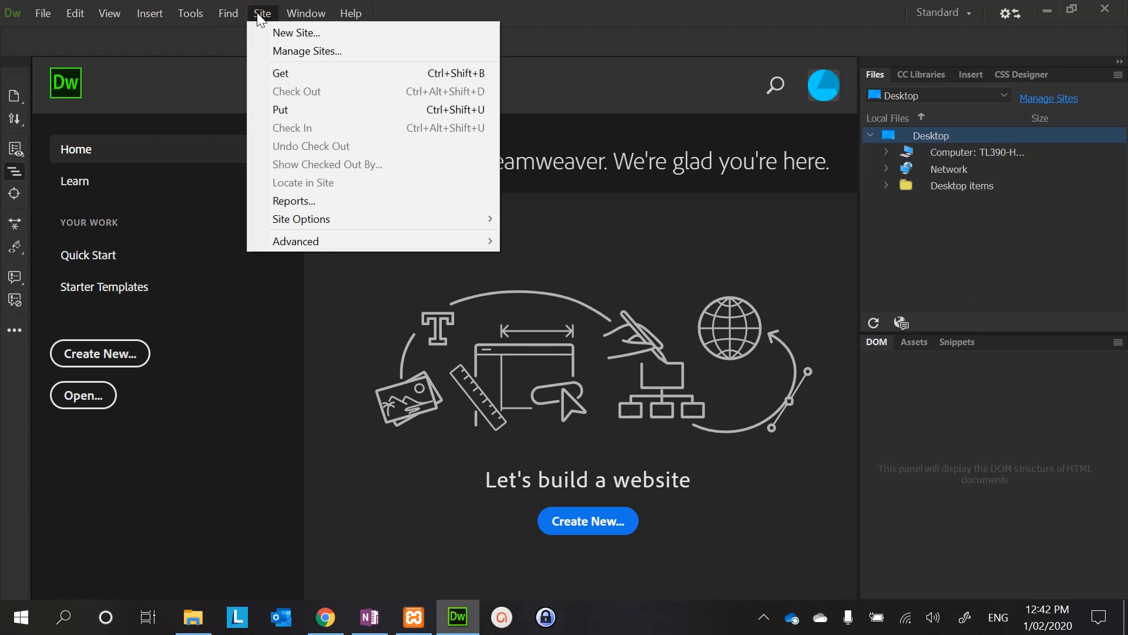
{"action": "mouse_move", "coordinate": [296, 33]}
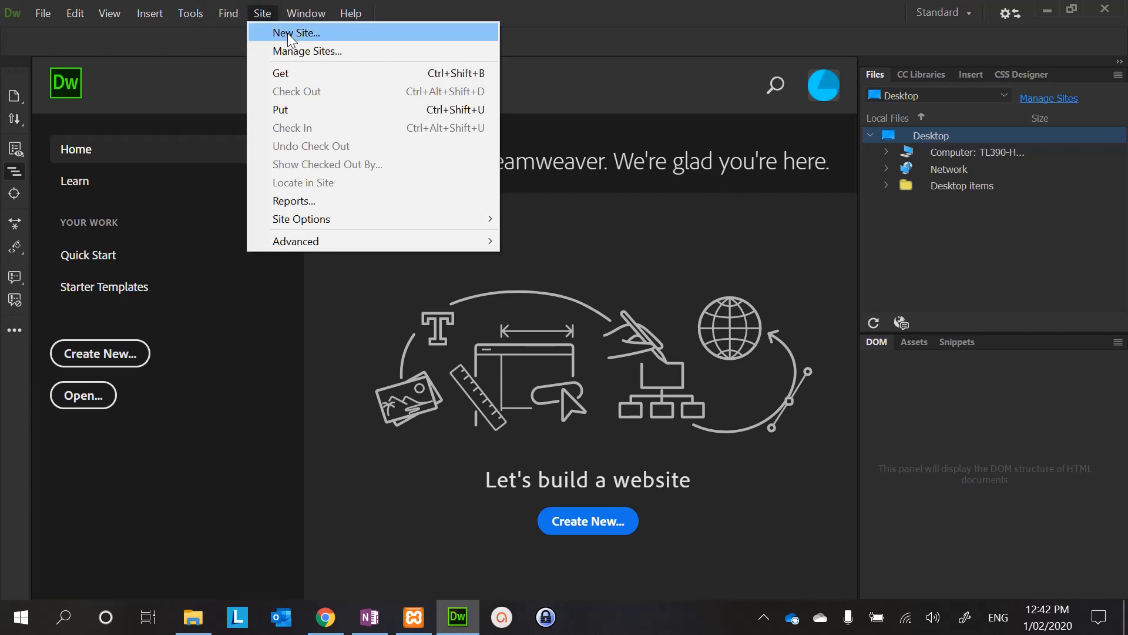
{"action": "left_click", "coordinate": [297, 33]}
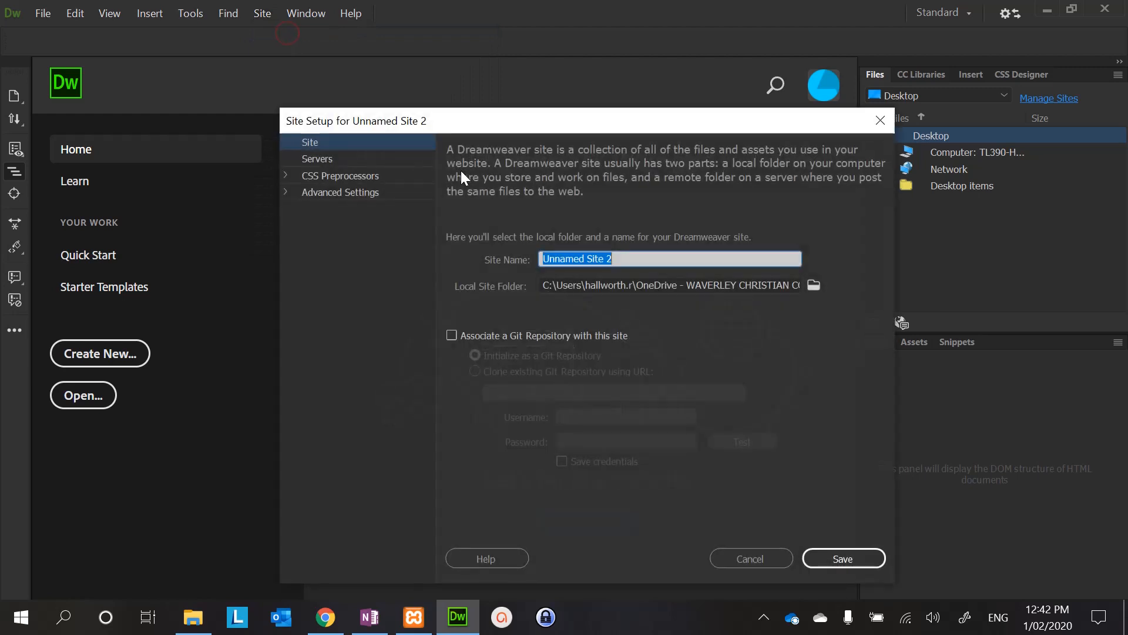
{"action": "mouse_move", "coordinate": [655, 268]}
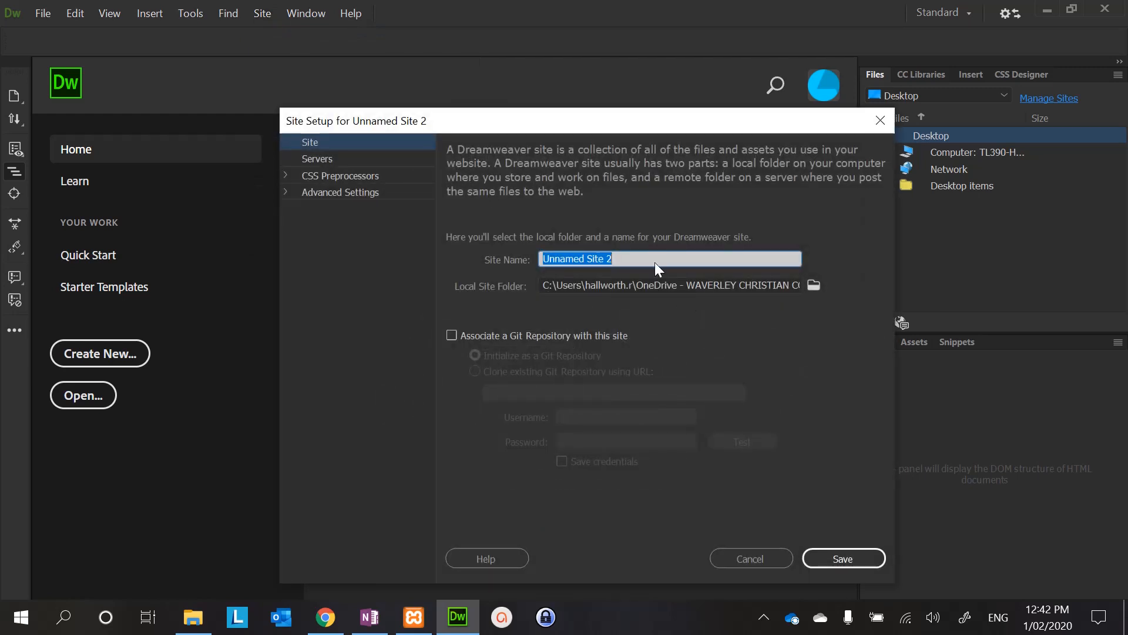
{"action": "mouse_move", "coordinate": [646, 255]}
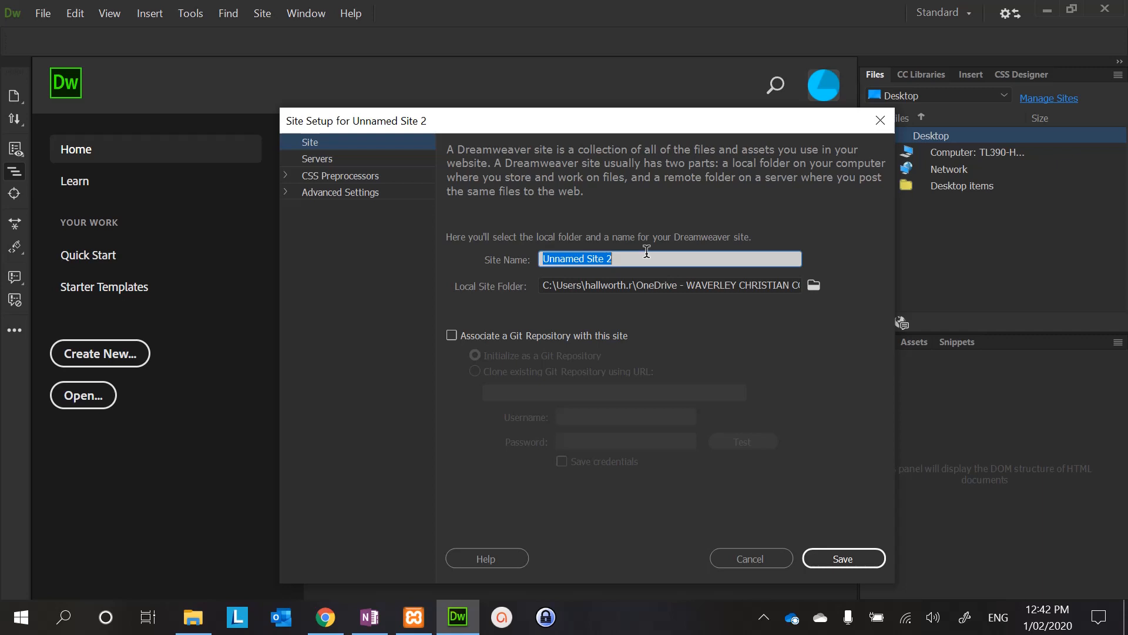
{"action": "type", "text": "Web"}
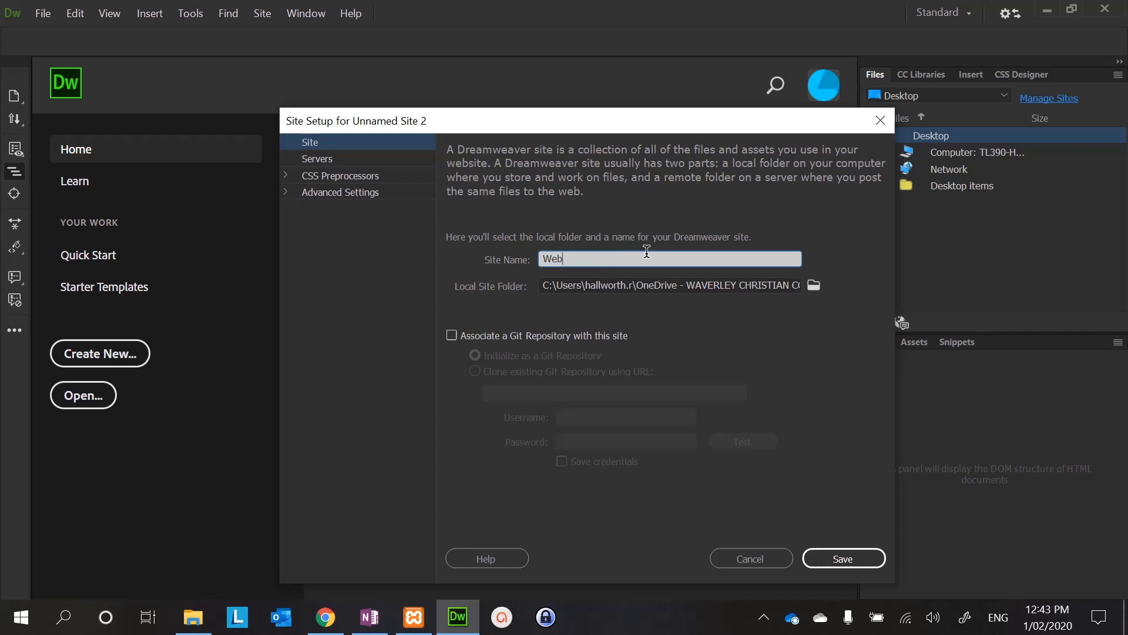
{"action": "type", "text": "Dev"}
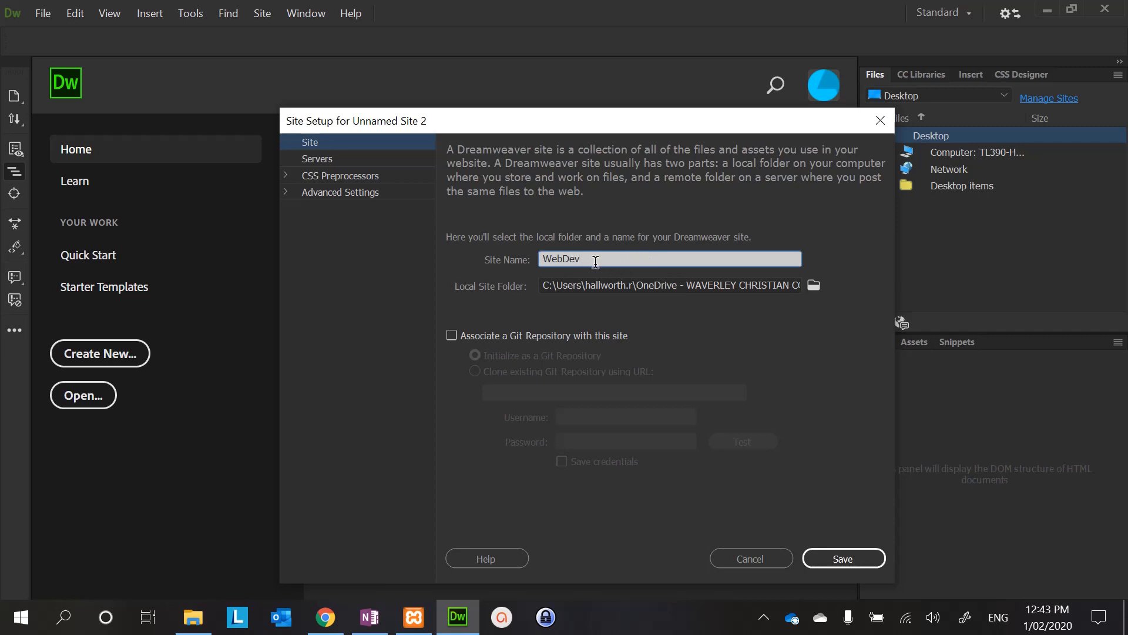
{"action": "left_click", "coordinate": [596, 259]}
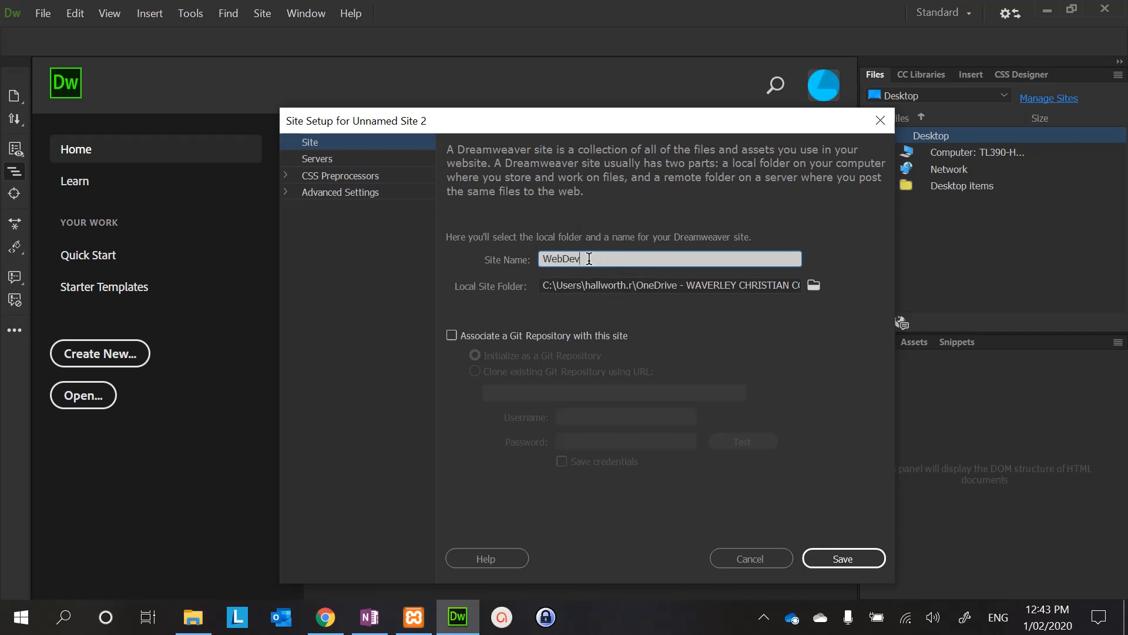
{"action": "mouse_move", "coordinate": [617, 306]}
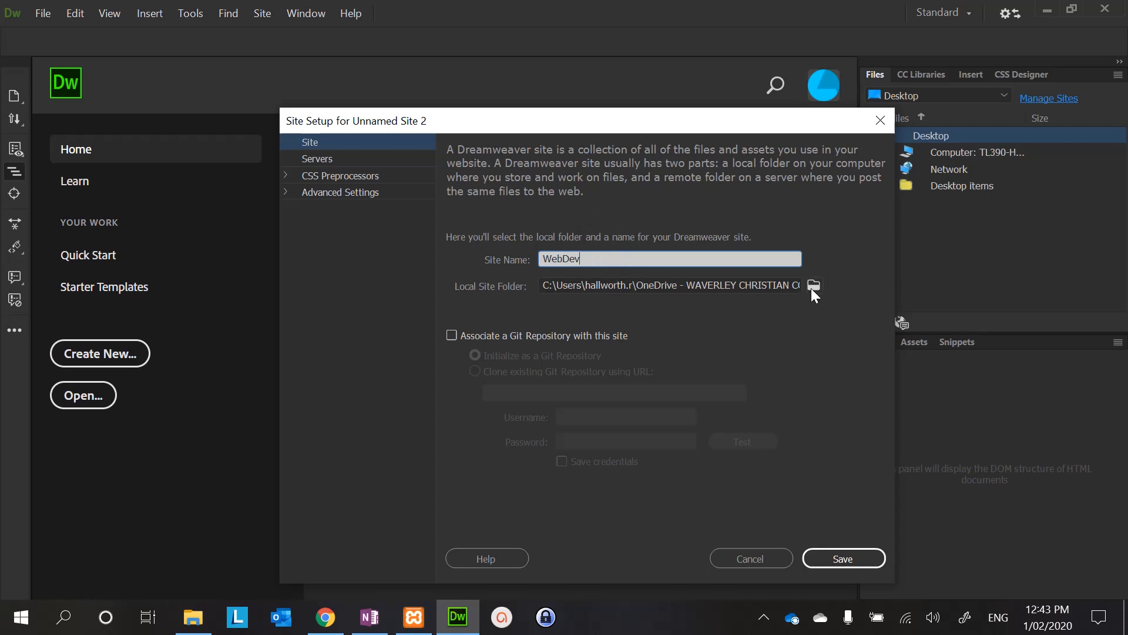
{"action": "mouse_move", "coordinate": [814, 286]}
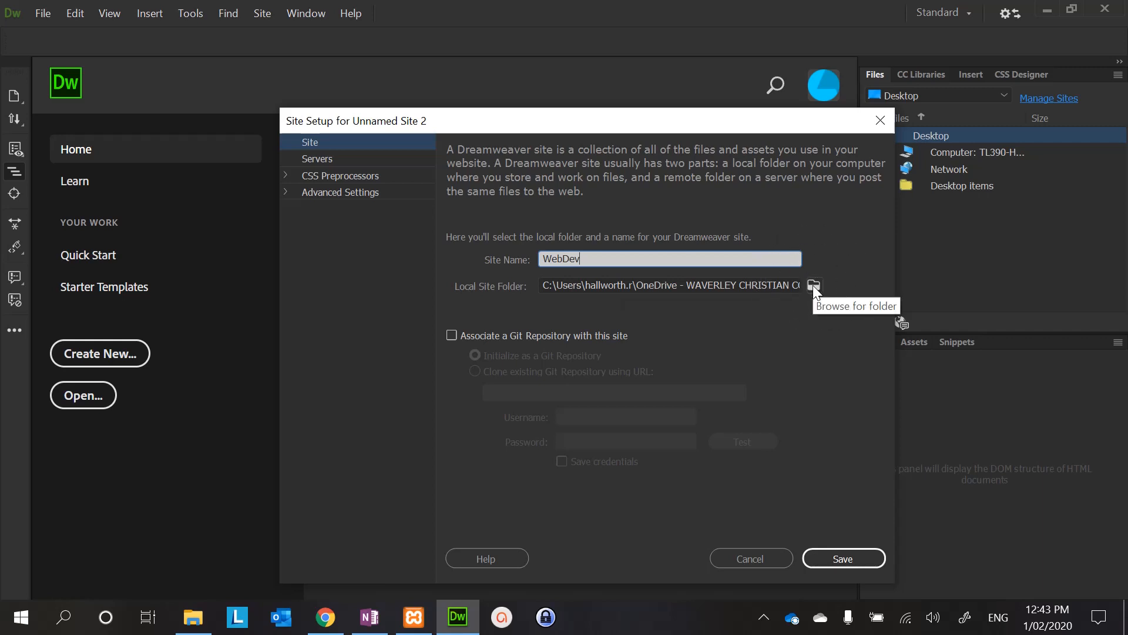
- Set the site's local folder to Documents > MyWebData > WebDev
{"action": "left_click", "coordinate": [813, 285]}
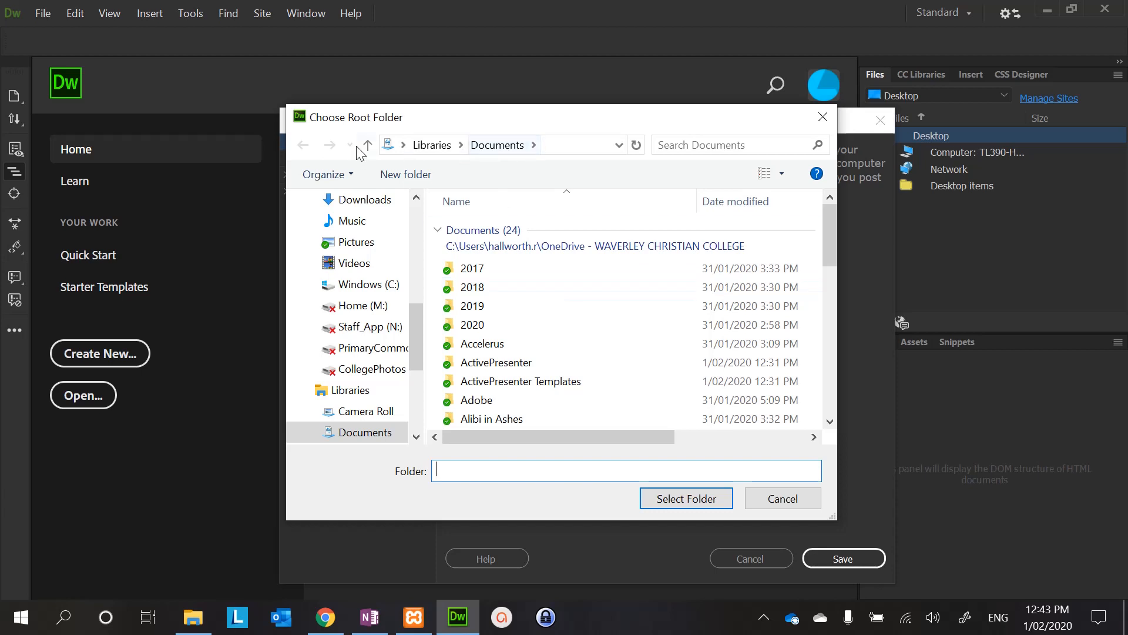
{"action": "mouse_move", "coordinate": [501, 151]}
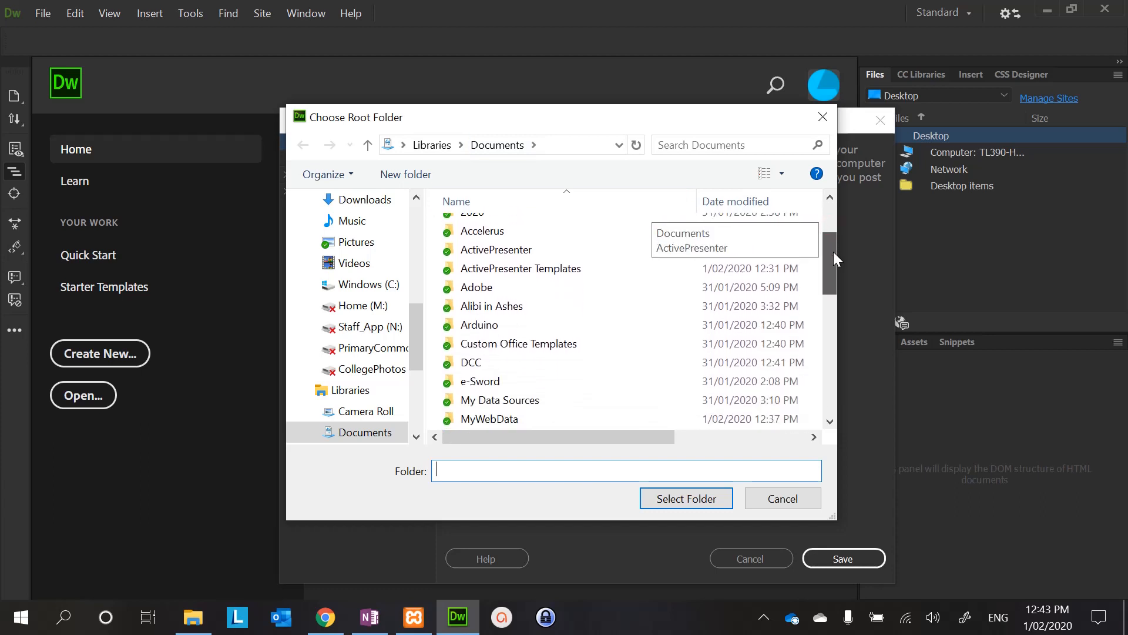
{"action": "scroll", "scroll_direction": "down", "scroll_amount": 3}
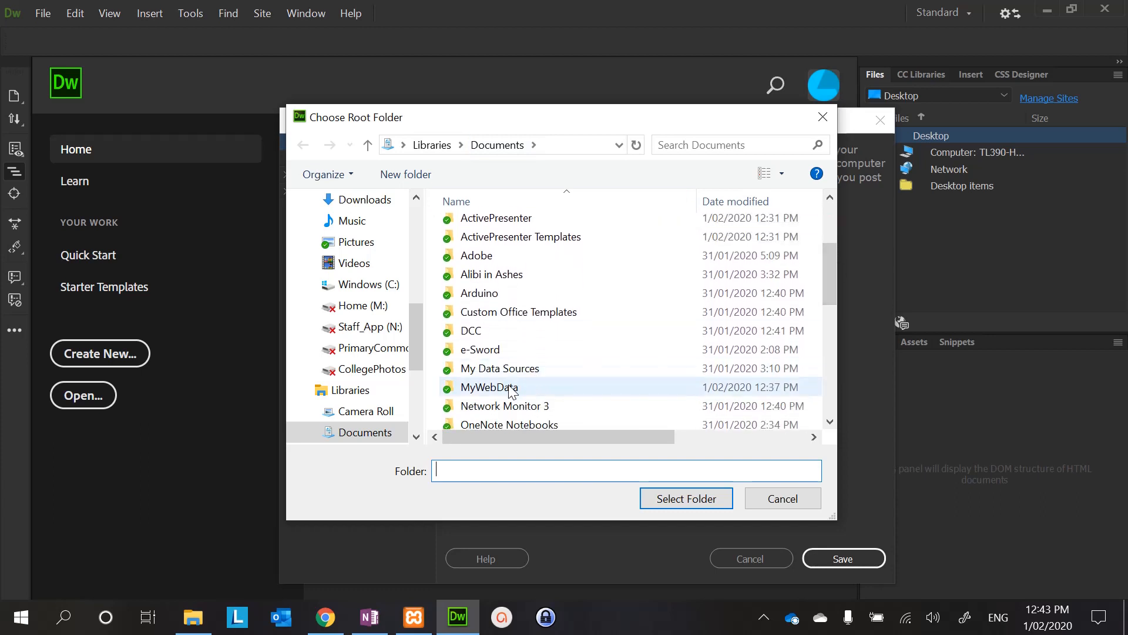
{"action": "double_click", "coordinate": [489, 387]}
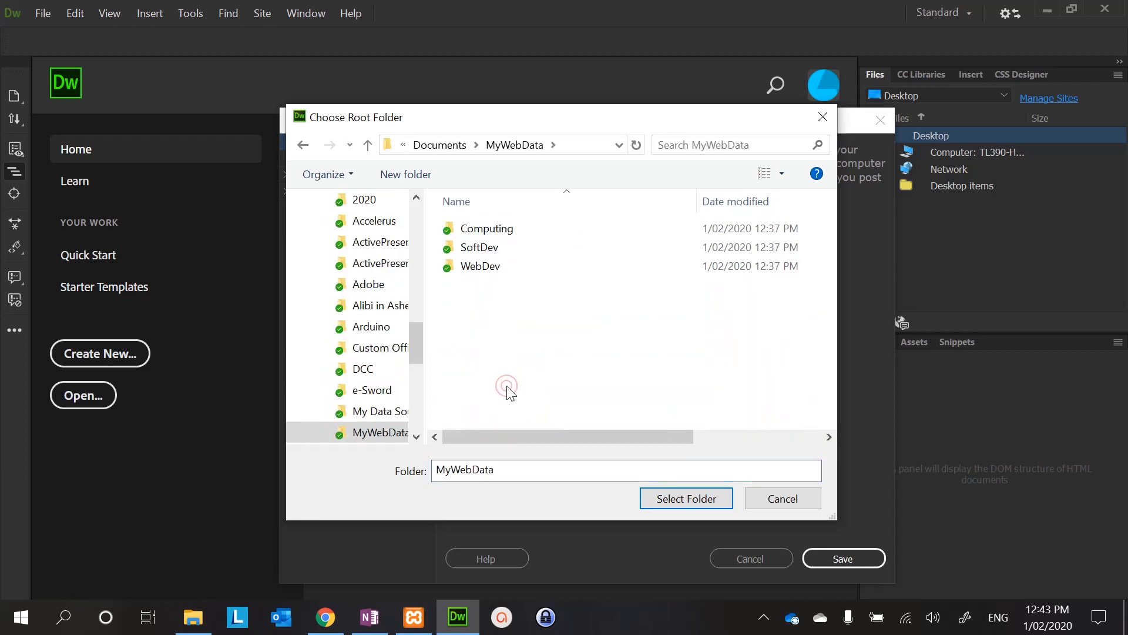
{"action": "left_click", "coordinate": [479, 266]}
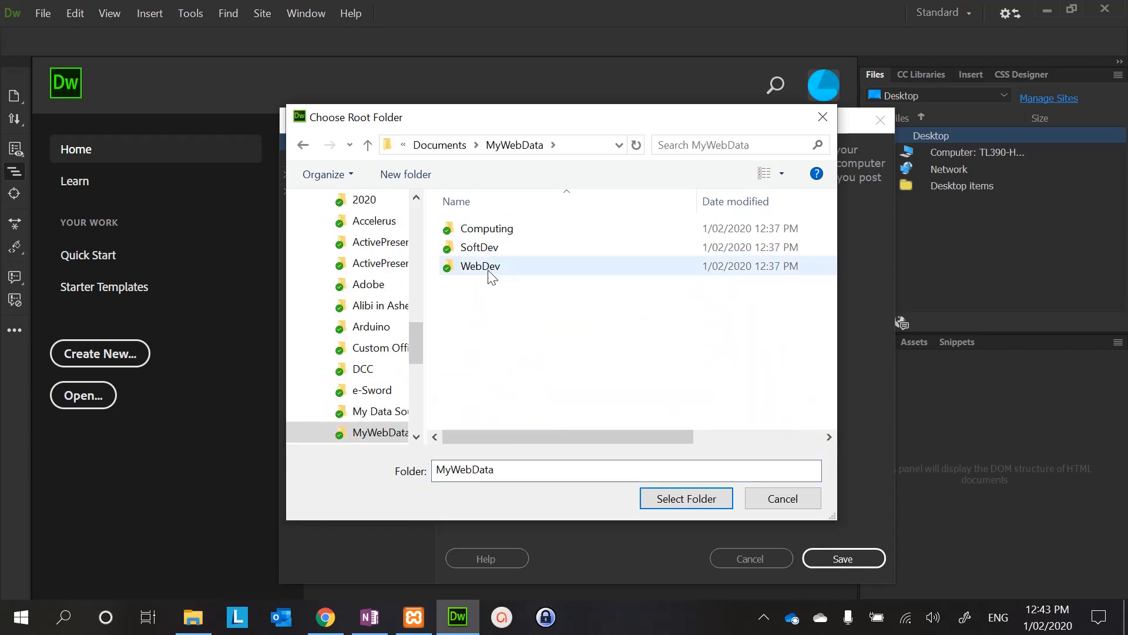
{"action": "double_click", "coordinate": [480, 266]}
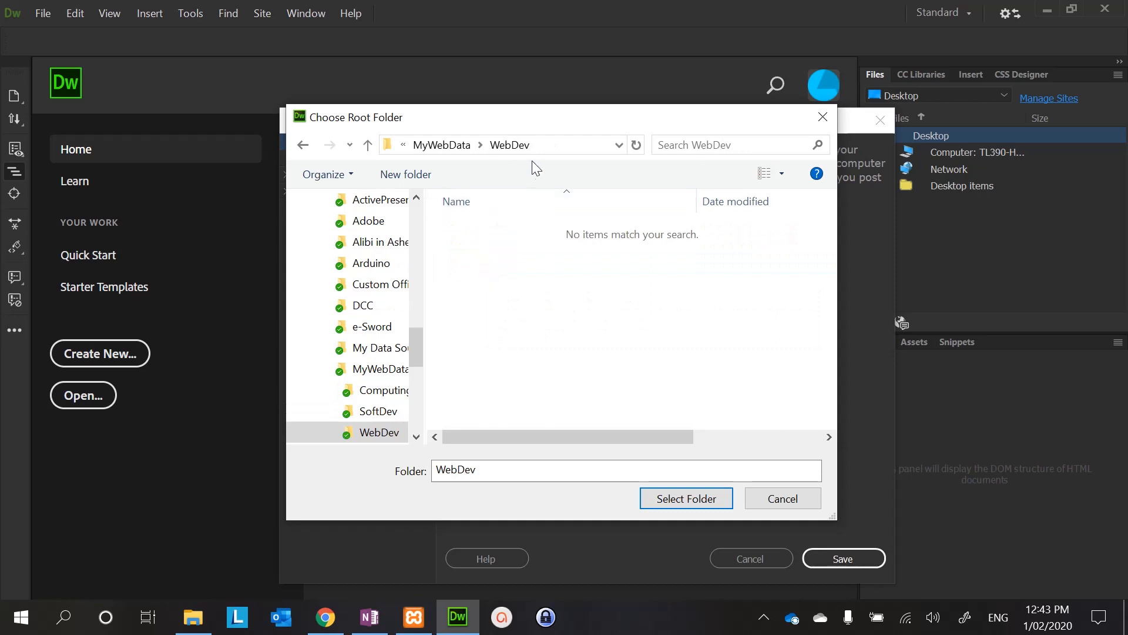
{"action": "mouse_move", "coordinate": [540, 156]}
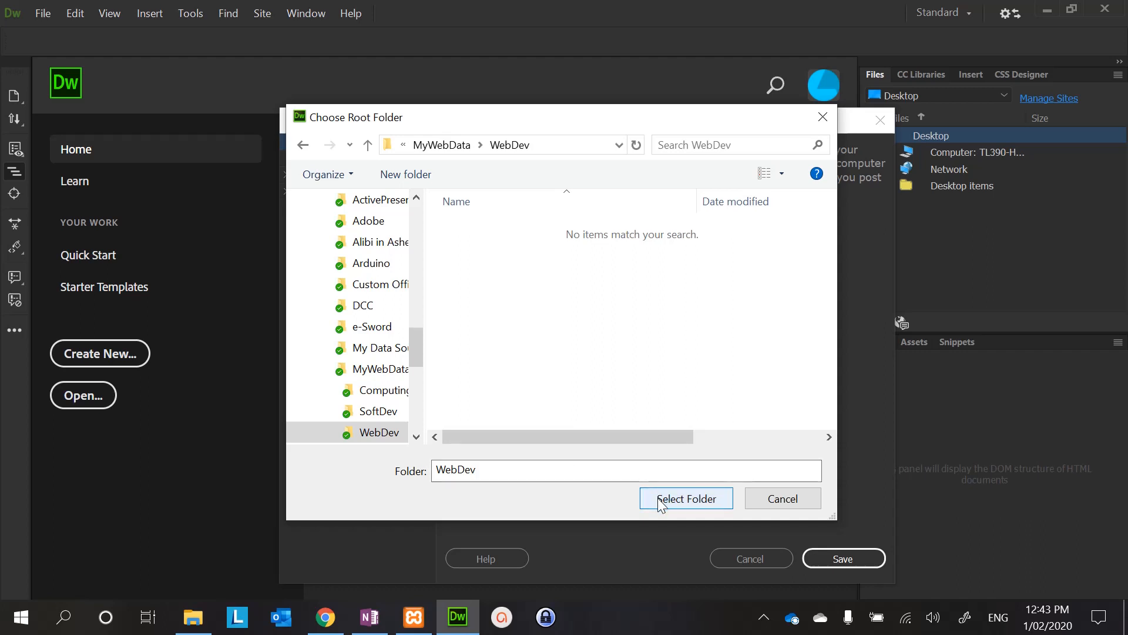
{"action": "left_click", "coordinate": [685, 499]}
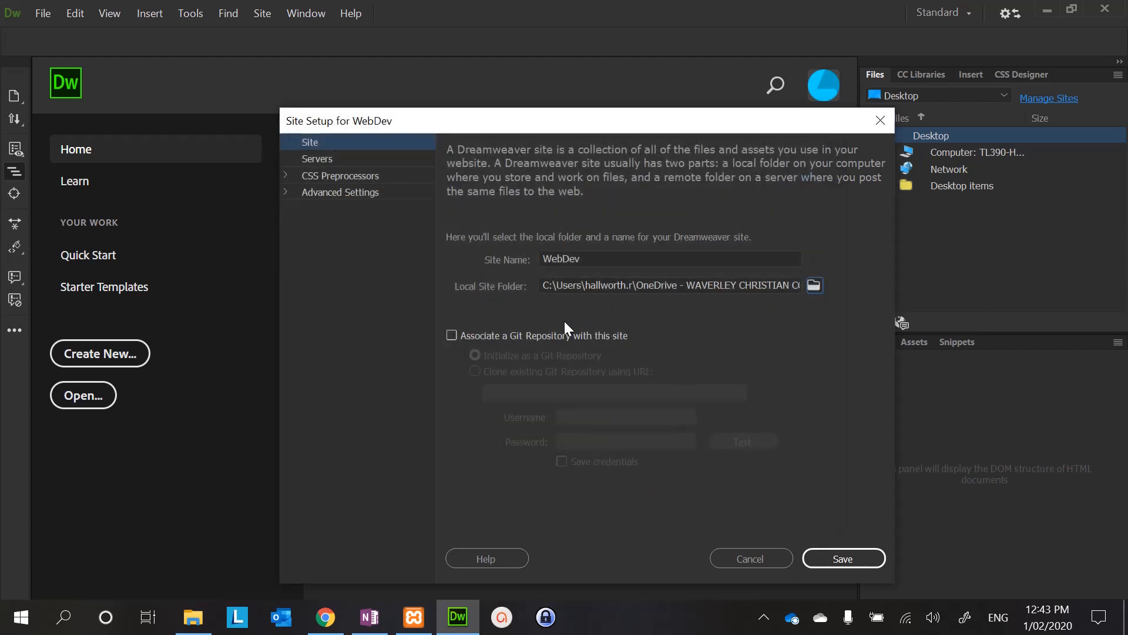
{"action": "mouse_move", "coordinate": [802, 312]}
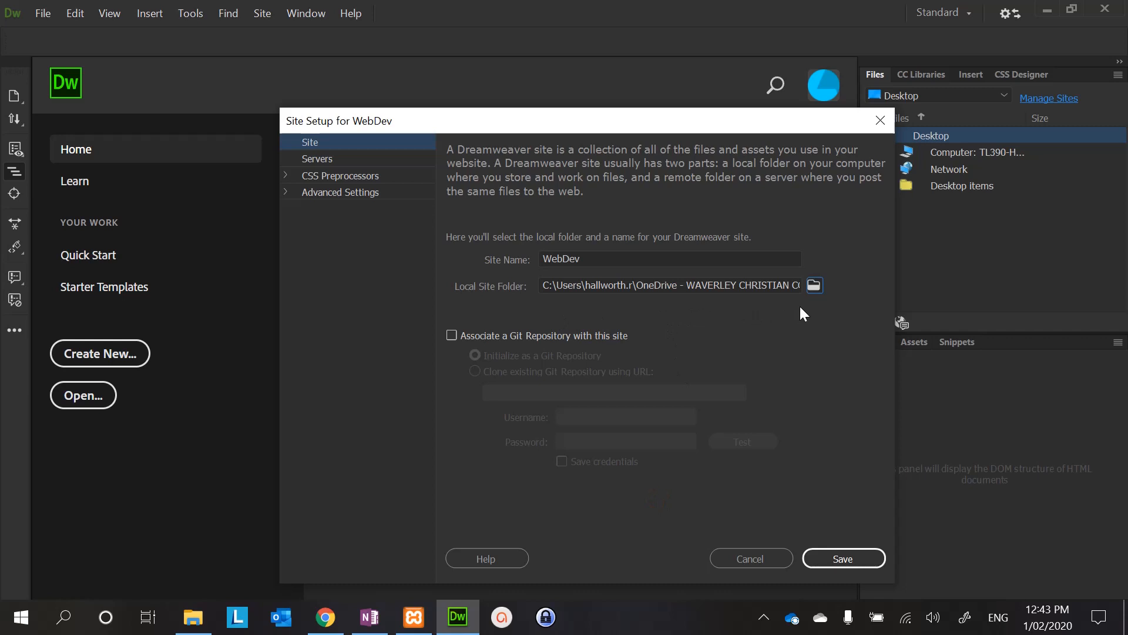
{"action": "mouse_move", "coordinate": [804, 315]}
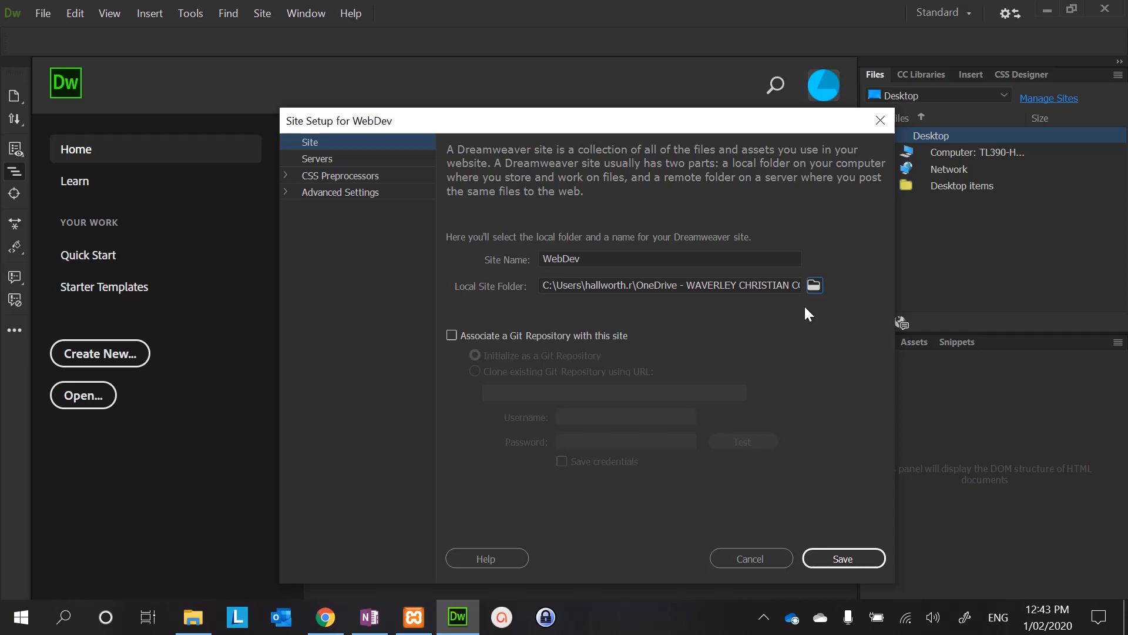
{"action": "mouse_move", "coordinate": [380, 185]}
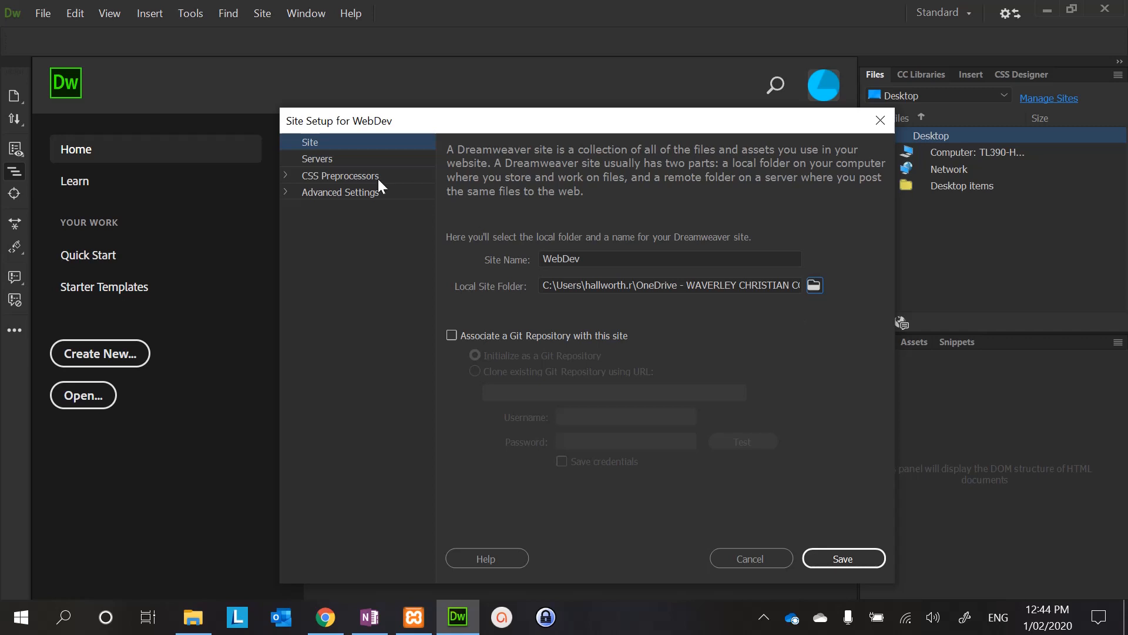
{"action": "left_click", "coordinate": [20, 617]}
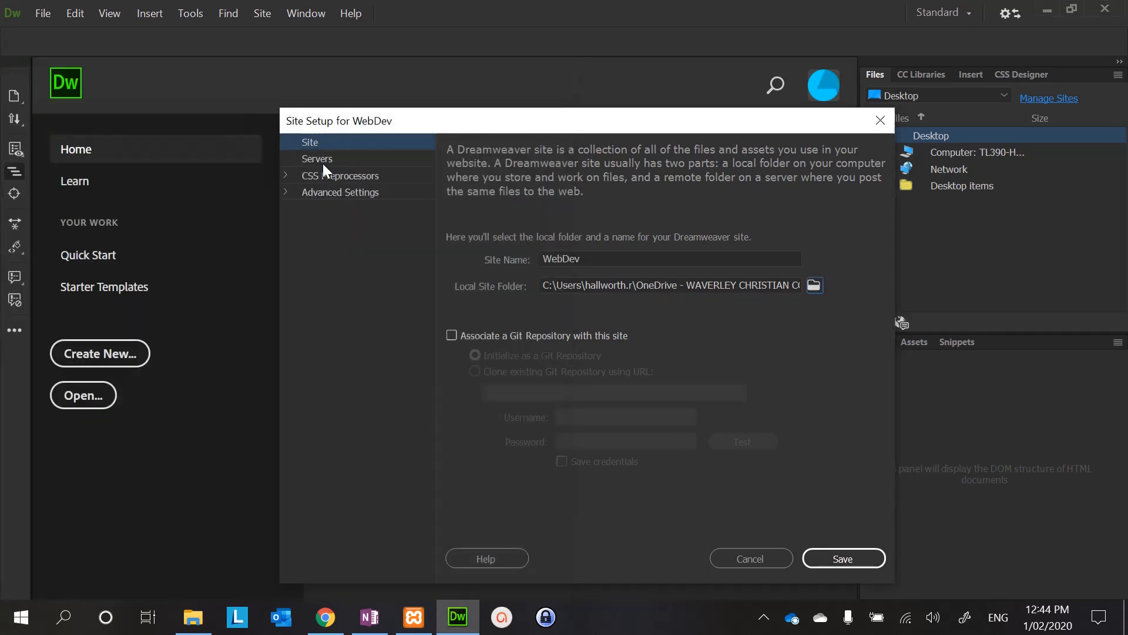
- Add a server named WebDev that connects using Local/Network
{"action": "left_click", "coordinate": [317, 159]}
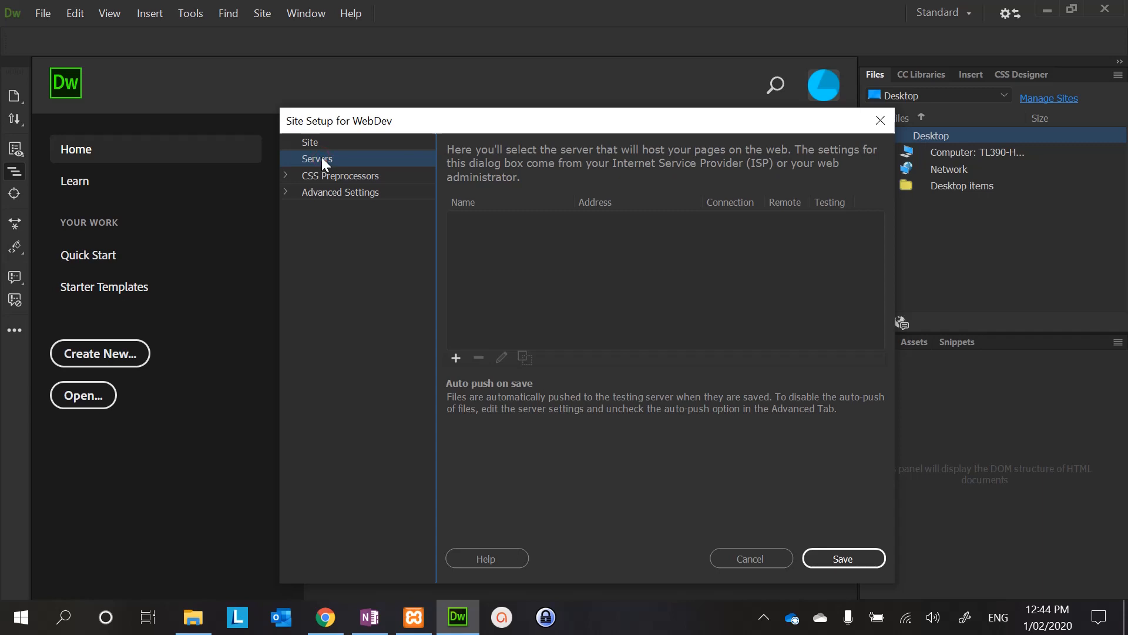
{"action": "mouse_move", "coordinate": [456, 358]}
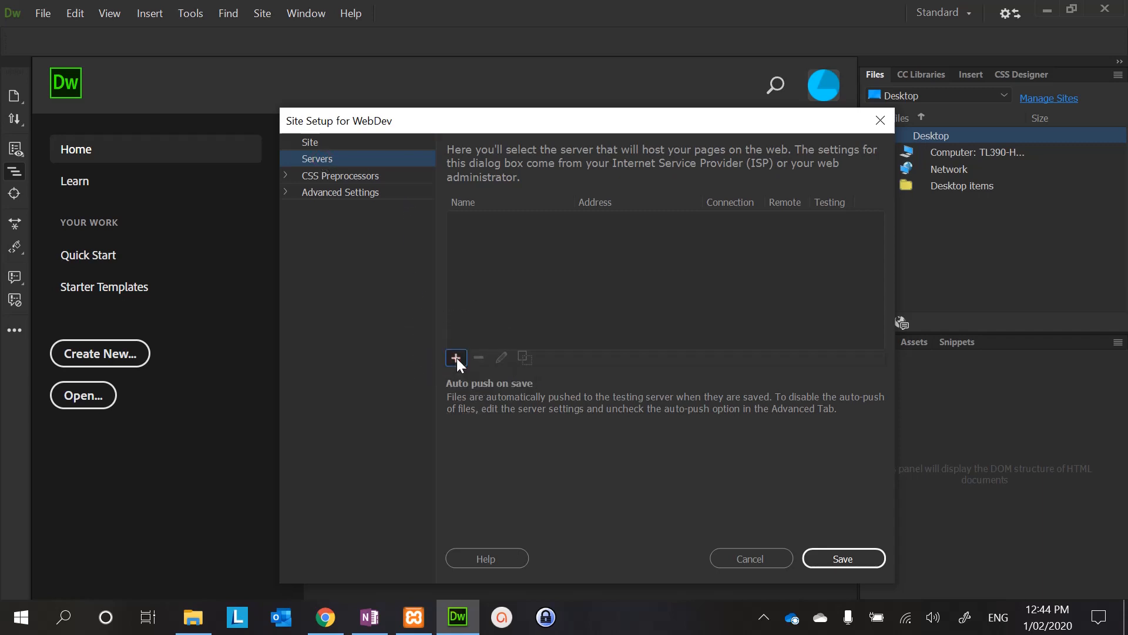
{"action": "left_click", "coordinate": [456, 357]}
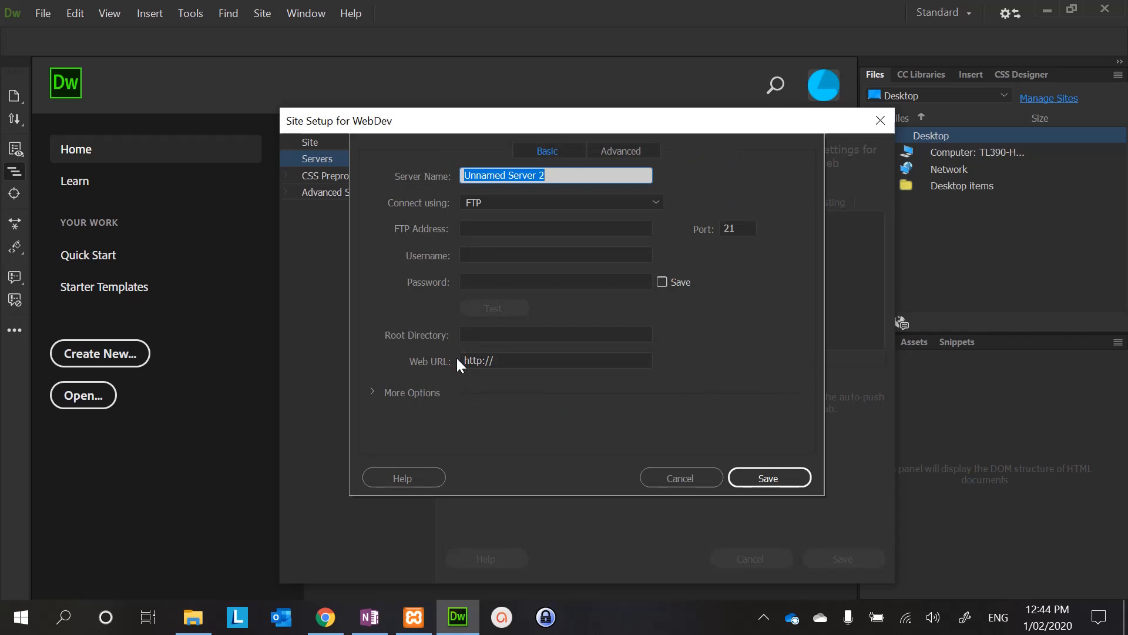
{"action": "type", "text": "Web"}
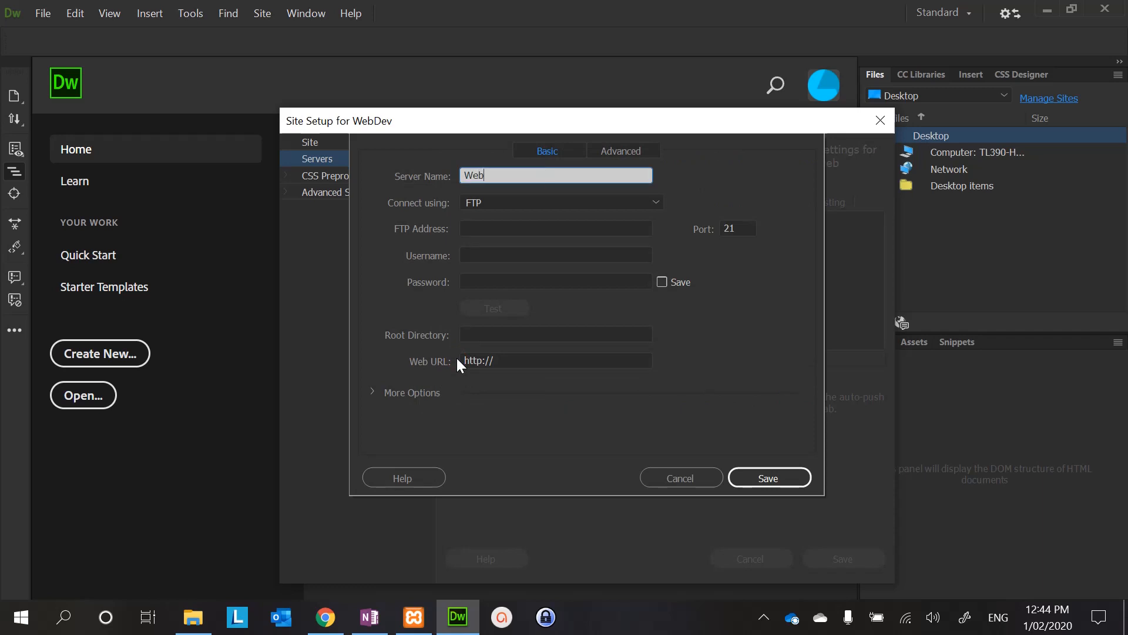
{"action": "type", "text": "Dev"}
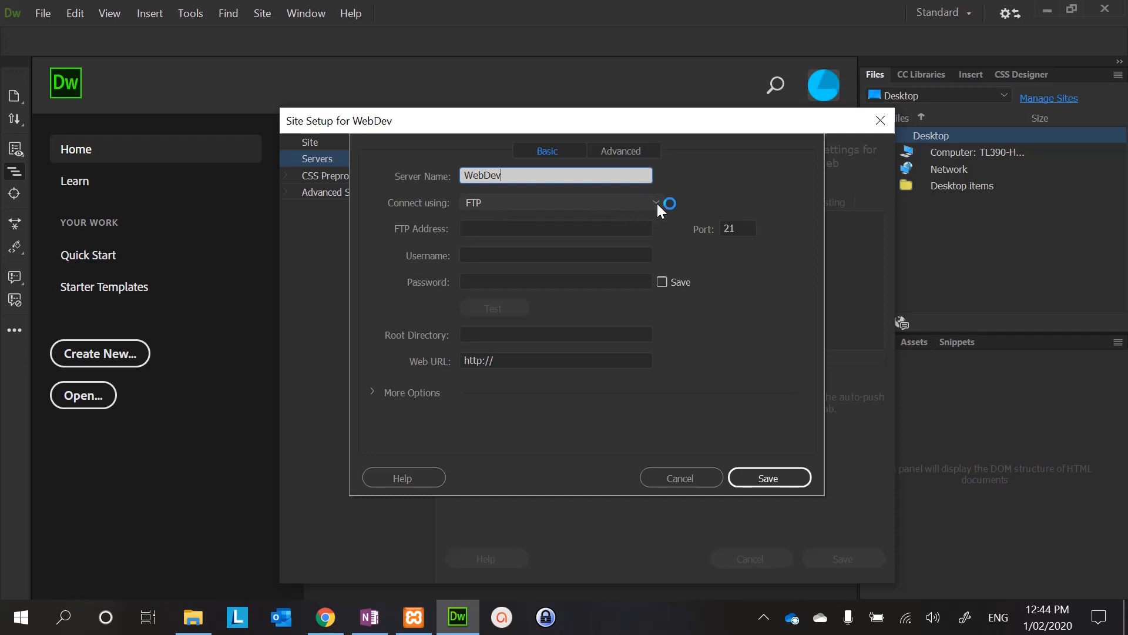
{"action": "left_click", "coordinate": [654, 202]}
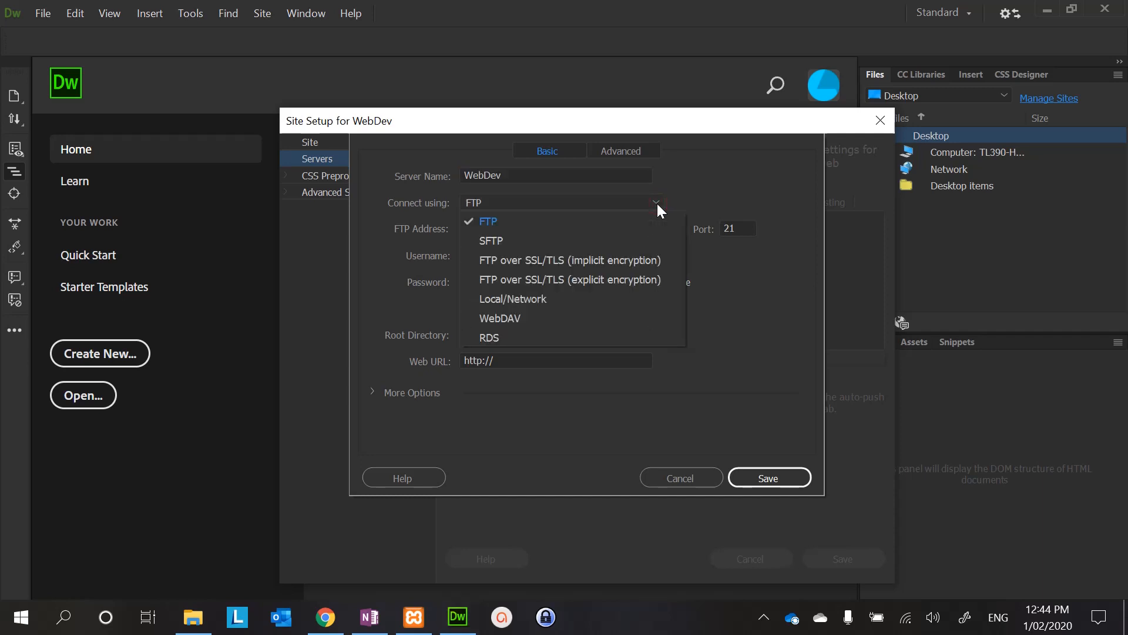
{"action": "mouse_move", "coordinate": [513, 298]}
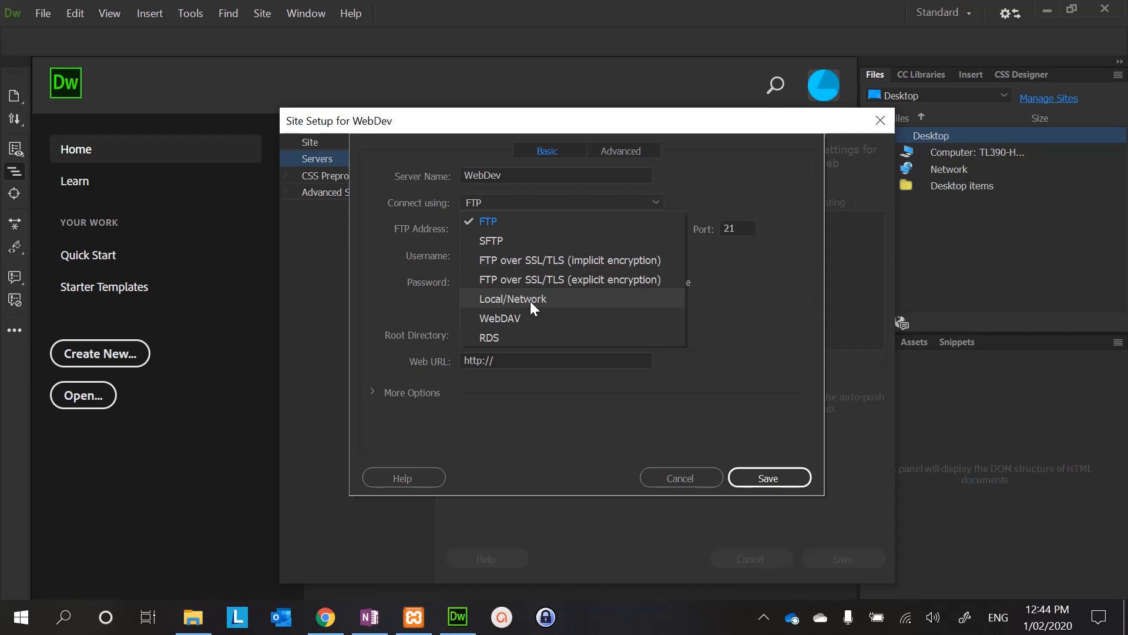
{"action": "left_click", "coordinate": [512, 299]}
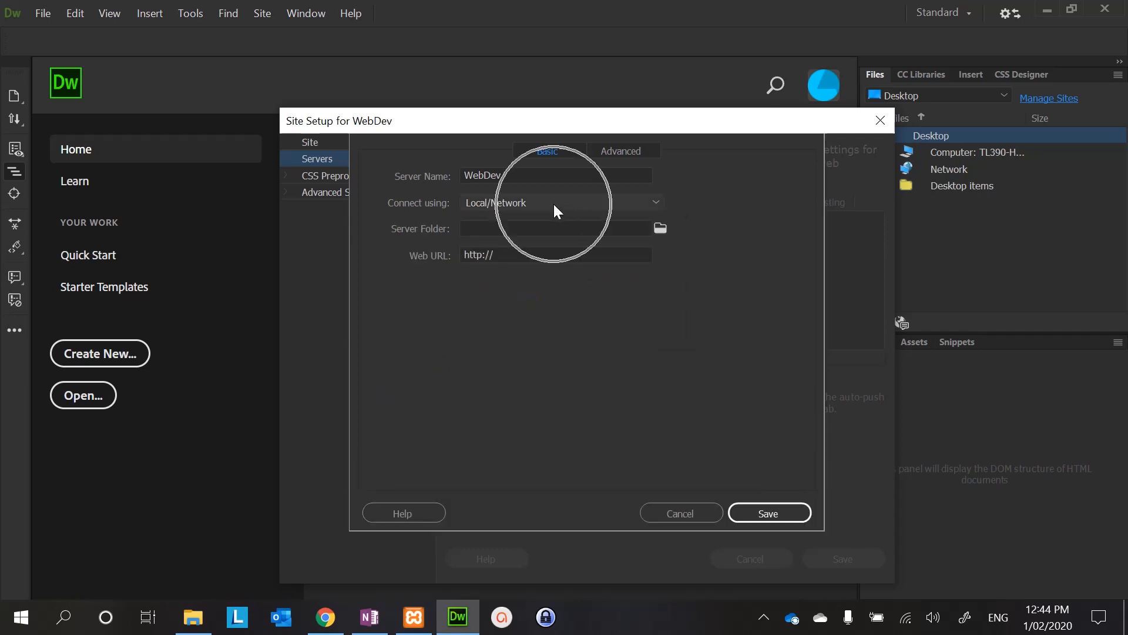
{"action": "mouse_move", "coordinate": [645, 244]}
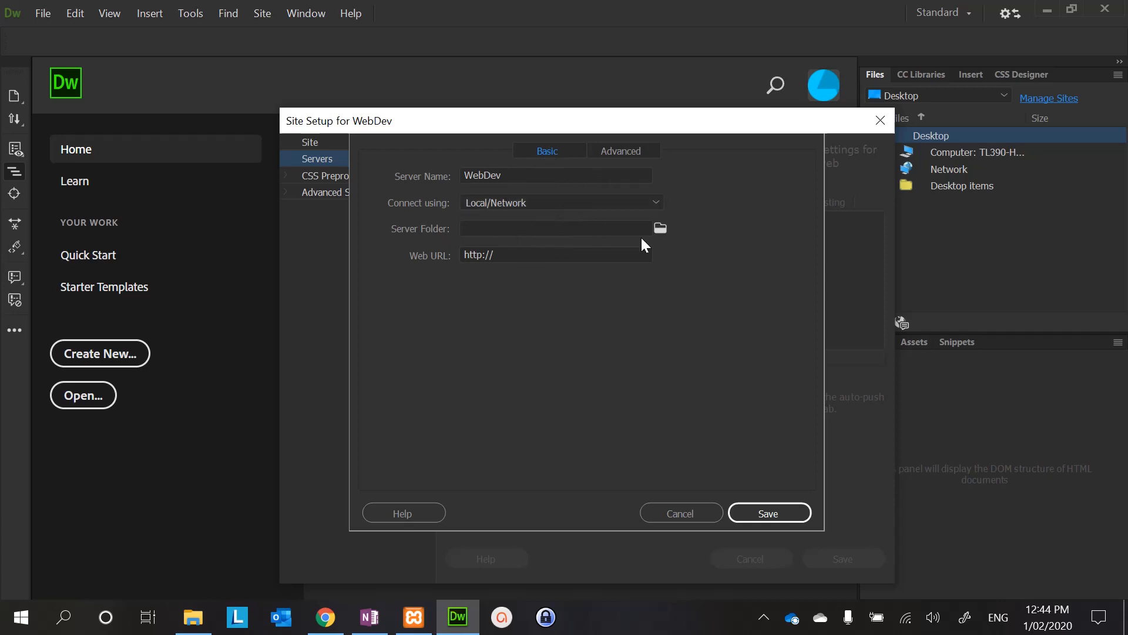
{"action": "left_click", "coordinate": [658, 228]}
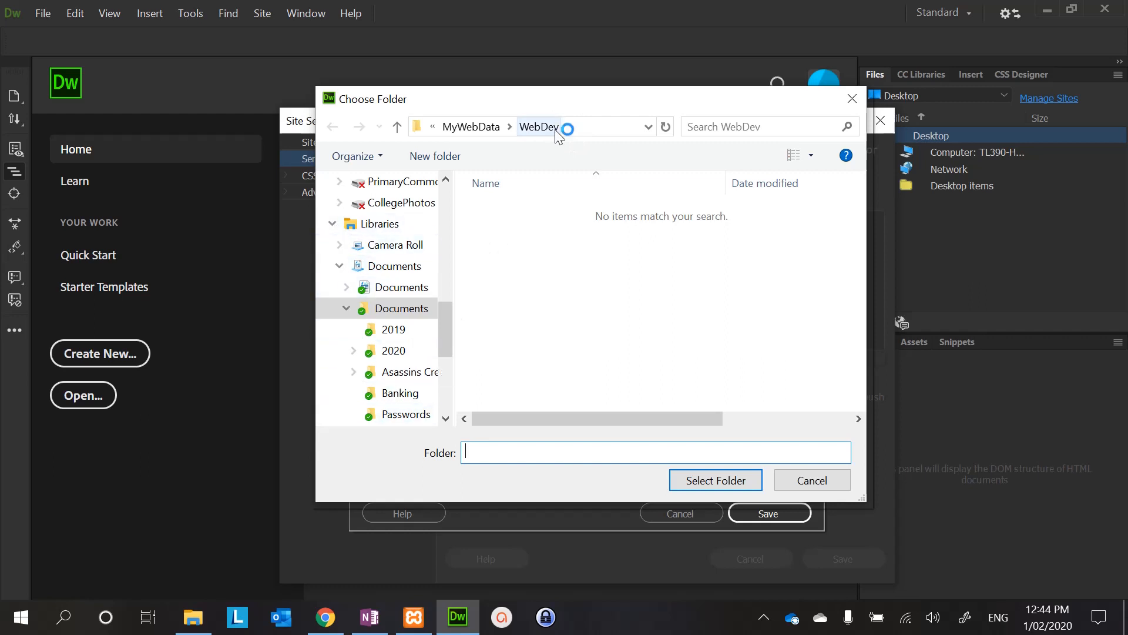
{"action": "mouse_move", "coordinate": [669, 356]}
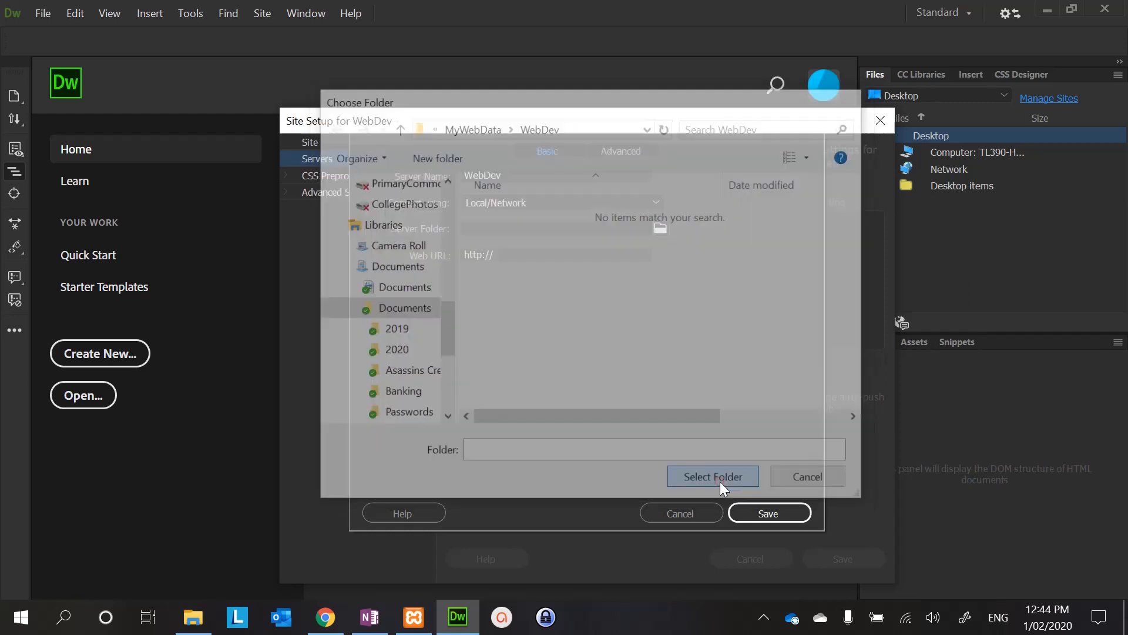
{"action": "left_click", "coordinate": [712, 476]}
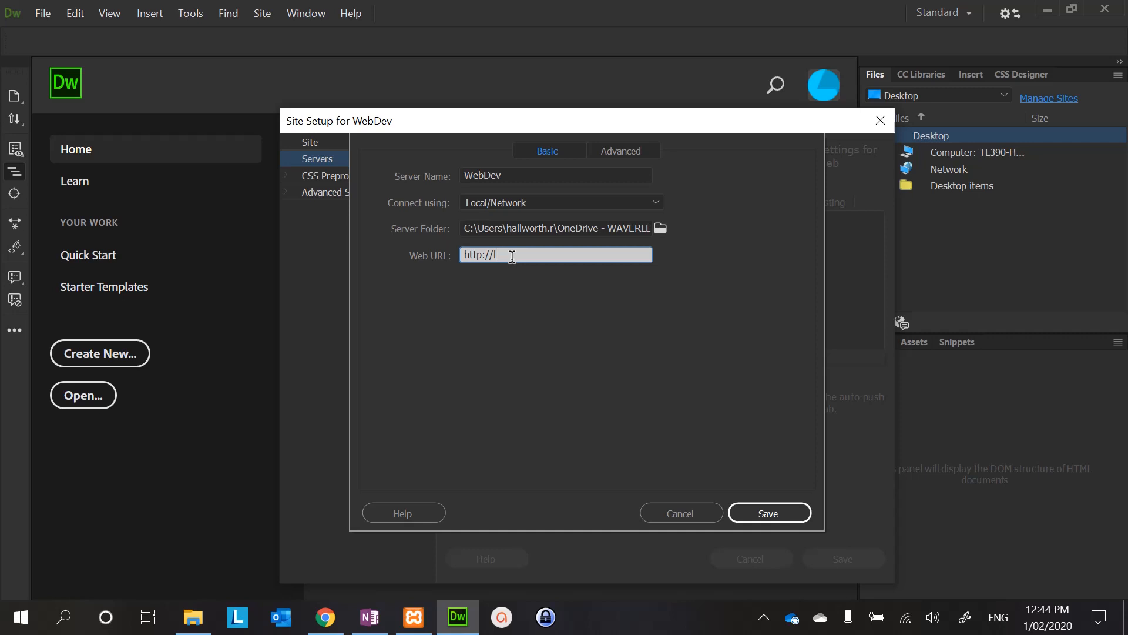
{"action": "type", "text": "local"}
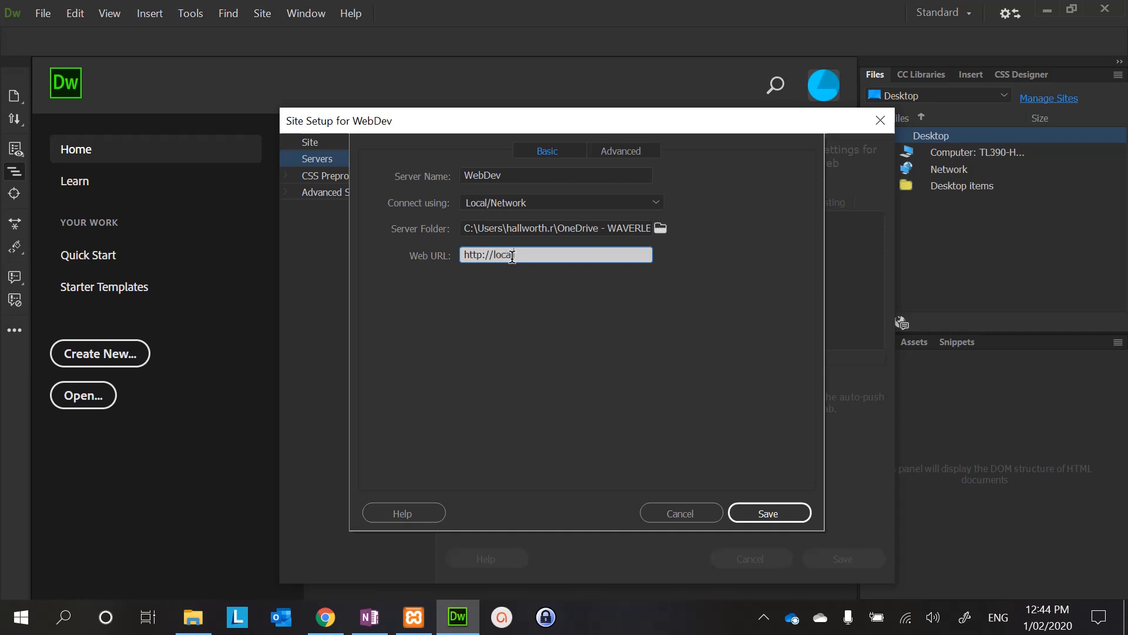
{"action": "type", "text": "host"}
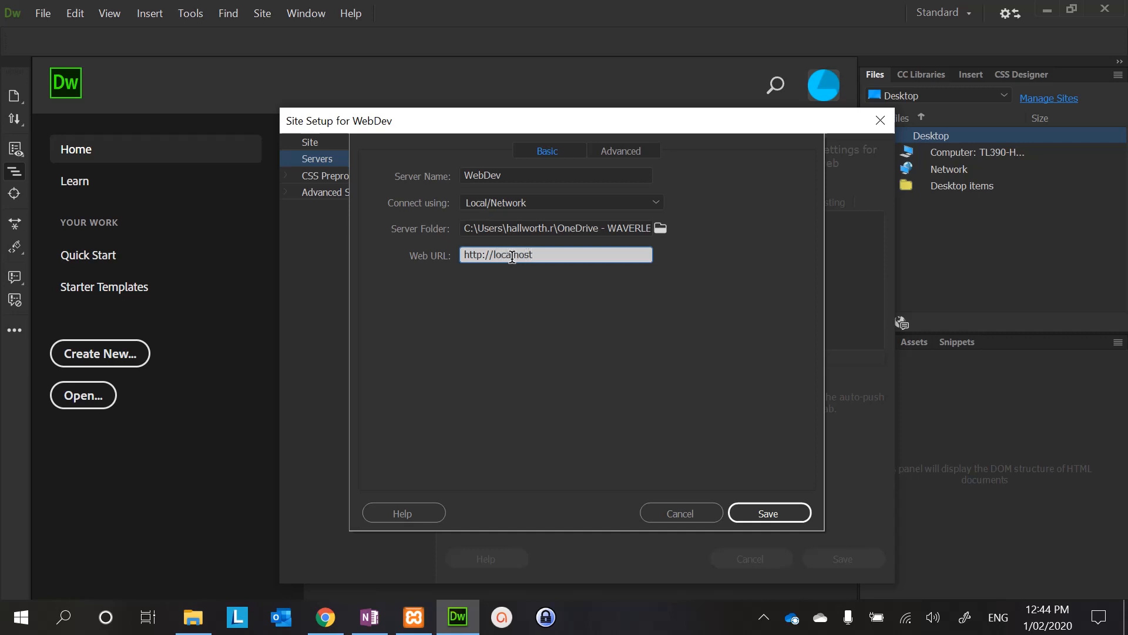
{"action": "type", "text": "/"}
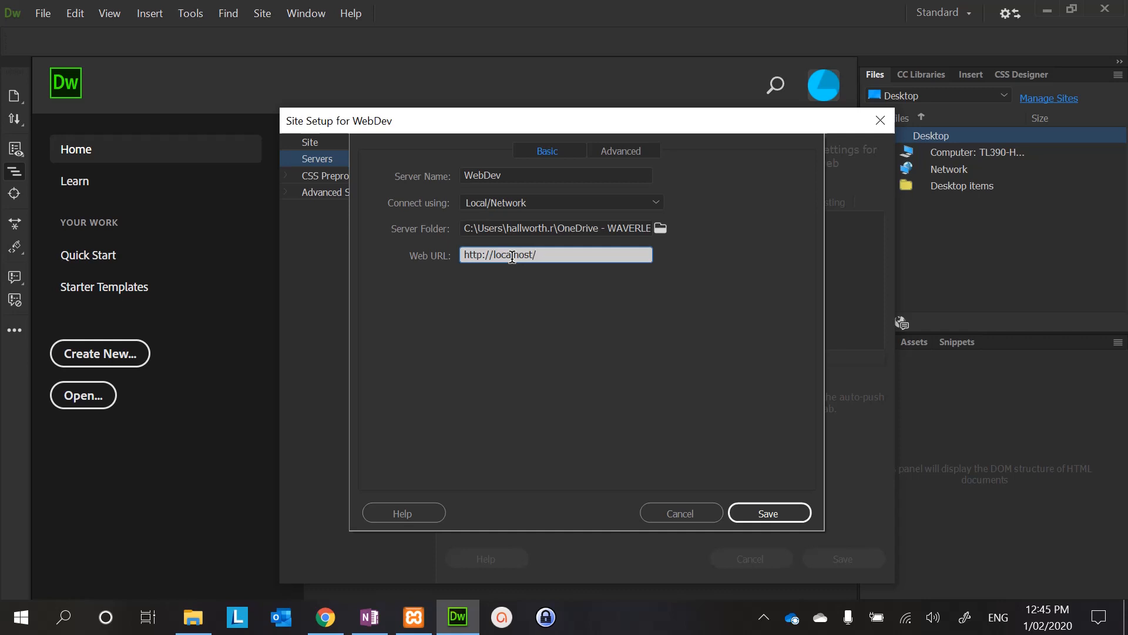
{"action": "type", "text": "Web"}
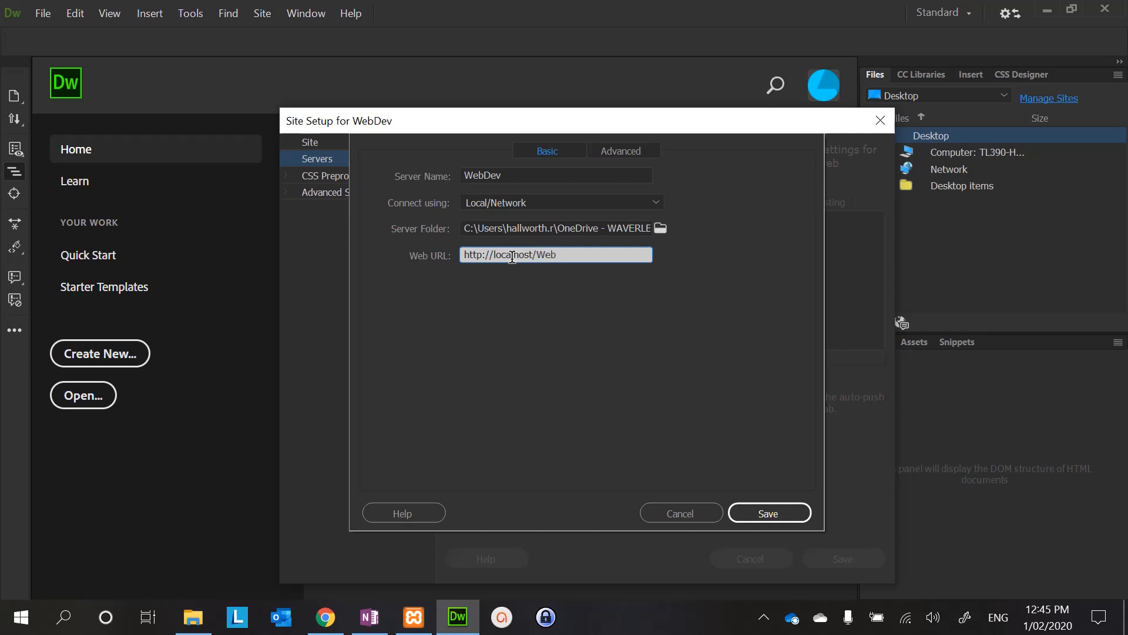
{"action": "type", "text": "Dev"}
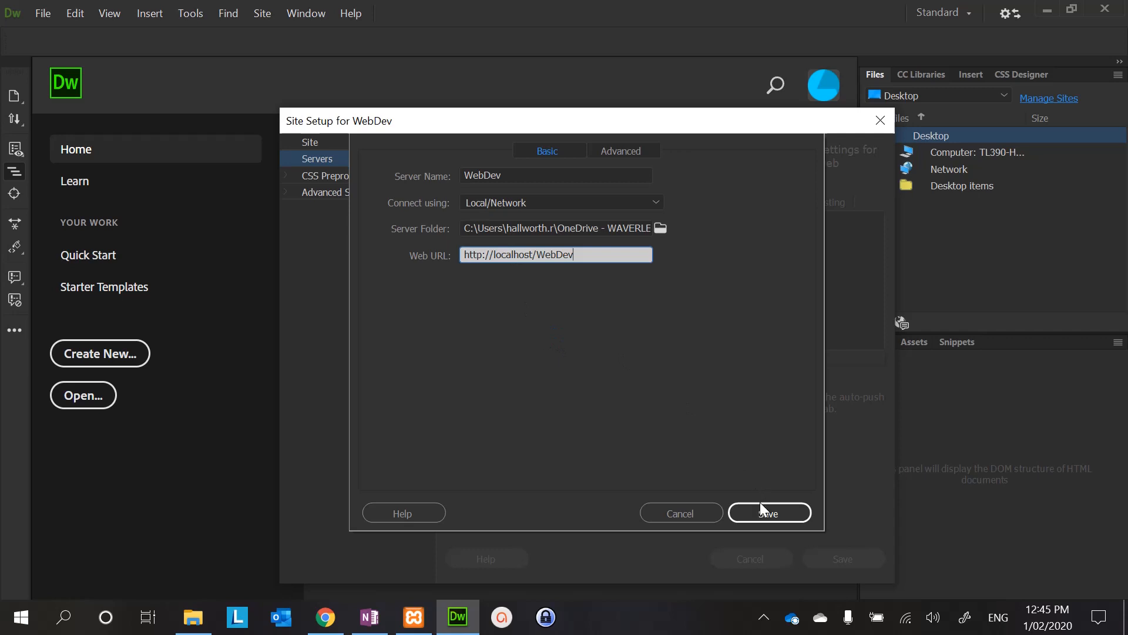
{"action": "left_click", "coordinate": [768, 513]}
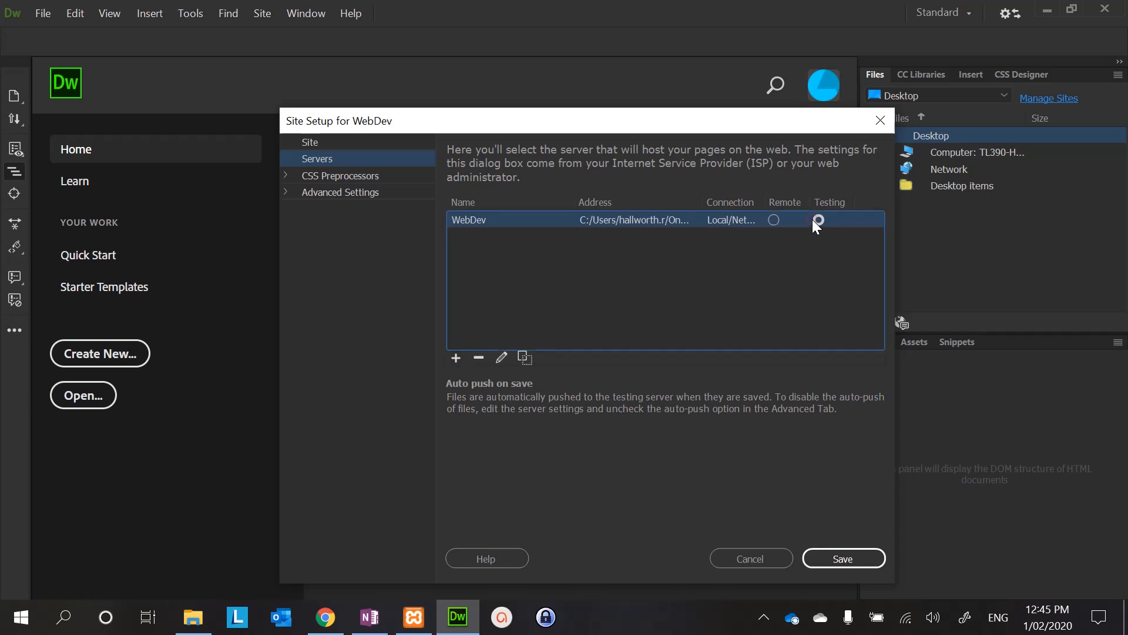
- Mark WebDev as the testing server, save the site, and reopen its settings from the Files panel
{"action": "left_click", "coordinate": [818, 220]}
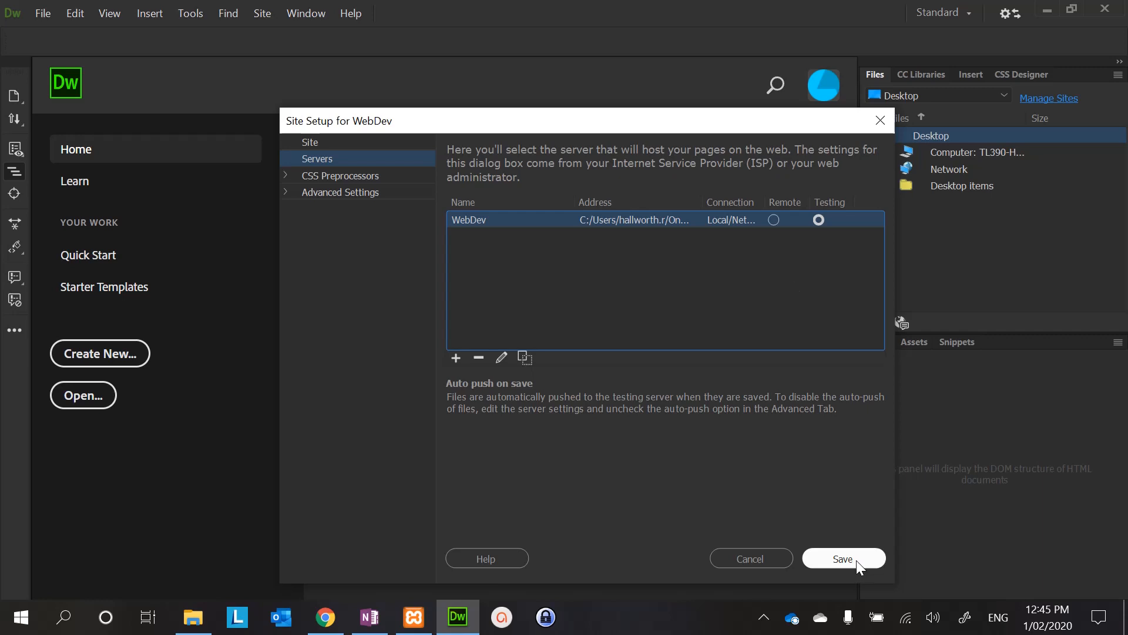
{"action": "left_click", "coordinate": [842, 558]}
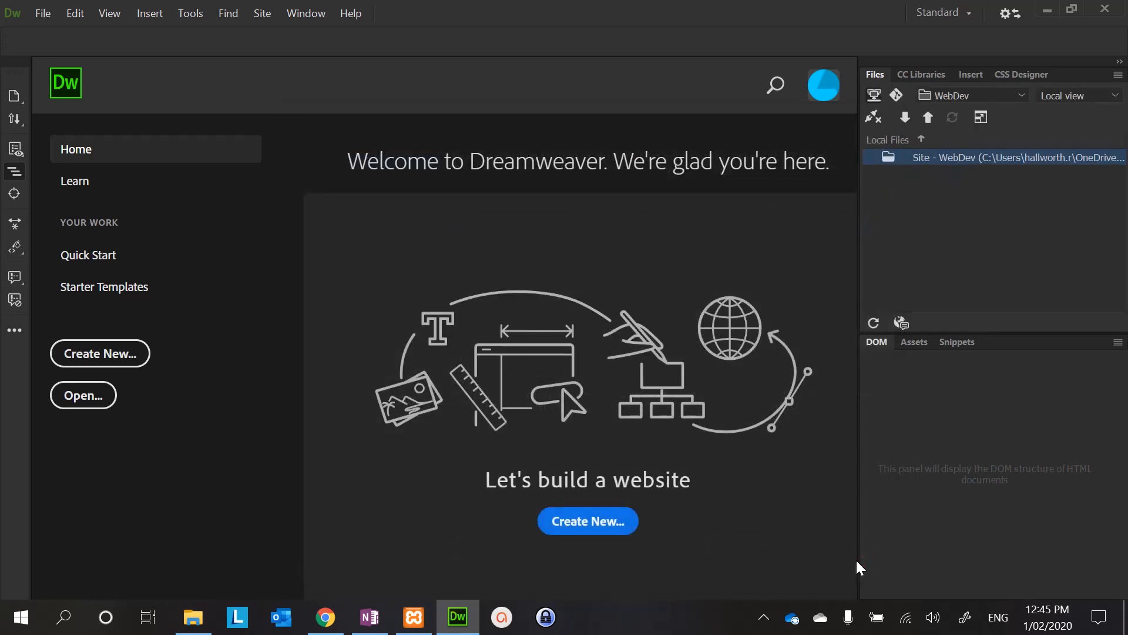
{"action": "mouse_move", "coordinate": [996, 107]}
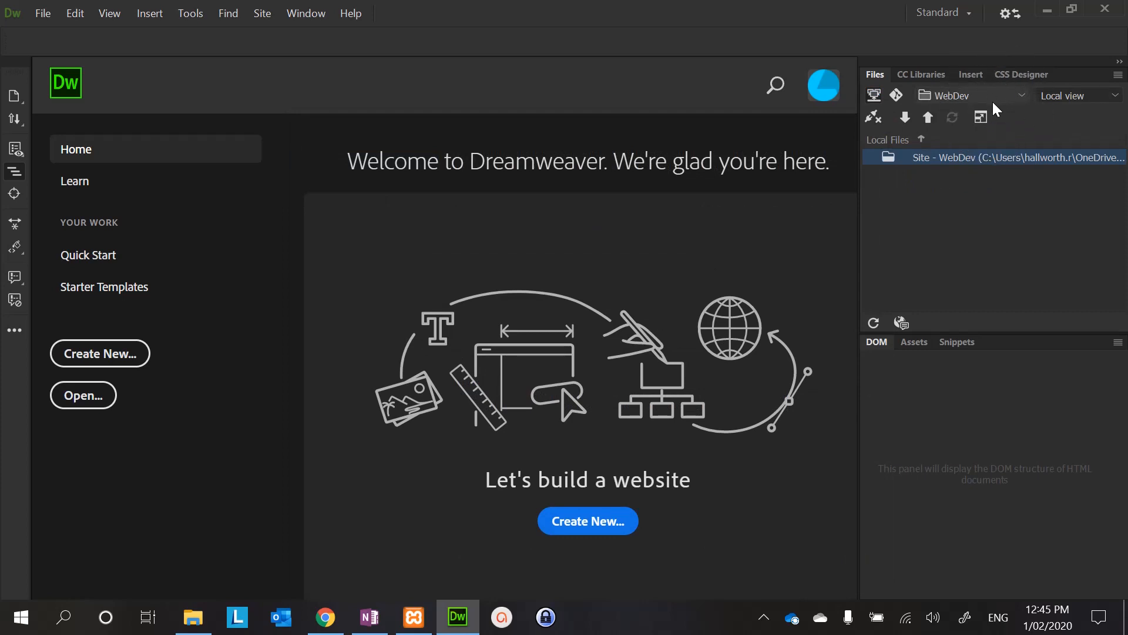
{"action": "mouse_move", "coordinate": [940, 34]}
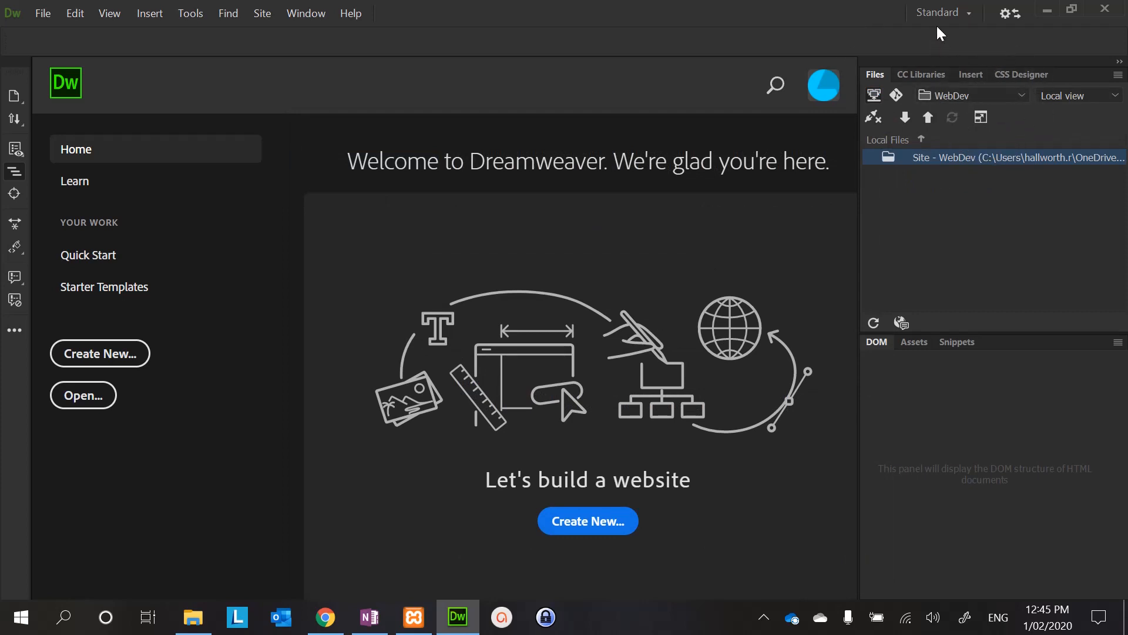
{"action": "mouse_move", "coordinate": [1013, 105]}
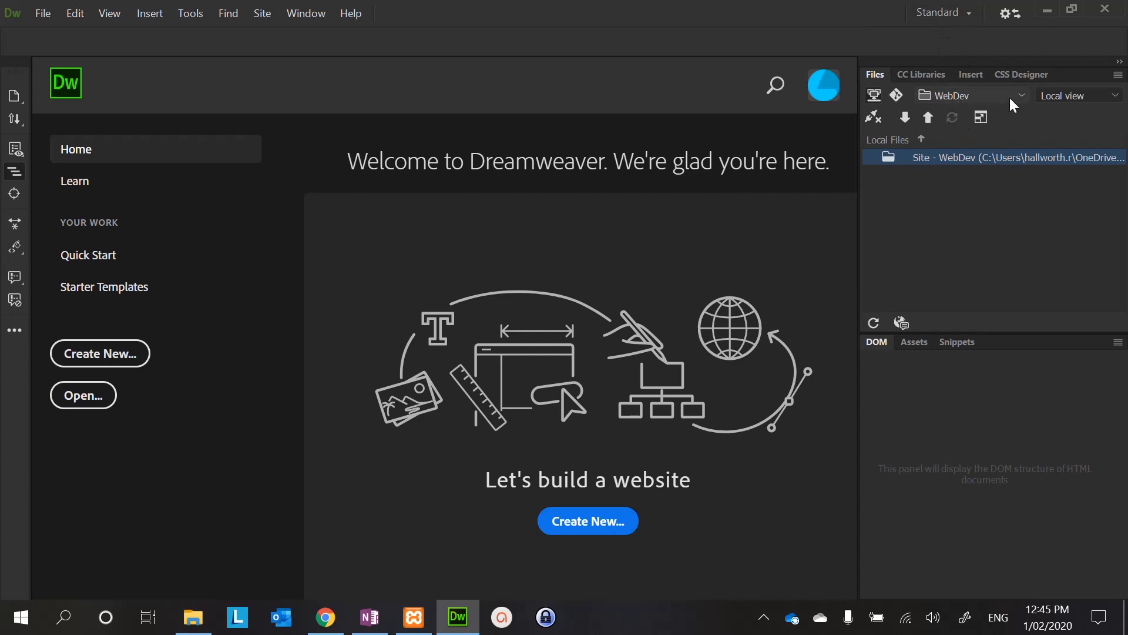
{"action": "left_click", "coordinate": [1018, 96]}
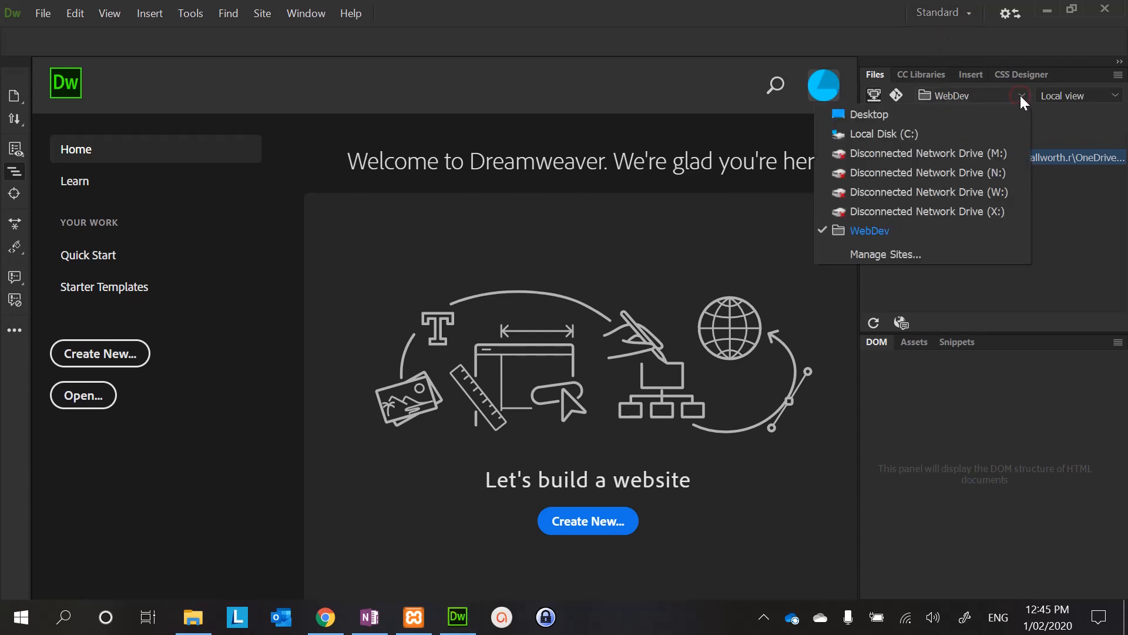
{"action": "left_click", "coordinate": [870, 231]}
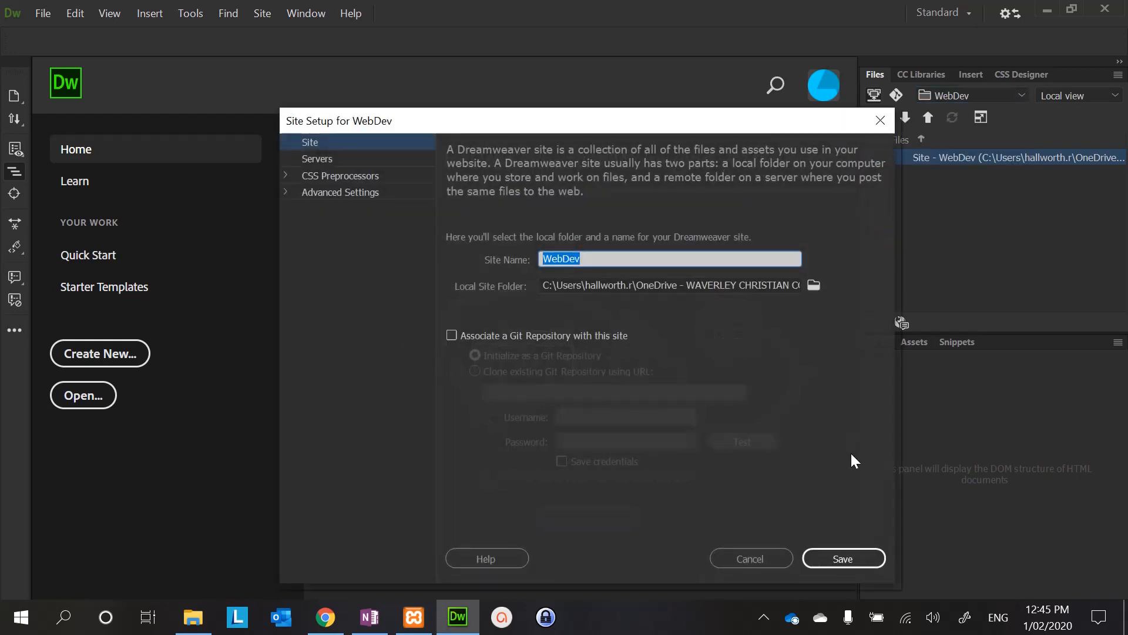
{"action": "mouse_move", "coordinate": [752, 558]}
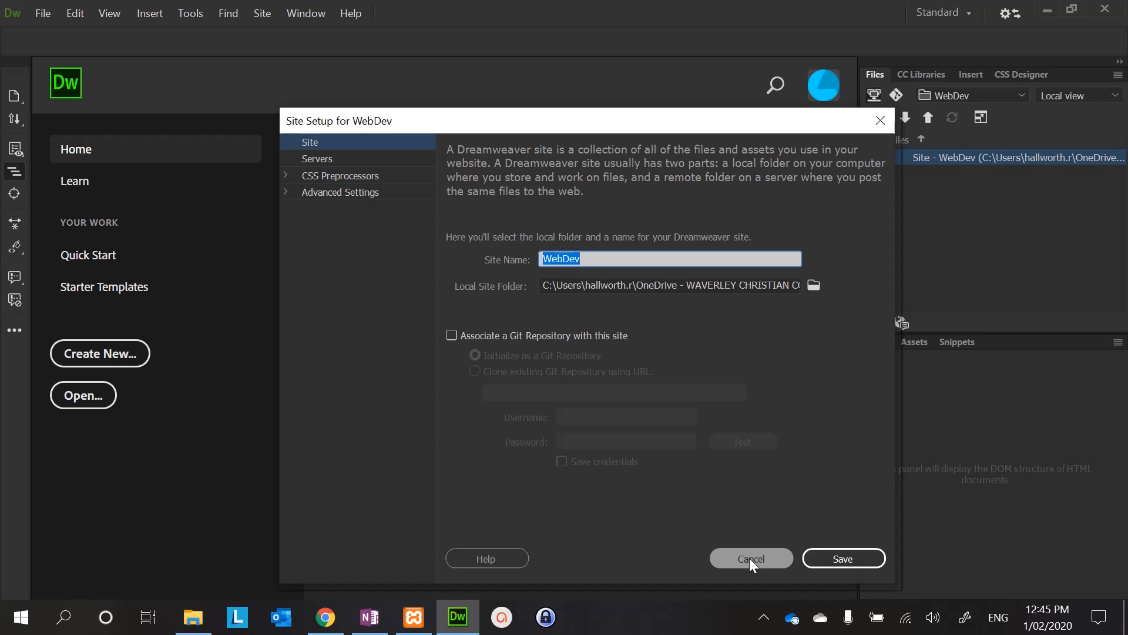
- Cancel out of the WebDev site settings without changes
{"action": "left_click", "coordinate": [751, 559]}
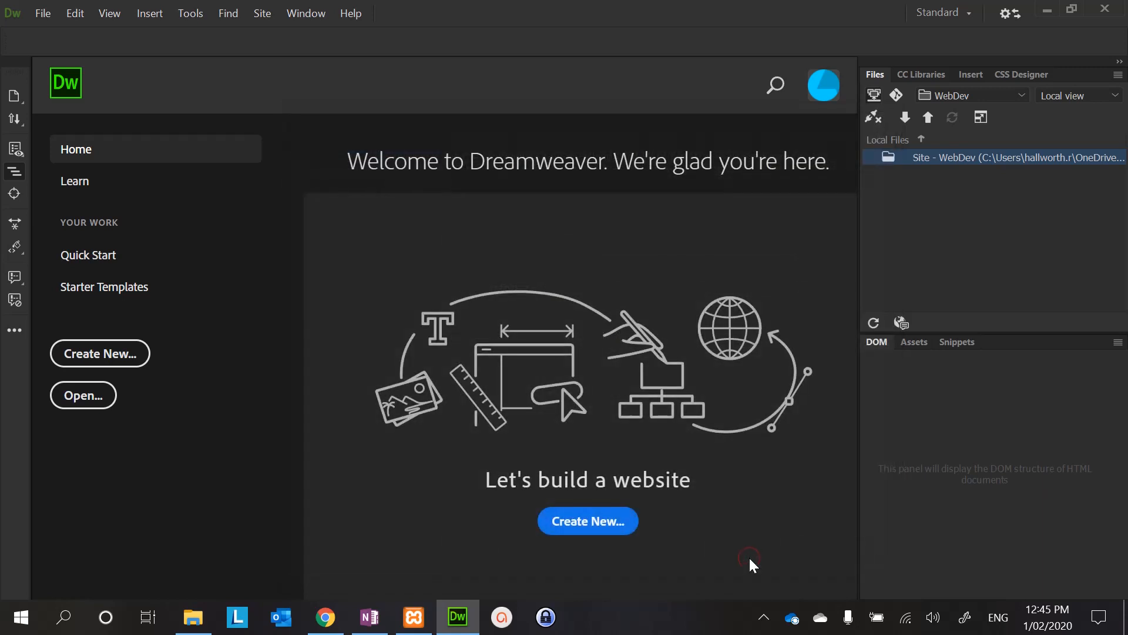
{"action": "mouse_move", "coordinate": [948, 234]}
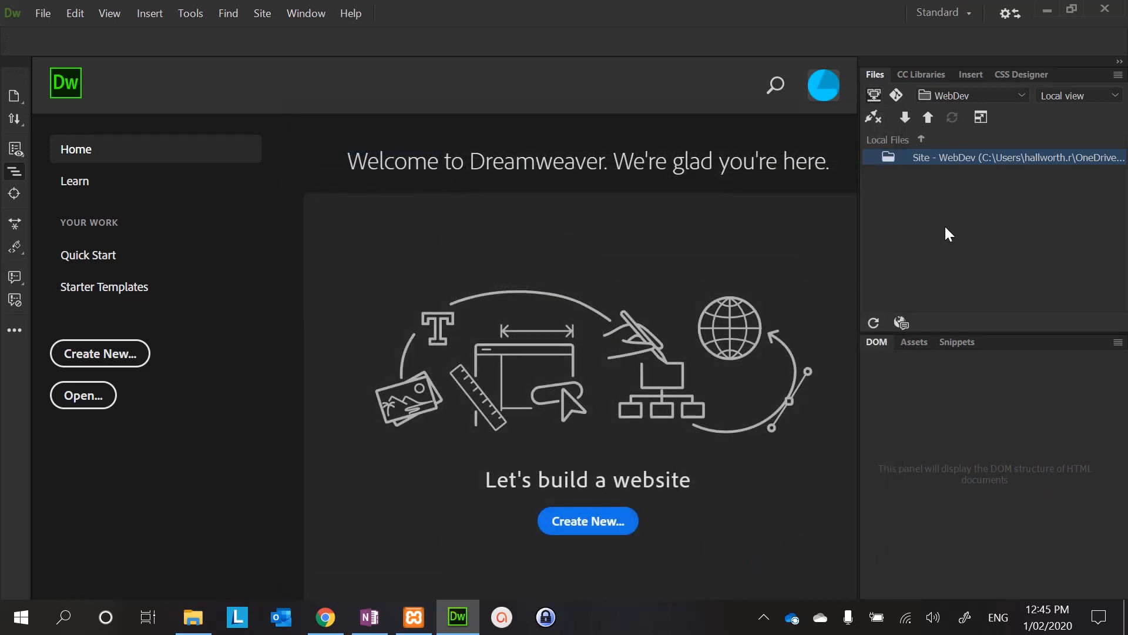
{"action": "mouse_move", "coordinate": [960, 246]}
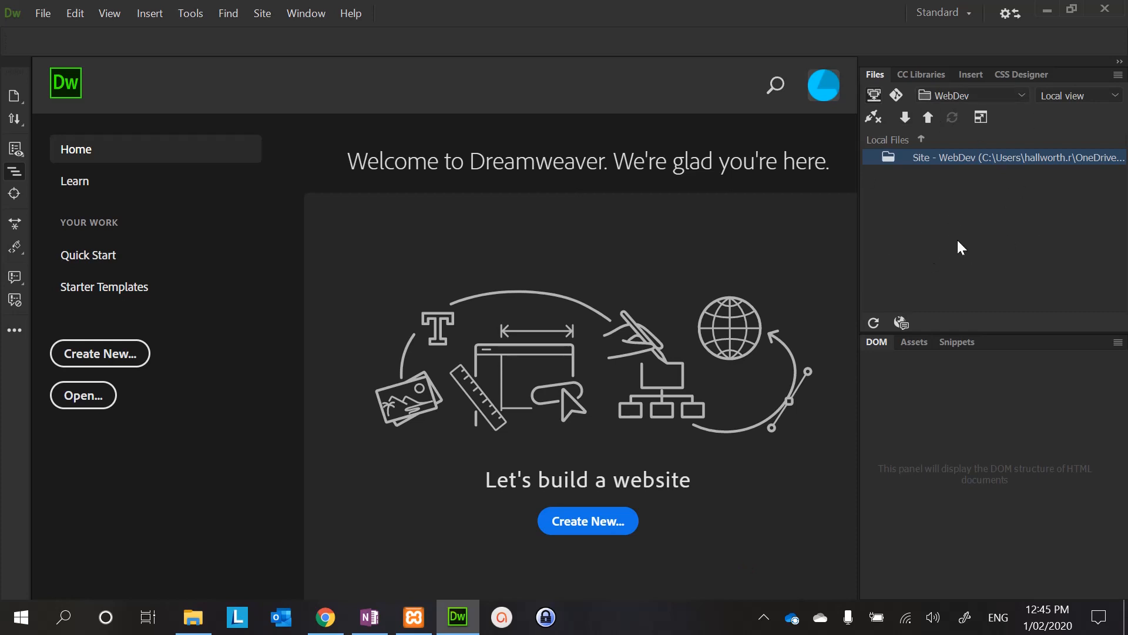
{"action": "mouse_move", "coordinate": [945, 209]}
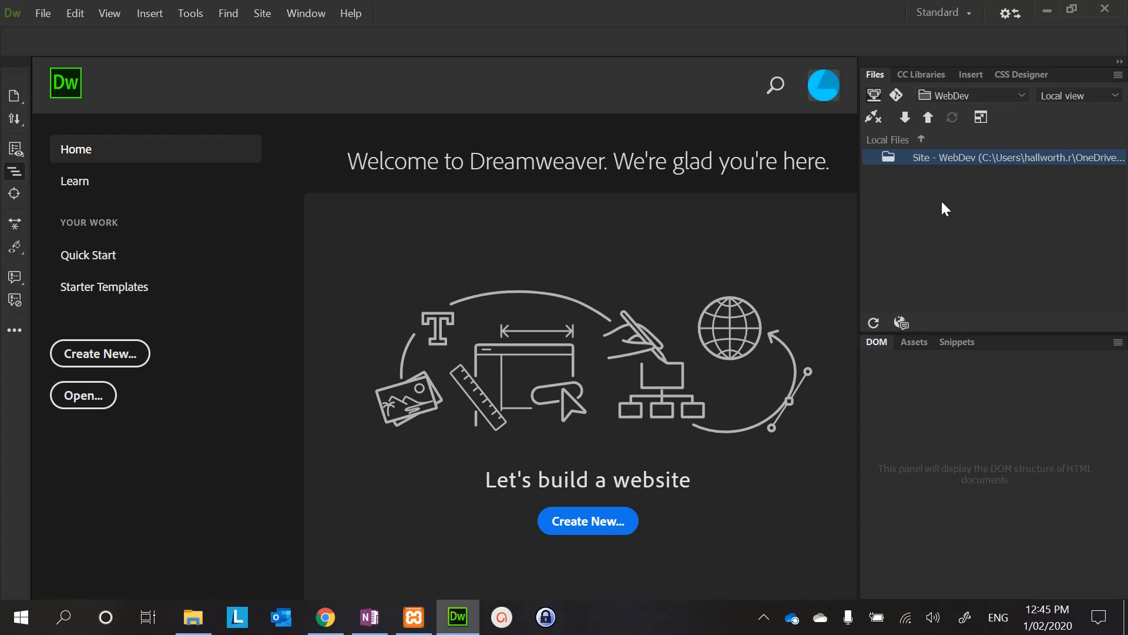
{"action": "left_click", "coordinate": [42, 12]}
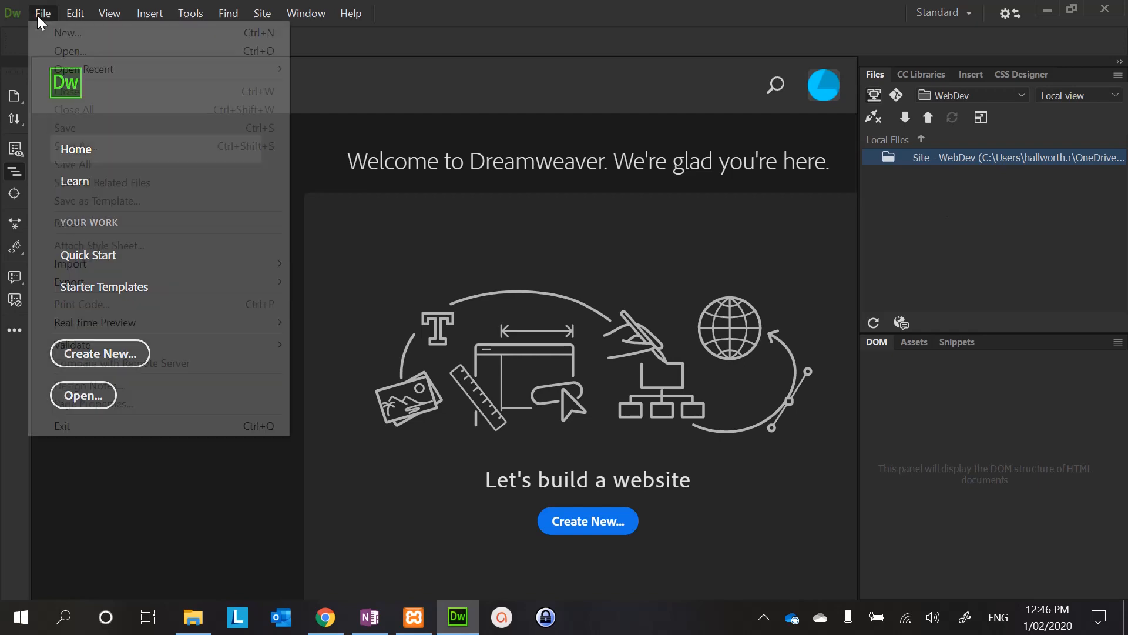
- Create a new blank HTML document, Untitled-1
{"action": "left_click", "coordinate": [66, 33]}
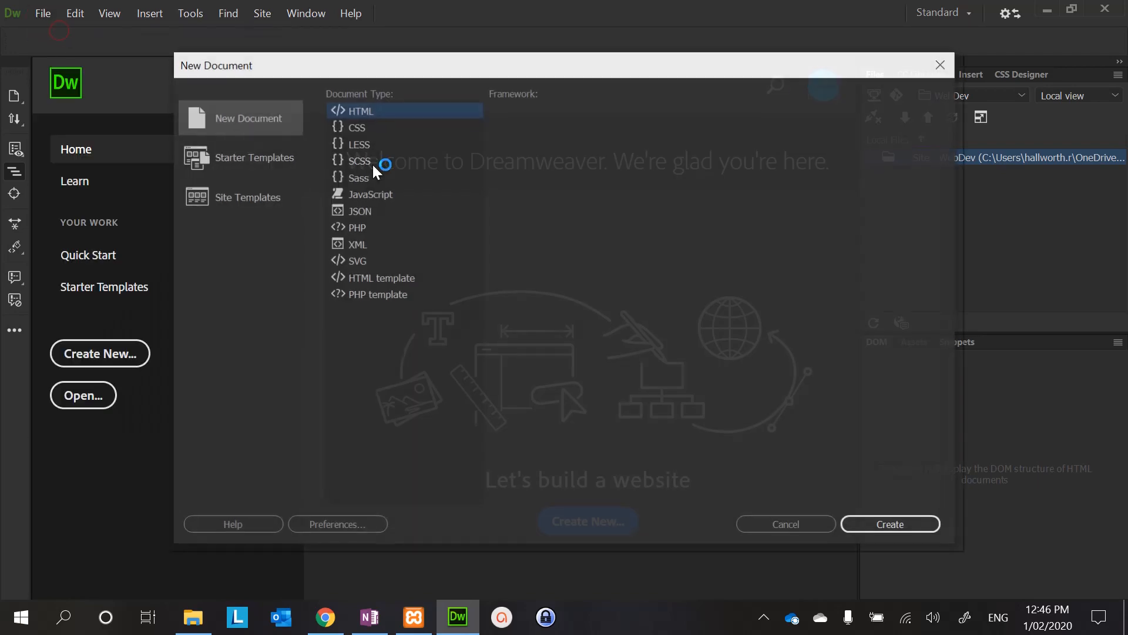
{"action": "left_click", "coordinate": [357, 111]}
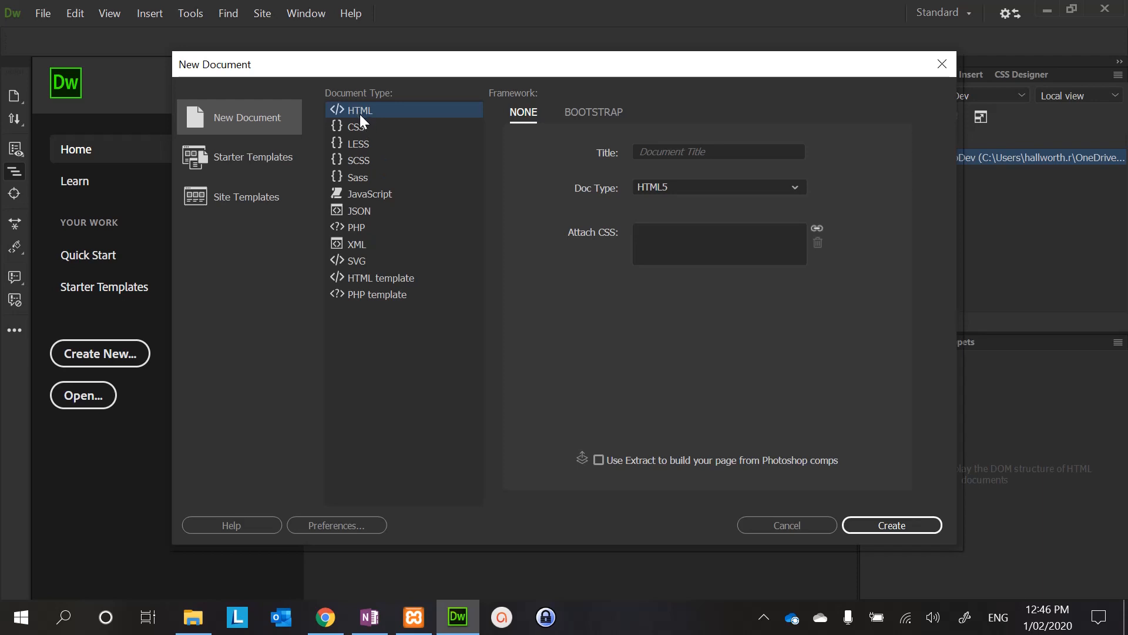
{"action": "mouse_move", "coordinate": [855, 511]}
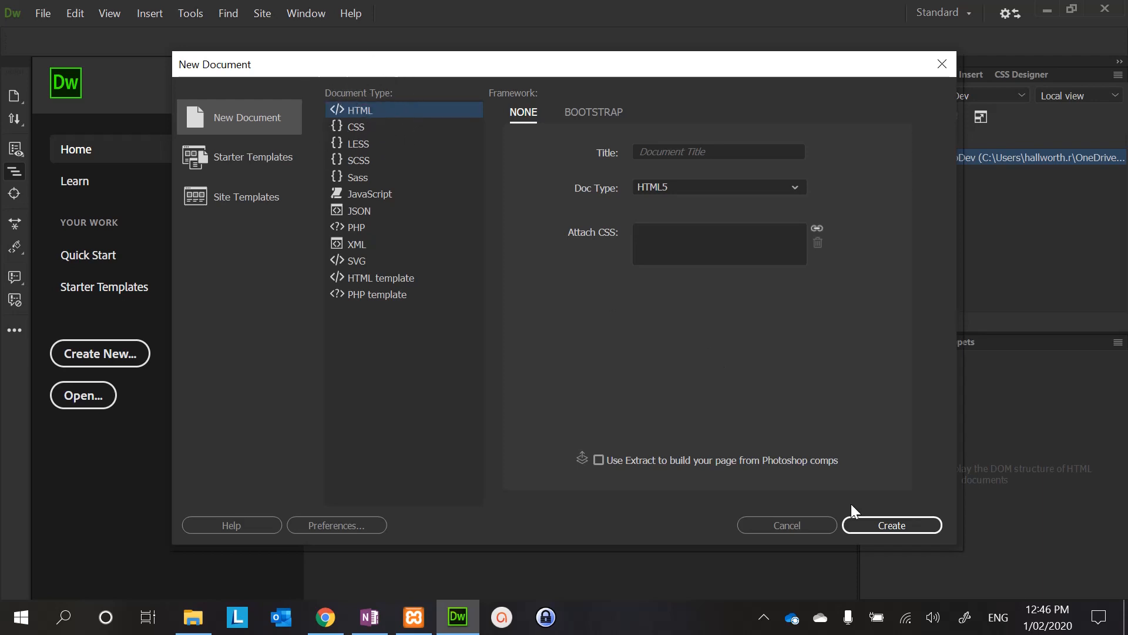
{"action": "left_click", "coordinate": [890, 525]}
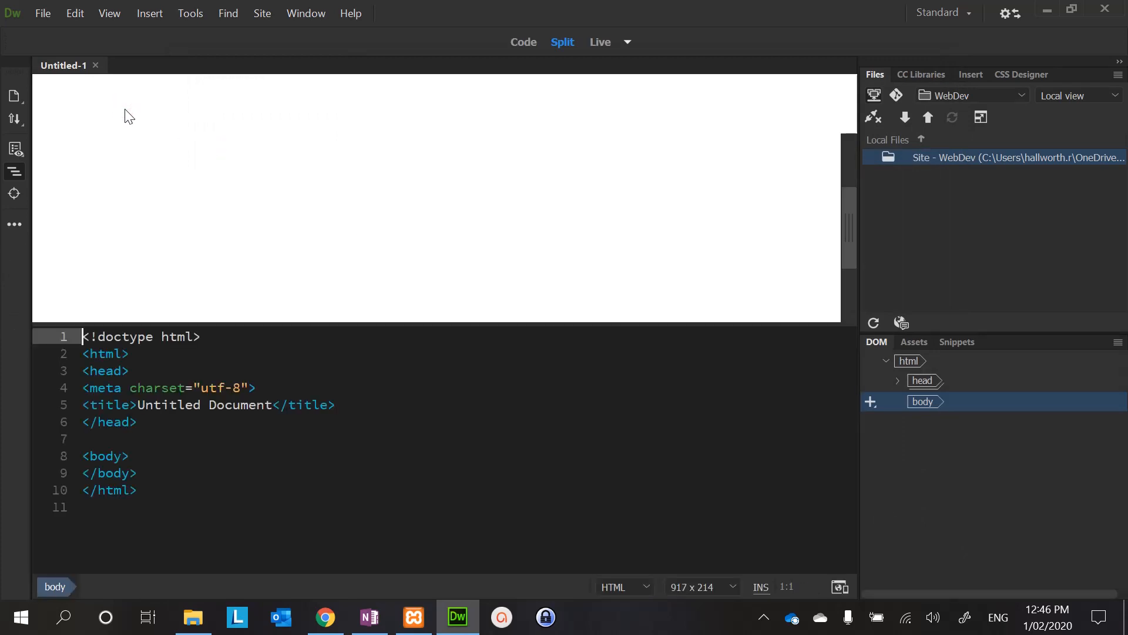
{"action": "left_click", "coordinate": [134, 456]}
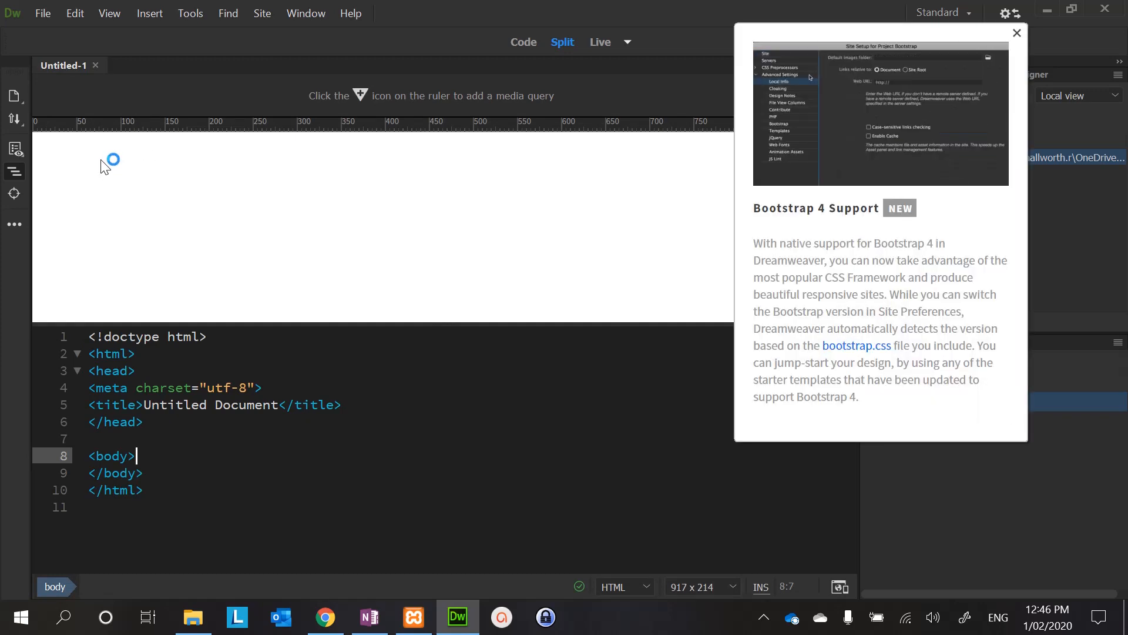
- Dismiss the Bootstrap 4 announcement and switch the visual pane to Design view
{"action": "left_click", "coordinate": [1016, 33]}
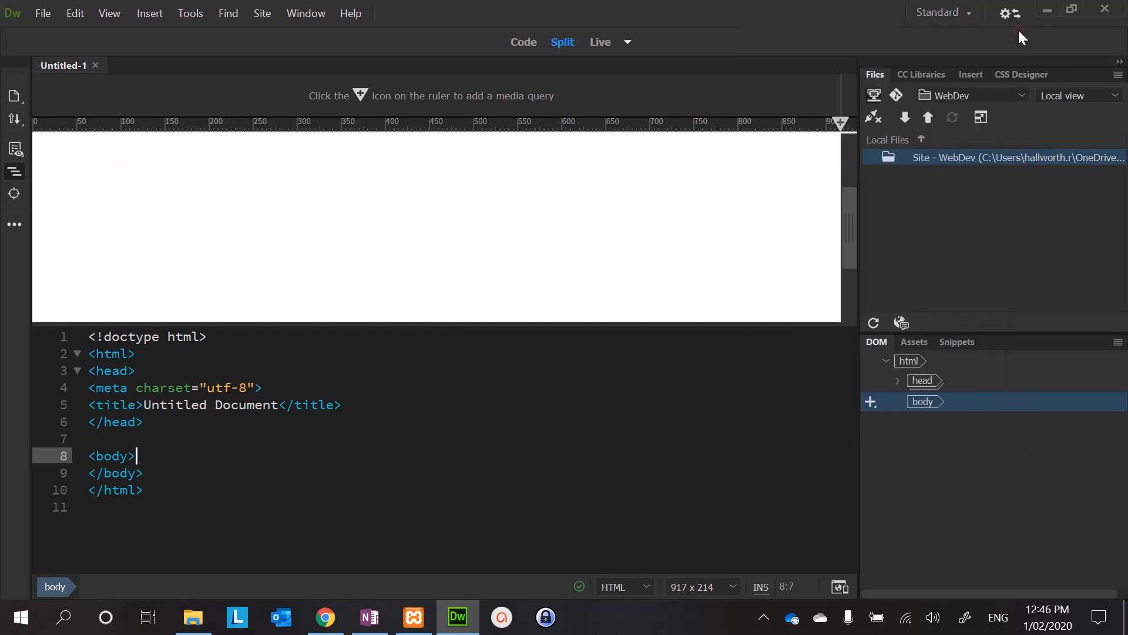
{"action": "mouse_move", "coordinate": [603, 191]}
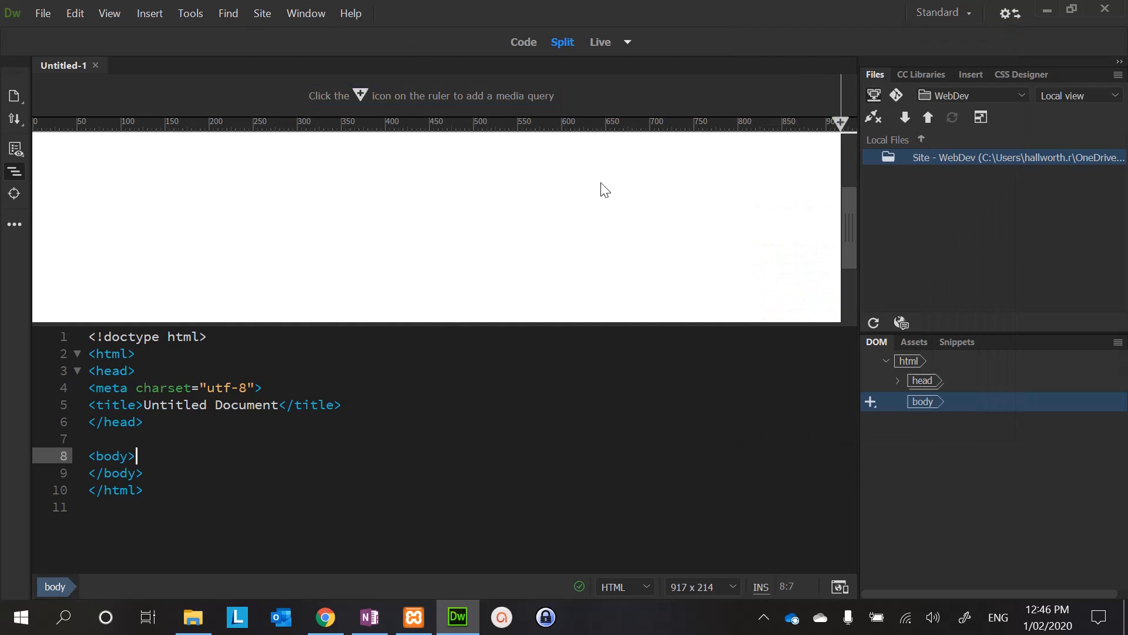
{"action": "mouse_move", "coordinate": [626, 43]}
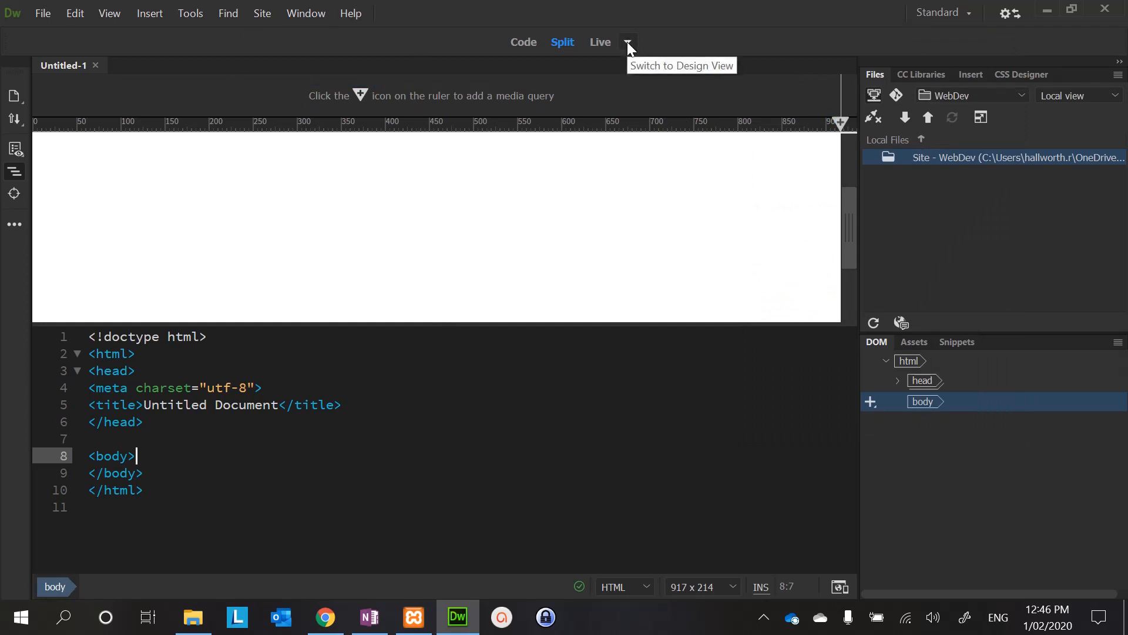
{"action": "left_click", "coordinate": [626, 42]}
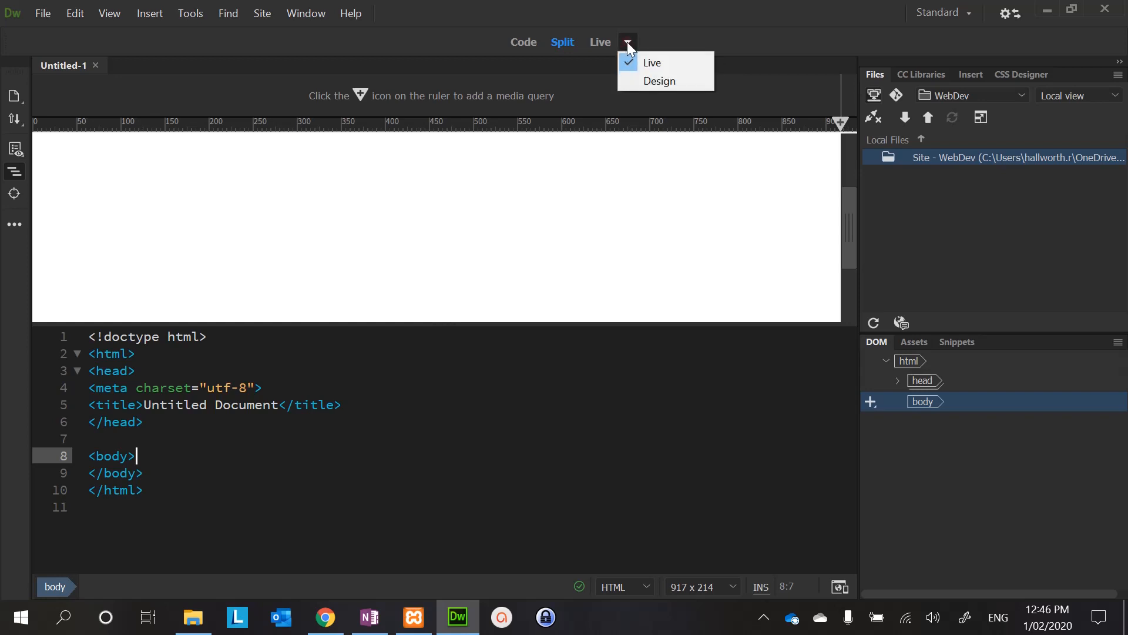
{"action": "mouse_move", "coordinate": [658, 81]}
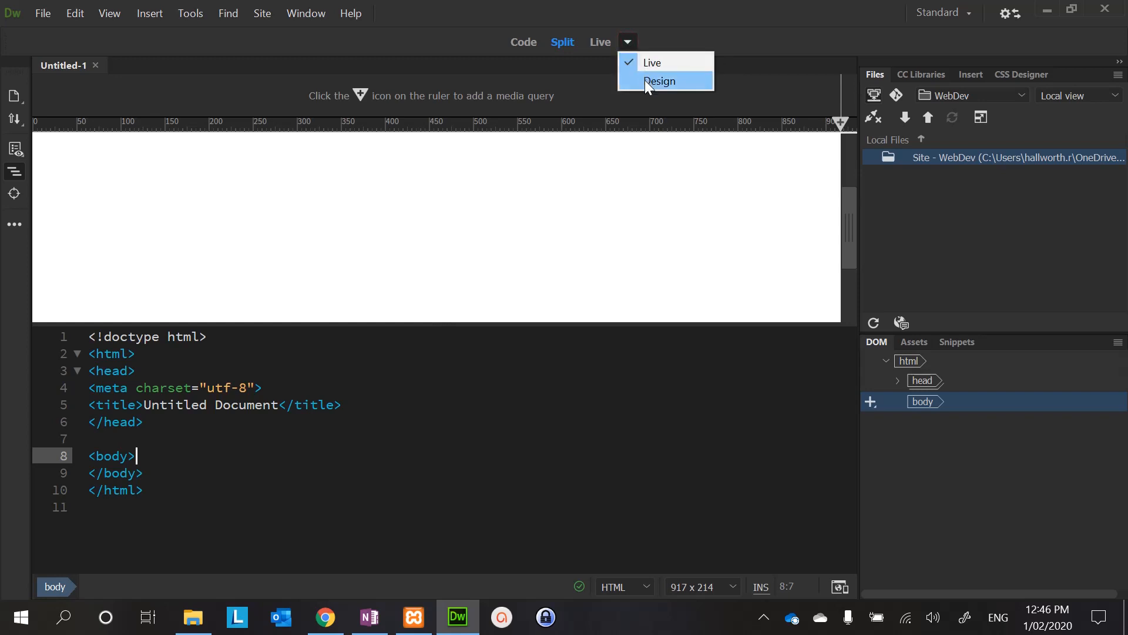
{"action": "left_click", "coordinate": [659, 82]}
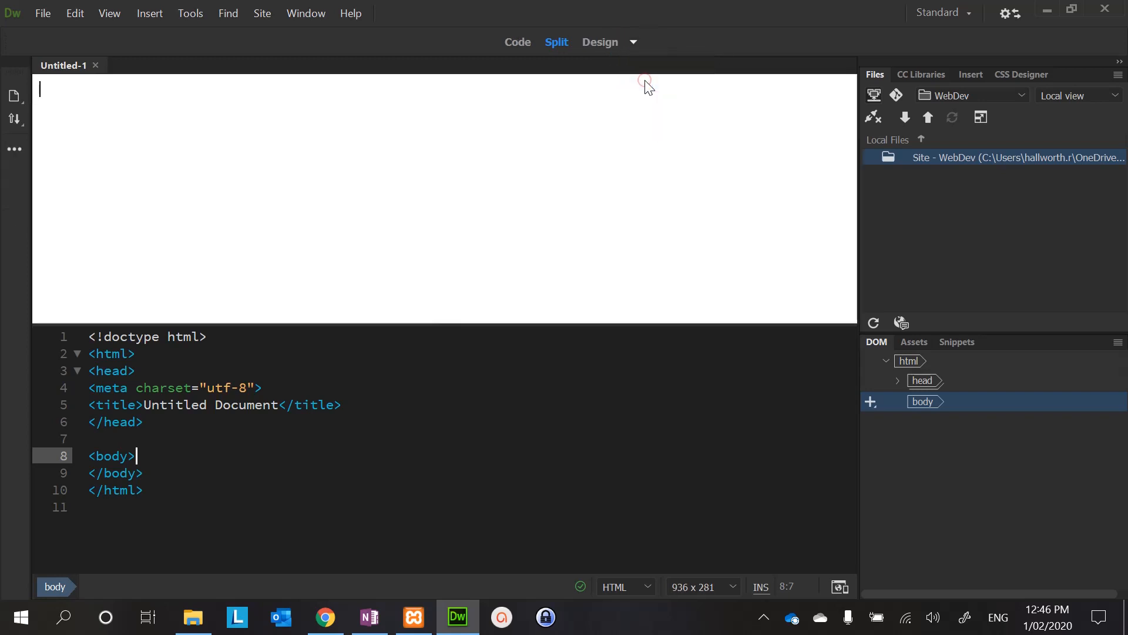
{"action": "mouse_move", "coordinate": [220, 104]}
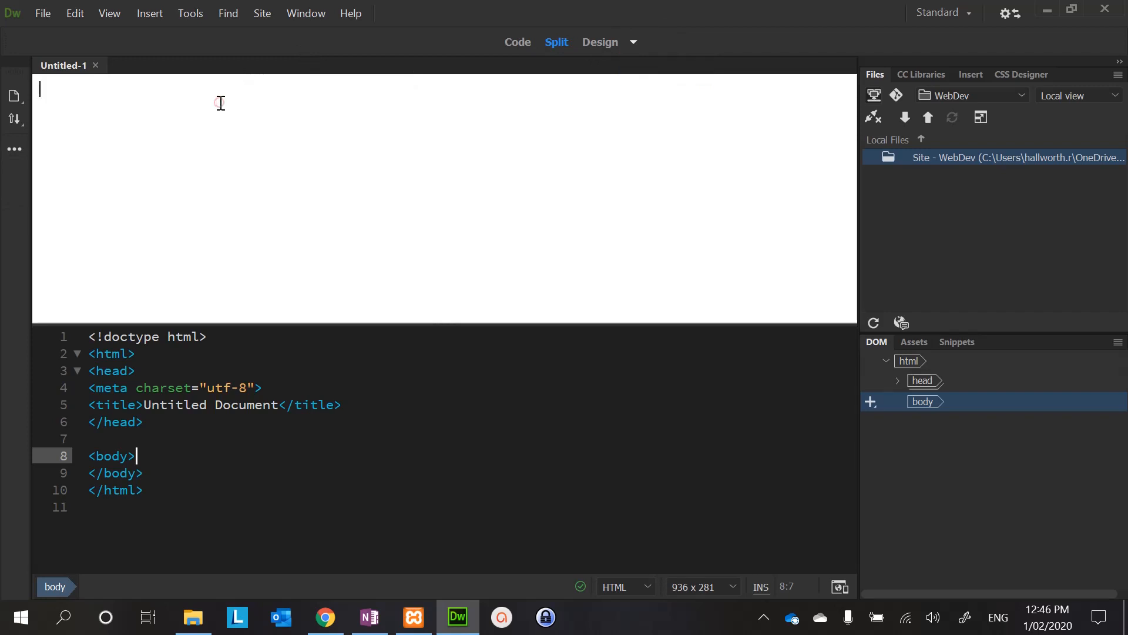
- Enter the text 'My first website' into the untitled page's body
{"action": "type", "text": "My"}
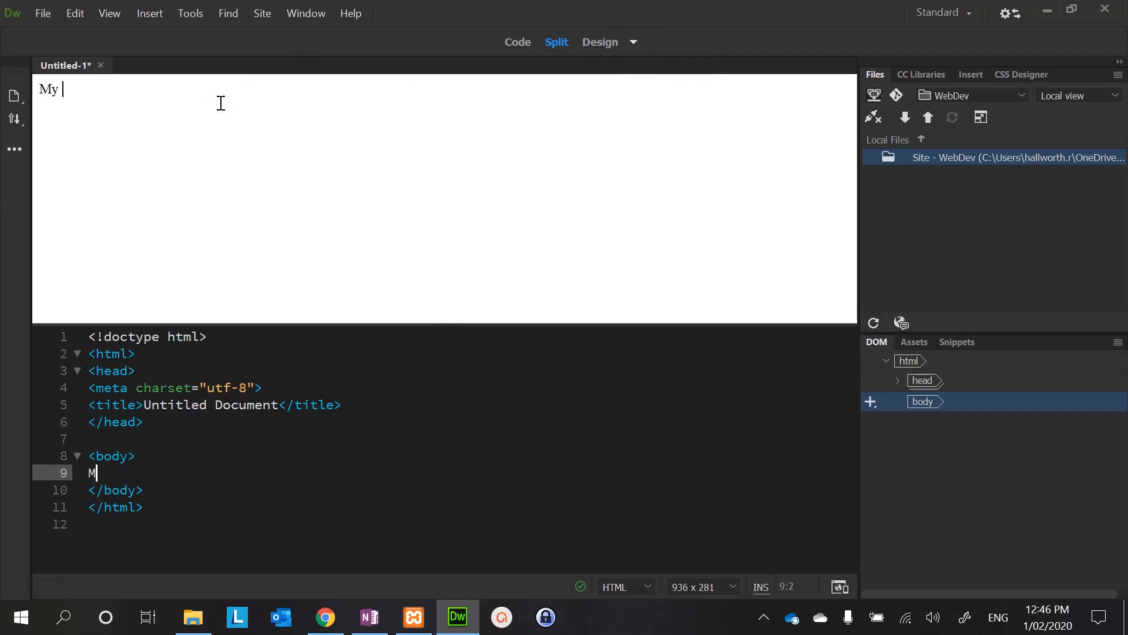
{"action": "type", "text": "fir"}
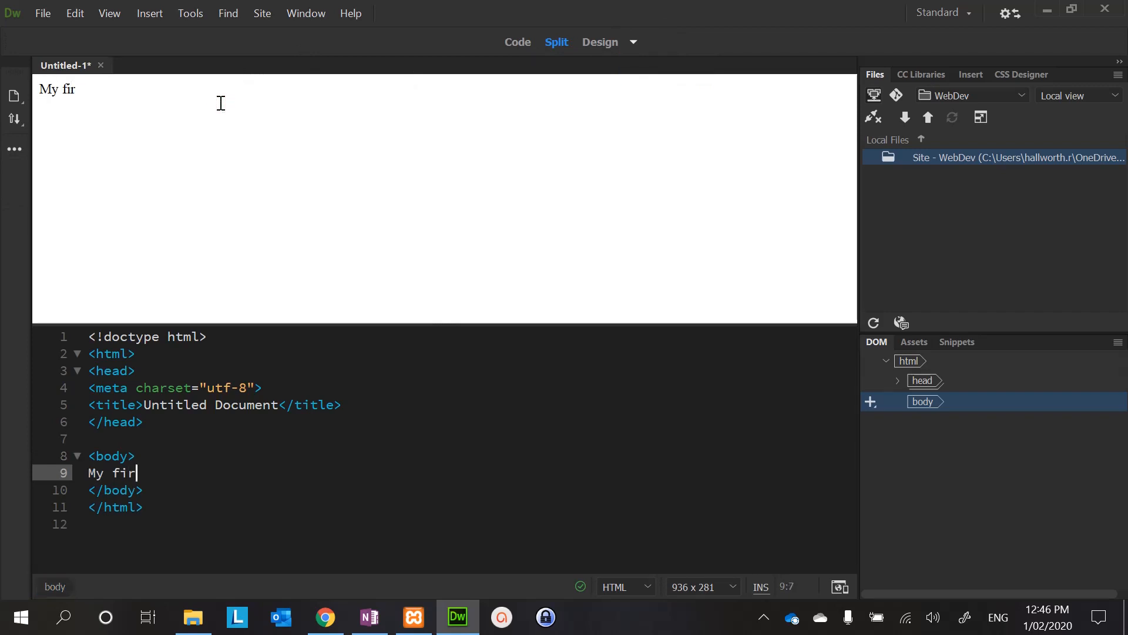
{"action": "type", "text": "st we"}
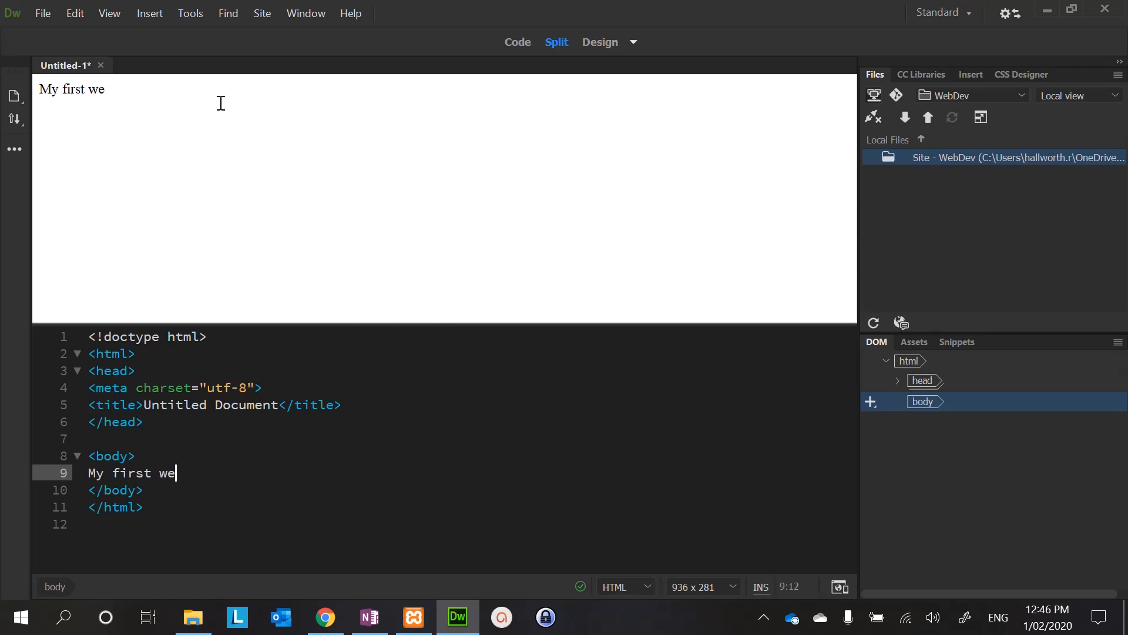
{"action": "type", "text": "bsite"}
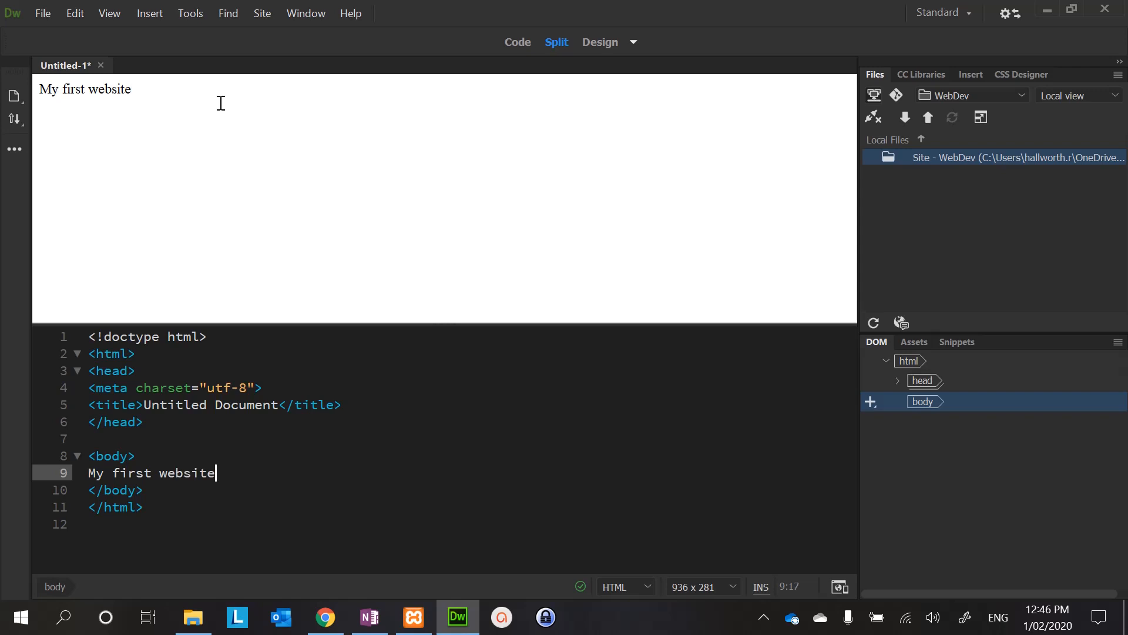
{"action": "mouse_move", "coordinate": [188, 115]}
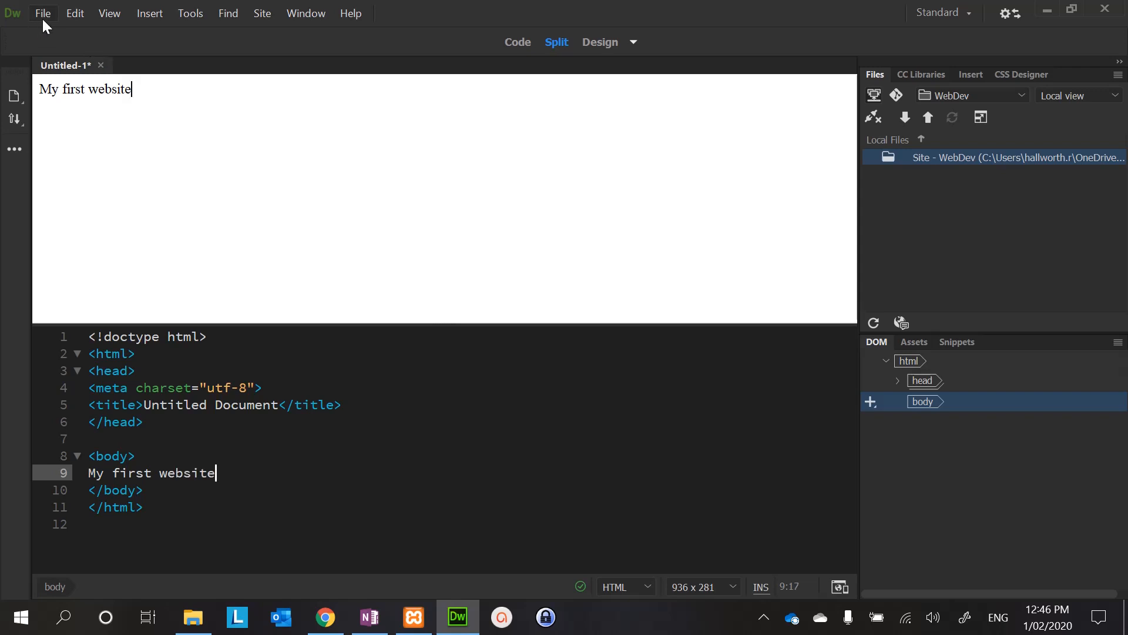
- Save the page as First.html in the WebDev site folder via Save As
{"action": "left_click", "coordinate": [43, 13]}
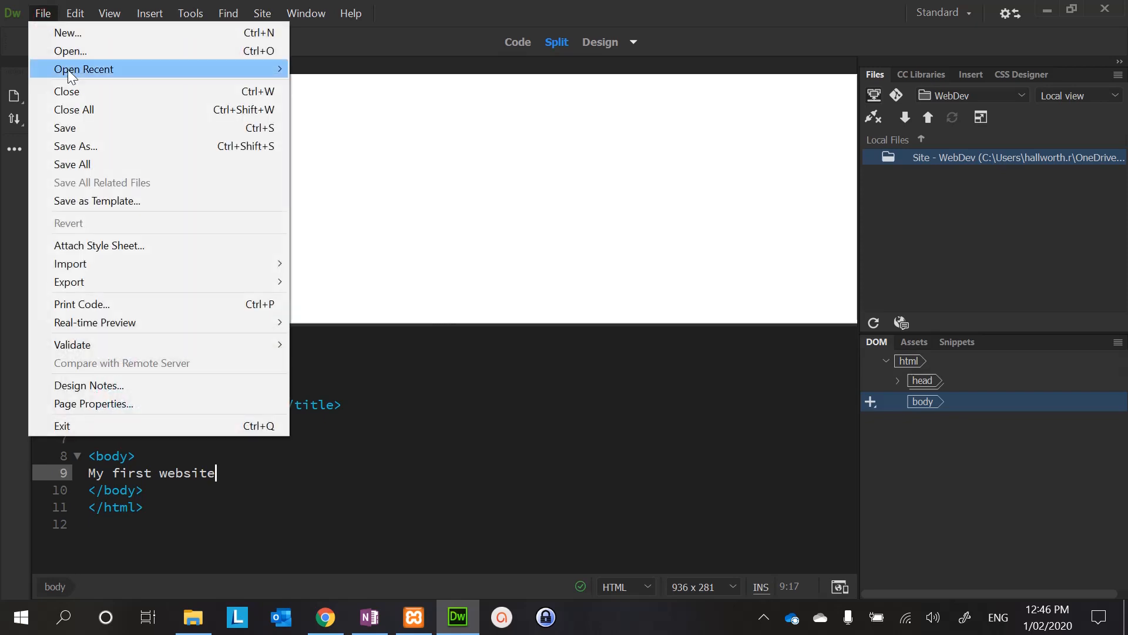
{"action": "left_click", "coordinate": [75, 146]}
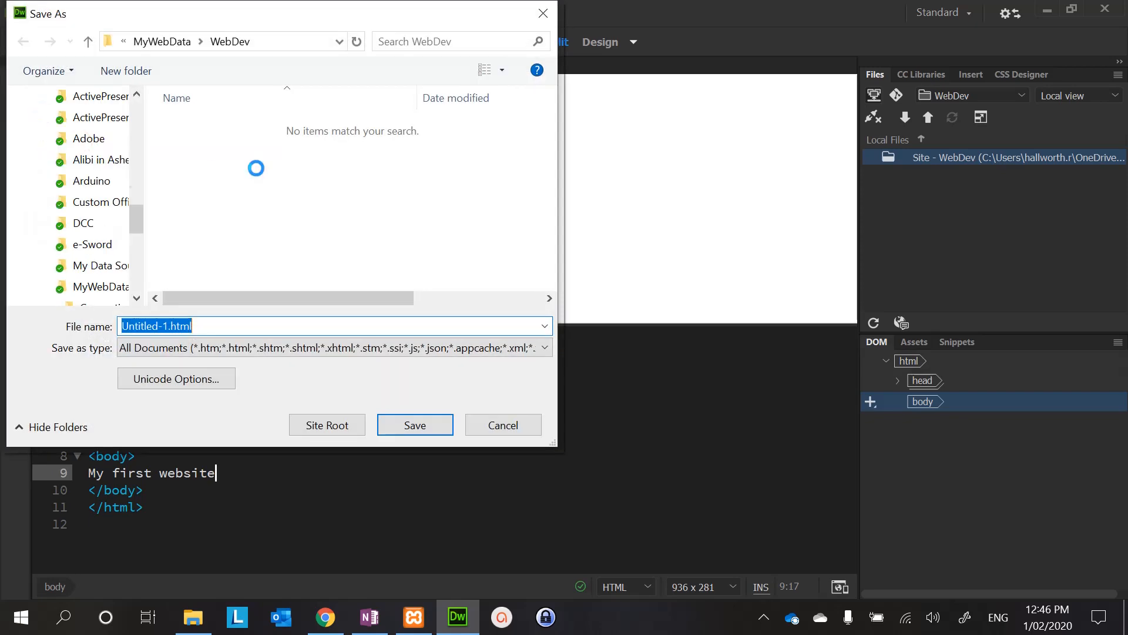
{"action": "mouse_move", "coordinate": [280, 98]}
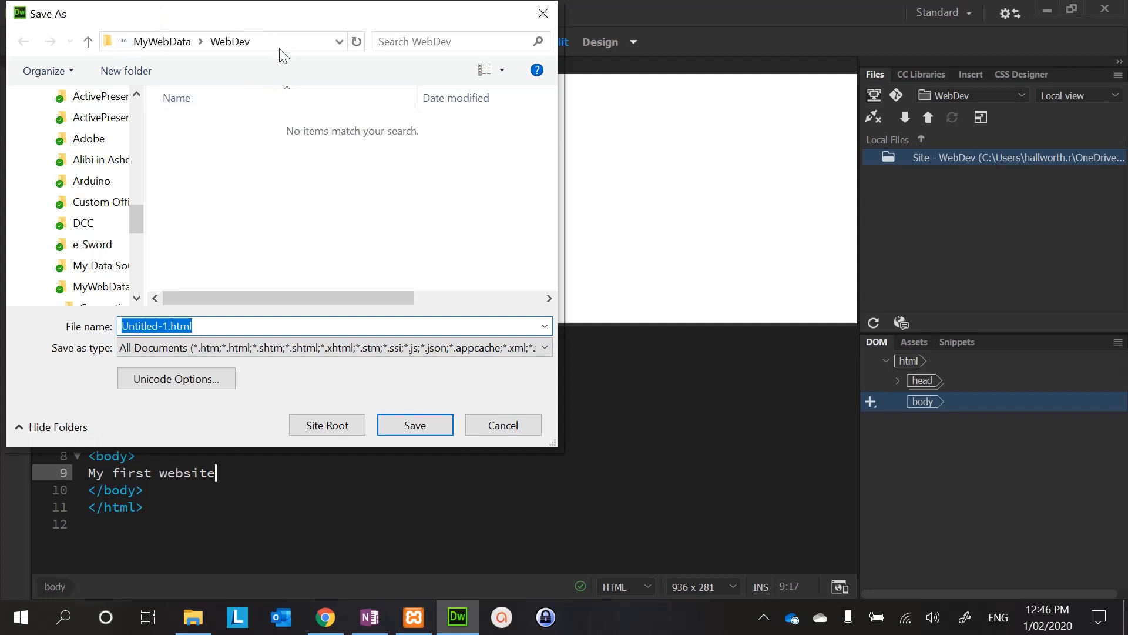
{"action": "mouse_move", "coordinate": [268, 45]}
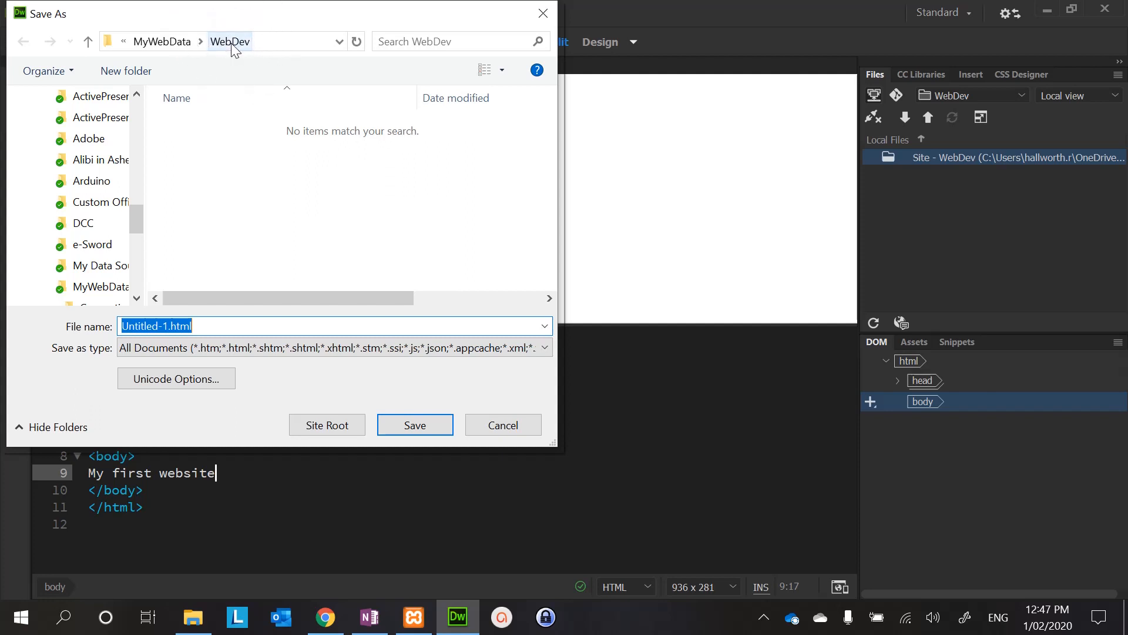
{"action": "type", "text": "First"}
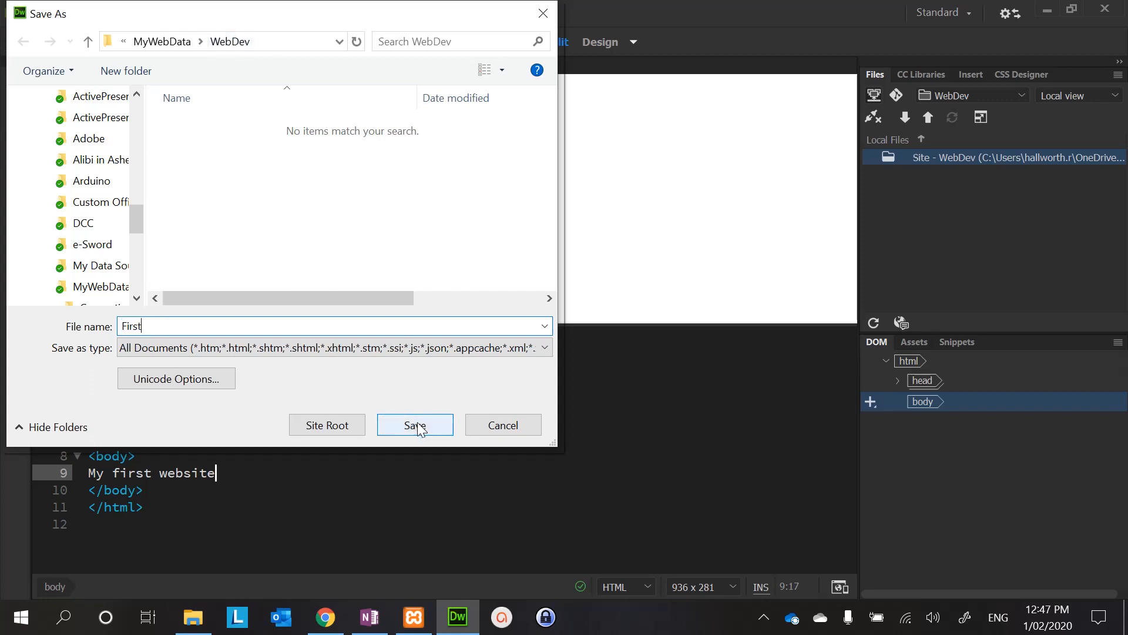
{"action": "left_click", "coordinate": [415, 424]}
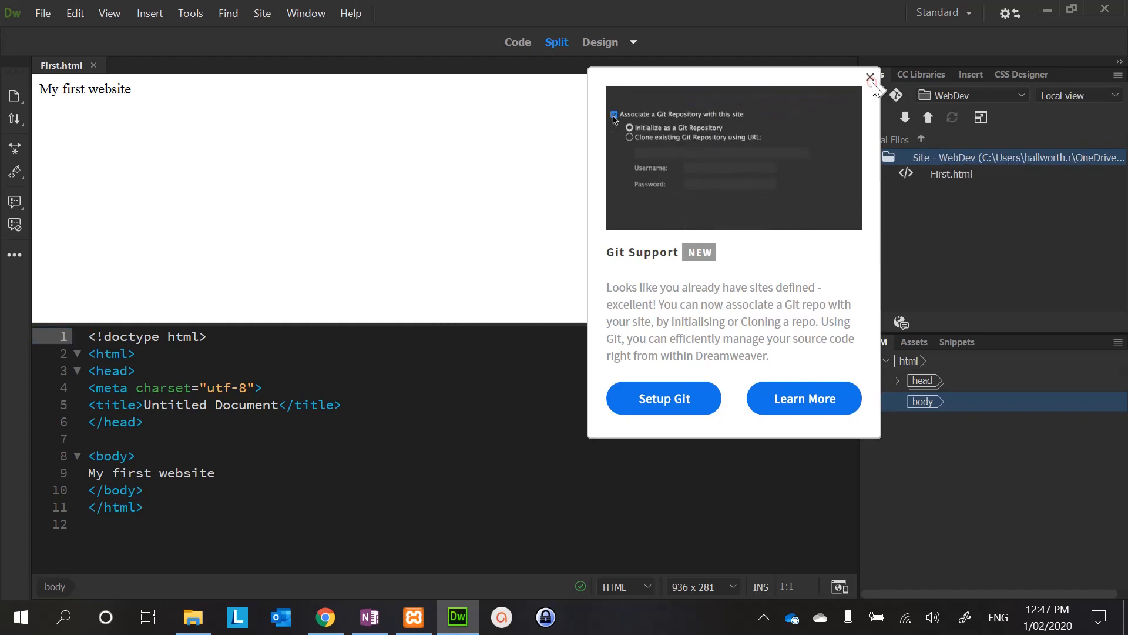
- Dismiss the Git Support announcement pop-up
{"action": "left_click", "coordinate": [870, 78]}
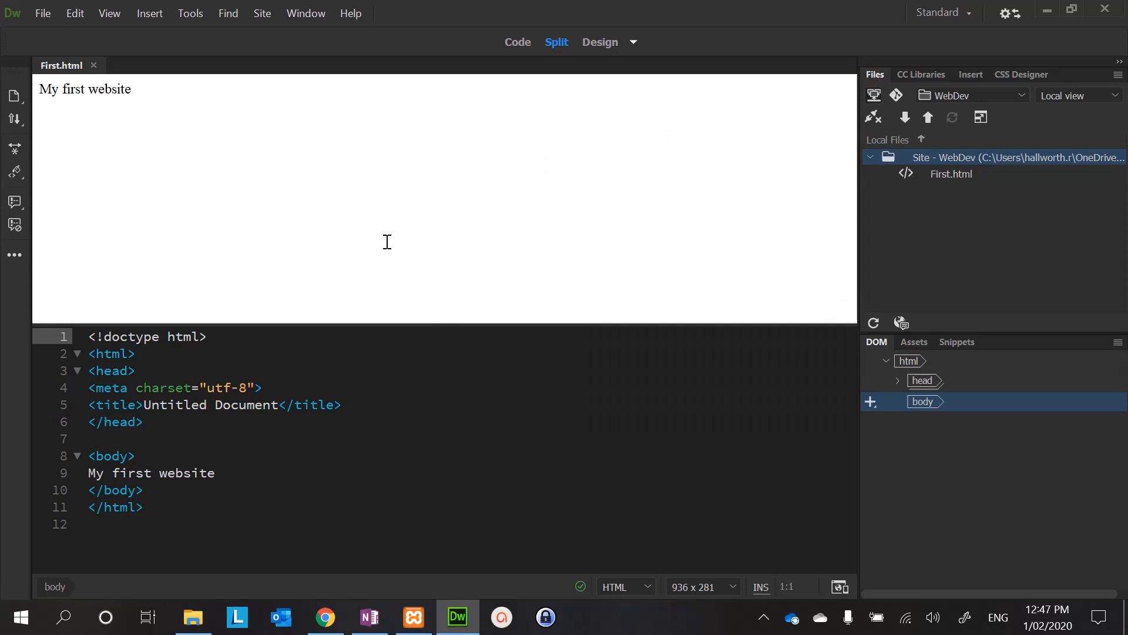
{"action": "mouse_move", "coordinate": [959, 149]}
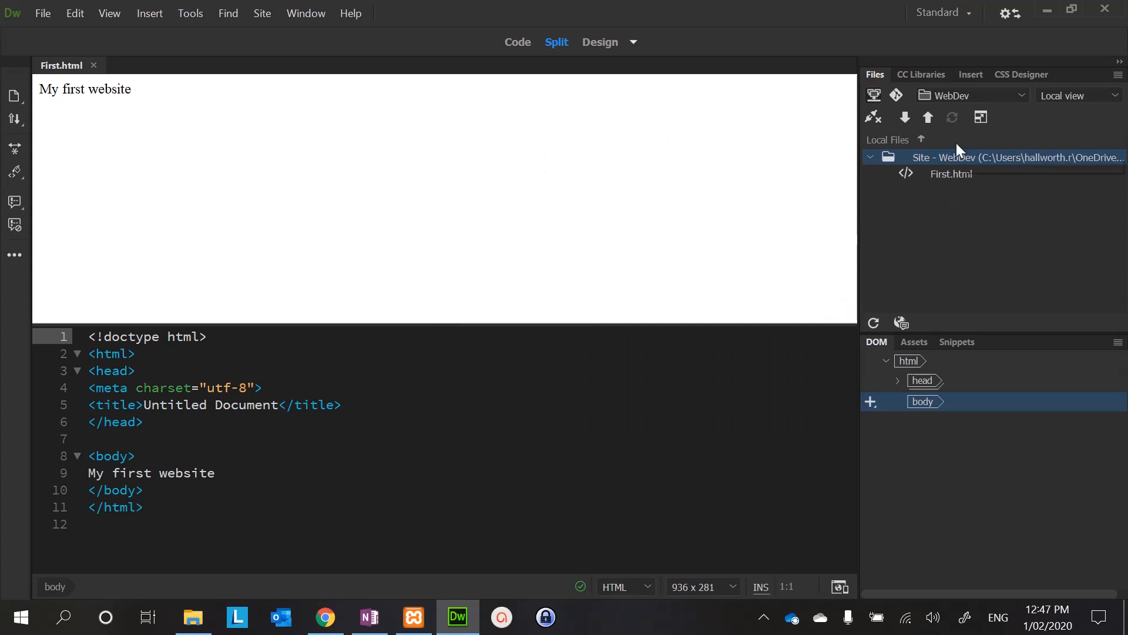
{"action": "mouse_move", "coordinate": [936, 231]}
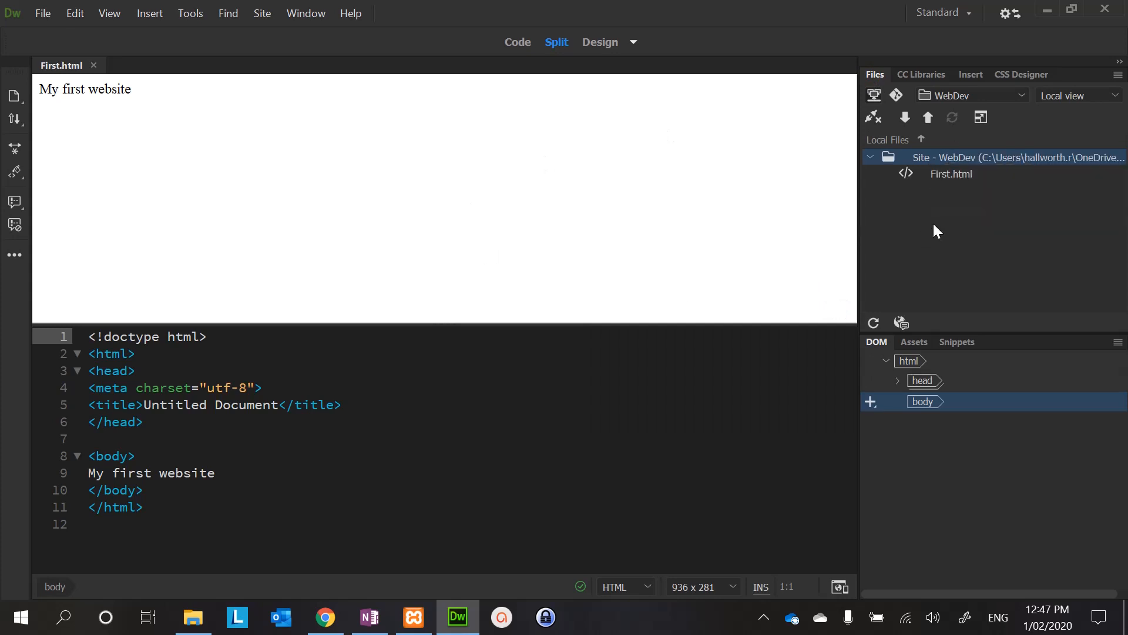
{"action": "mouse_move", "coordinate": [203, 85]}
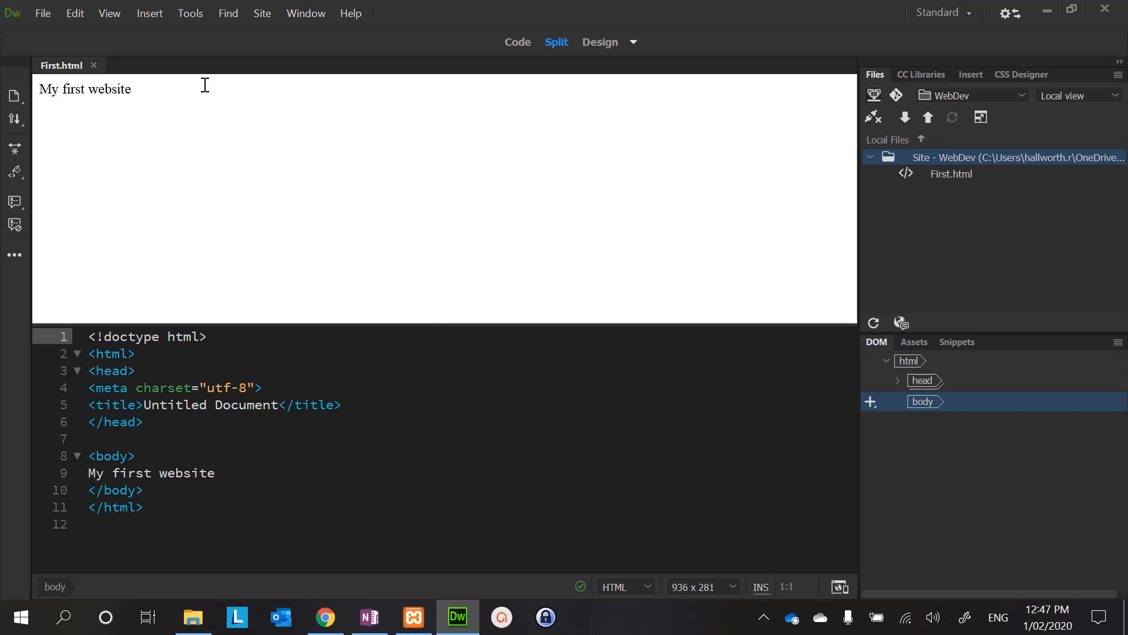
{"action": "mouse_move", "coordinate": [475, 98]}
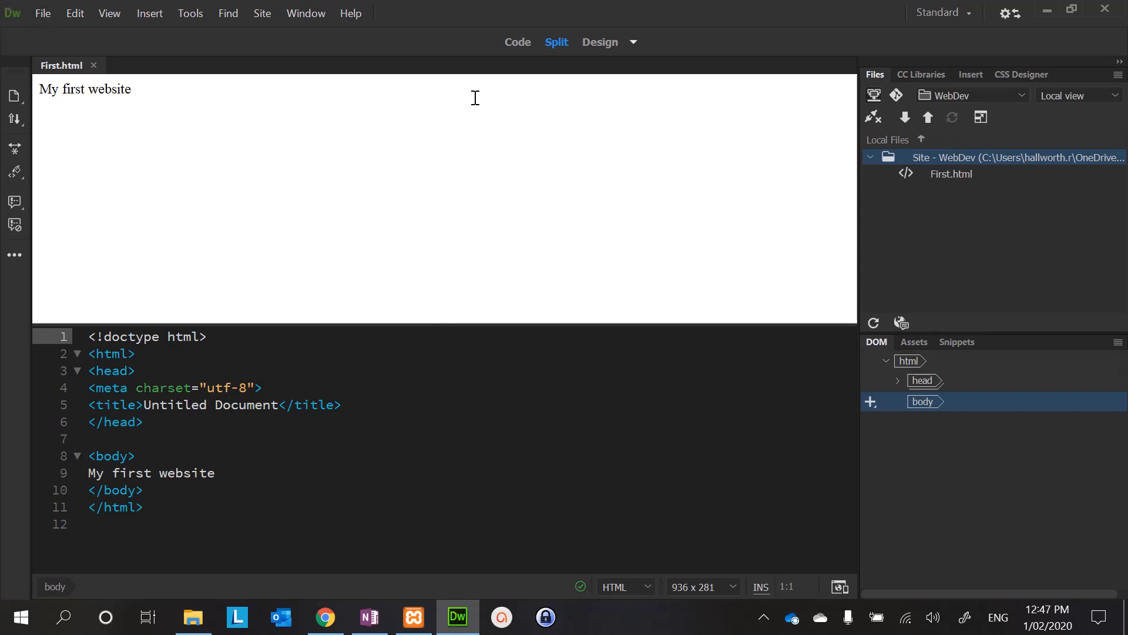
{"action": "mouse_move", "coordinate": [634, 185]}
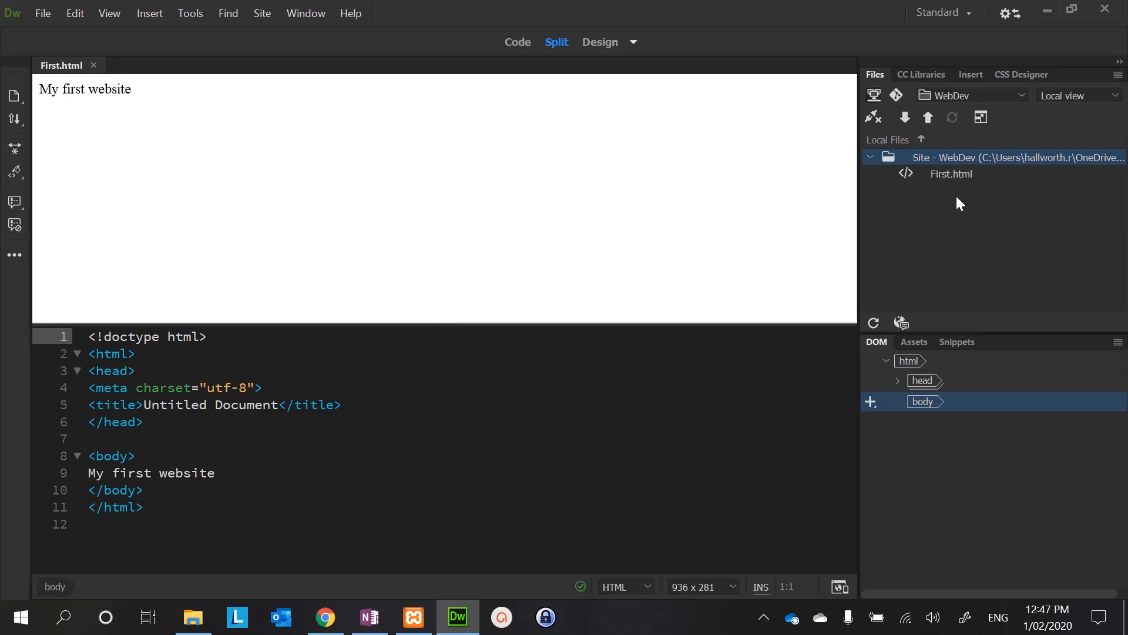
{"action": "mouse_move", "coordinate": [961, 196]}
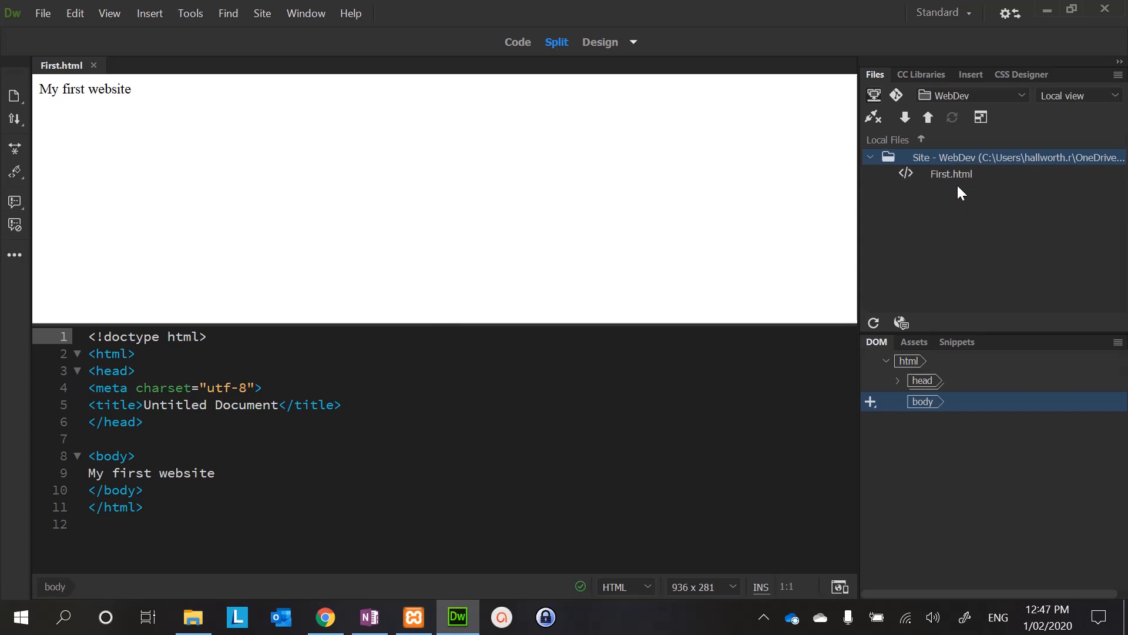
{"action": "mouse_move", "coordinate": [961, 162]}
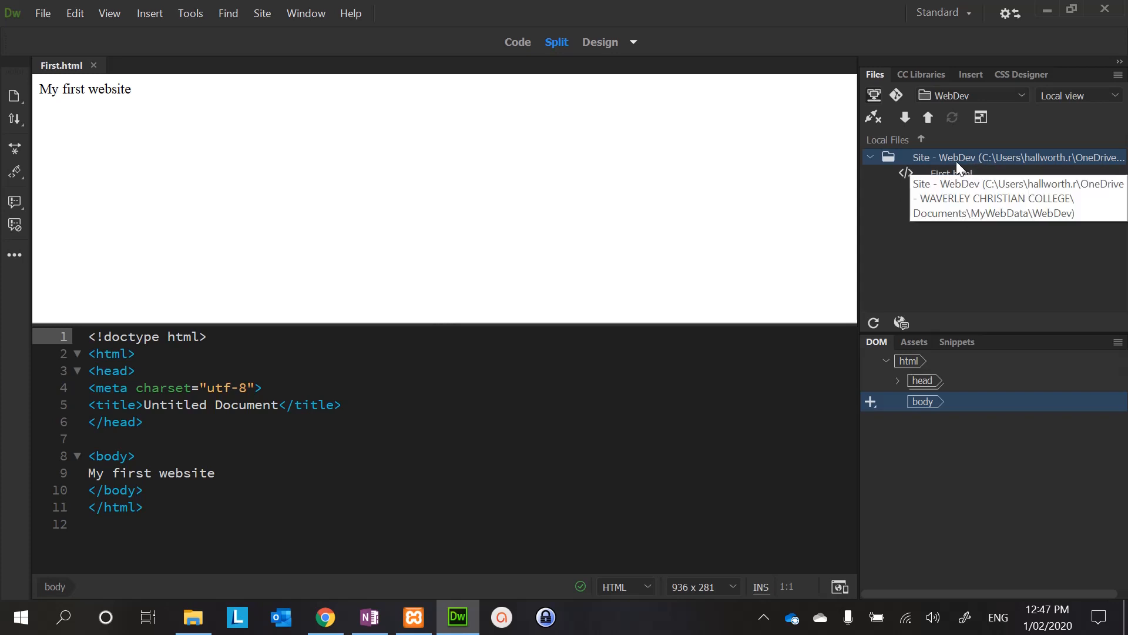
{"action": "mouse_move", "coordinate": [932, 187]}
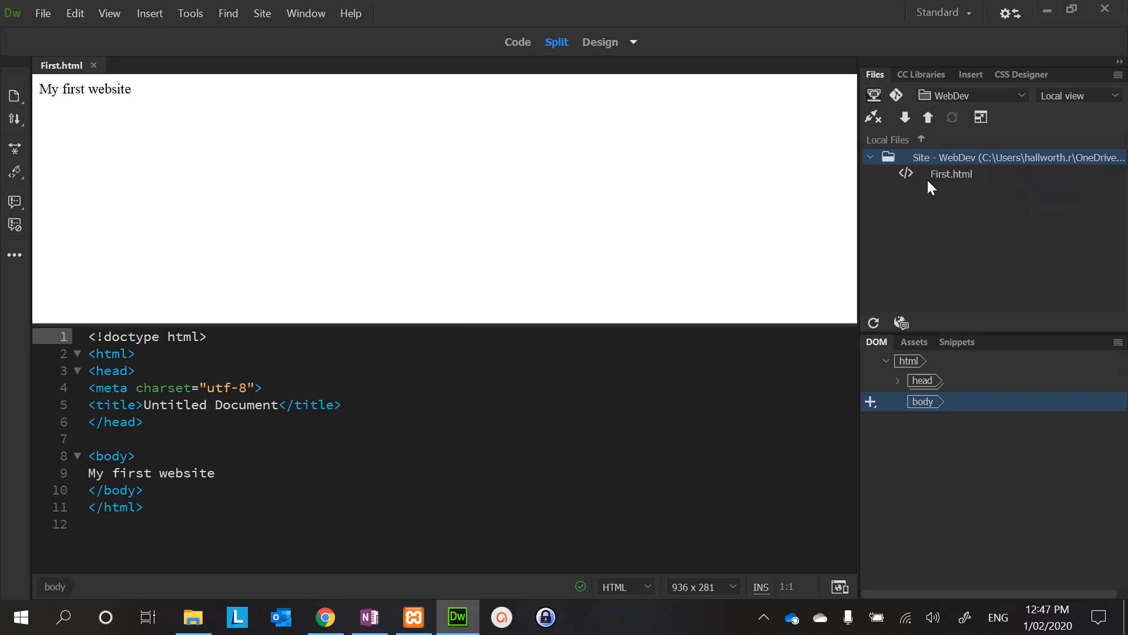
{"action": "mouse_move", "coordinate": [943, 176]}
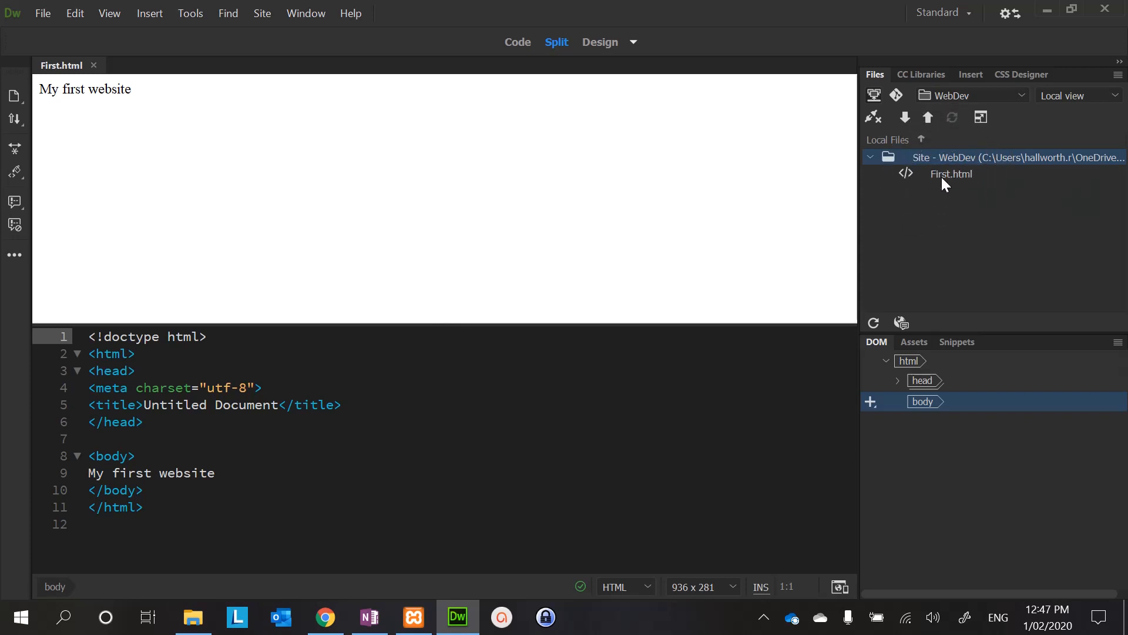
{"action": "mouse_move", "coordinate": [926, 148]}
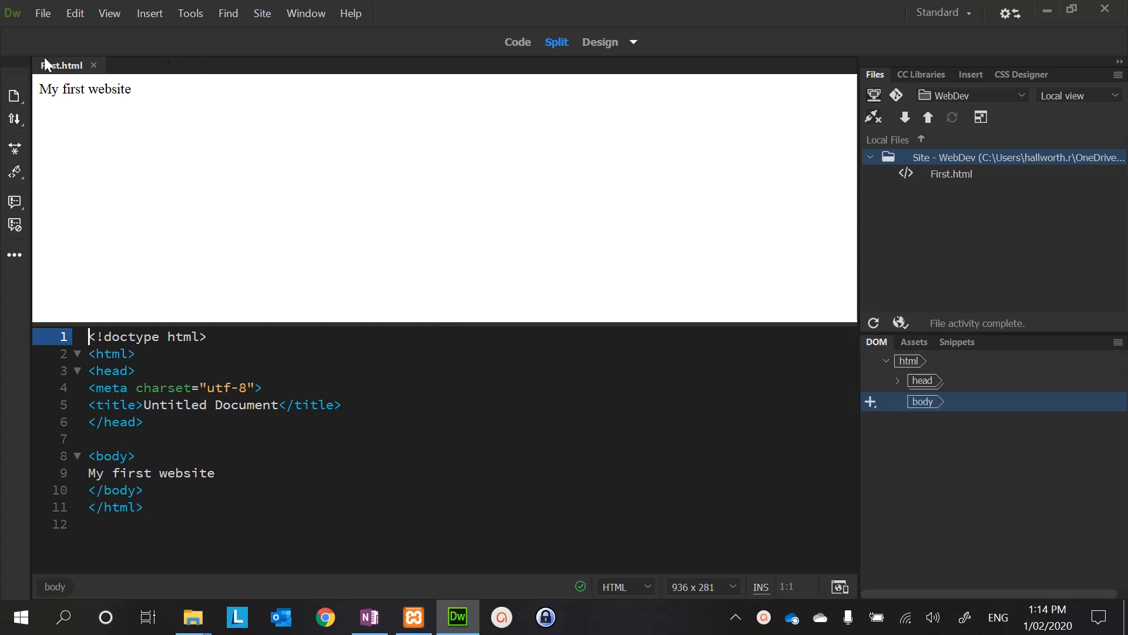
{"action": "mouse_move", "coordinate": [63, 64]}
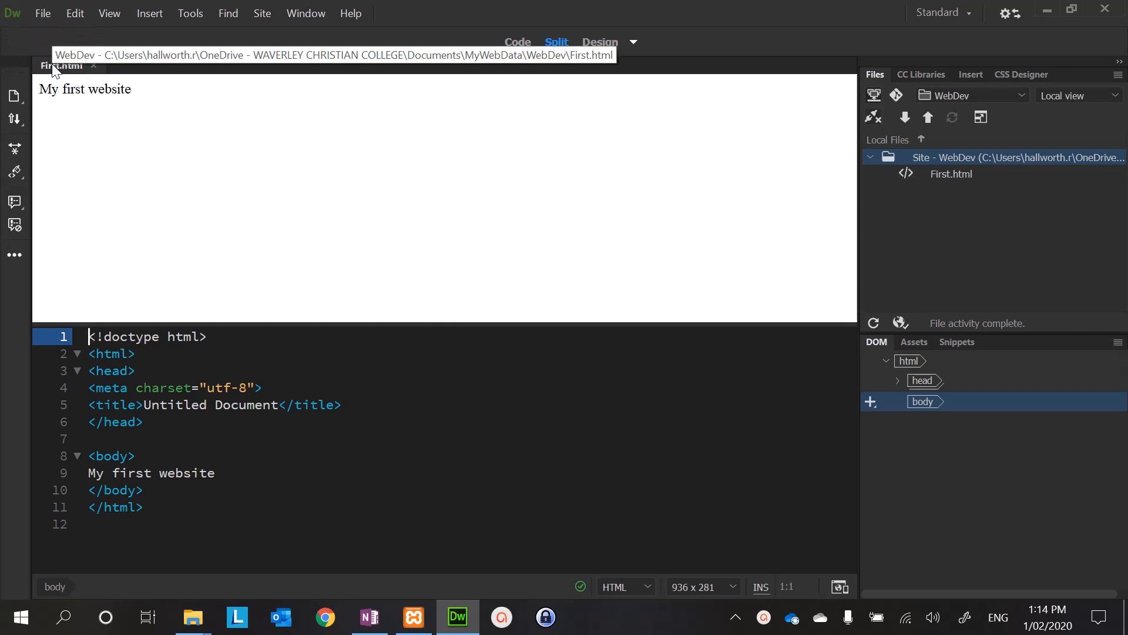
- Preview First.html in Google Chrome from its document tab's browser options
{"action": "right_click", "coordinate": [61, 64]}
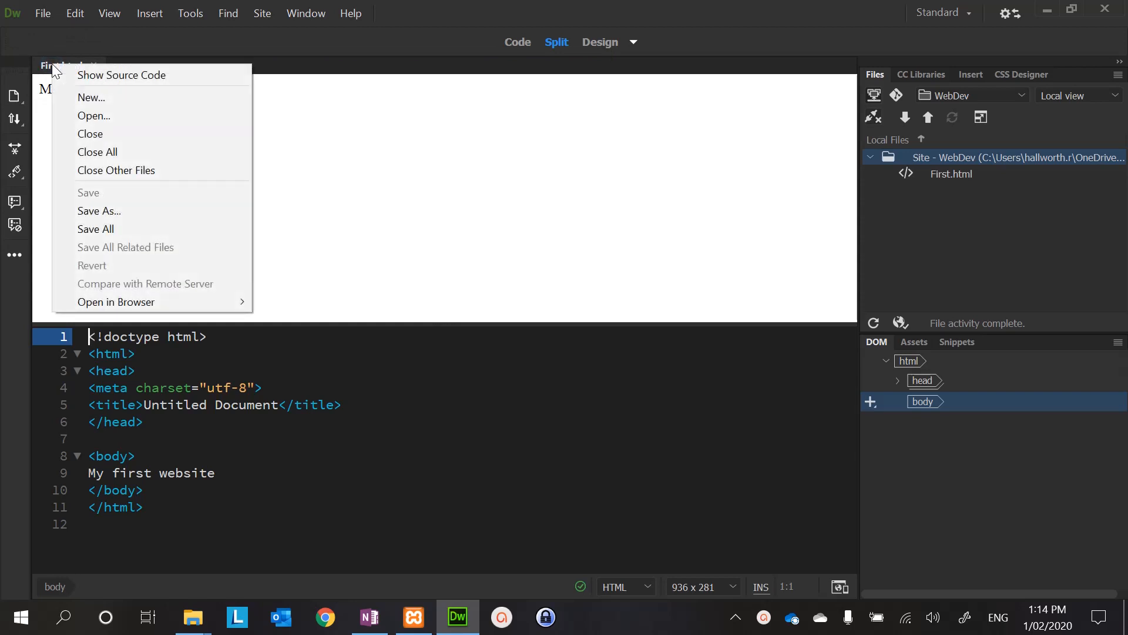
{"action": "mouse_move", "coordinate": [116, 302]}
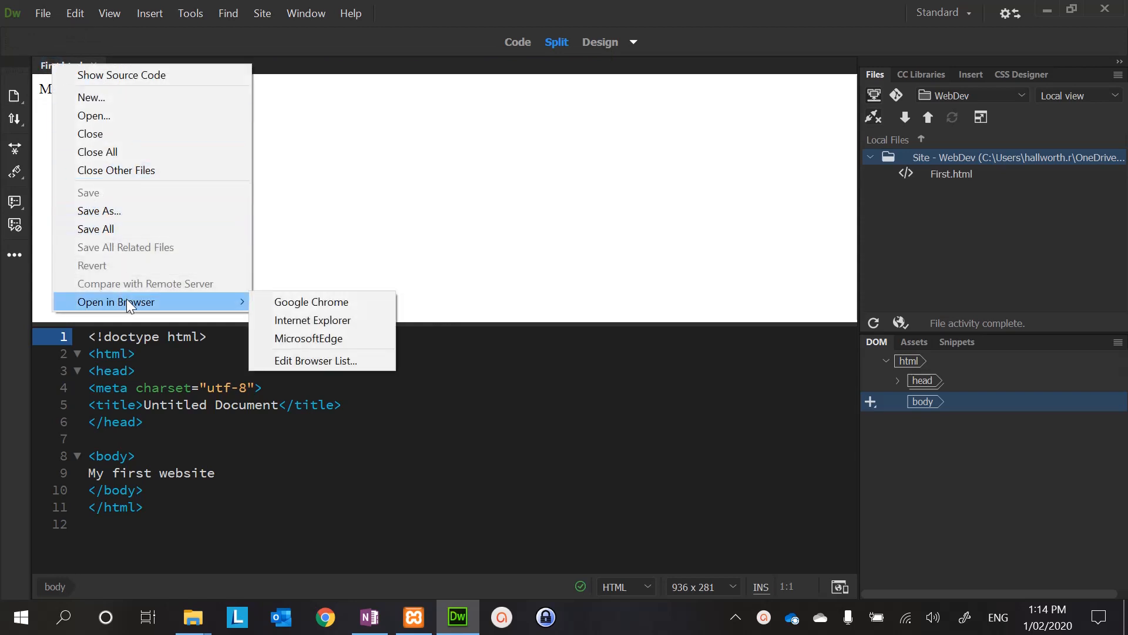
{"action": "mouse_move", "coordinate": [209, 309]}
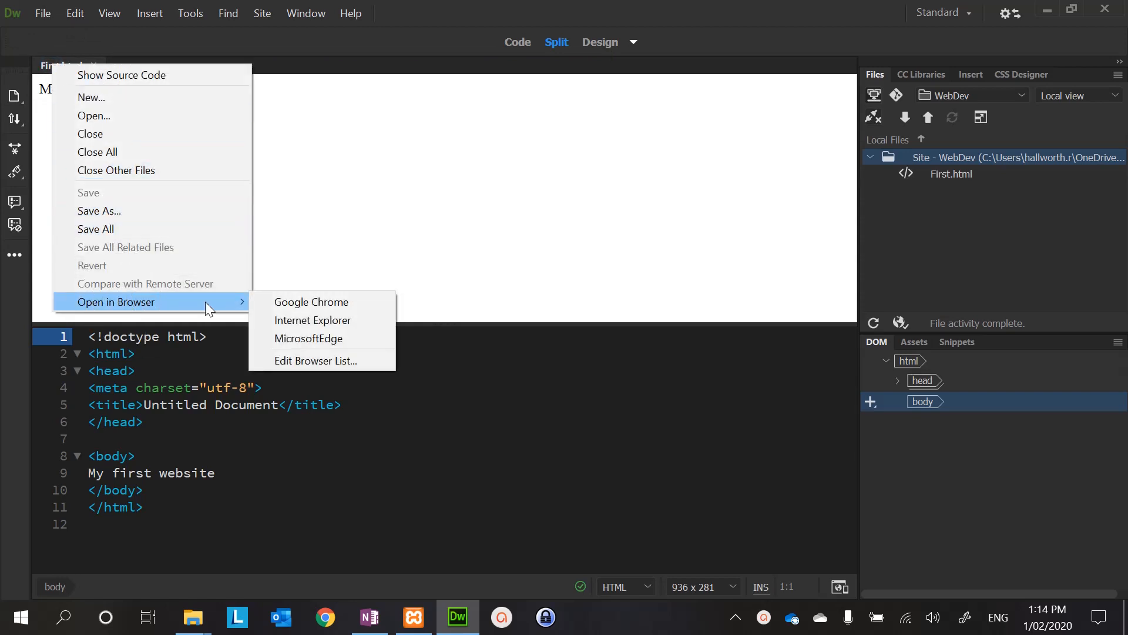
{"action": "mouse_move", "coordinate": [310, 302]}
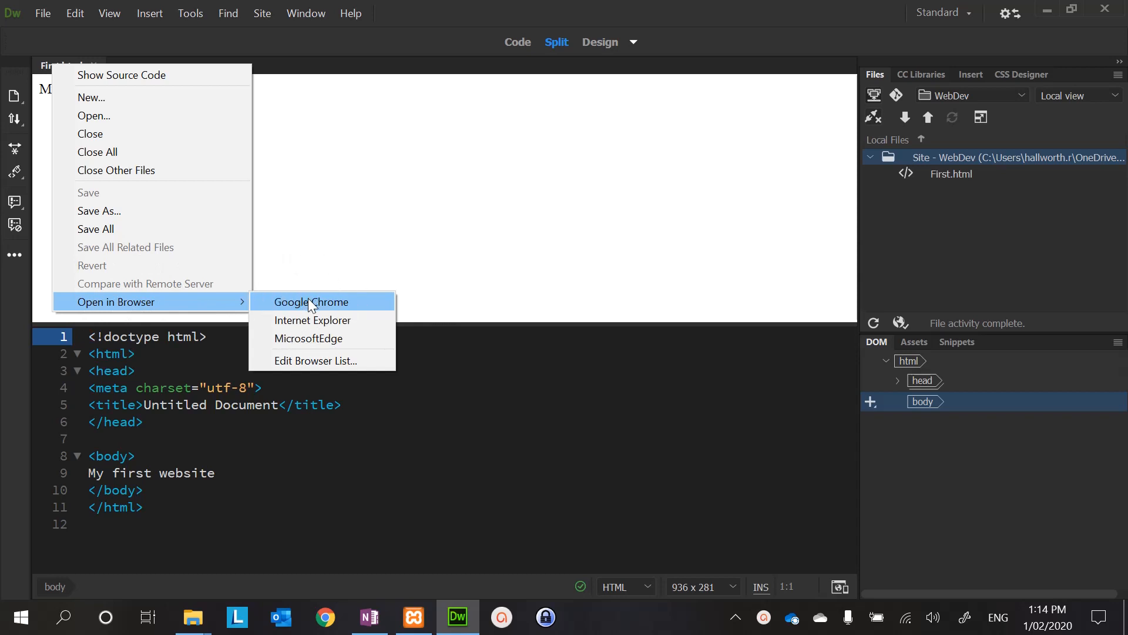
{"action": "left_click", "coordinate": [310, 302]}
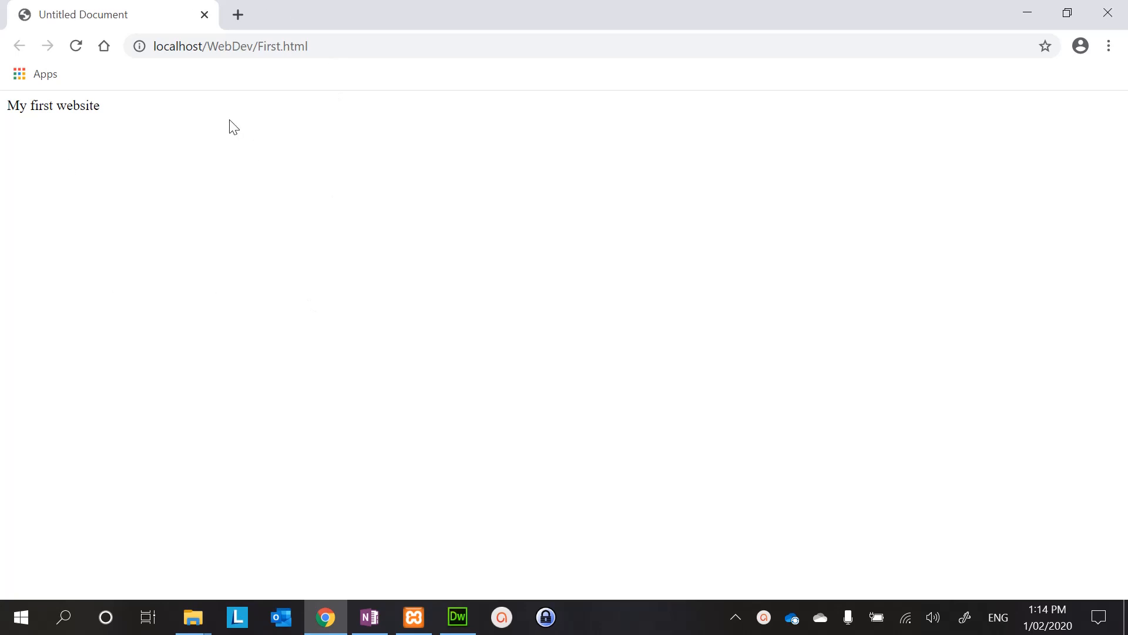
{"action": "mouse_move", "coordinate": [108, 140]}
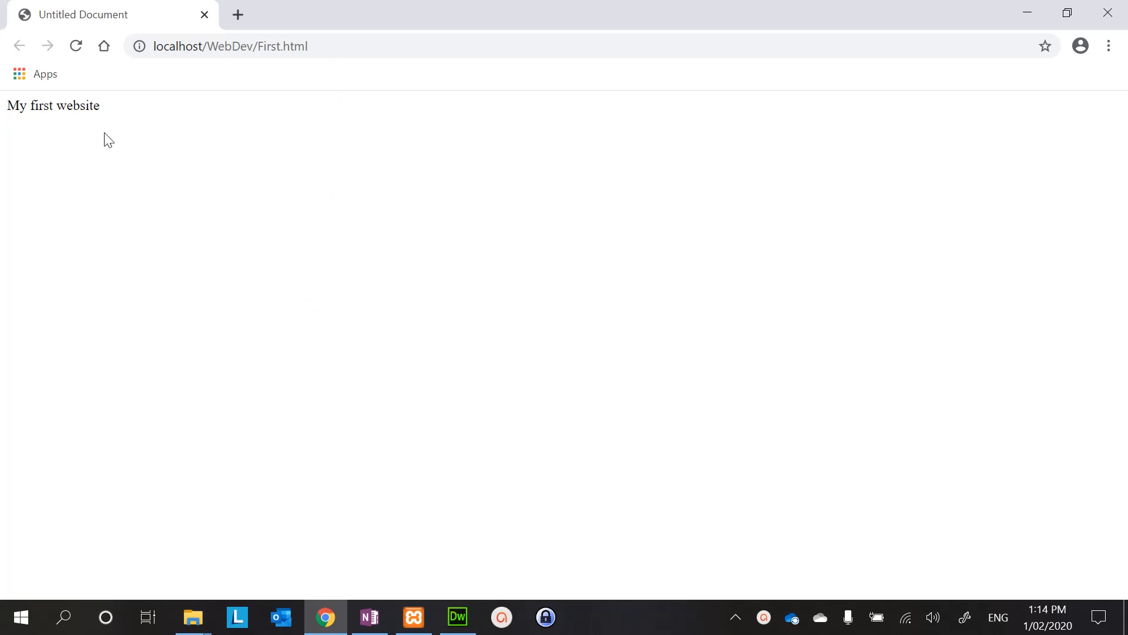
{"action": "mouse_move", "coordinate": [165, 70]}
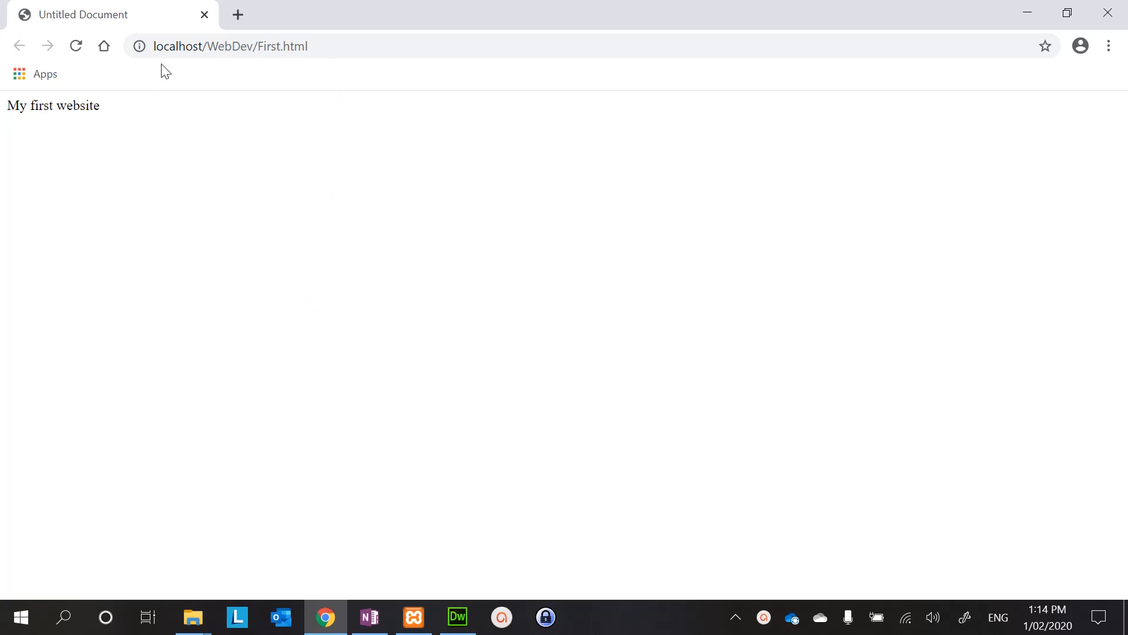
{"action": "mouse_move", "coordinate": [171, 45]}
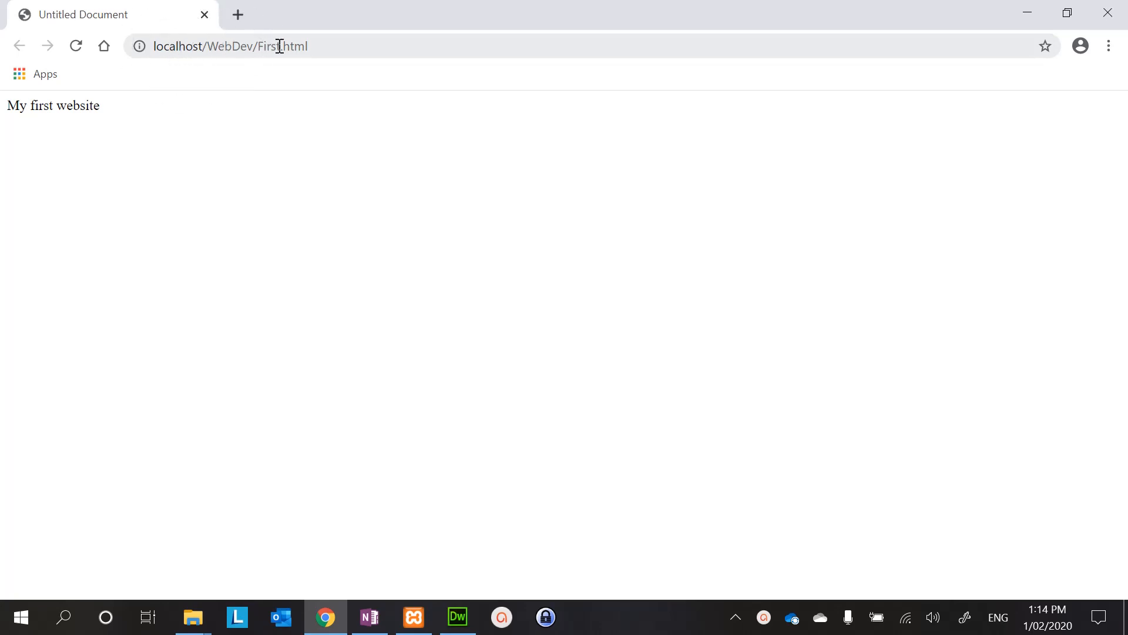
{"action": "mouse_move", "coordinate": [237, 46]}
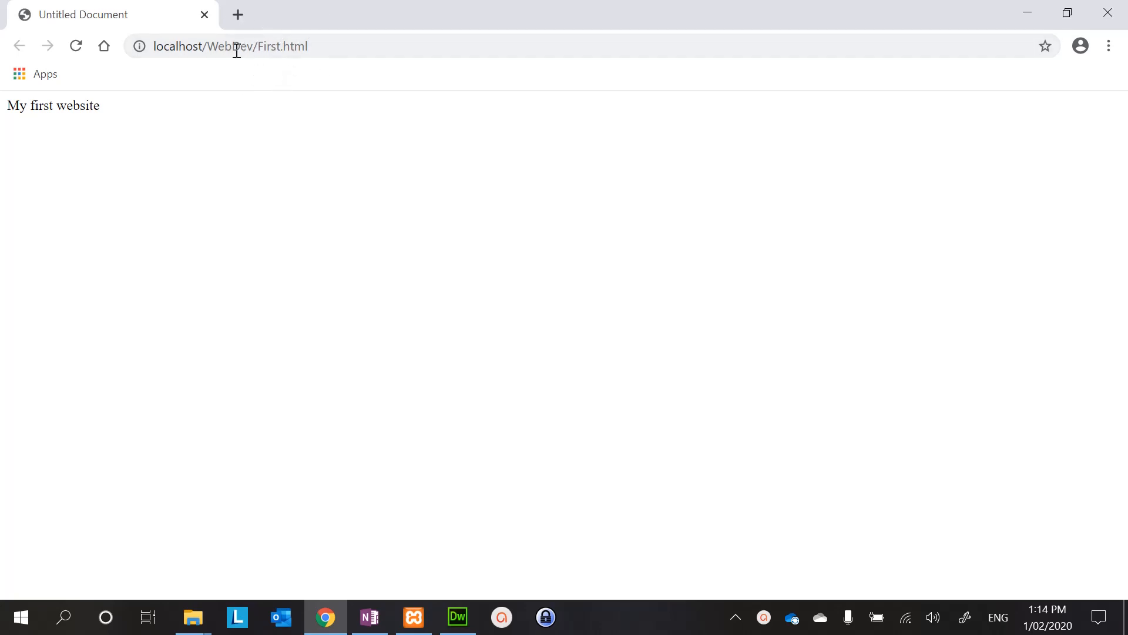
{"action": "mouse_move", "coordinate": [254, 100]}
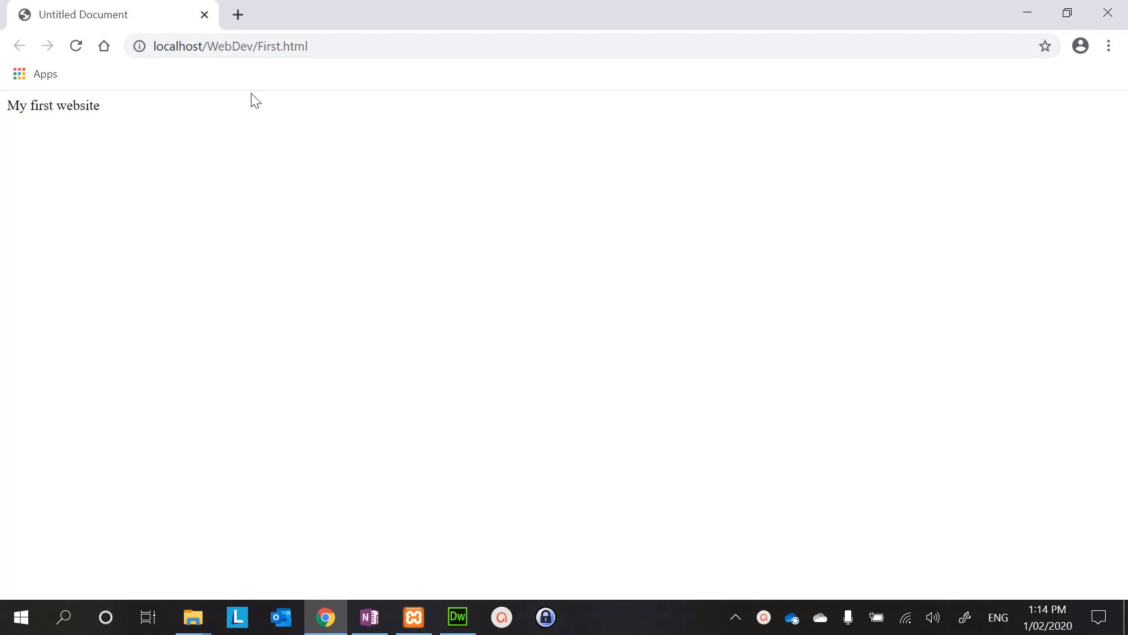
{"action": "mouse_move", "coordinate": [196, 133]}
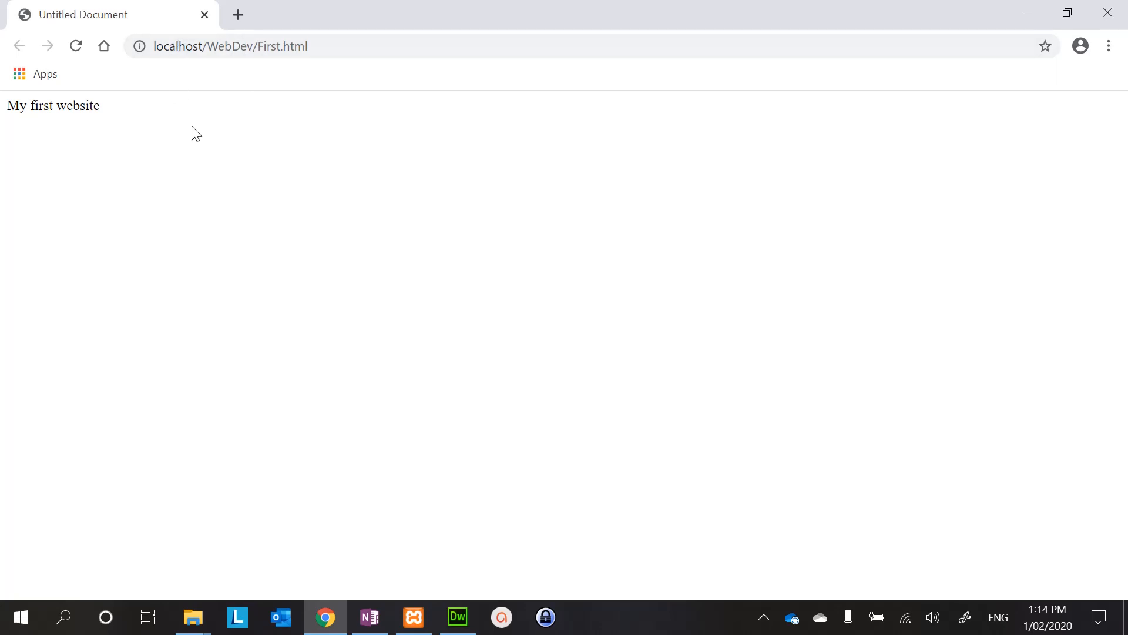